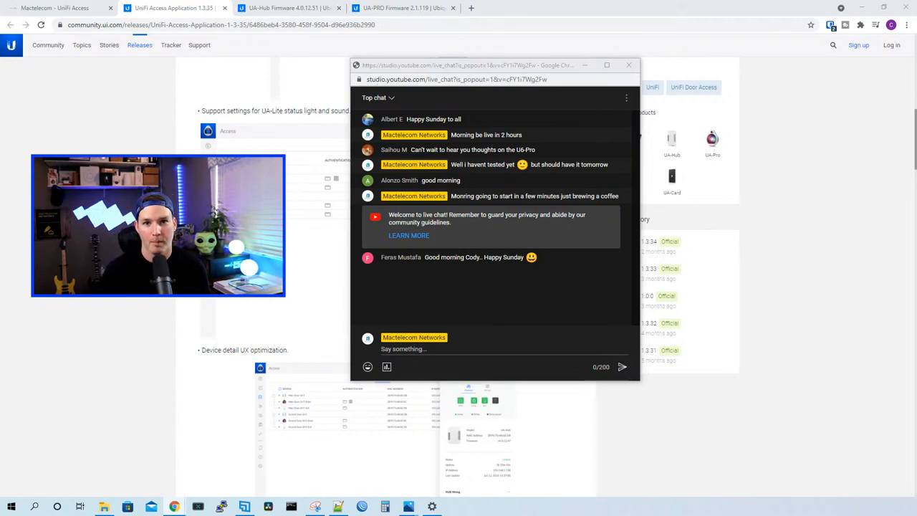
Step: Post a first live chat reply about the audio issue
left_click(627, 65)
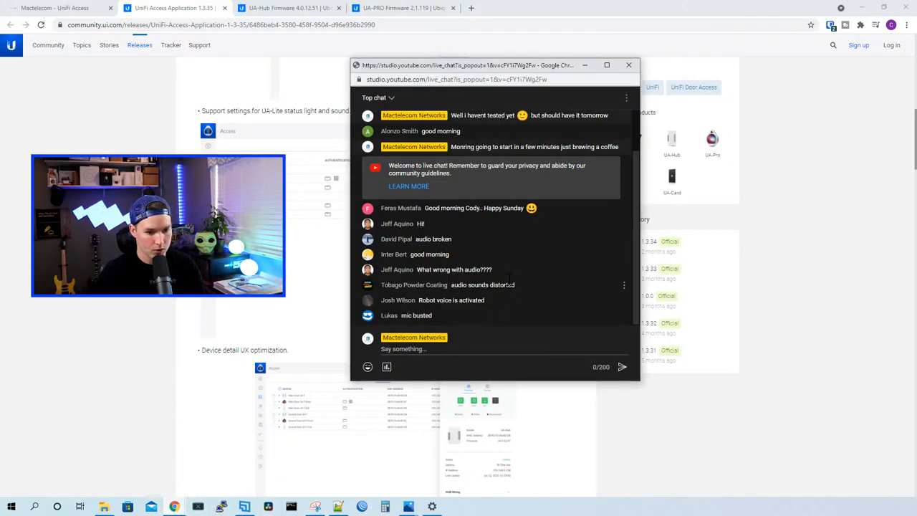
mouse_move(518, 275)
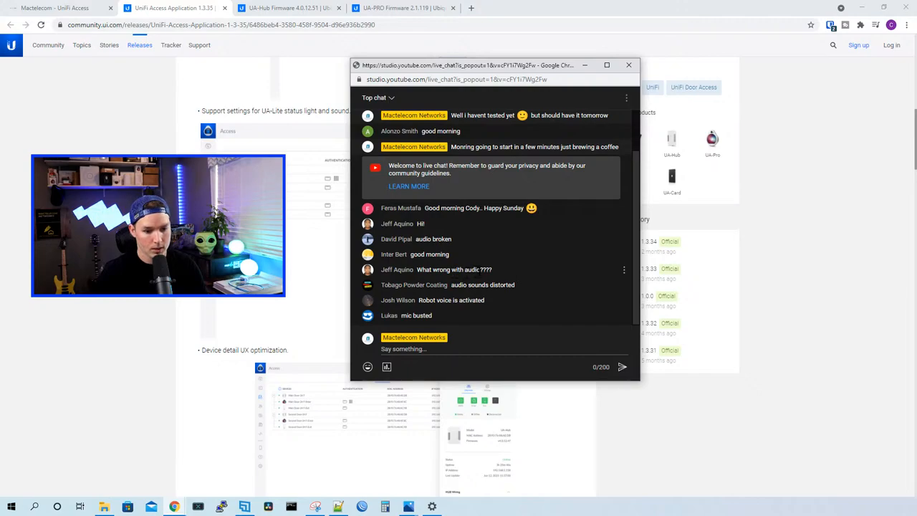
mouse_move(510, 307)
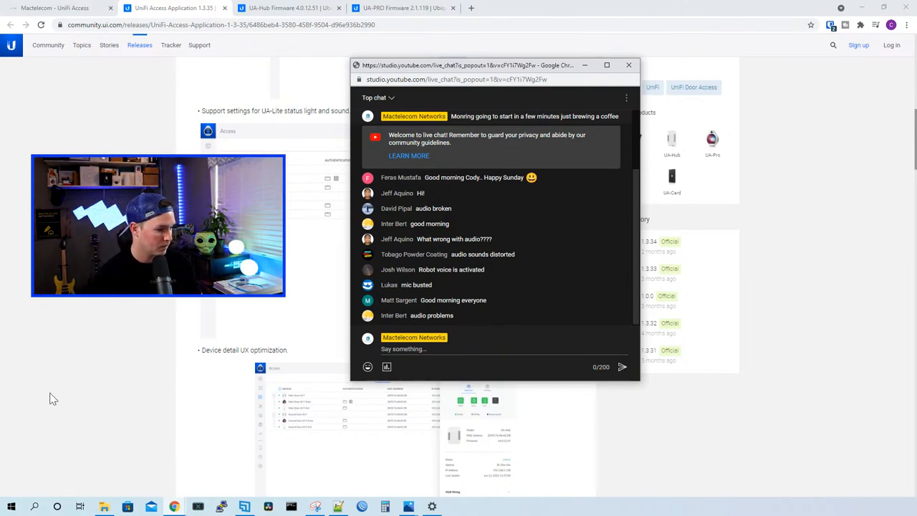
scroll("down", 3)
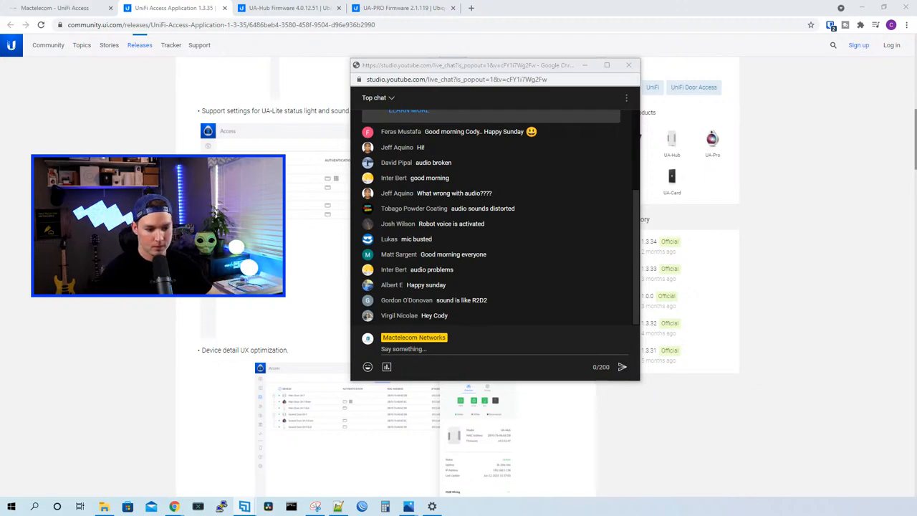
type("Audi")
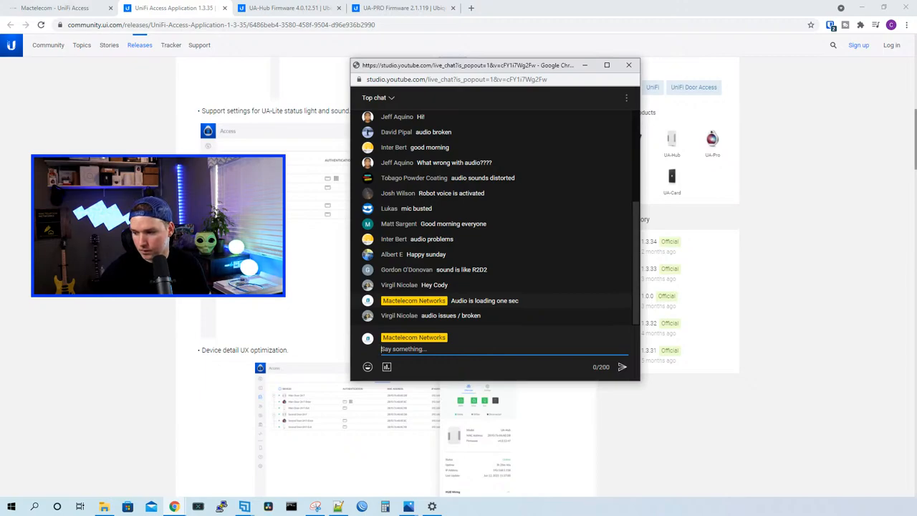
Step: Post further replies 'Lol one' and 'Waiting for to load' telling viewers the audio is loading
left_click(493, 350)
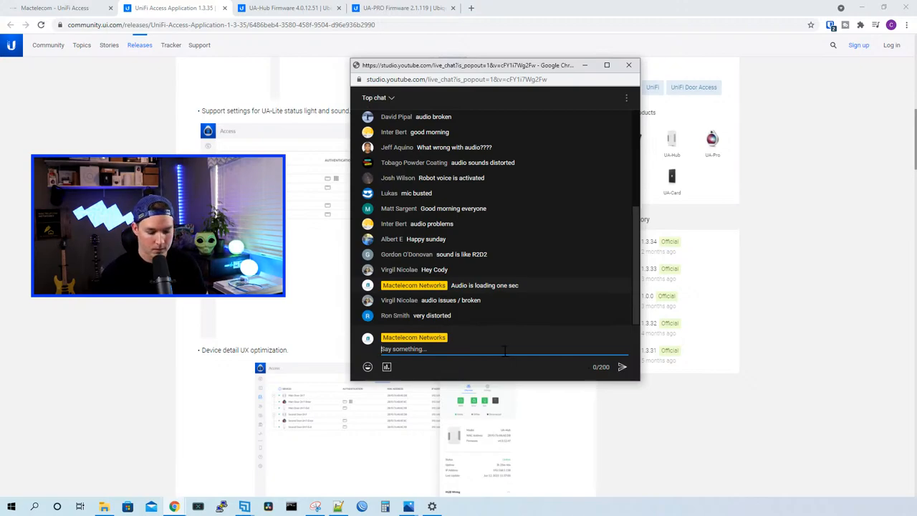
type("Lol one")
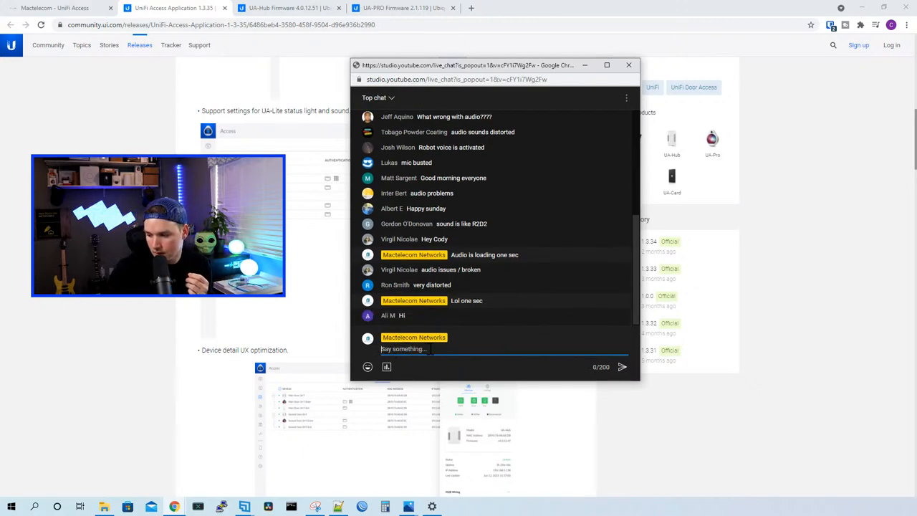
type("Waiting for my gox")
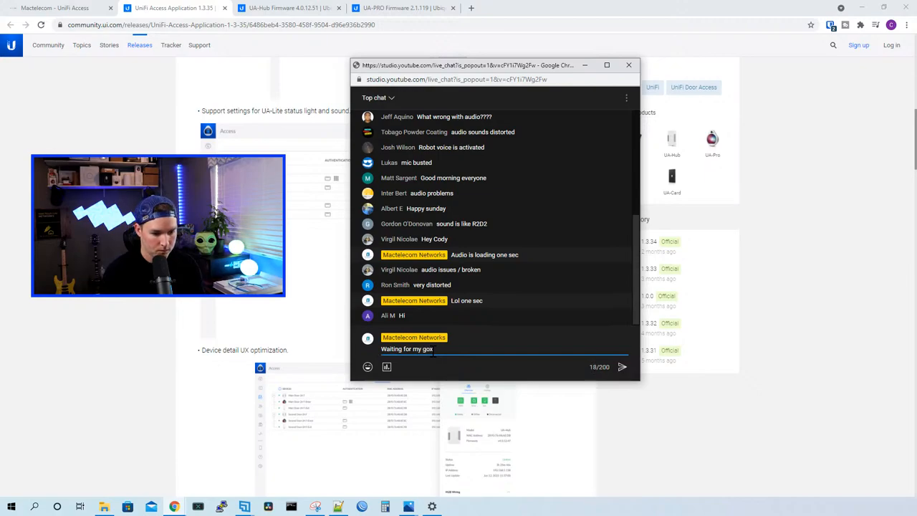
type("r to loa")
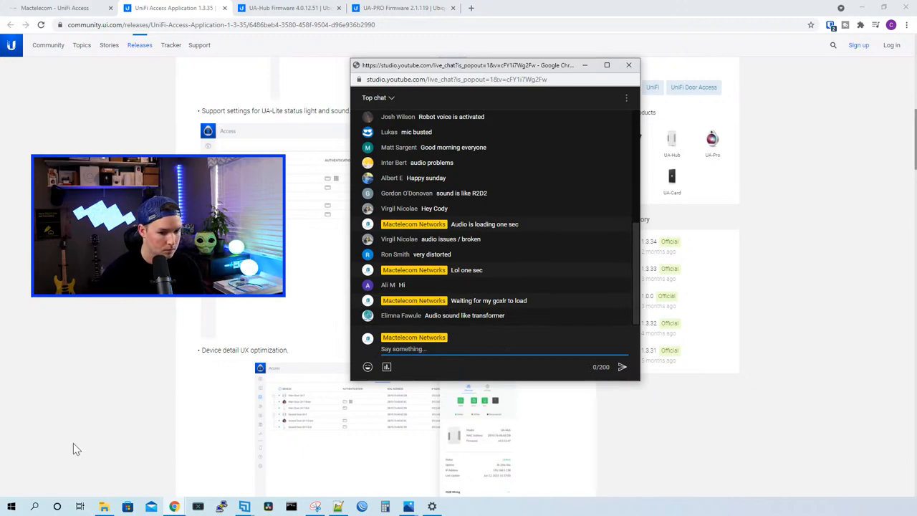
left_click(9, 504)
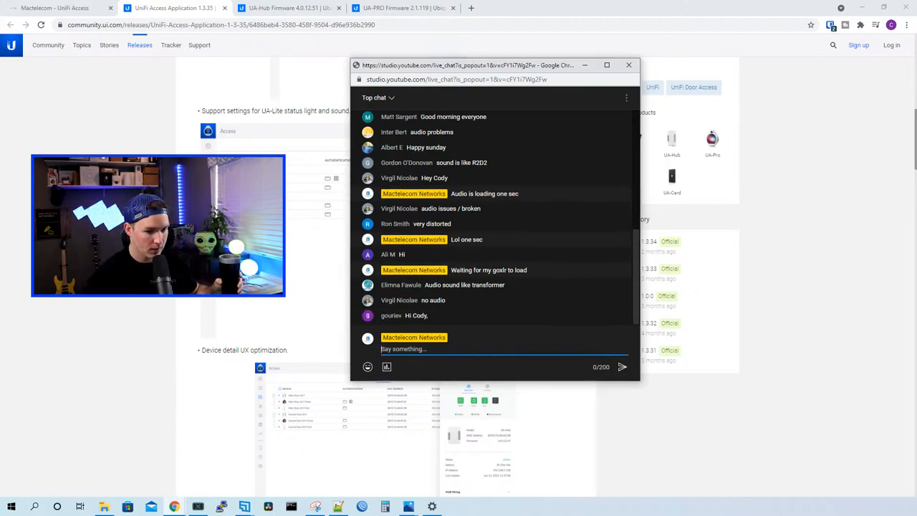
mouse_move(893, 138)
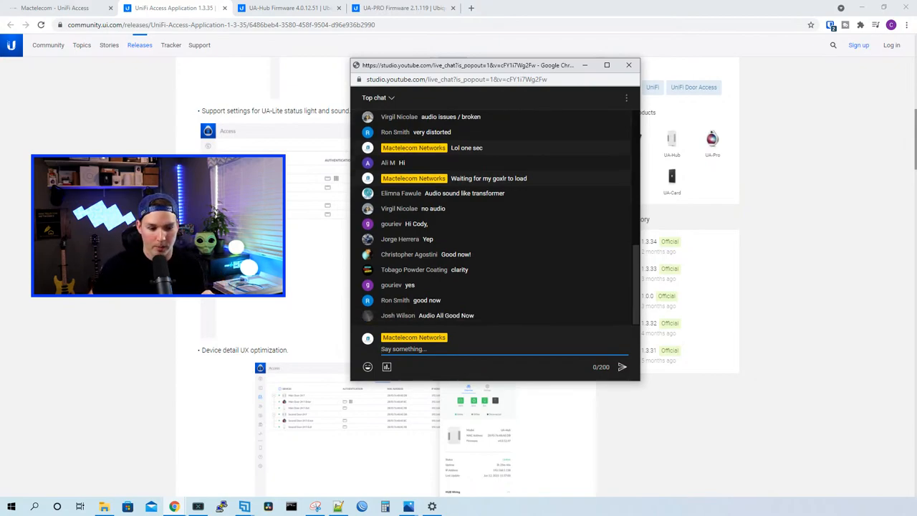
scroll("down", 3)
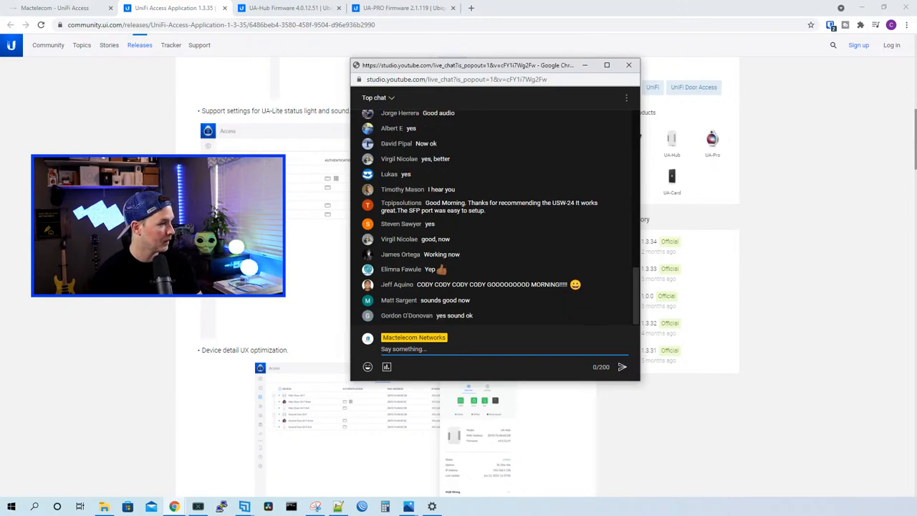
left_click(627, 65)
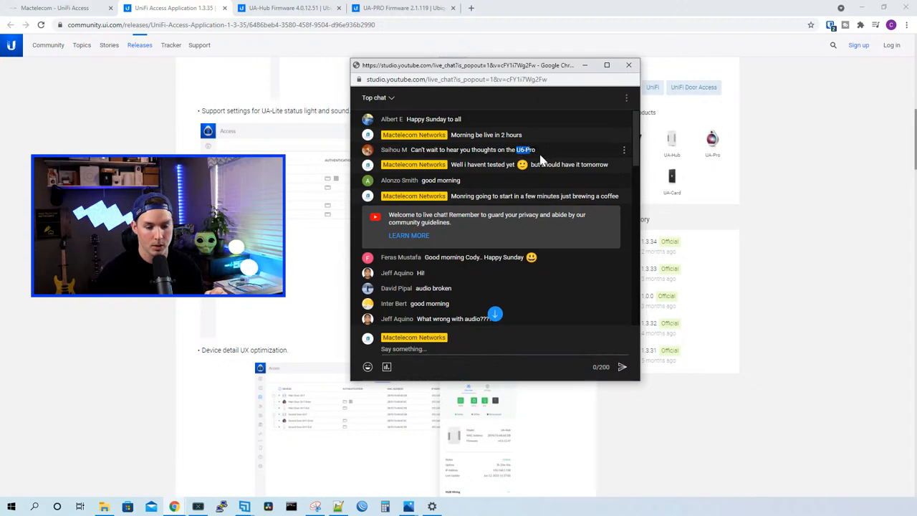
mouse_move(552, 175)
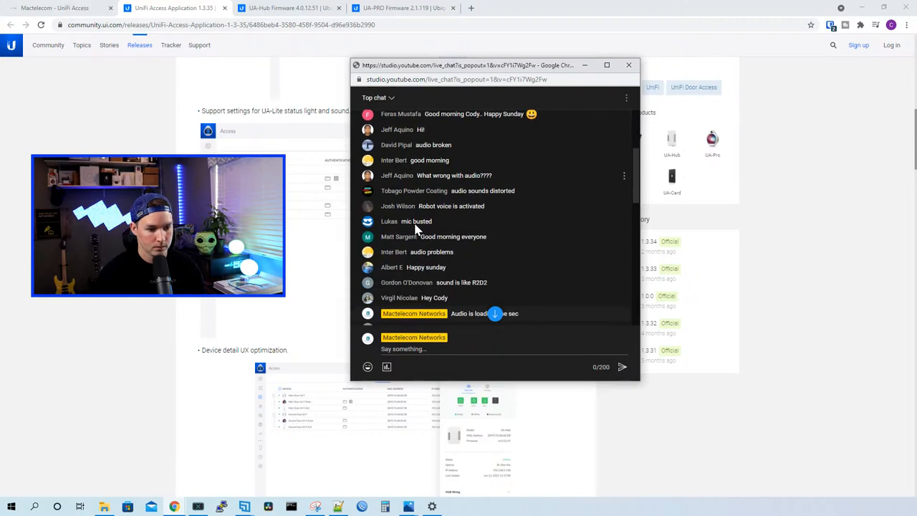
mouse_move(432, 237)
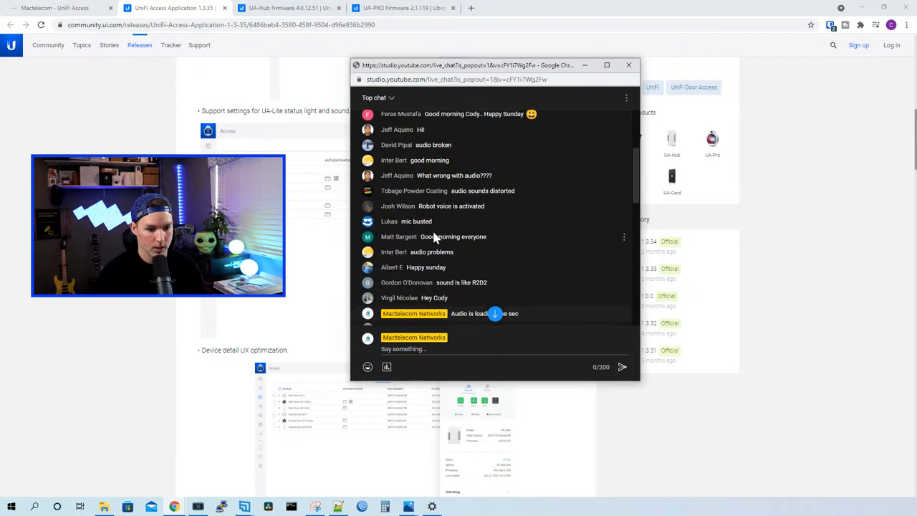
Step: Scroll the live chat feed down to the newest viewer messages confirming sound is ok
scroll("down", 3)
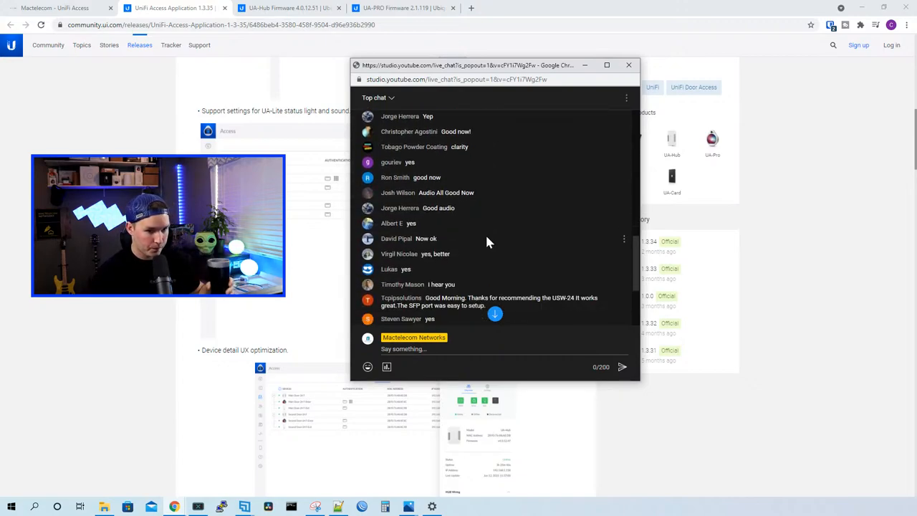
scroll("down", 3)
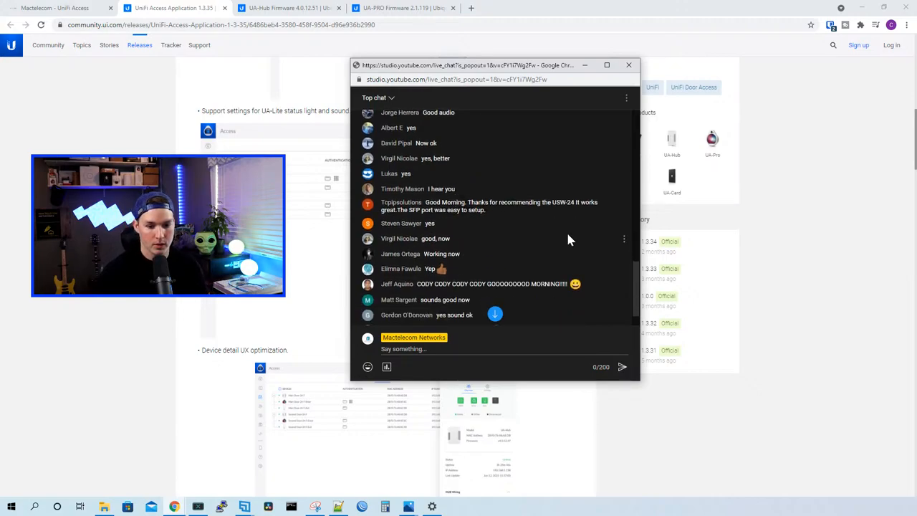
mouse_move(461, 223)
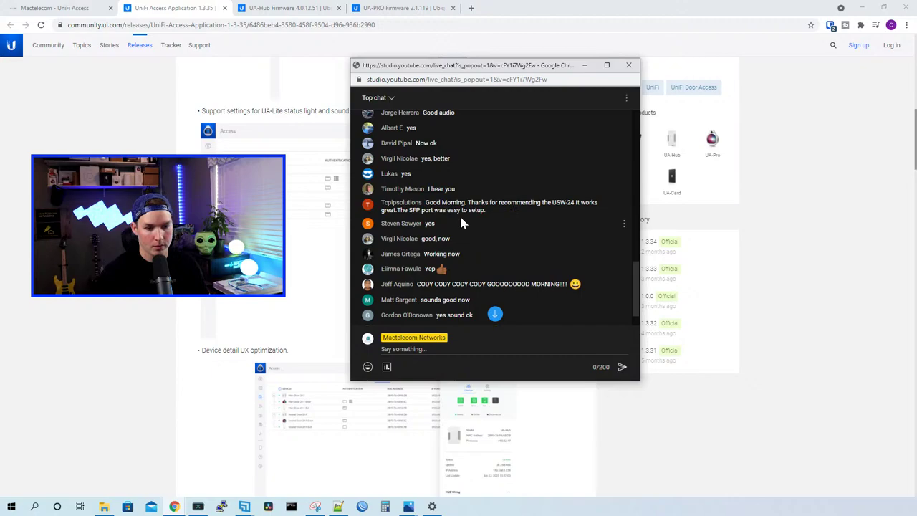
mouse_move(498, 216)
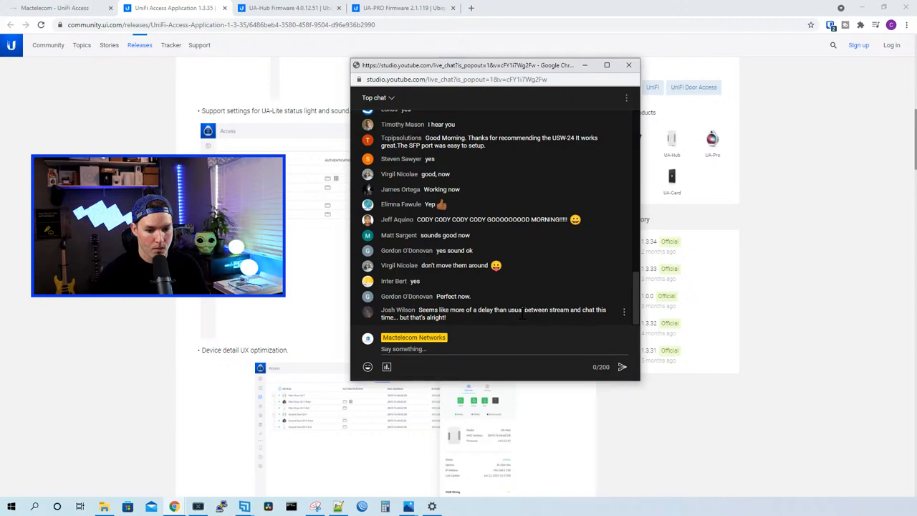
mouse_move(575, 323)
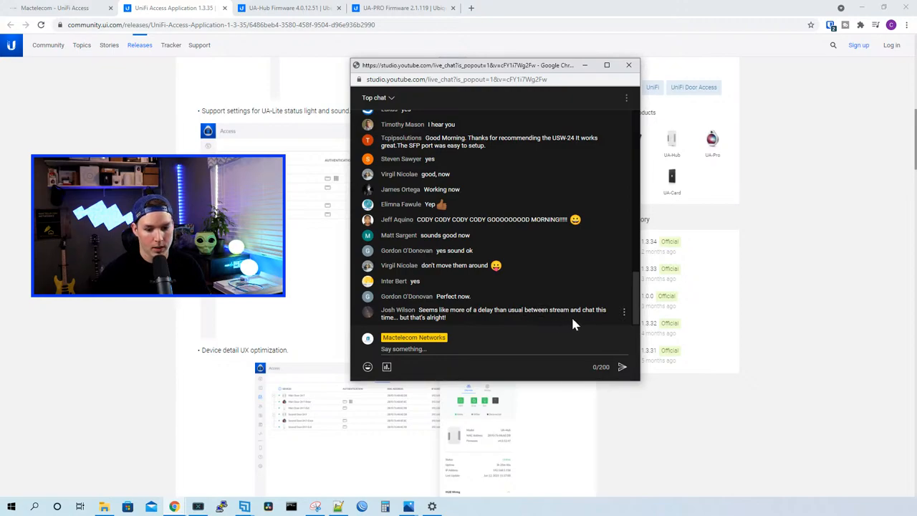
mouse_move(580, 322)
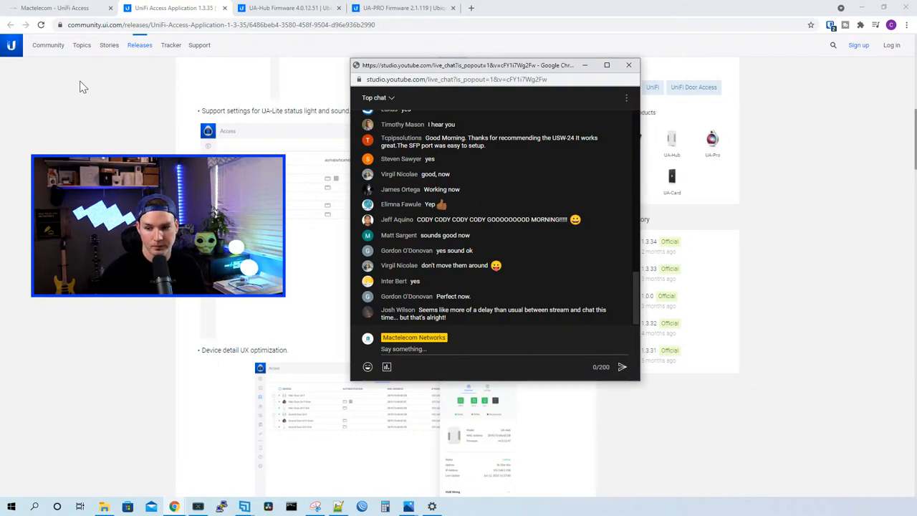
mouse_move(696, 129)
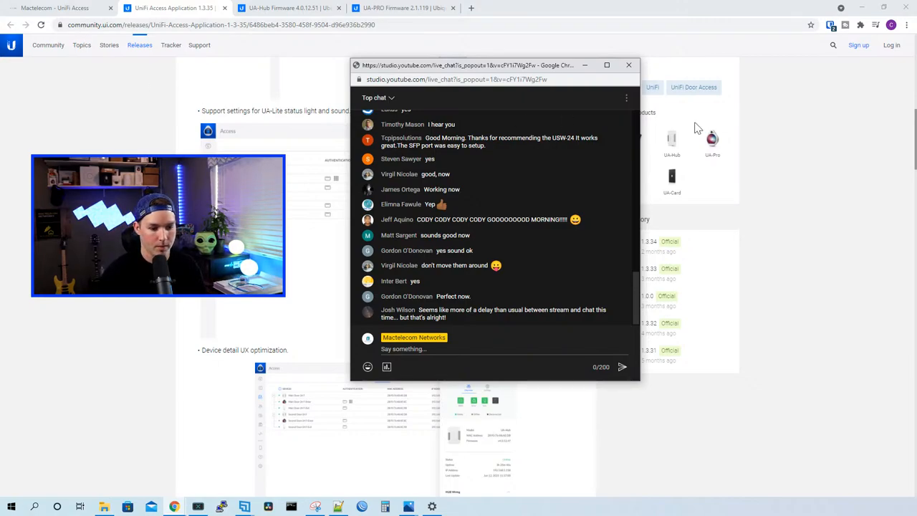
Step: Go to ui.com in a new browser tab
left_click(628, 65)
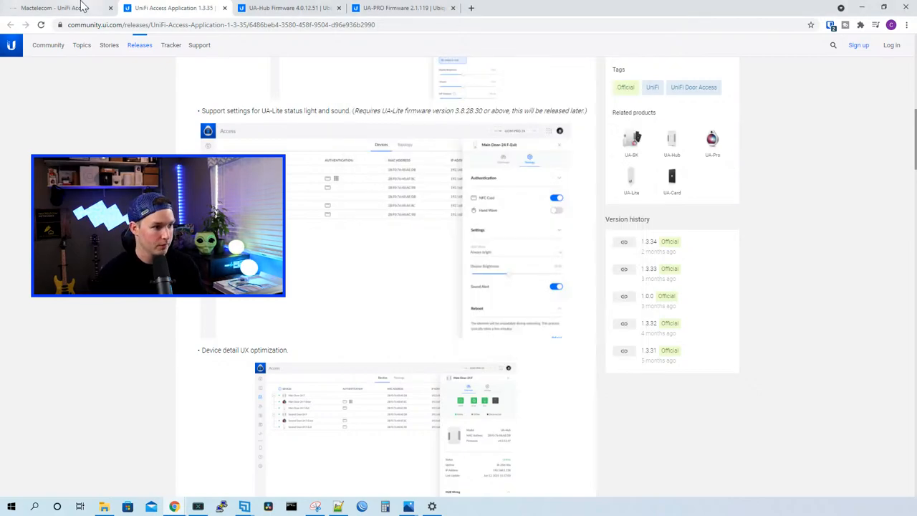
left_click(473, 8)
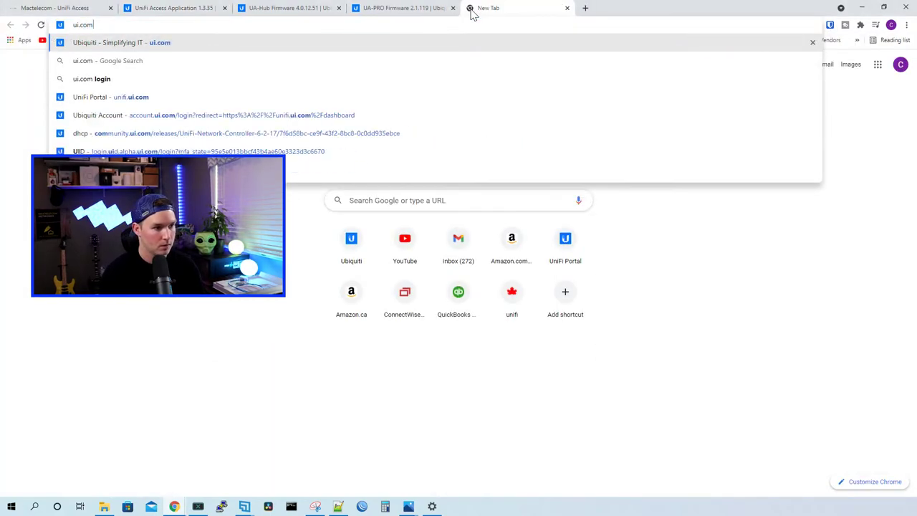
key("Enter")
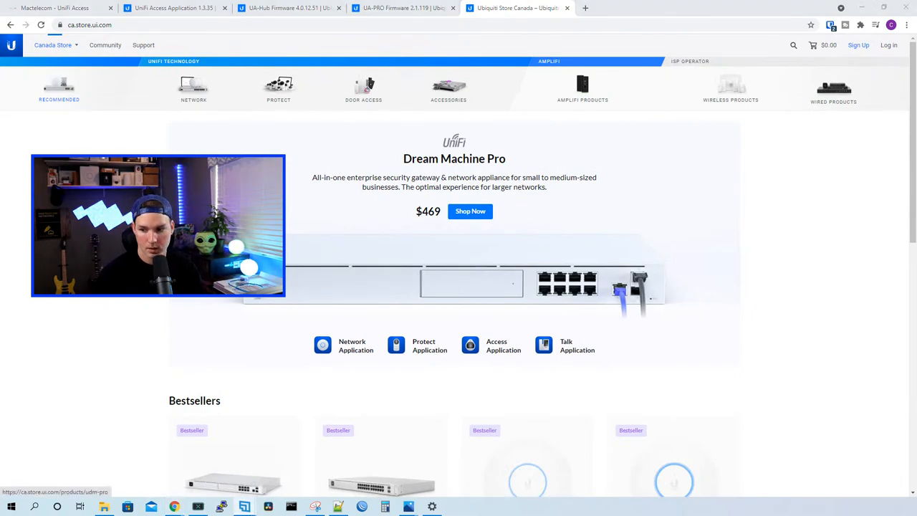
mouse_move(247, 97)
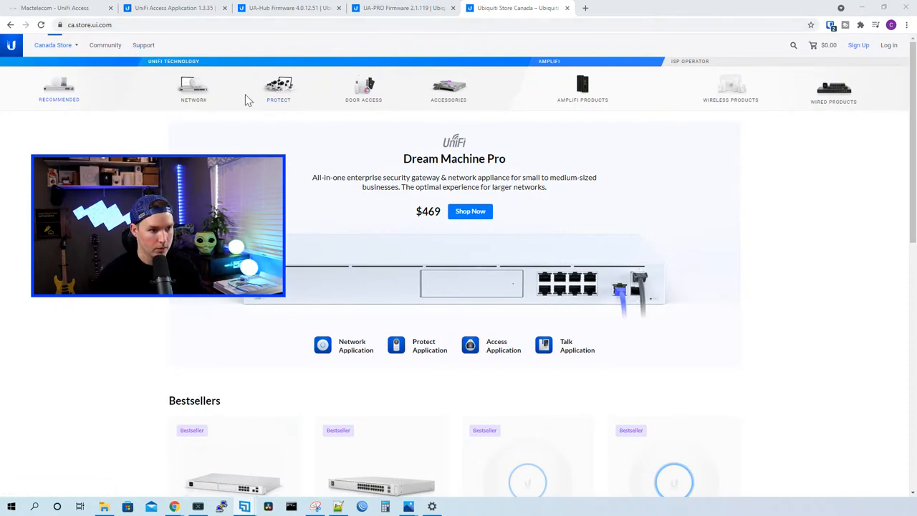
Step: Browse the Network products and open the Access Point WiFi 6 Pro page
left_click(192, 89)
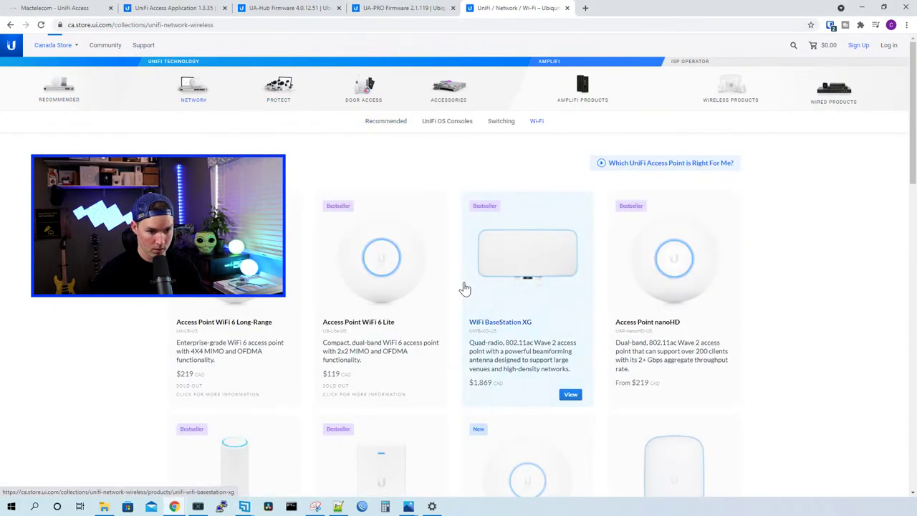
scroll("down", 3)
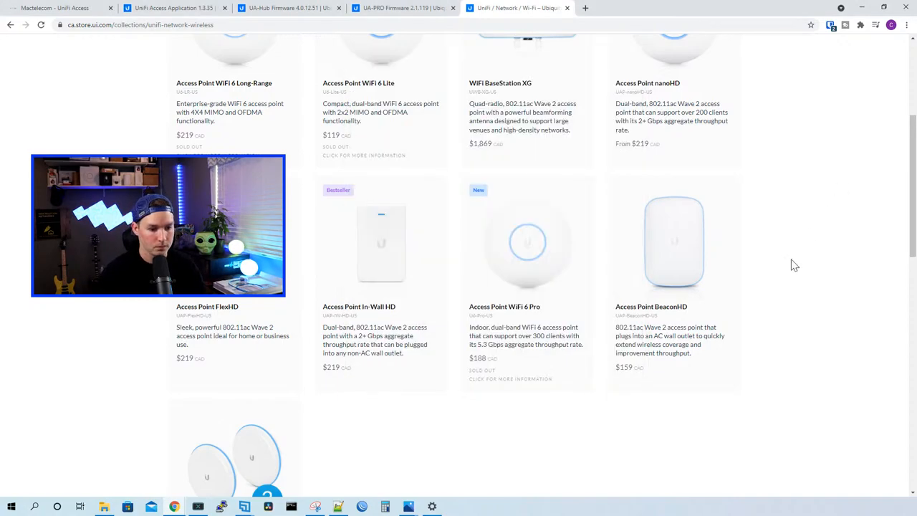
left_click(504, 306)
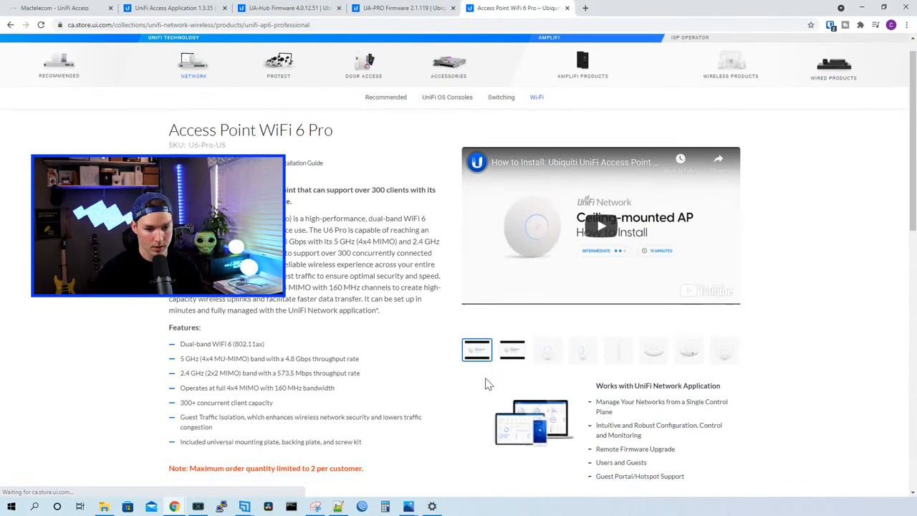
scroll("down", 3)
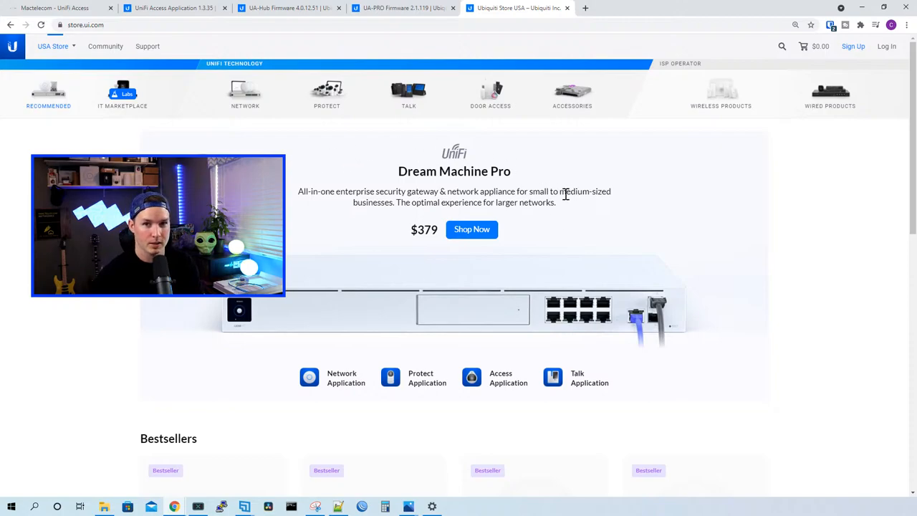
mouse_move(169, 506)
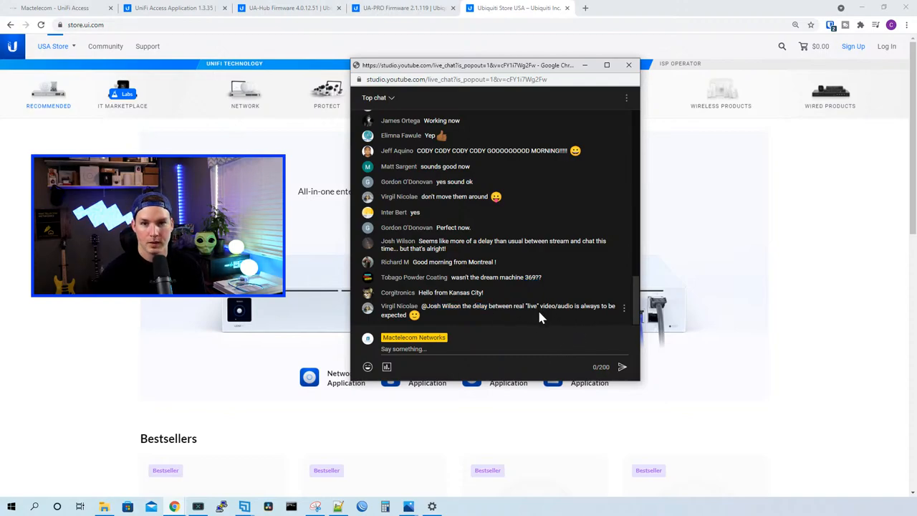
mouse_move(743, 154)
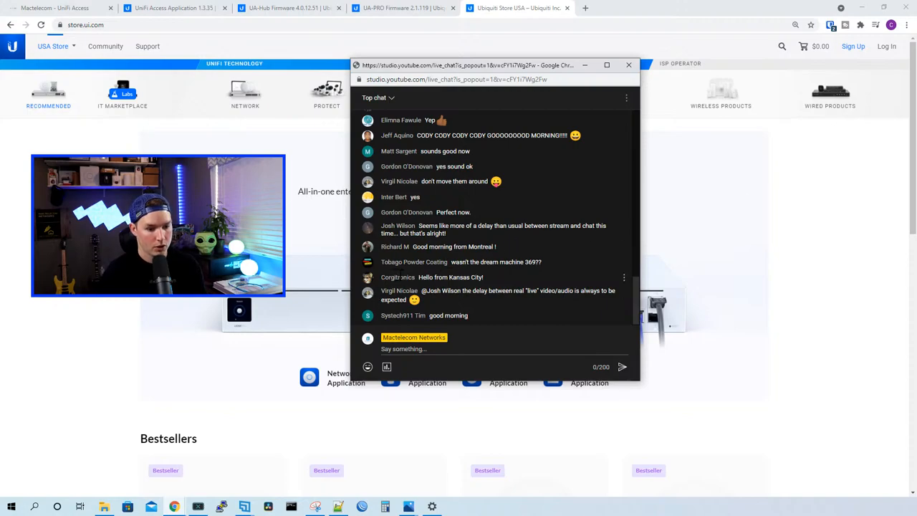
mouse_move(530, 328)
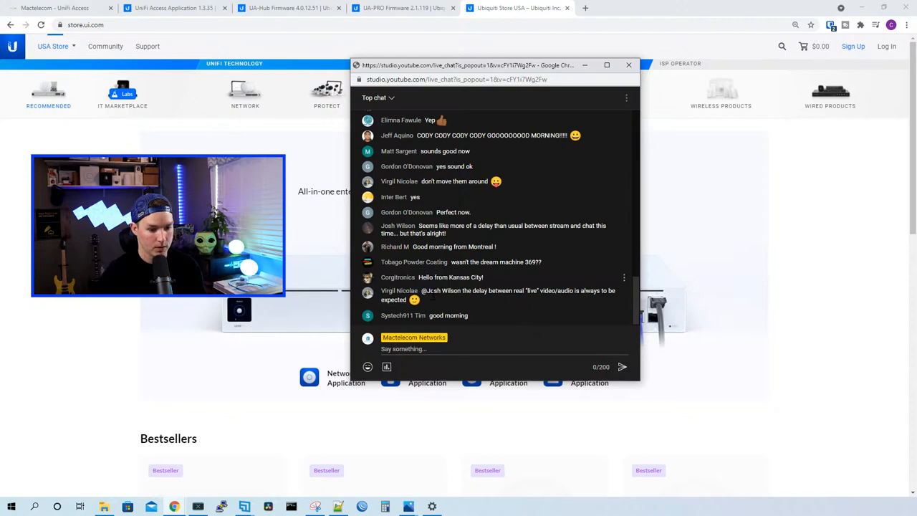
mouse_move(725, 283)
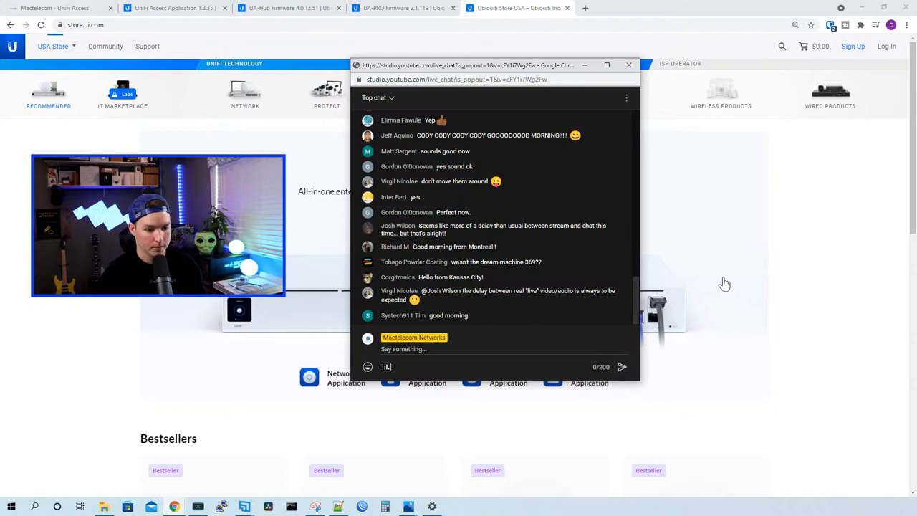
Step: Return from the chat to the Ubiquiti Store page with its bestseller listings
left_click(628, 65)
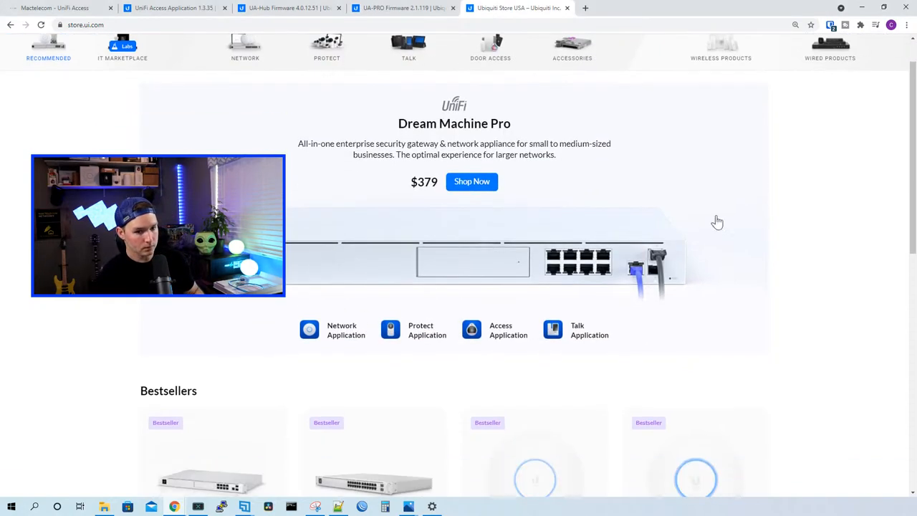
mouse_move(381, 109)
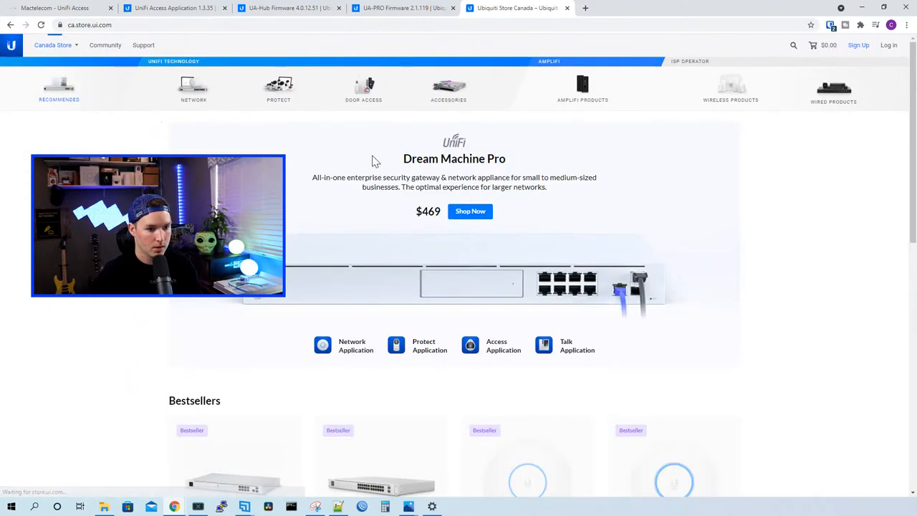
Step: Browse Network and Switching products to the Access Point WiFi 6 Pro page in the Canadian store
left_click(192, 88)
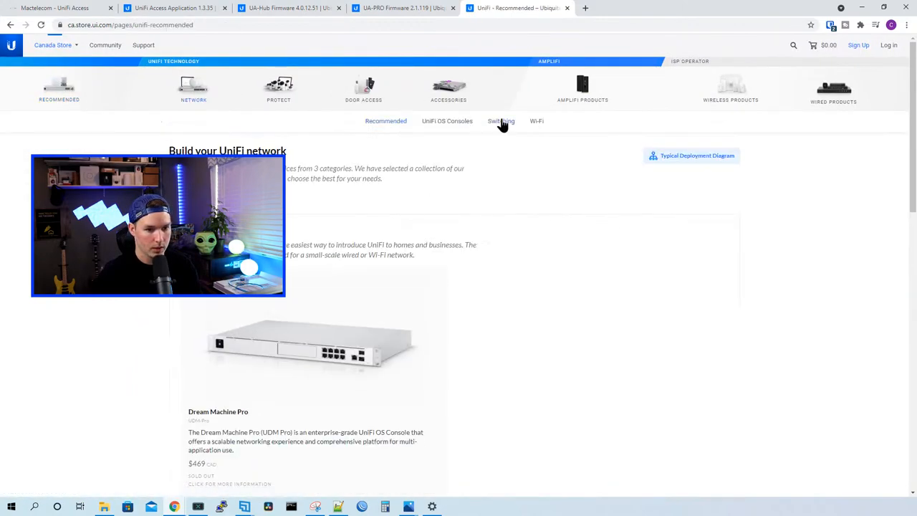
left_click(501, 120)
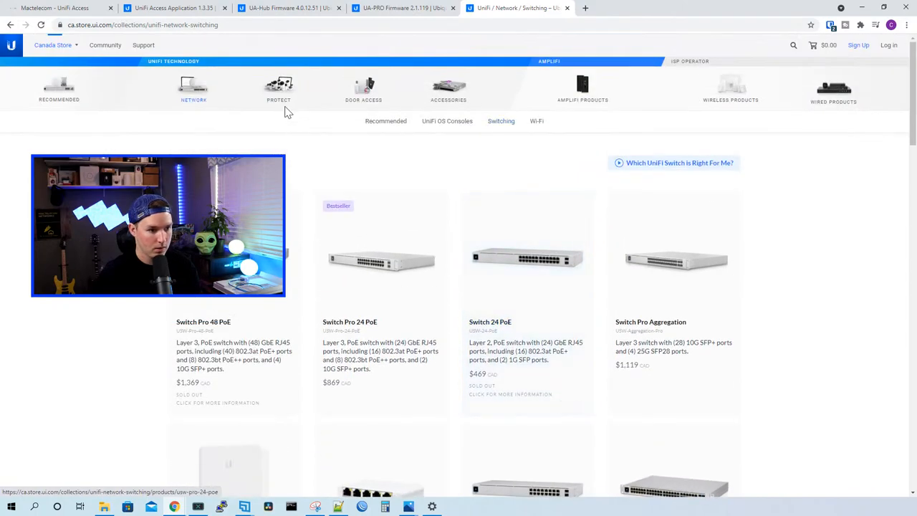
left_click(536, 120)
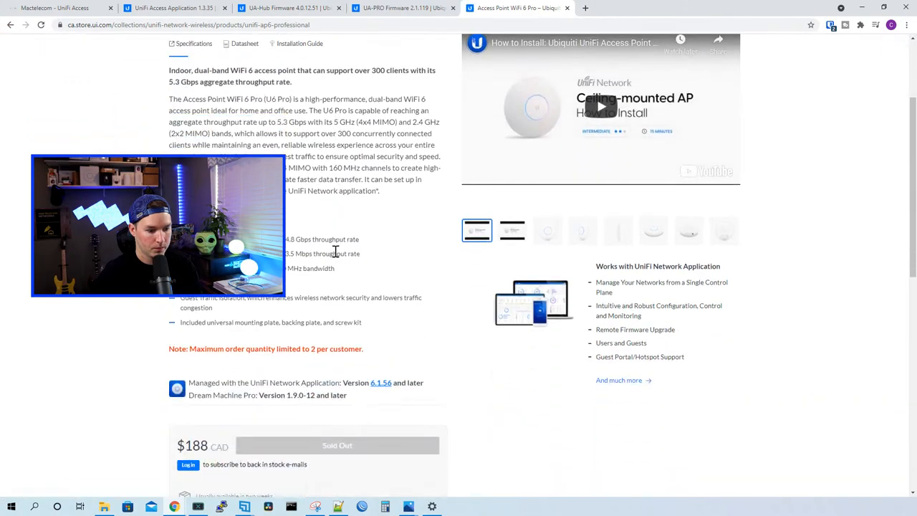
Step: Highlight the access point's feature lines, including Guest Traffic Isolation, and read its specs
left_click_drag(158, 226, 771, 237)
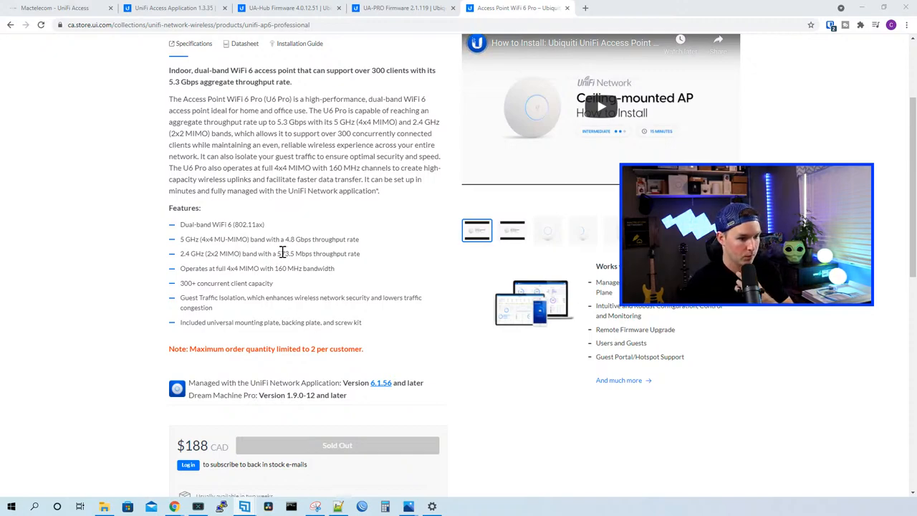
left_click_drag(226, 99, 303, 98)
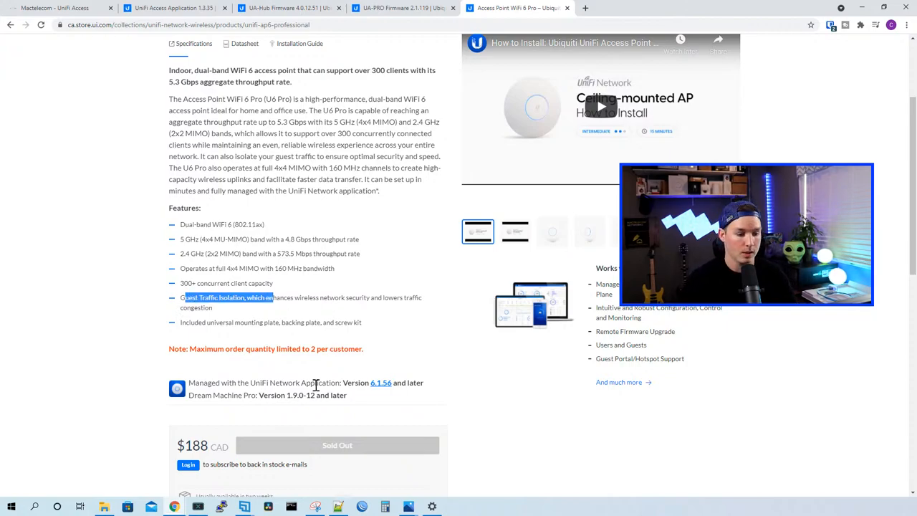
scroll("down", 3)
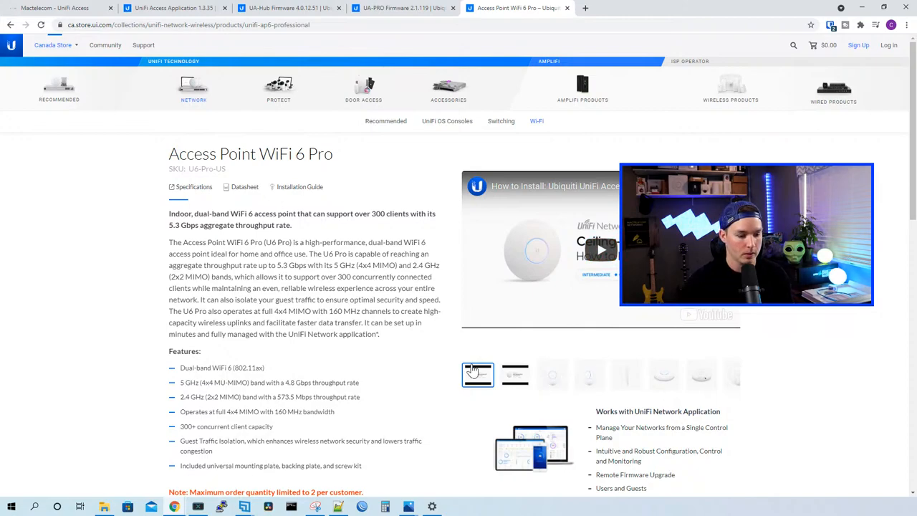
Step: Dismiss the live chat window and continue reading the Access Point WiFi 6 Pro page
scroll("down", 3)
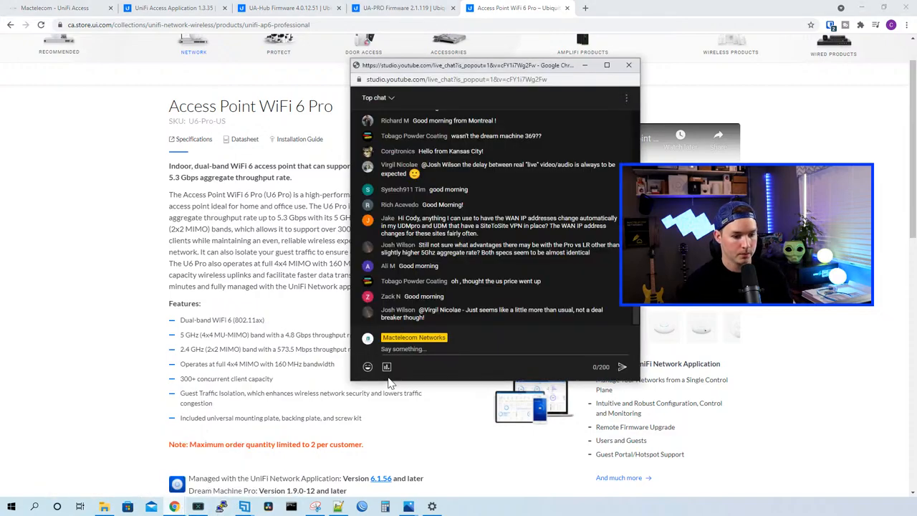
left_click(628, 65)
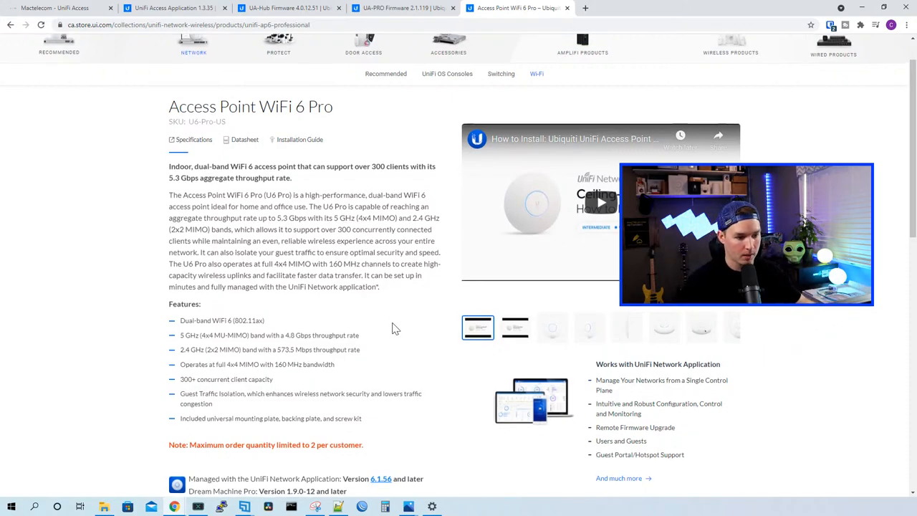
scroll("down", 3)
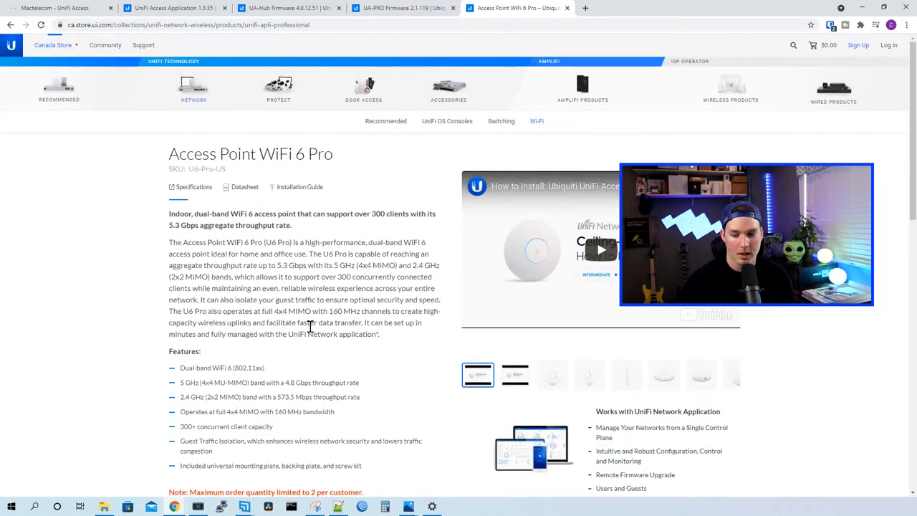
mouse_move(206, 89)
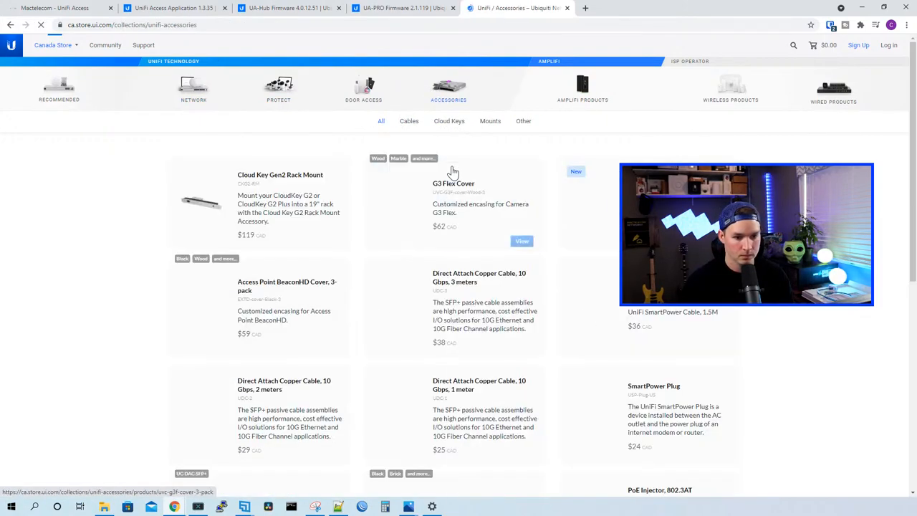
Step: Switch to the USA store and open the Toolless Mini Rack accessory page ($249, sold out)
scroll("down", 3)
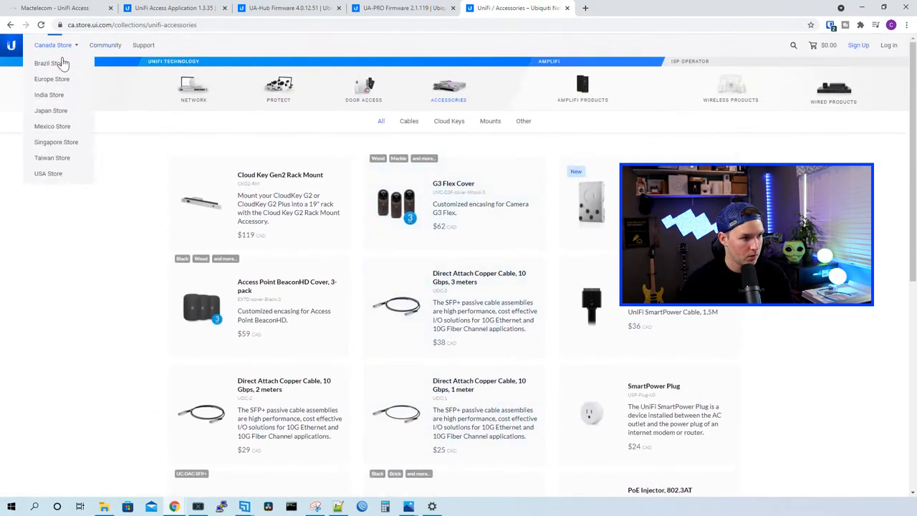
left_click(49, 173)
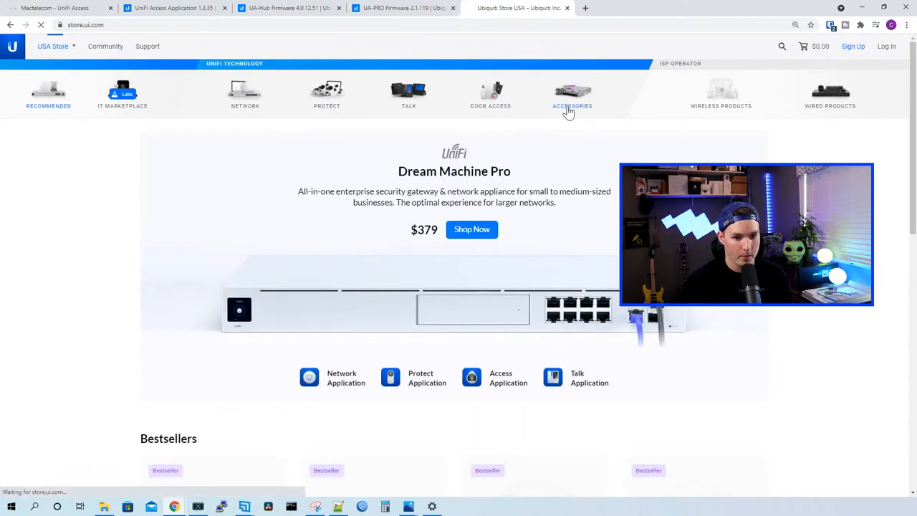
left_click(571, 106)
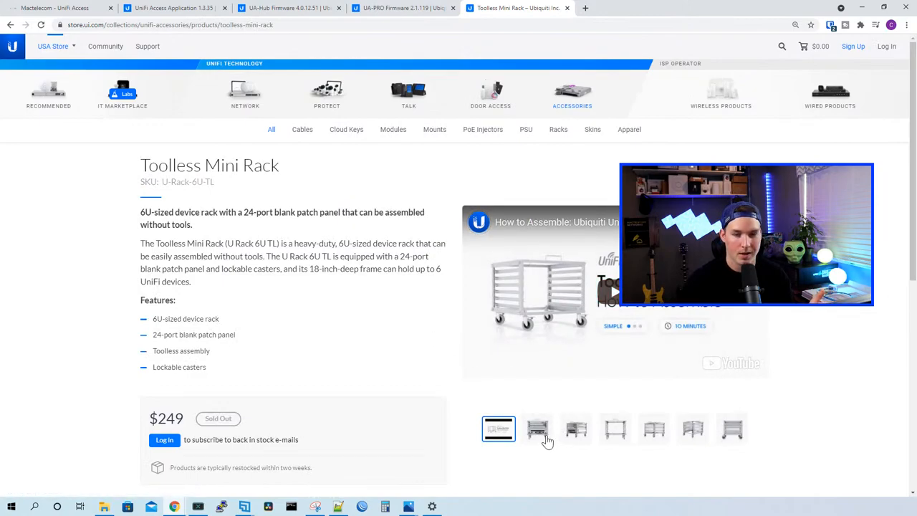
Step: Show the gallery photo of the Toolless Mini Rack loaded with devices
left_click(536, 428)
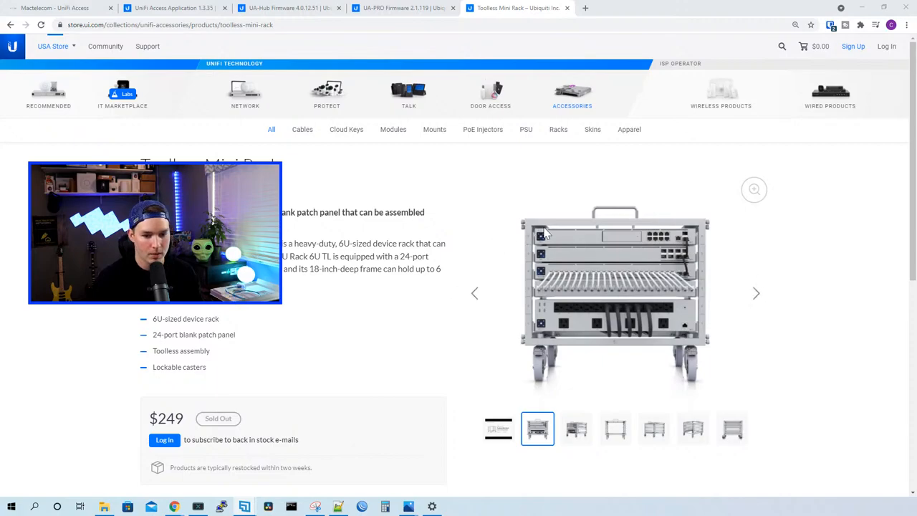
mouse_move(722, 293)
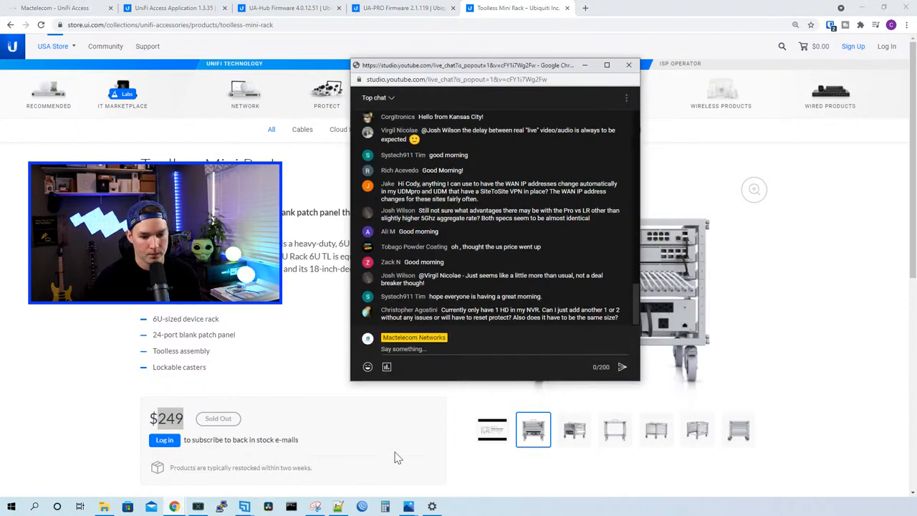
mouse_move(401, 456)
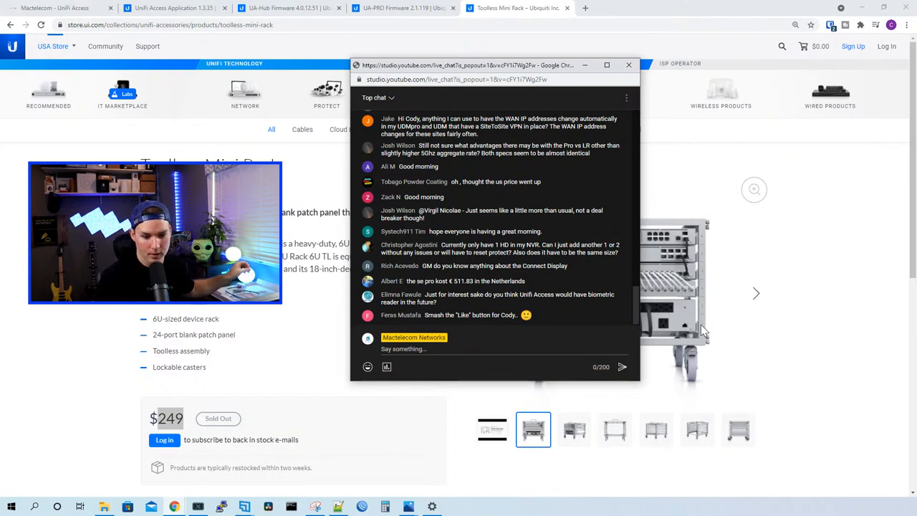
left_click(627, 65)
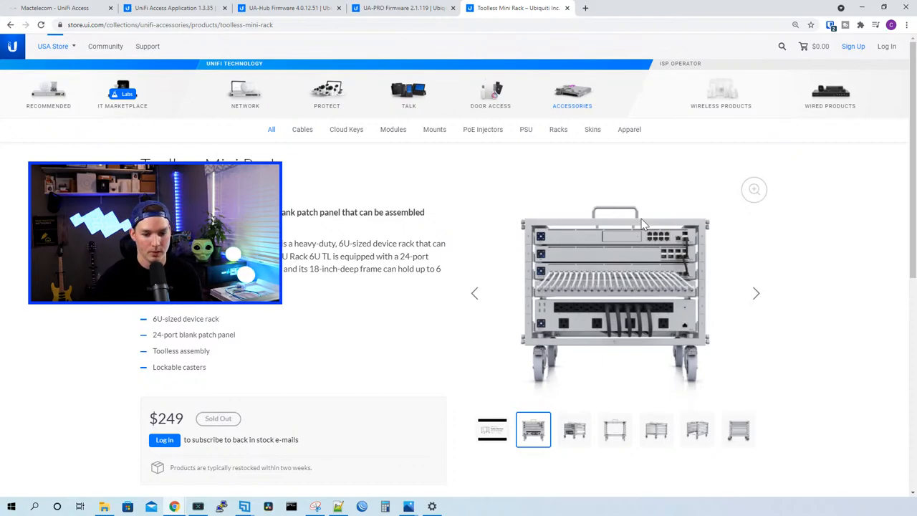
mouse_move(719, 285)
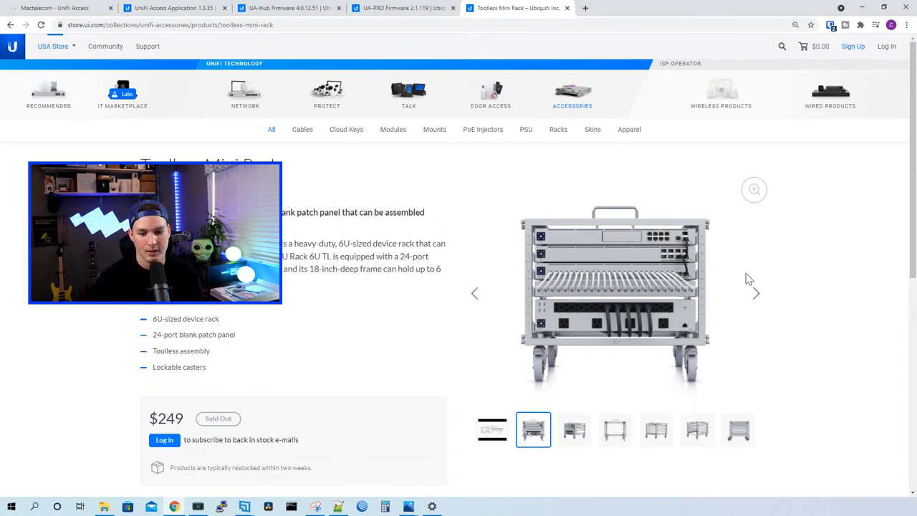
mouse_move(659, 348)
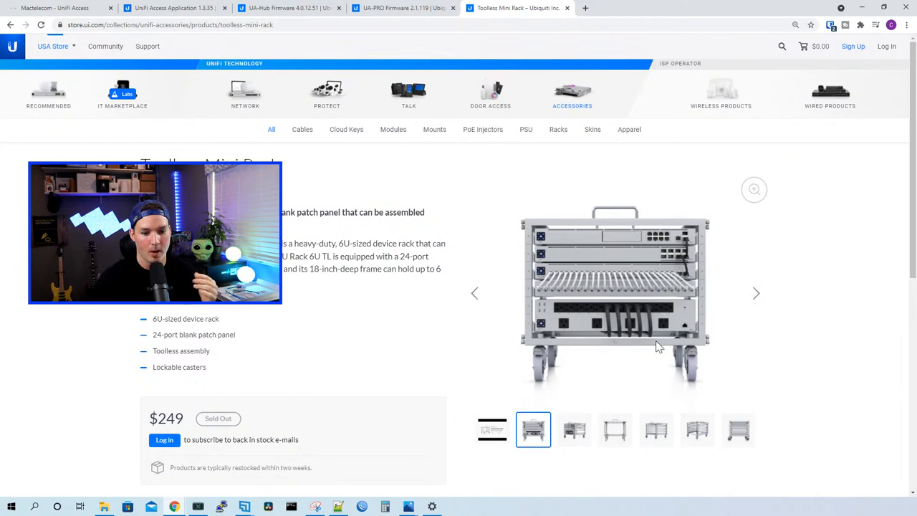
mouse_move(768, 299)
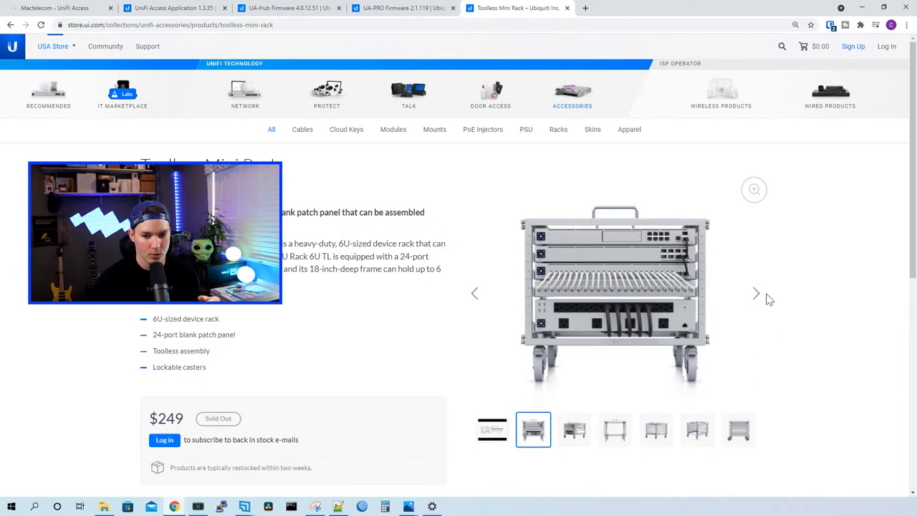
Step: Advance the gallery to the empty Toolless Mini Rack frame seen from the front
left_click(573, 429)
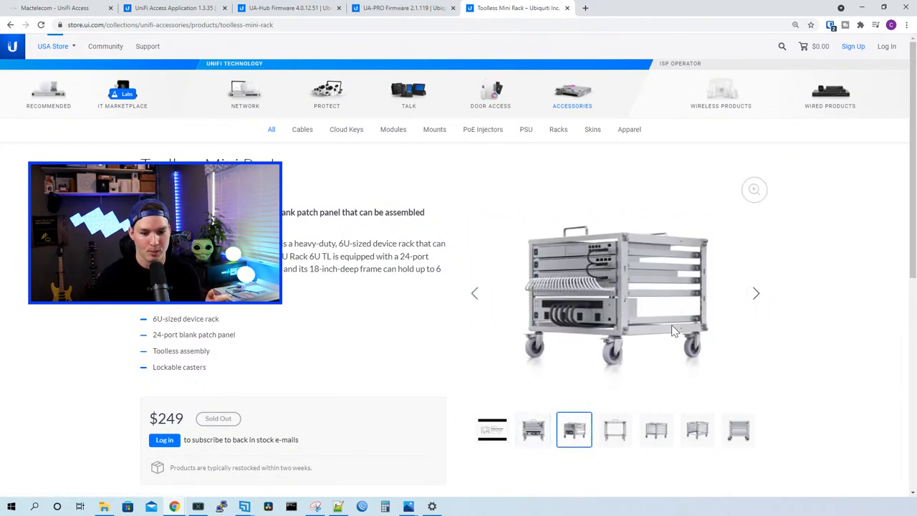
left_click(615, 429)
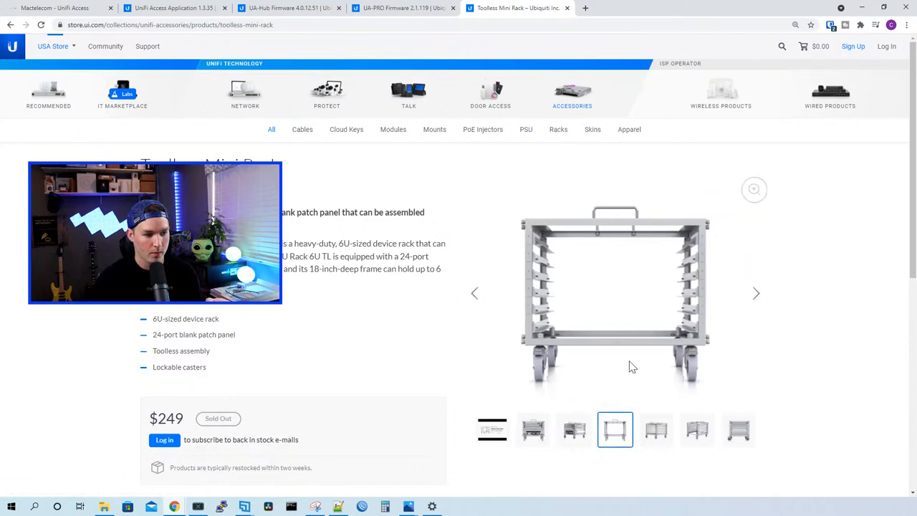
mouse_move(587, 298)
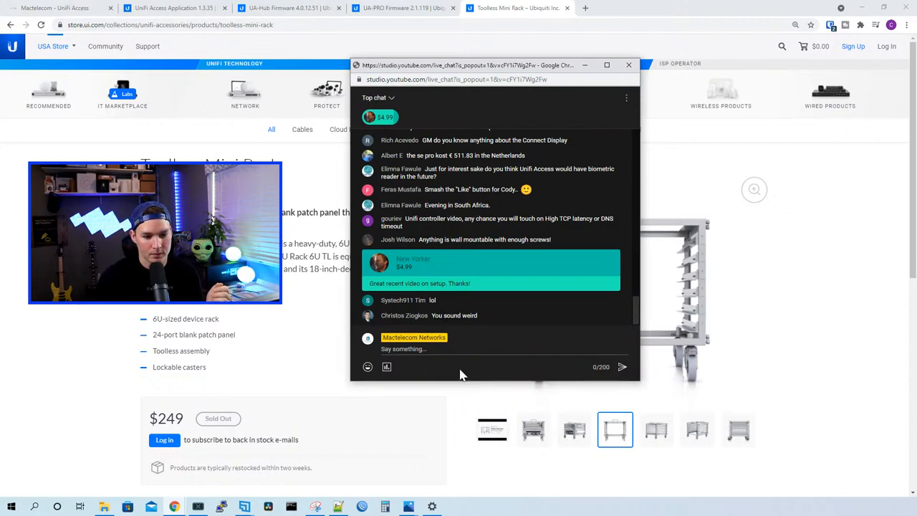
mouse_move(639, 291)
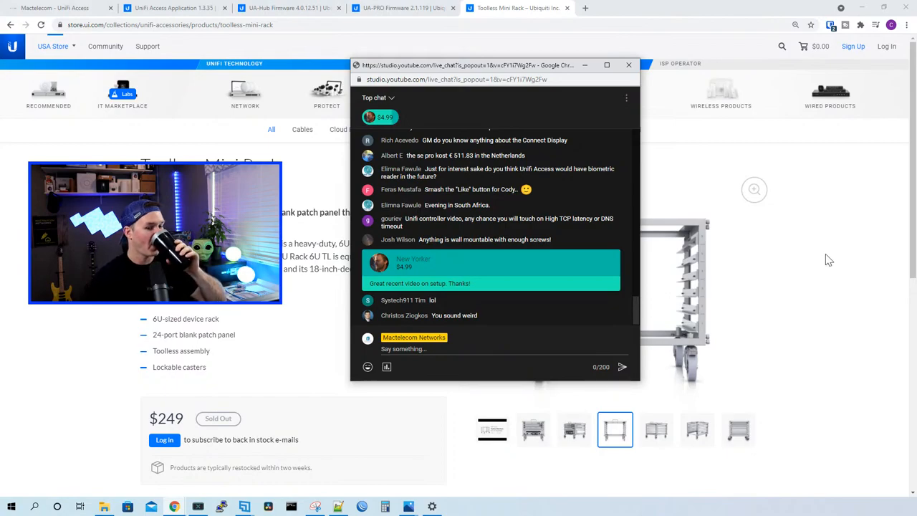
Step: Bring the Toolless Mini Rack store page back in front after checking the live chat
left_click(628, 65)
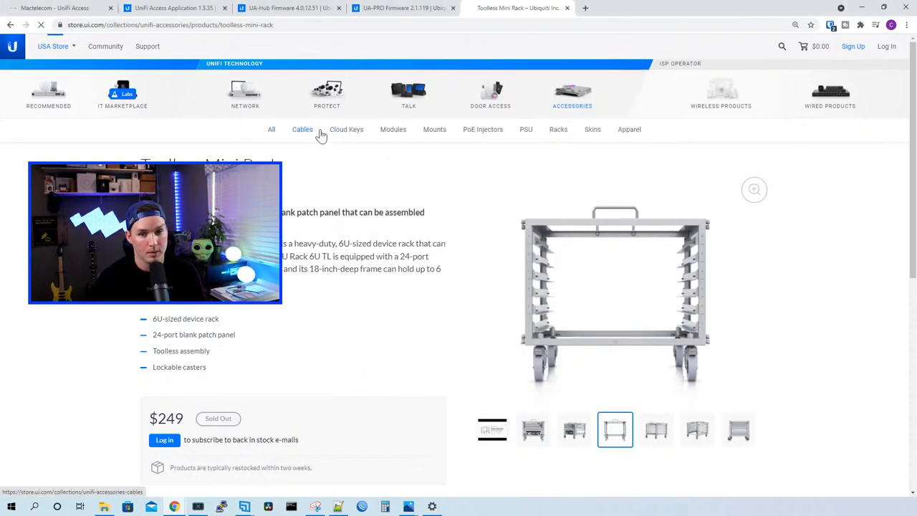
Step: Browse the Cables sub-category of accessories, then return to the full accessories listing
left_click(301, 129)
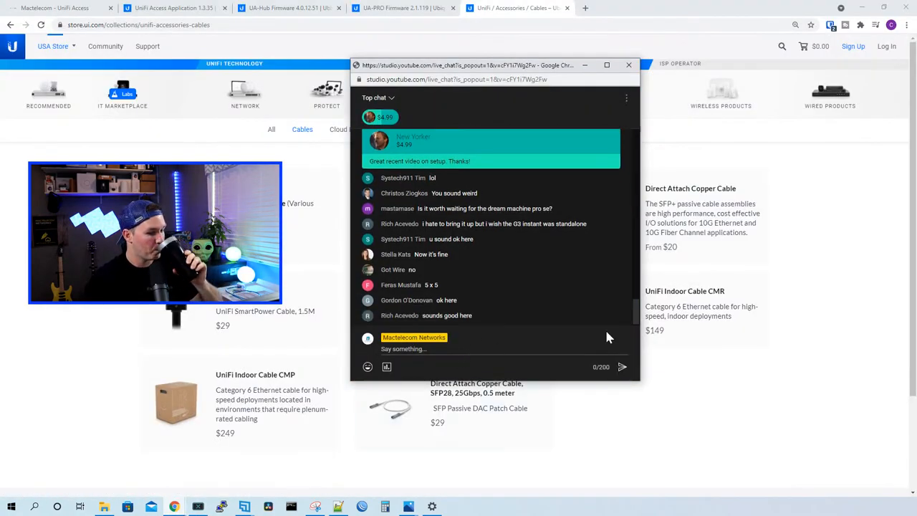
scroll("down", 3)
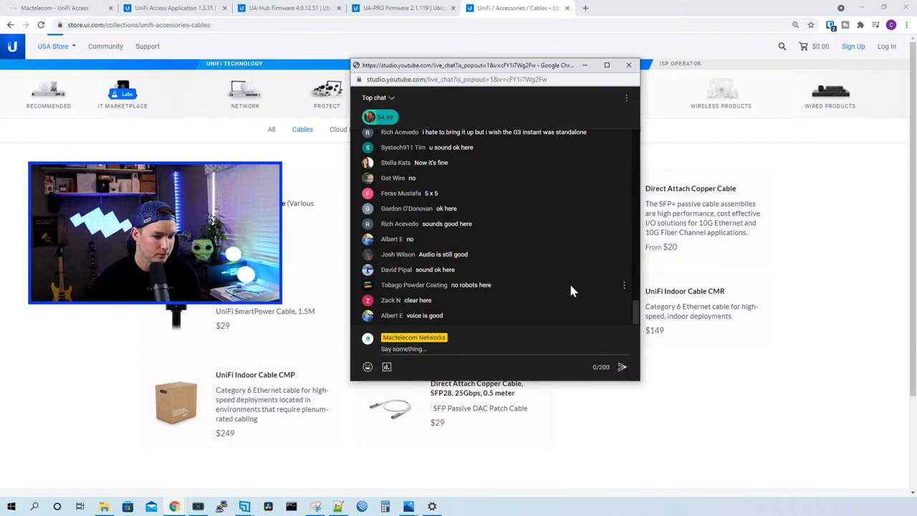
left_click(627, 64)
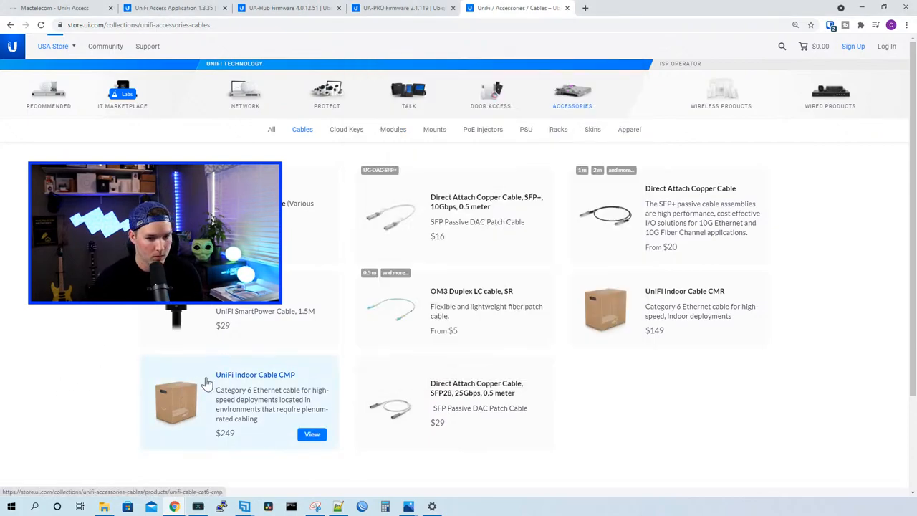
mouse_move(269, 378)
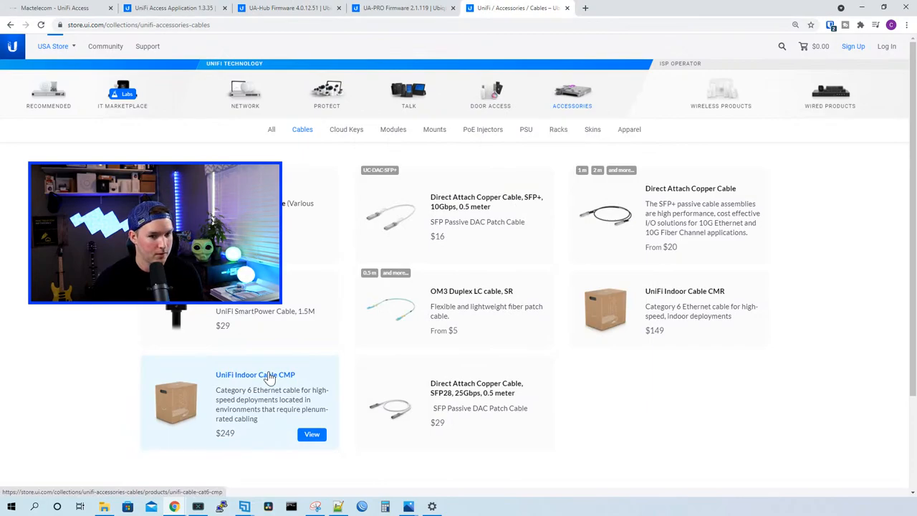
scroll("down", 3)
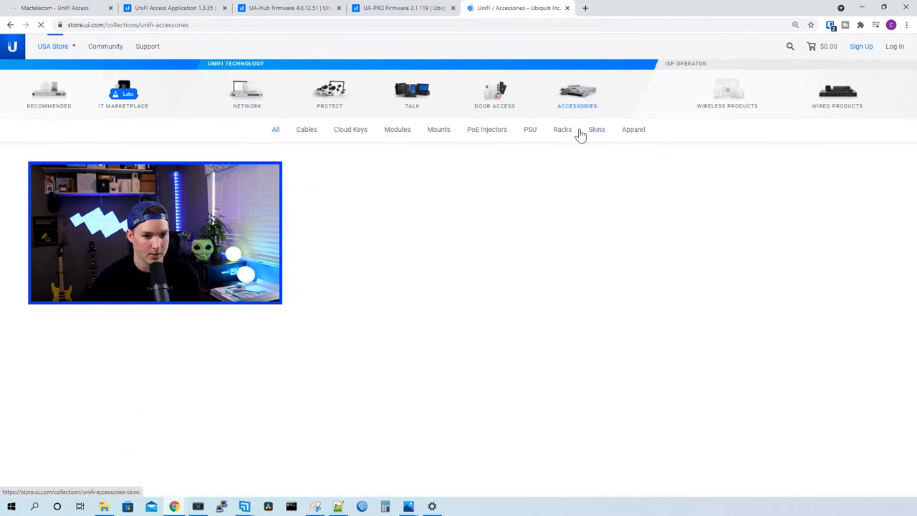
Step: Review the SFP direct attach copper cable and select its 10 Gbps version
scroll("down", 3)
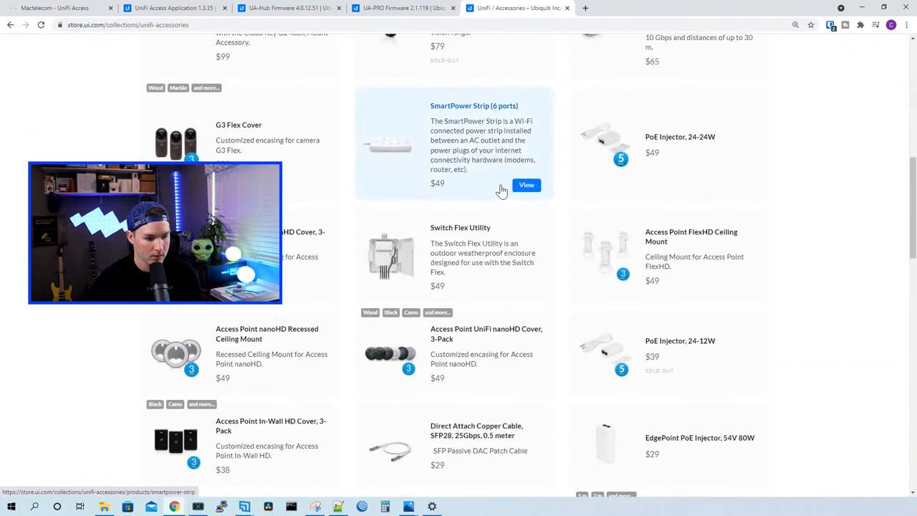
scroll("down", 3)
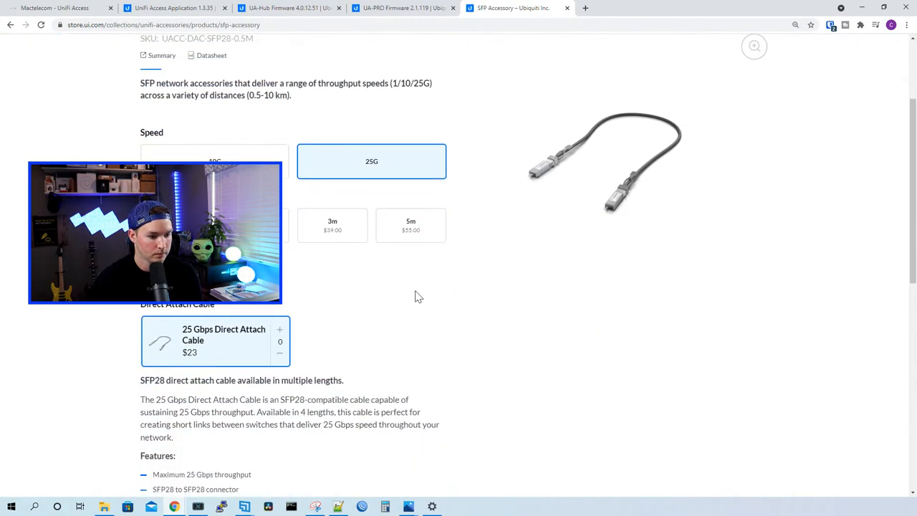
scroll("up", 3)
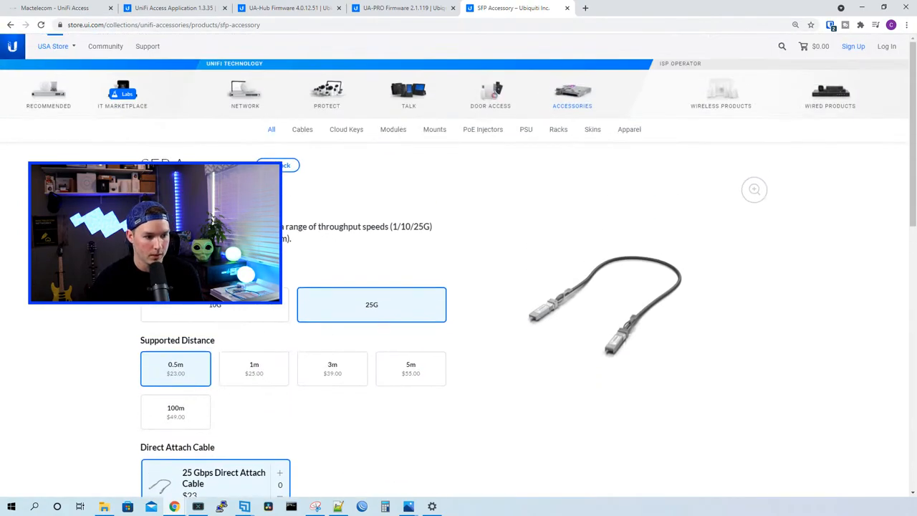
left_click(214, 305)
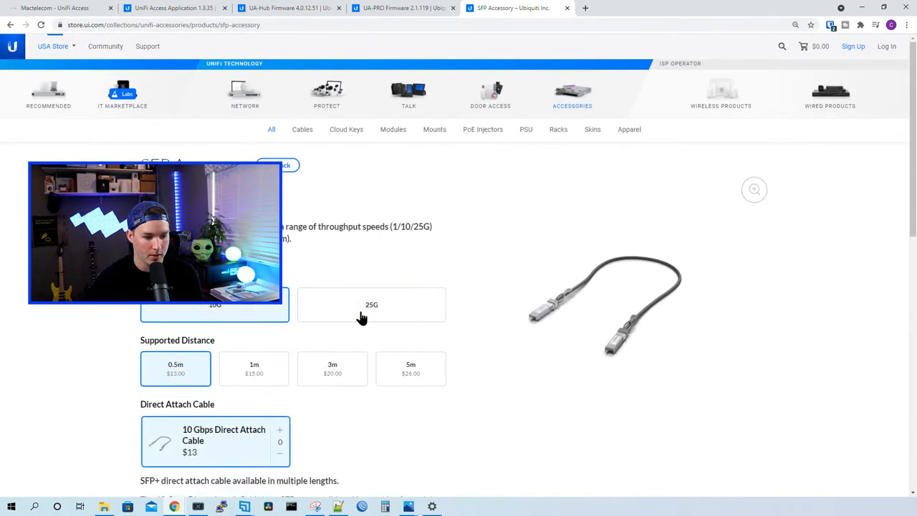
scroll("down", 3)
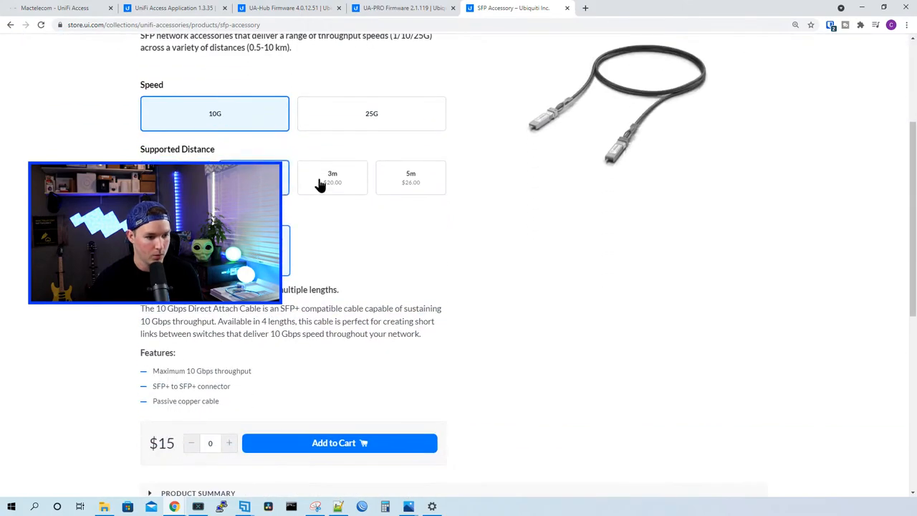
scroll("down", 3)
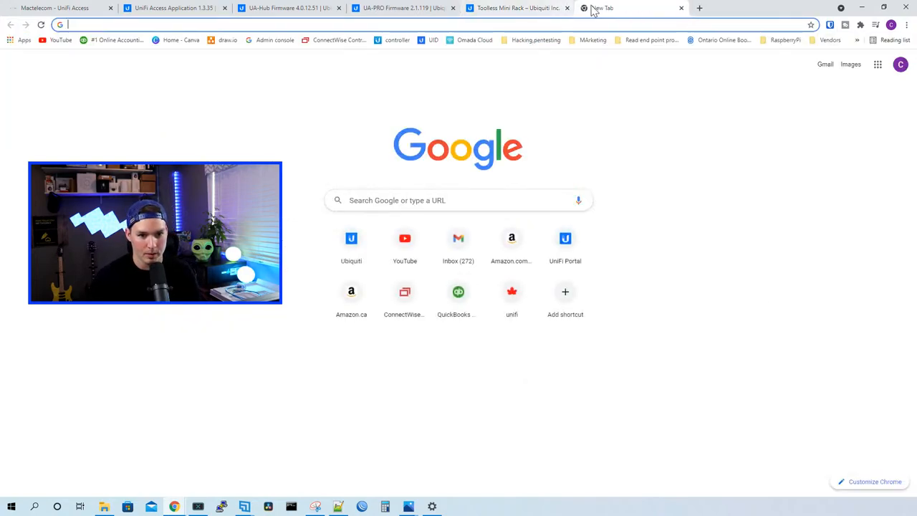
Step: Search Google Images for a subway bun holder, then close the search tab
left_click(516, 9)
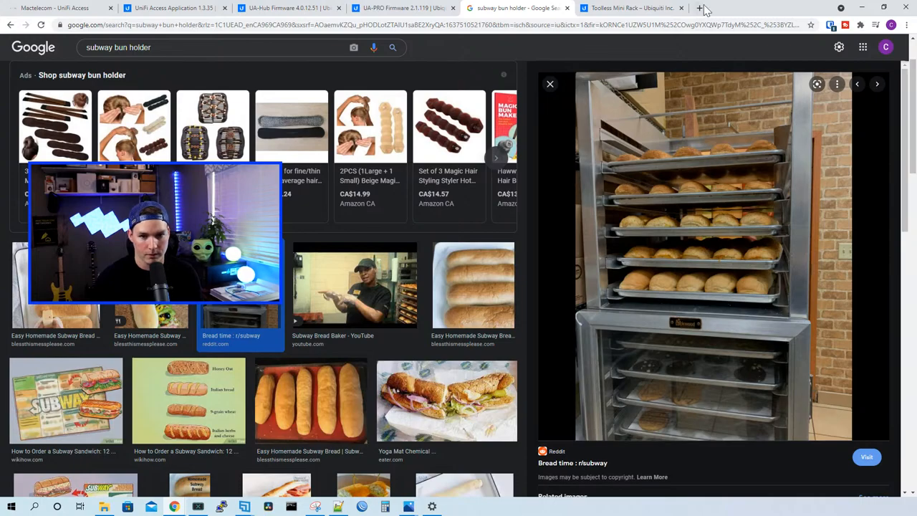
left_click(519, 9)
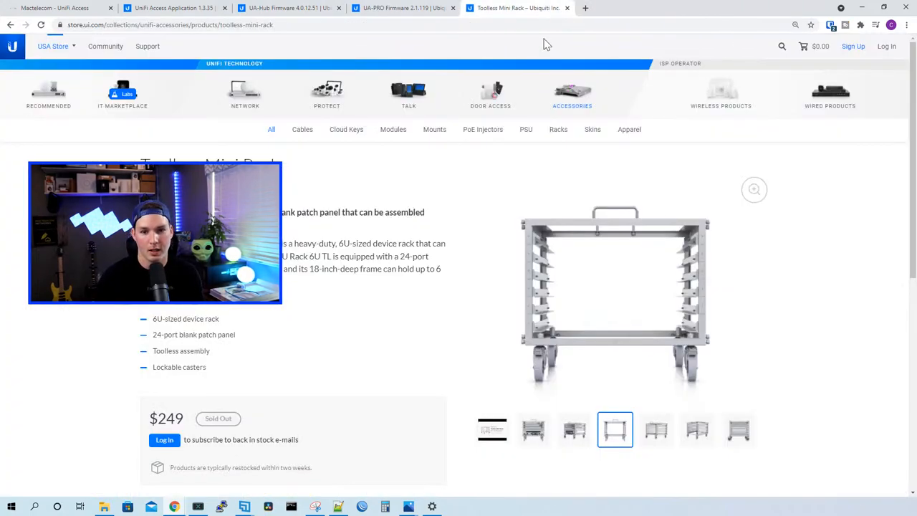
Step: Show the Toolless Mini Rack gallery photo with equipment installed on casters
left_click(573, 430)
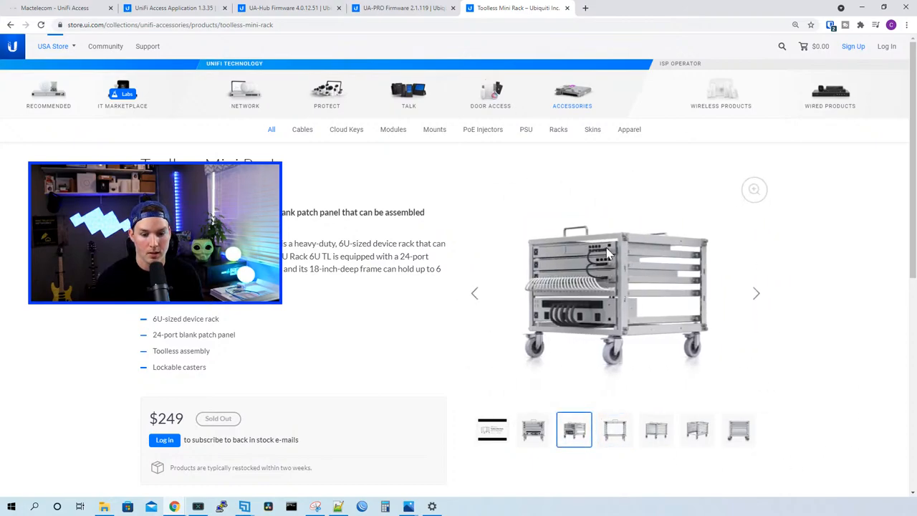
mouse_move(614, 329)
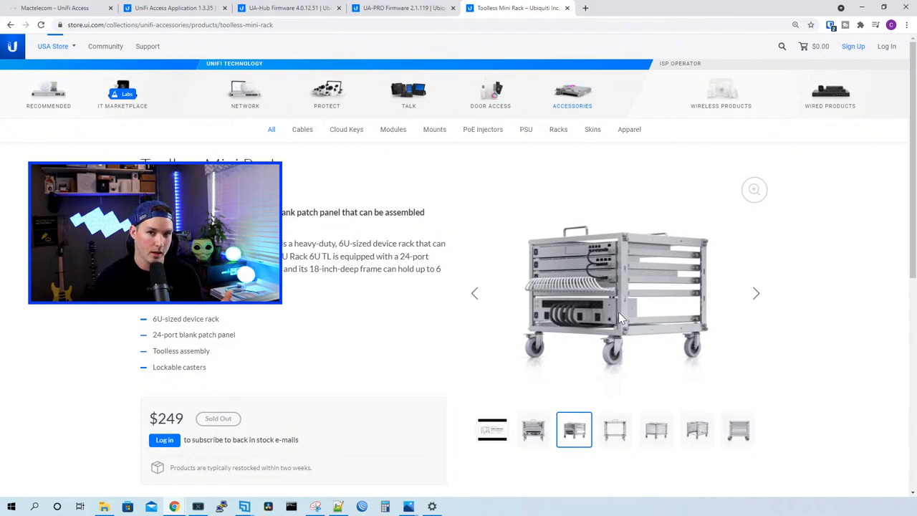
mouse_move(679, 309)
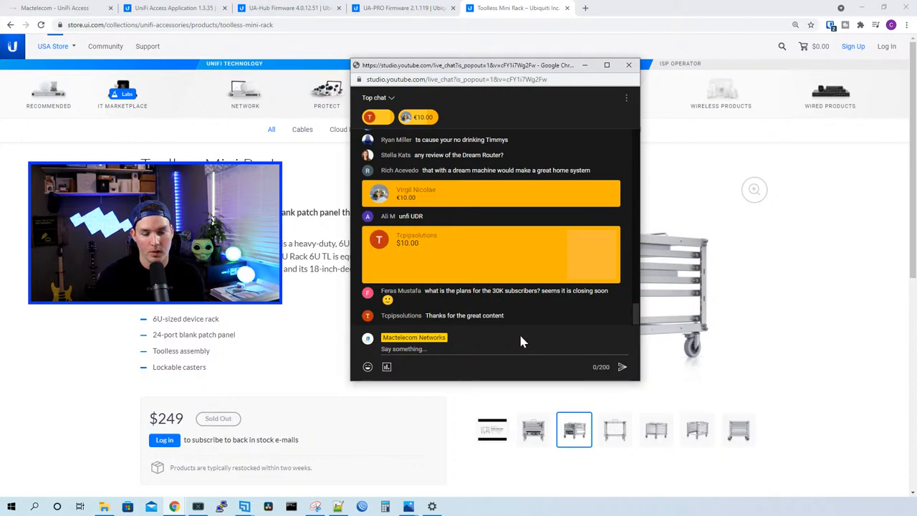
mouse_move(540, 348)
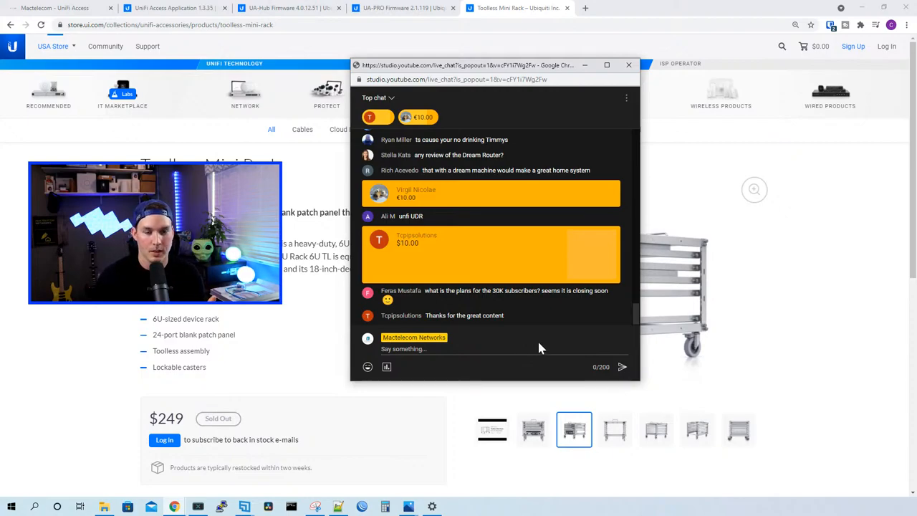
mouse_move(544, 345)
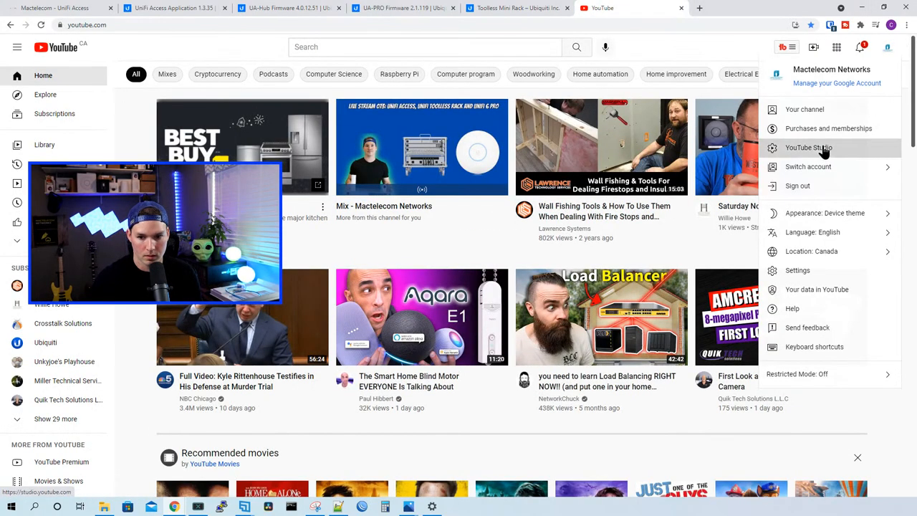
Step: Go to the YouTube Studio channel dashboard showing 29,207 subscribers
left_click(805, 146)
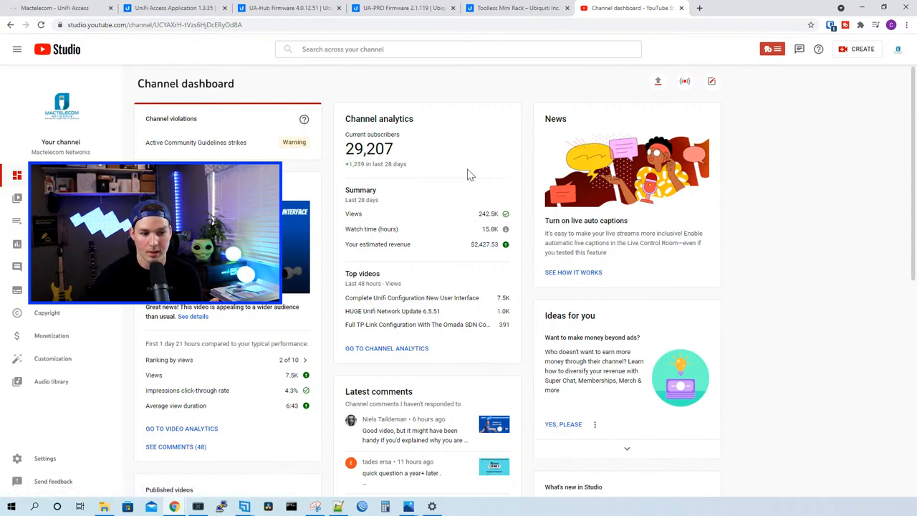
mouse_move(375, 173)
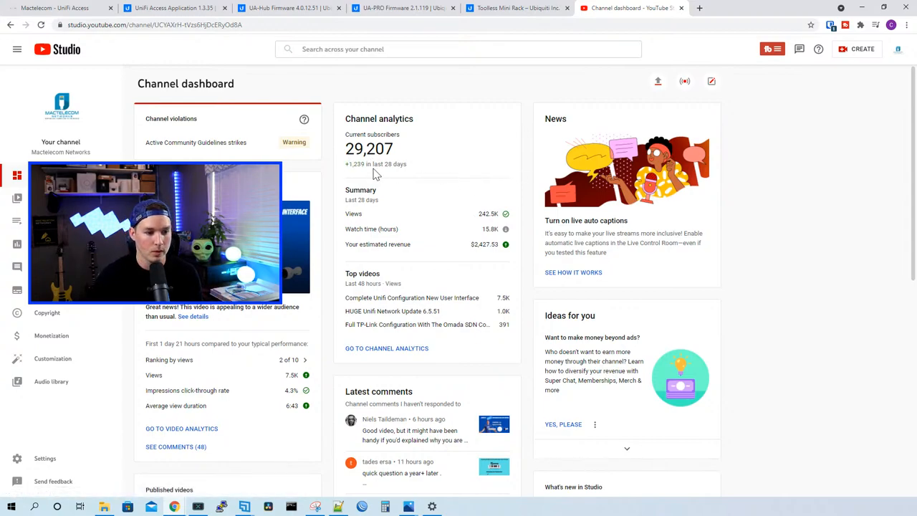
mouse_move(461, 186)
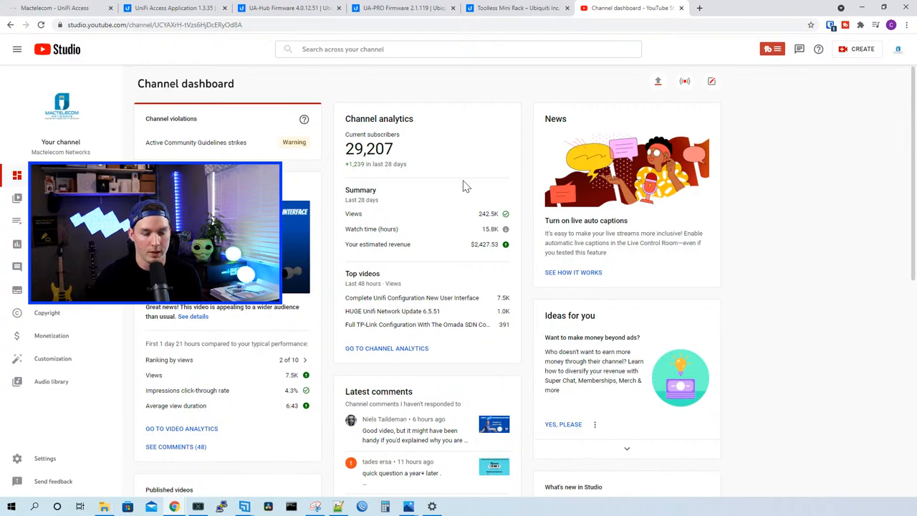
mouse_move(401, 238)
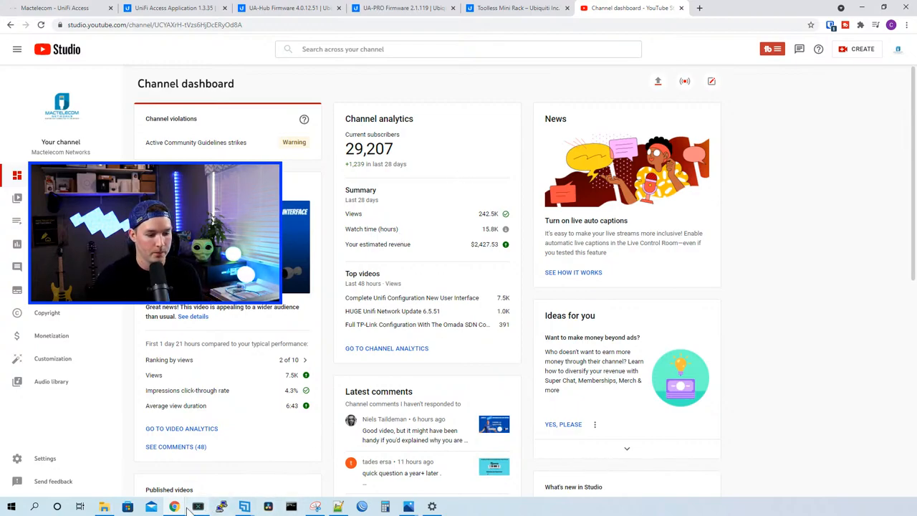
mouse_move(169, 505)
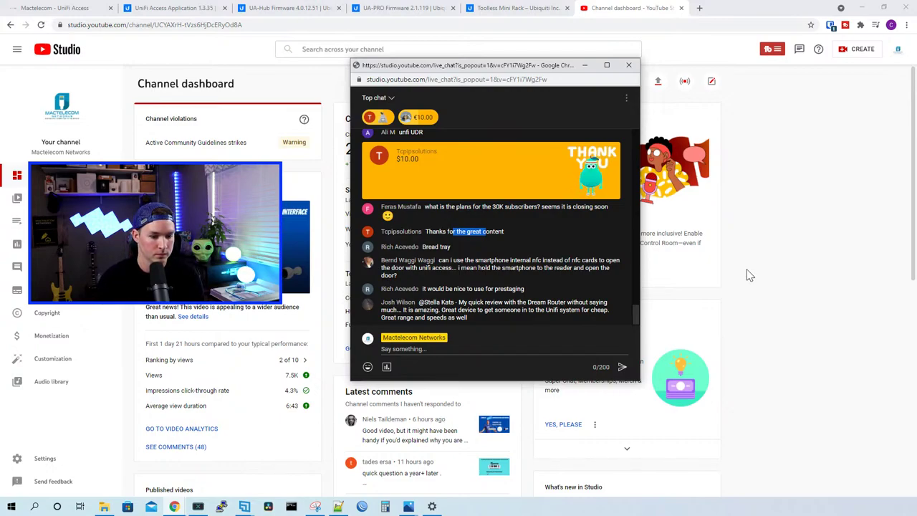
Step: Read the newest live chat messages, then bring the channel dashboard back in front
scroll("down", 3)
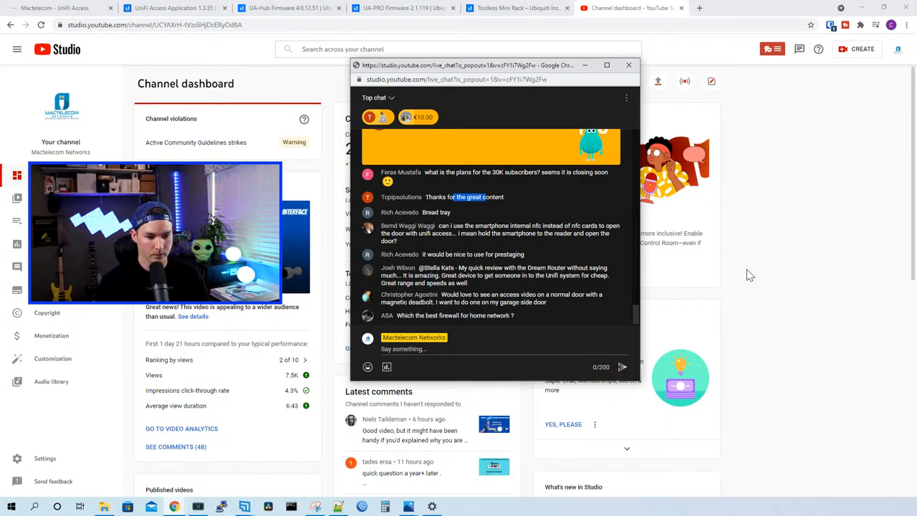
left_click(628, 66)
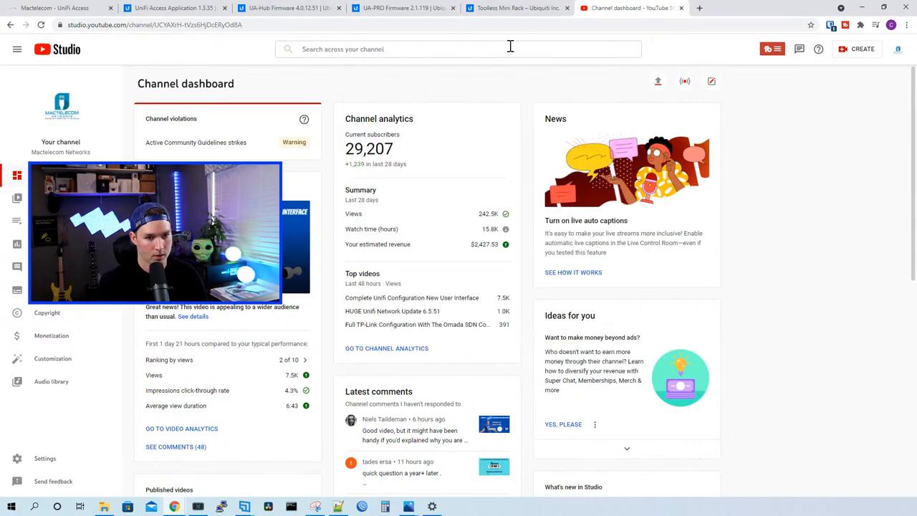
Step: Filter the Studio Channel content list to videos titled 'unifi access'
left_click(897, 48)
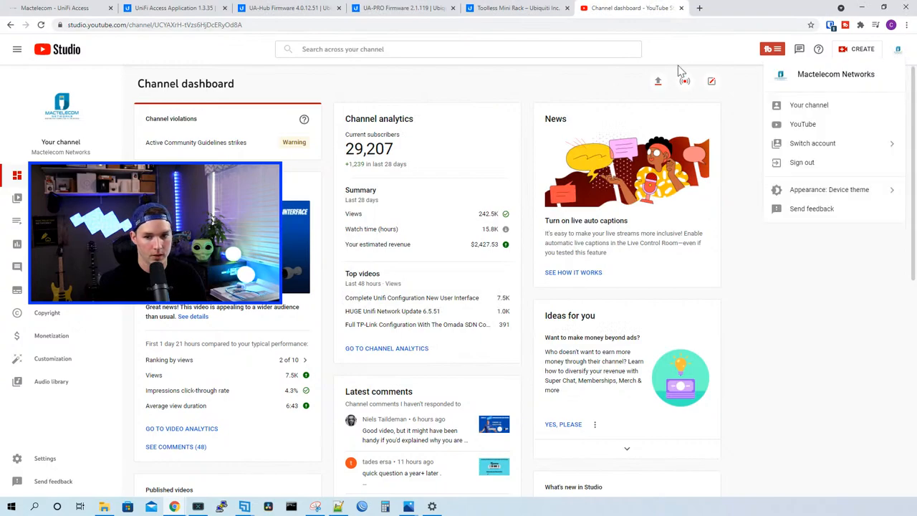
type("unifi access'")
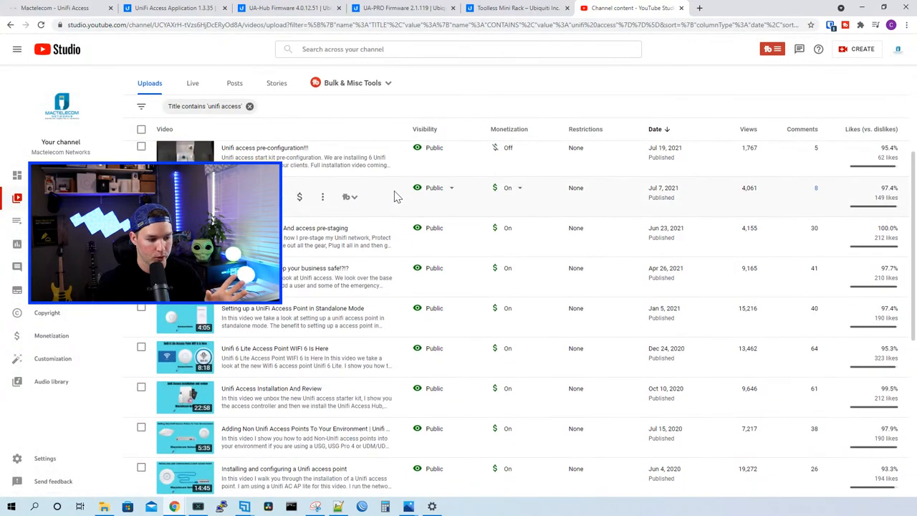
scroll("down", 3)
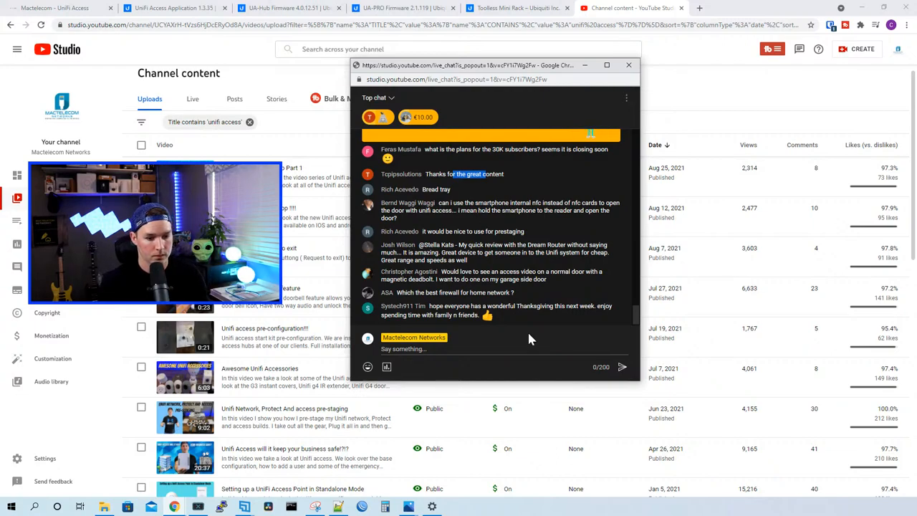
left_click(289, 9)
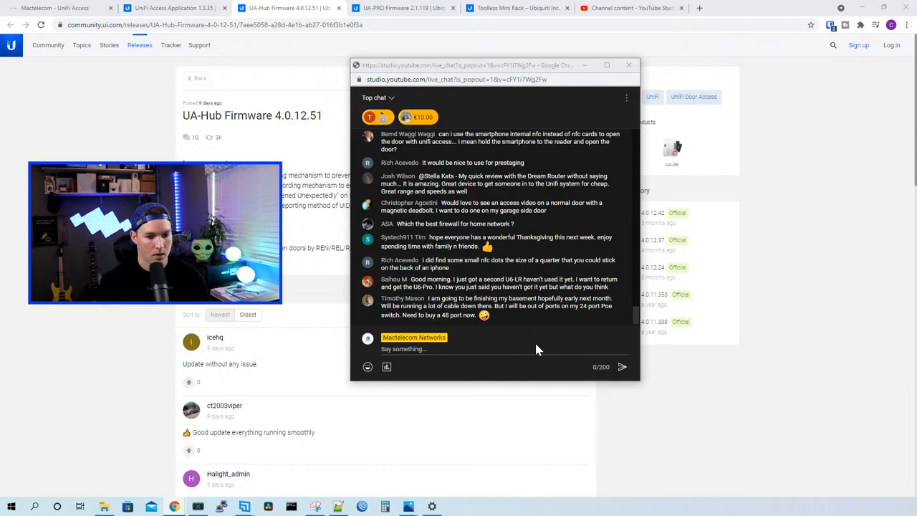
scroll("down", 3)
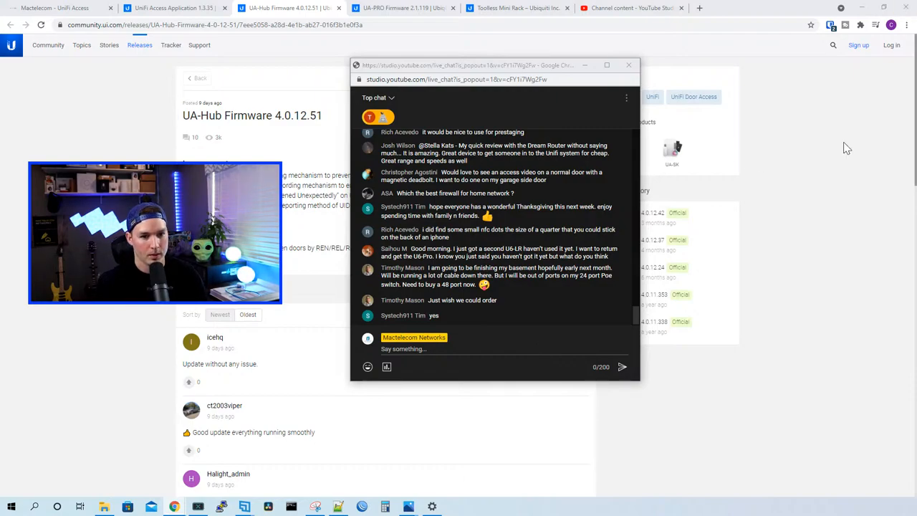
Step: View the UA-PRO and UniFi Access 1.3.35 release notes, then head to ca.store.ui.com
left_click(384, 9)
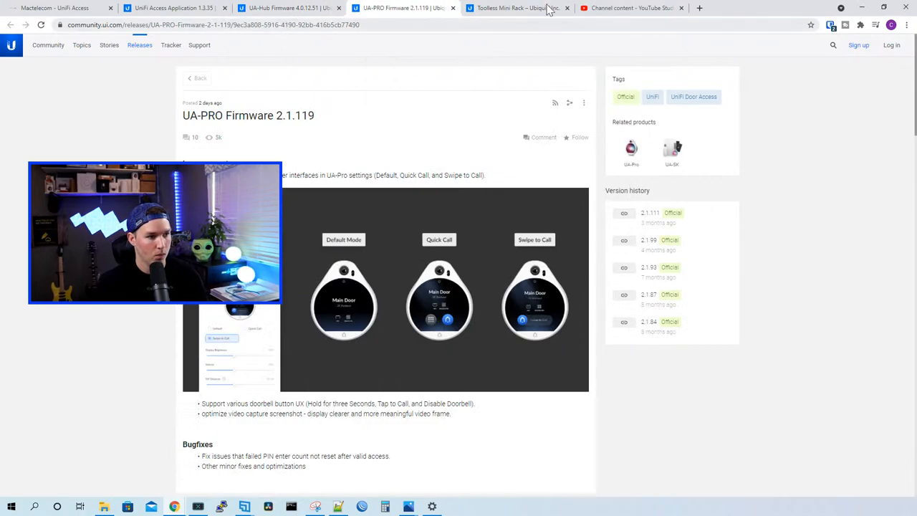
left_click(157, 11)
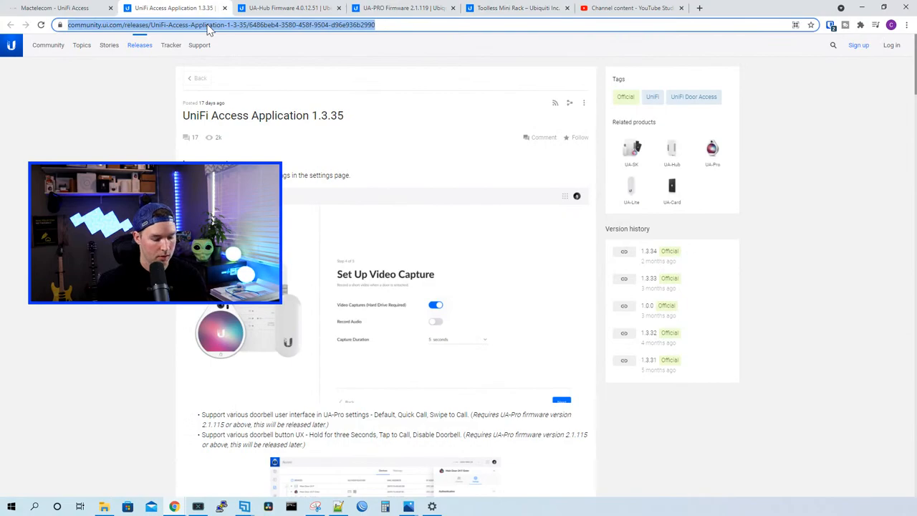
right_click(179, 9)
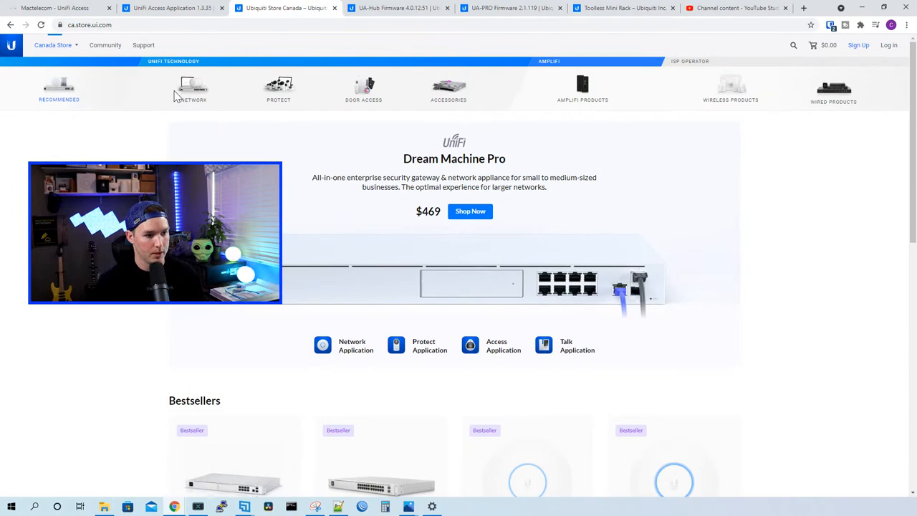
Step: Look through the UniFi switching catalogue, including Switch 24 PoE at $469 and Switch 48 PoE at $729
left_click(193, 86)
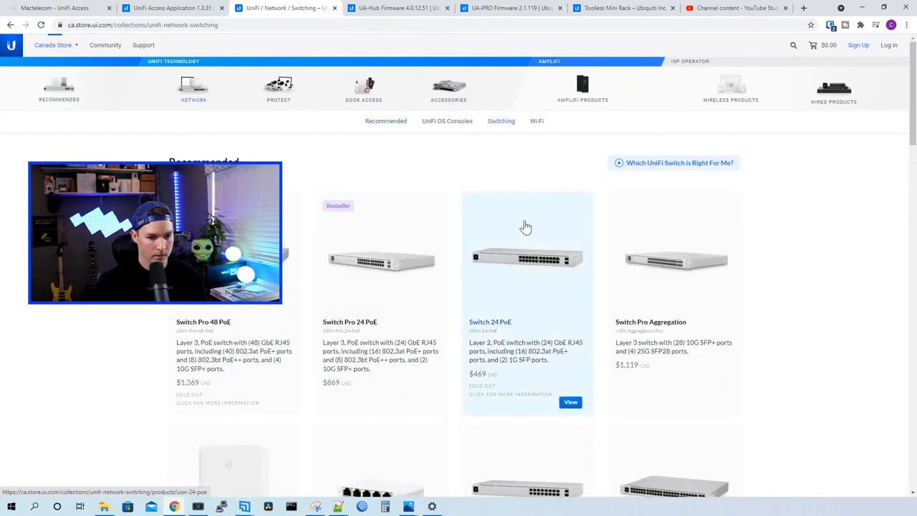
scroll("down", 3)
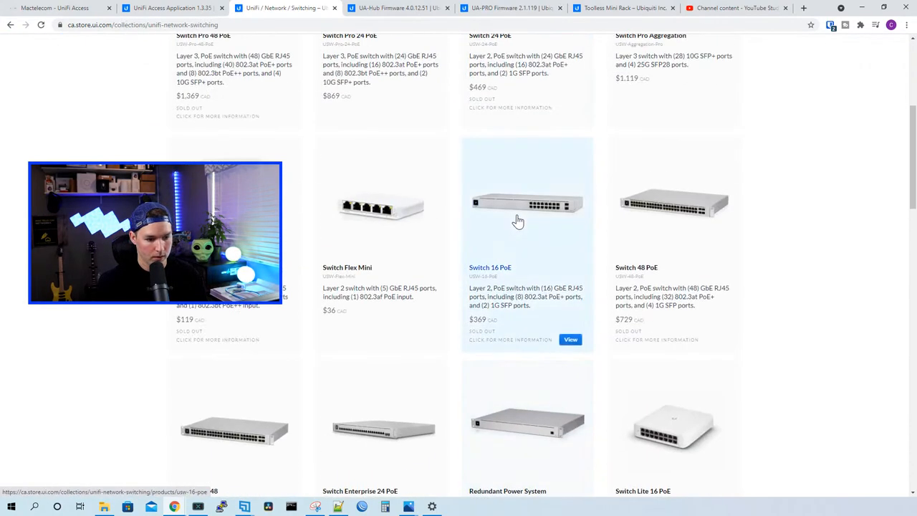
scroll("down", 3)
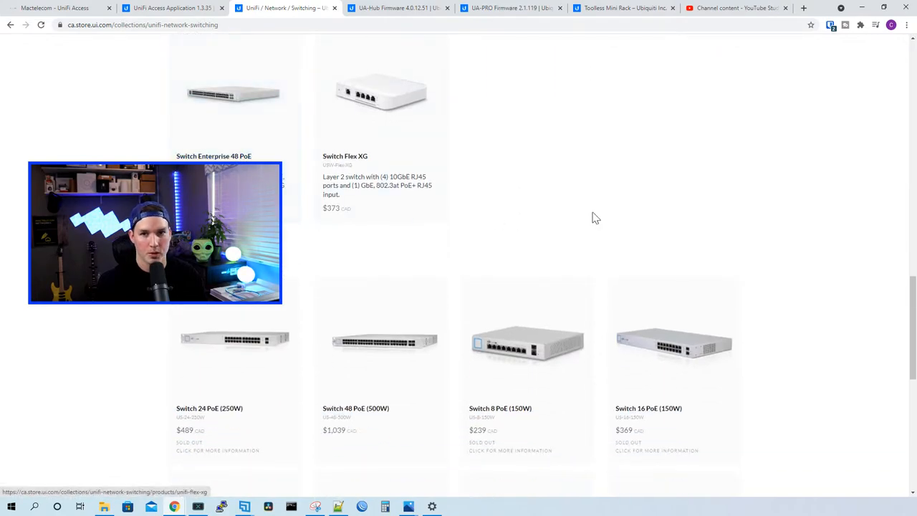
scroll("down", 3)
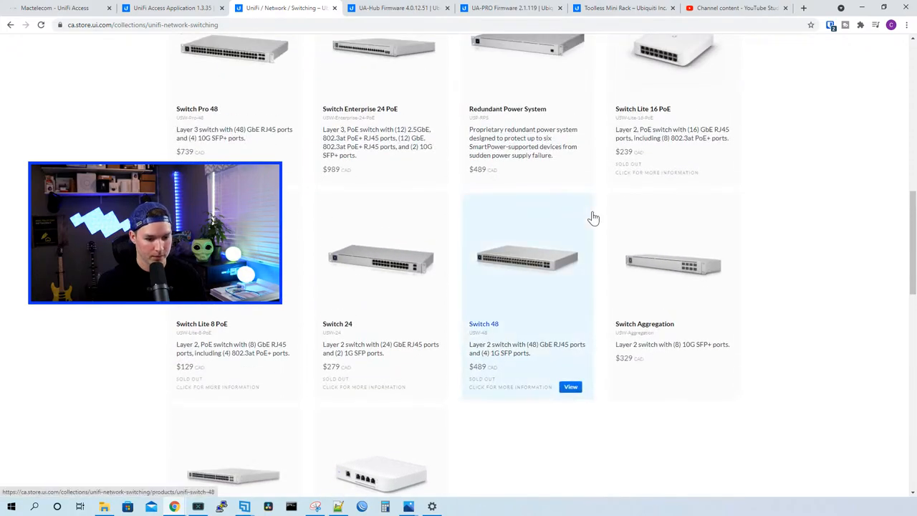
scroll("down", 3)
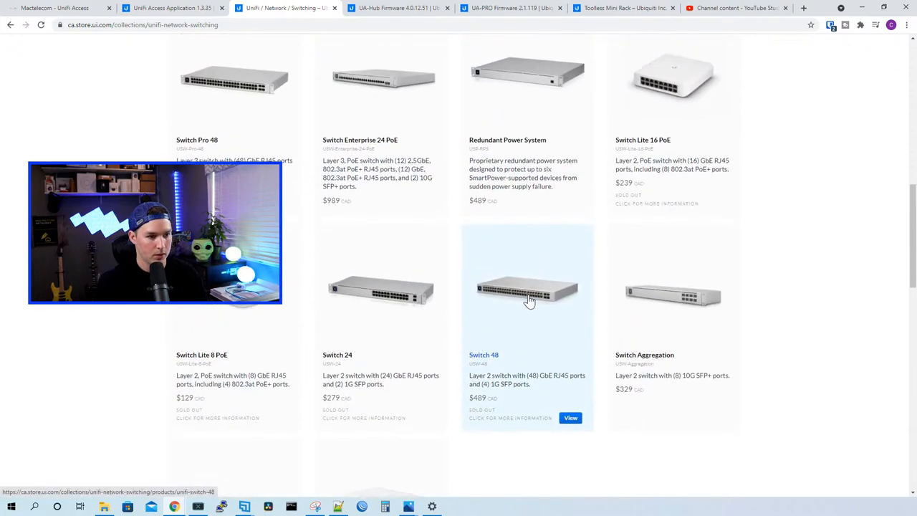
scroll("down", 3)
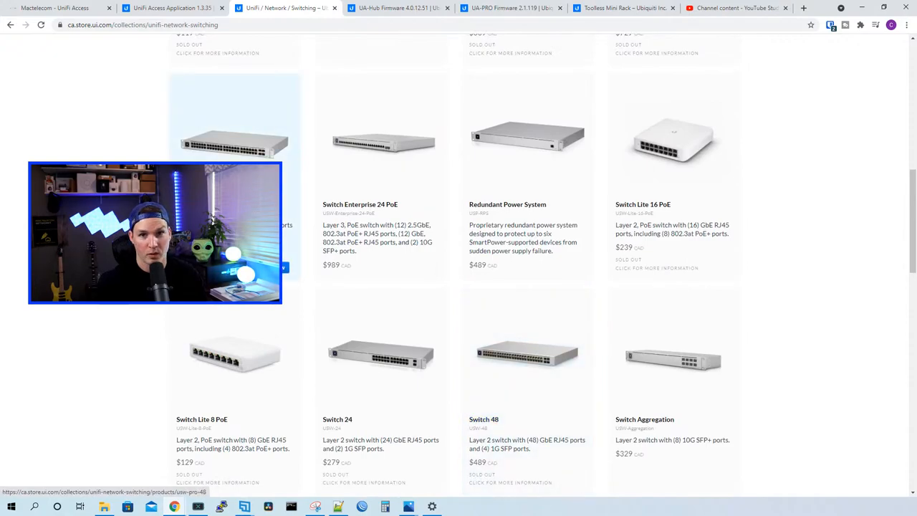
scroll("down", 3)
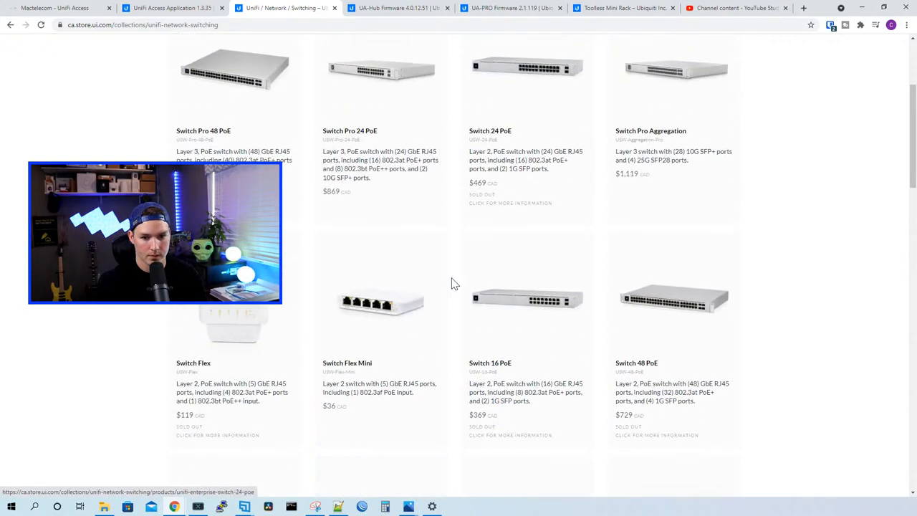
scroll("down", 3)
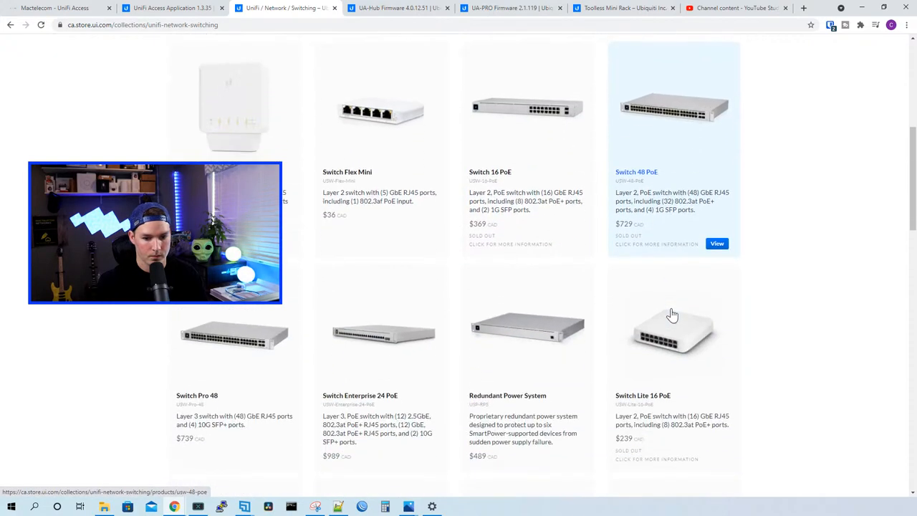
mouse_move(708, 232)
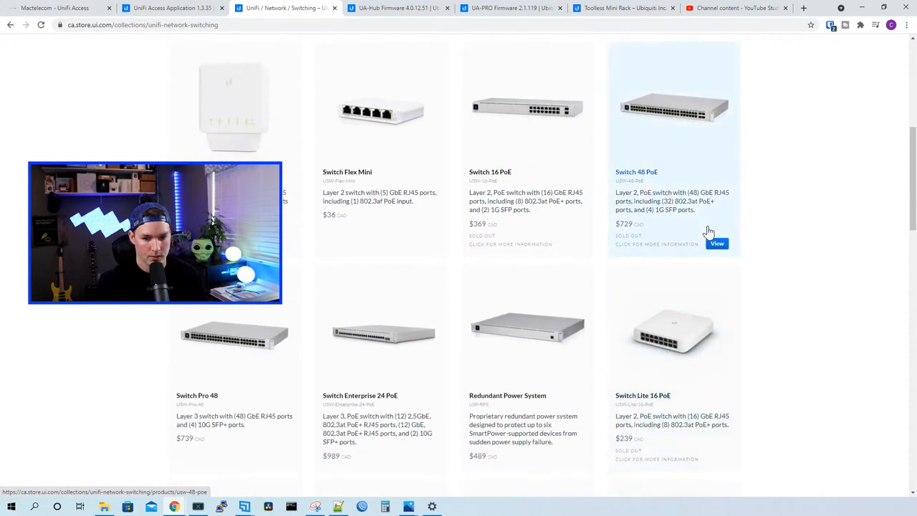
mouse_move(222, 408)
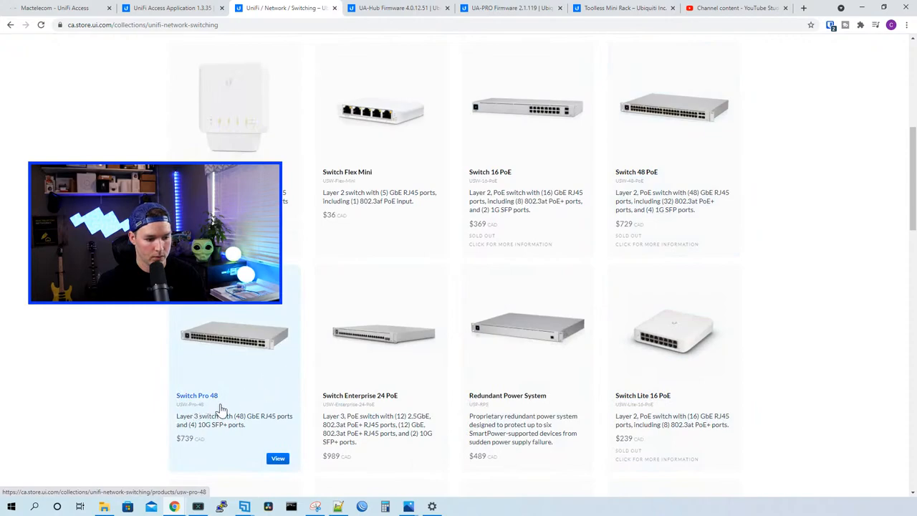
mouse_move(713, 235)
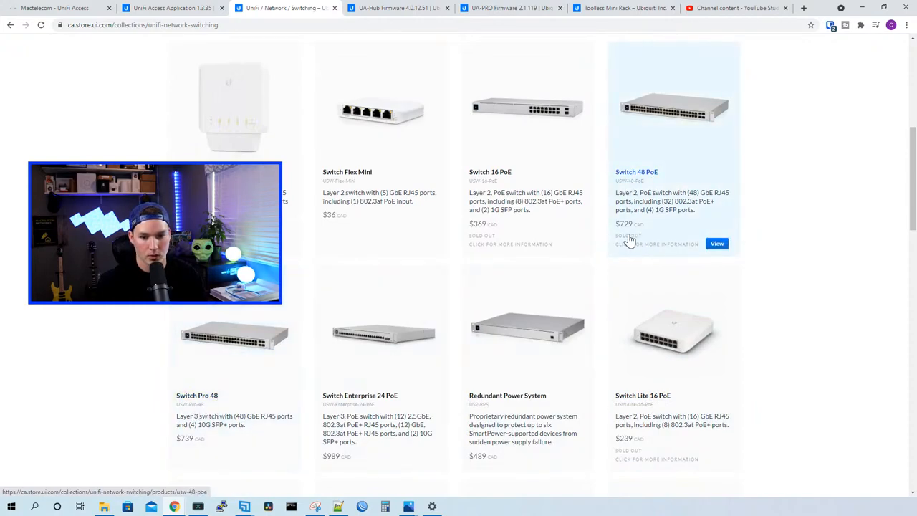
mouse_move(698, 129)
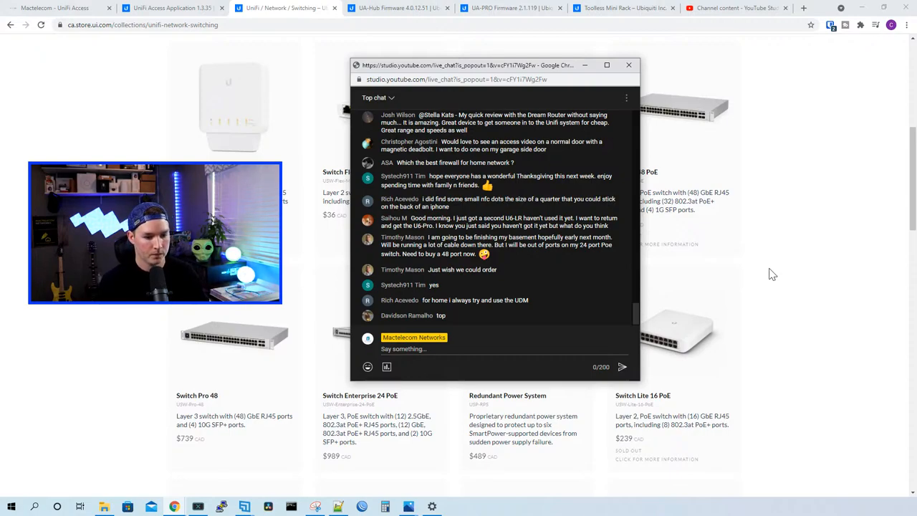
Step: Finish scrolling the switch catalogue and move to the Wi-Fi access point collection
left_click(627, 66)
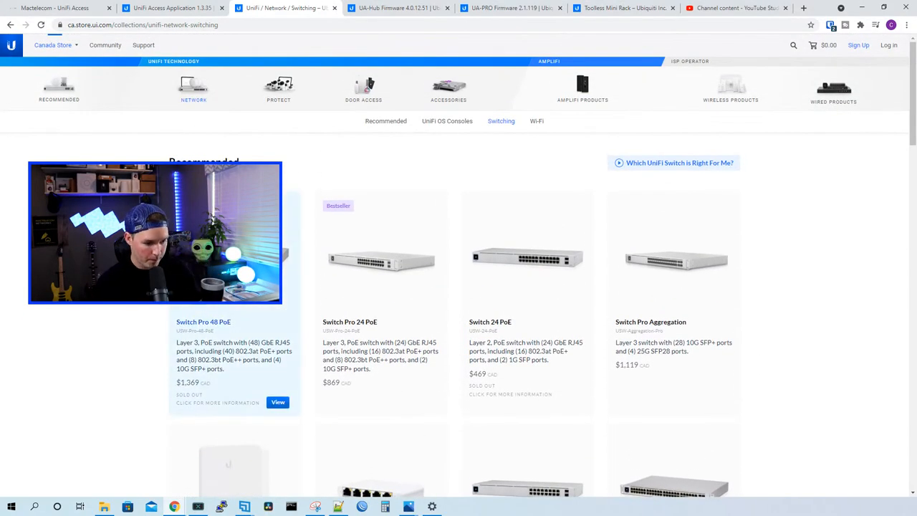
mouse_move(771, 217)
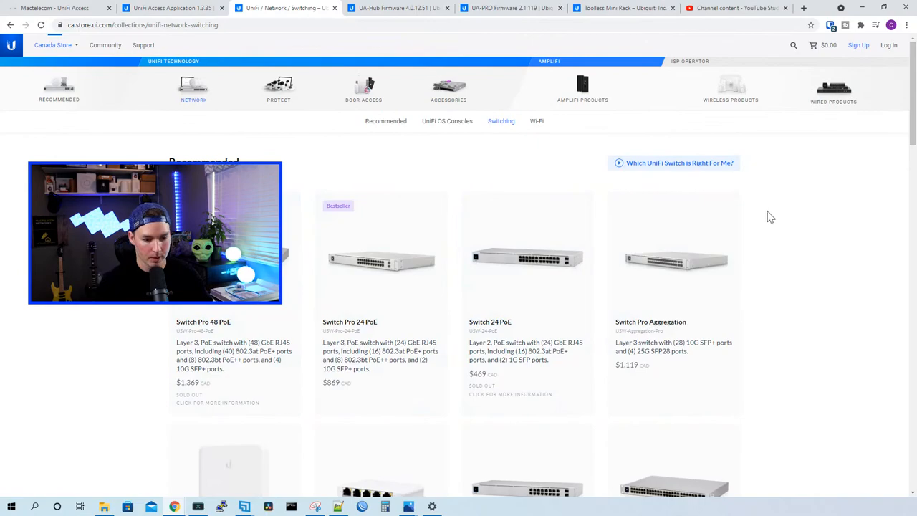
scroll("down", 3)
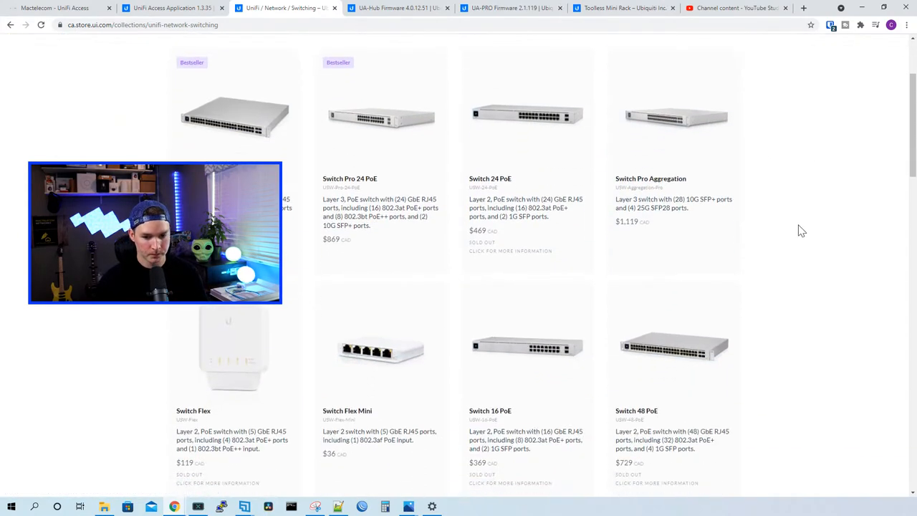
scroll("down", 3)
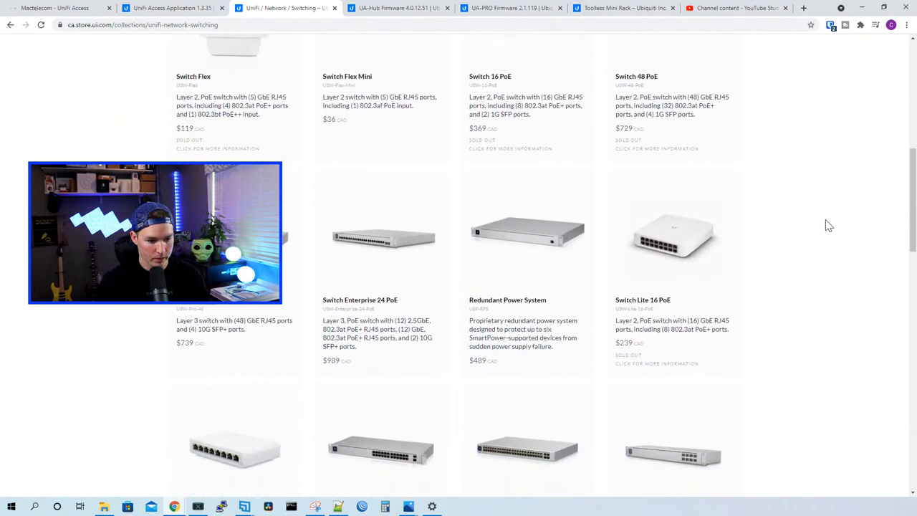
mouse_move(627, 261)
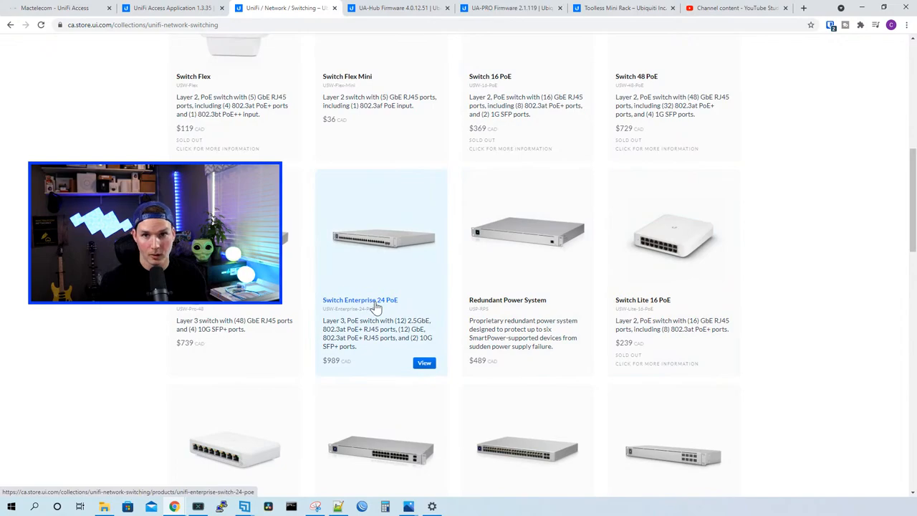
mouse_move(401, 335)
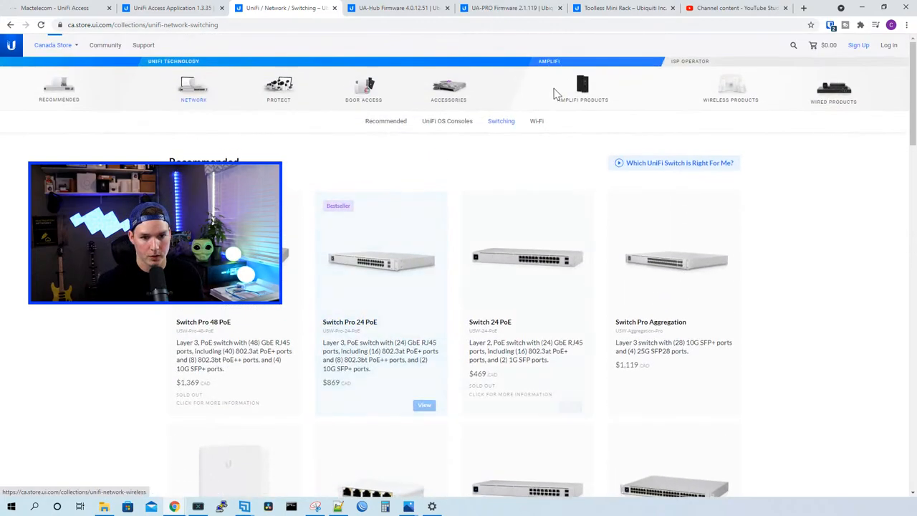
left_click(535, 120)
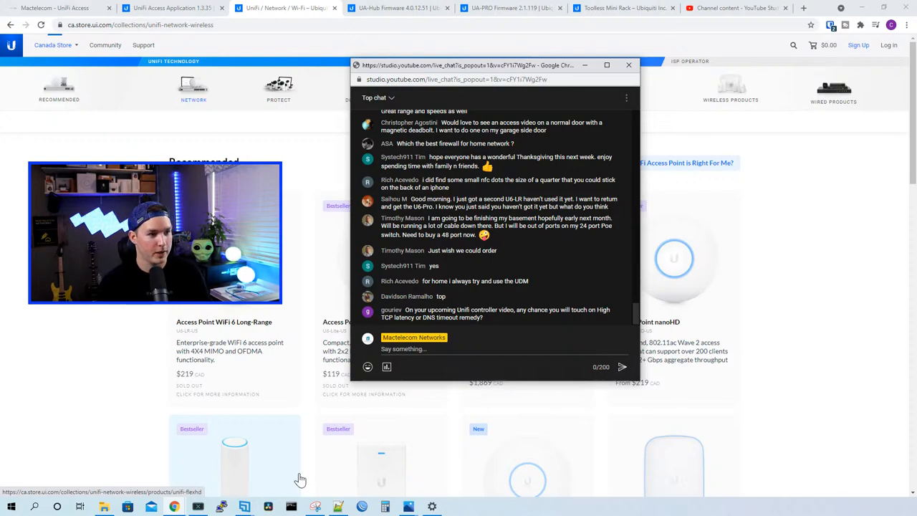
Step: Bring the YouTube Studio Channel content list filtered to 'unifi access' back to the front
left_click(733, 8)
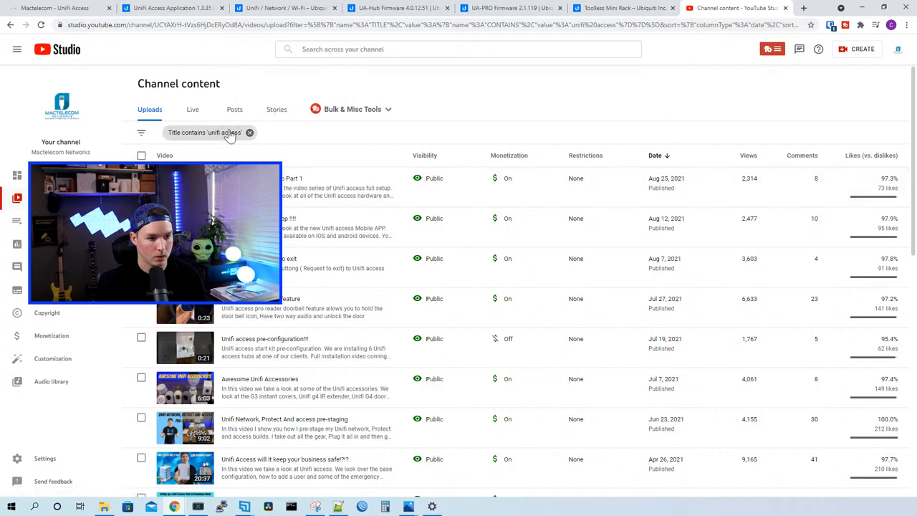
Step: Clear the 'unifi access' title filter and copy the newest video's share link
left_click(249, 132)
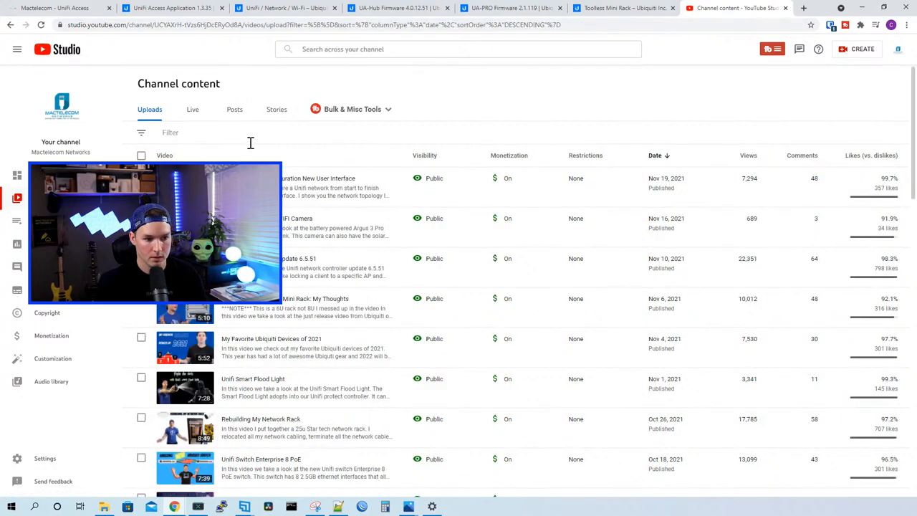
left_click(330, 177)
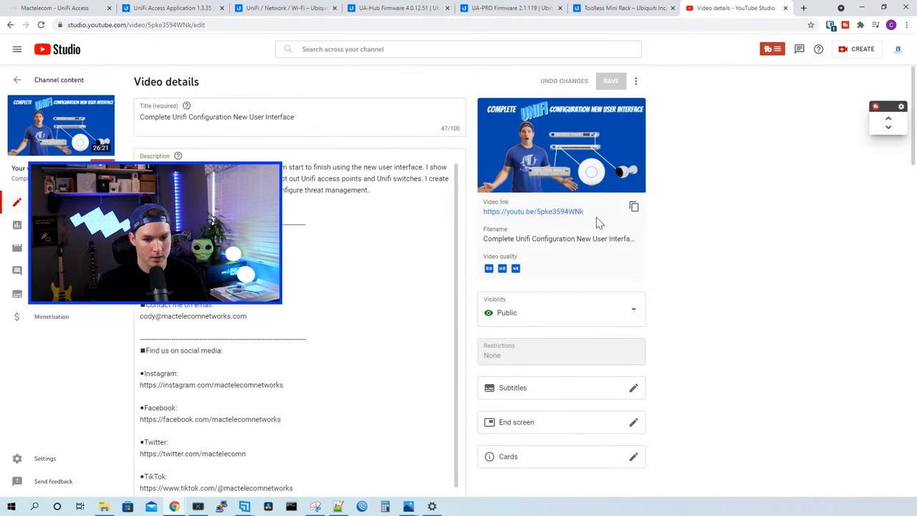
left_click(633, 206)
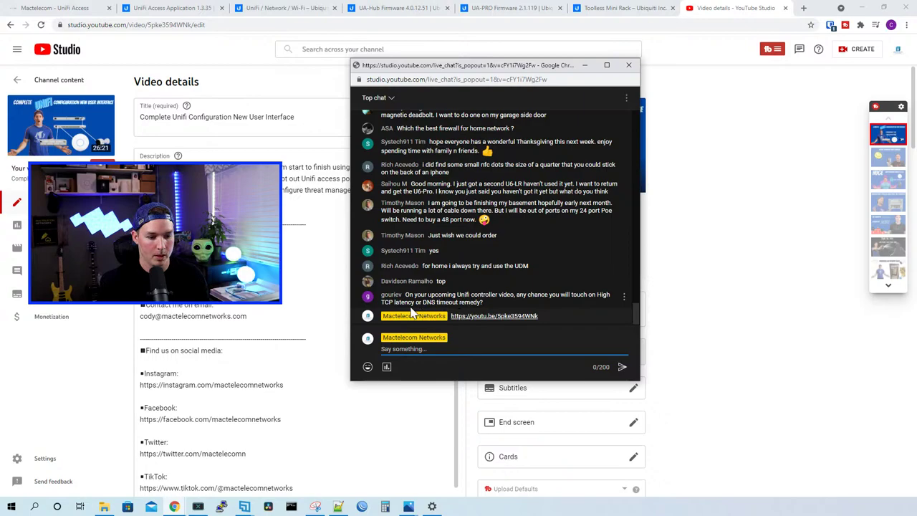
mouse_move(731, 279)
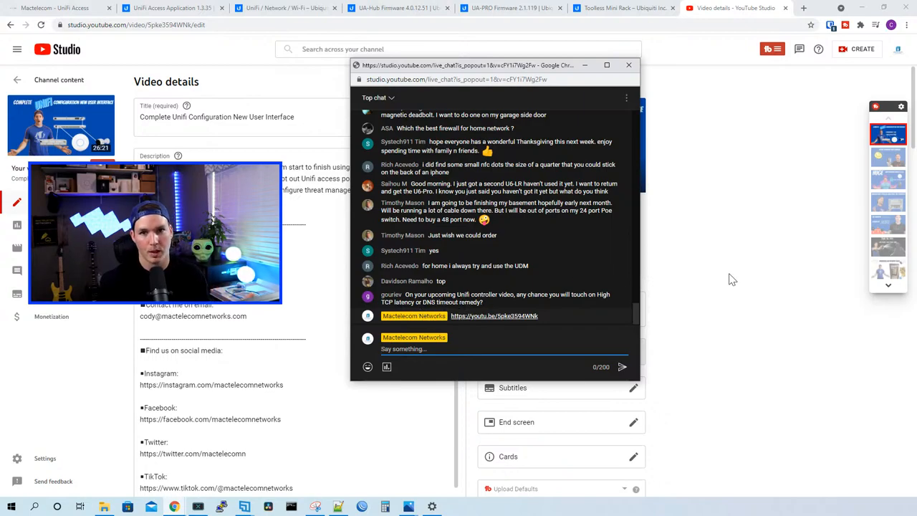
Step: Return to the video details, then bring up the UA-Hub Firmware 4.0.12.51 release notes
left_click(627, 66)
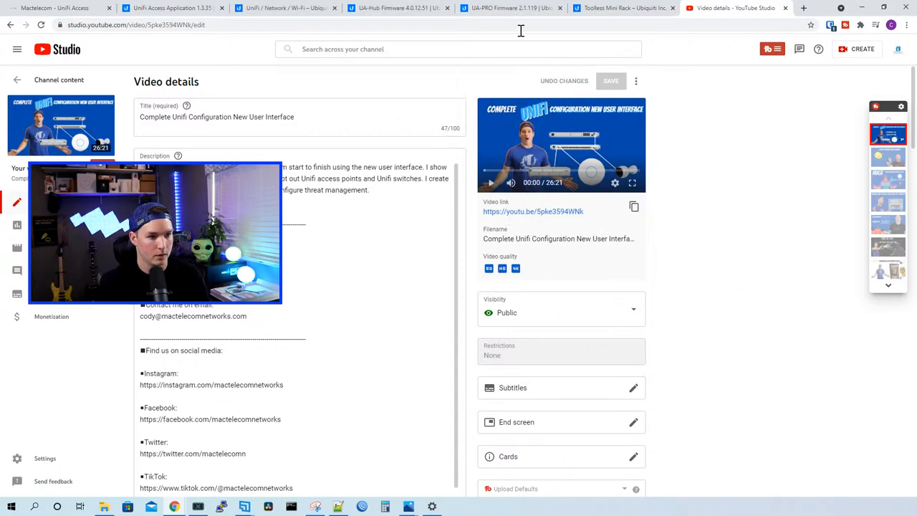
left_click(393, 9)
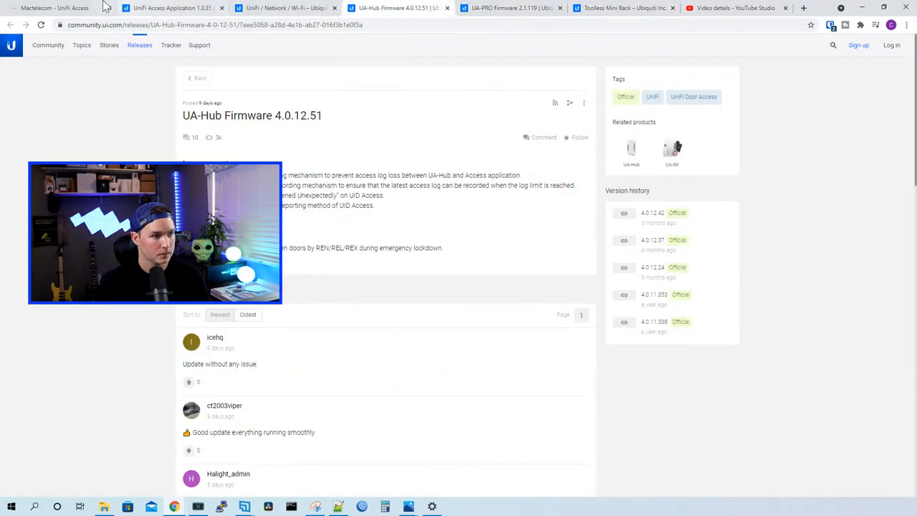
Step: Read the UniFi Access Application 1.3.35 release notes, then show the UniFi Protect camera store page
left_click(54, 8)
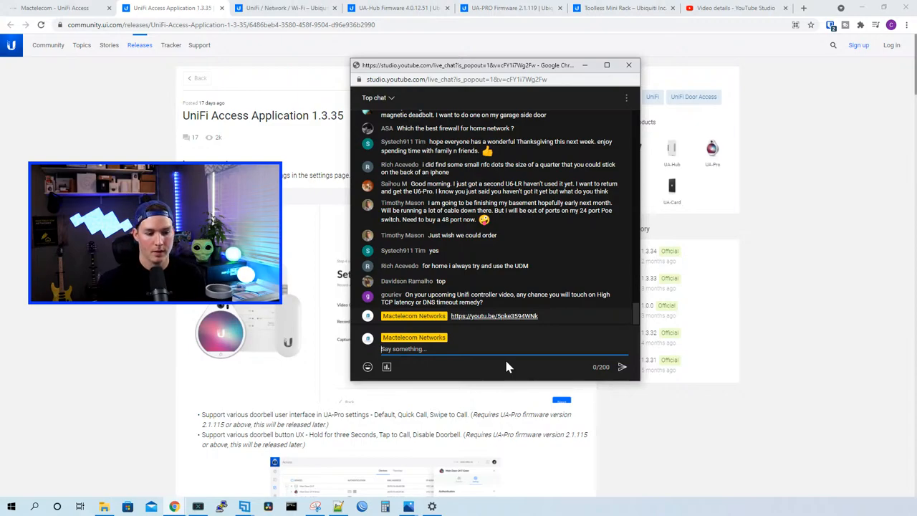
scroll("down", 3)
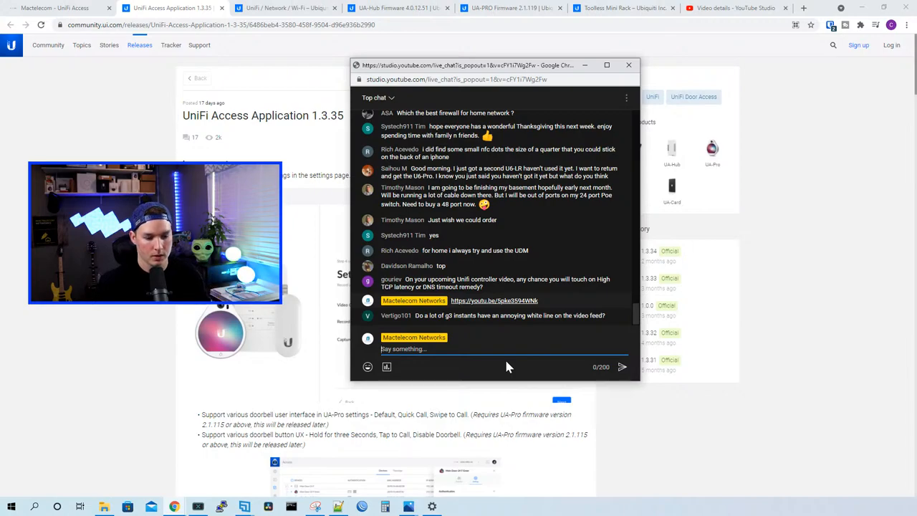
left_click(613, 8)
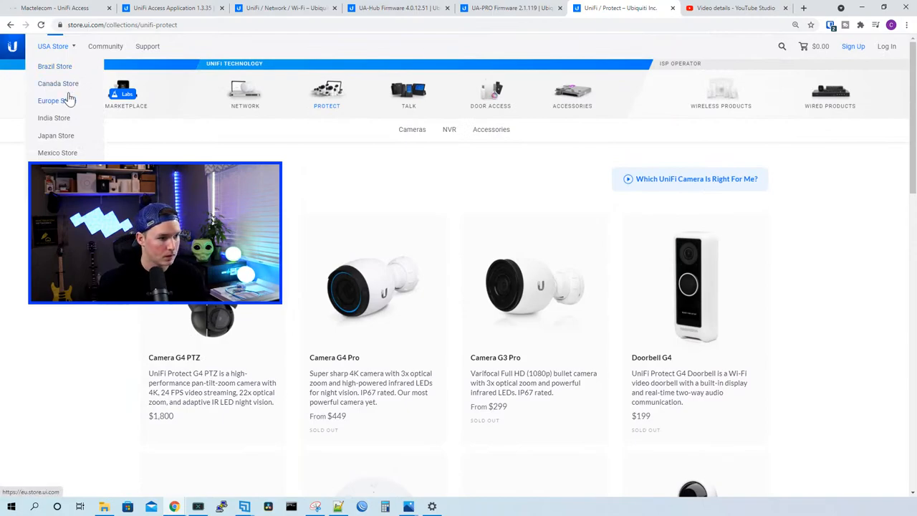
Step: Switch to the Canada store and browse the UniFi Protect camera collection with its prices
left_click(54, 83)
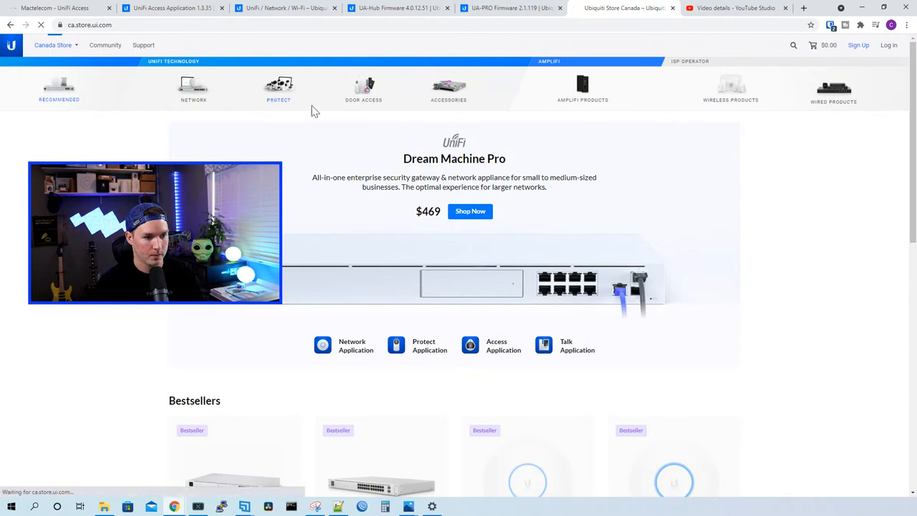
left_click(278, 89)
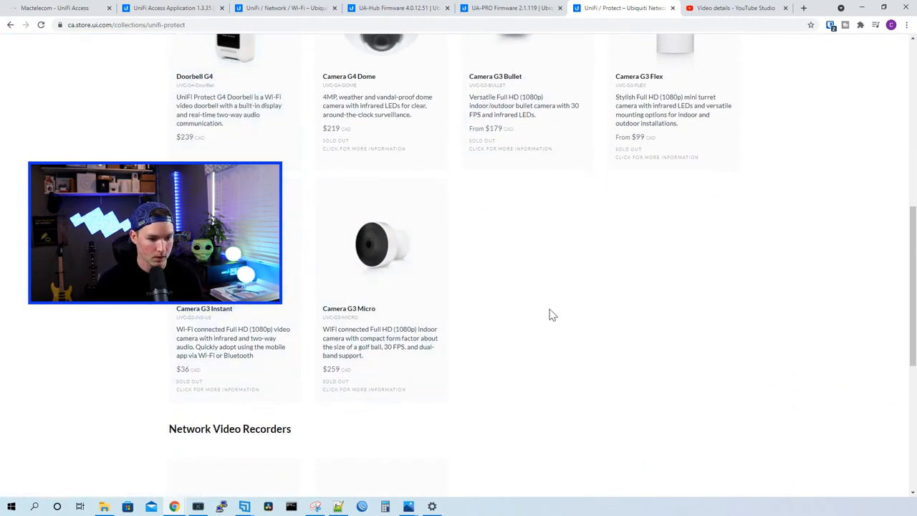
scroll("up", 3)
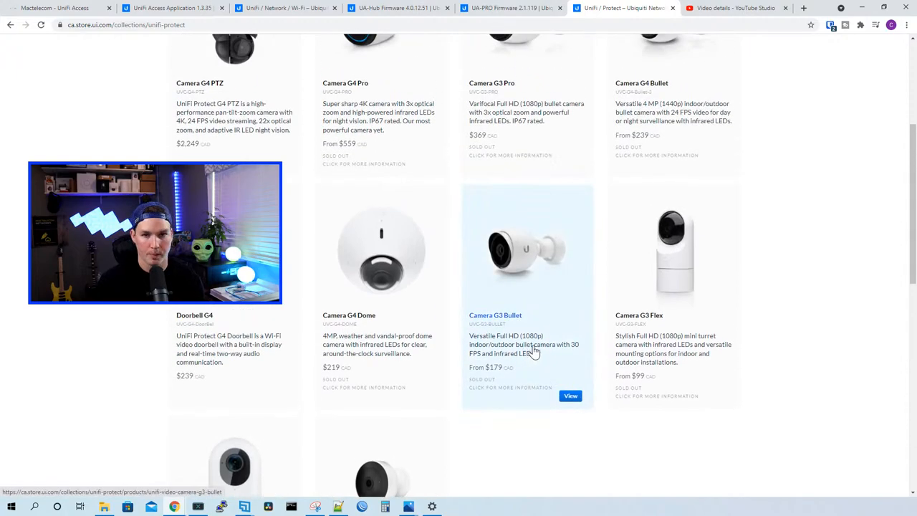
mouse_move(545, 355)
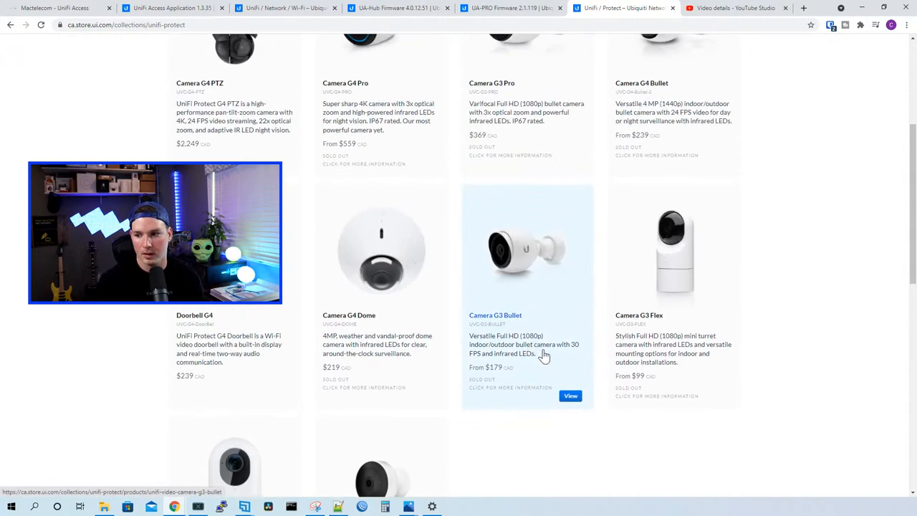
scroll("down", 3)
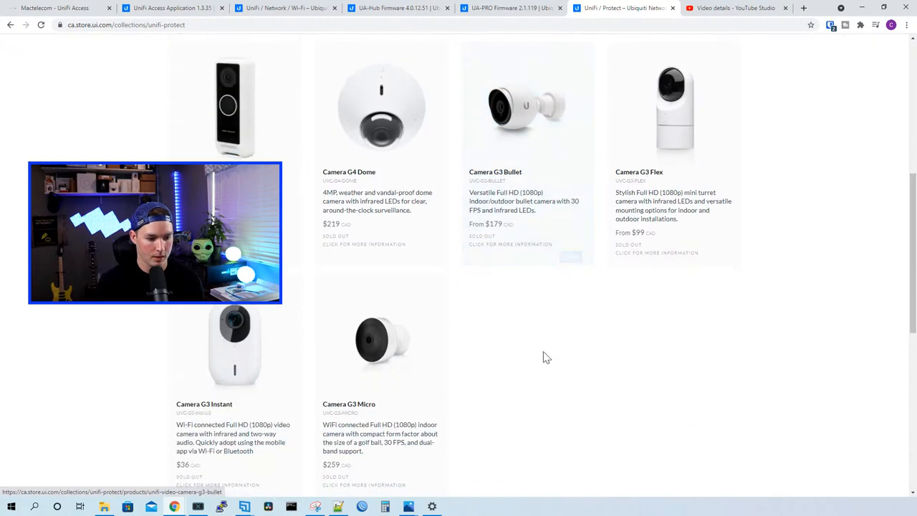
scroll("down", 3)
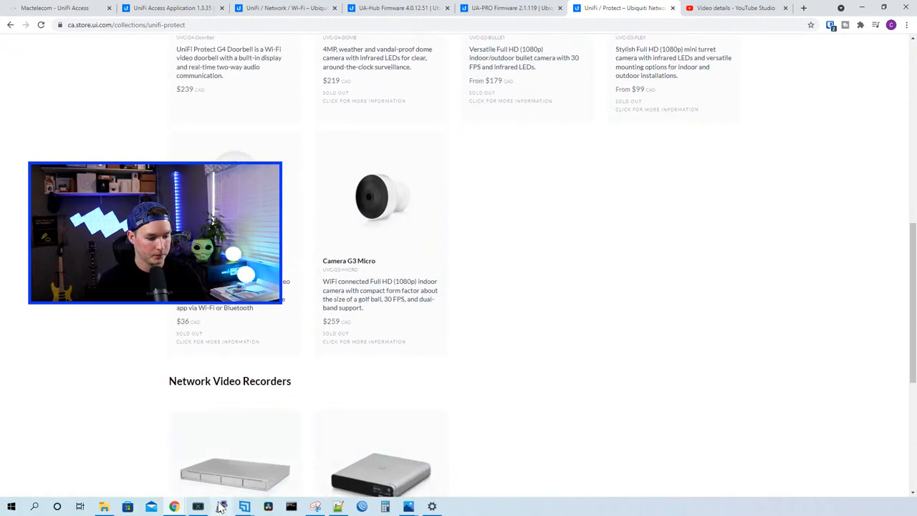
mouse_move(759, 309)
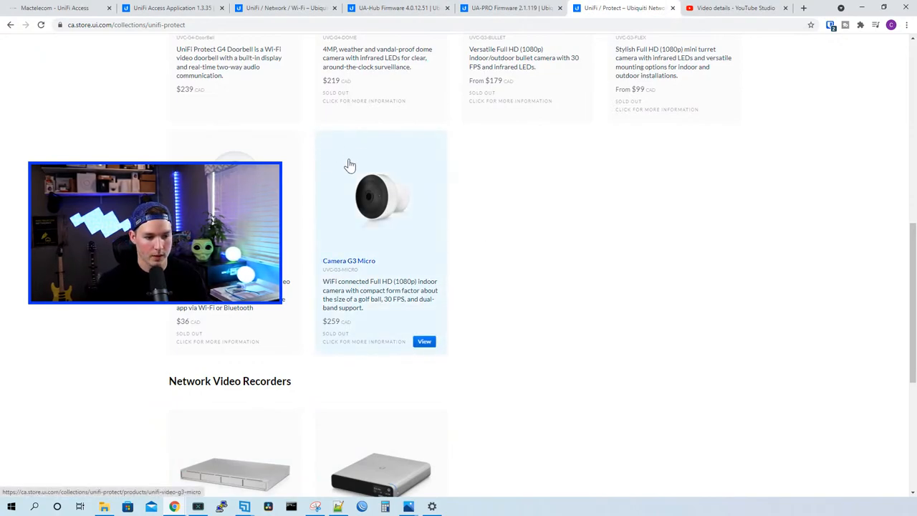
scroll("up", 3)
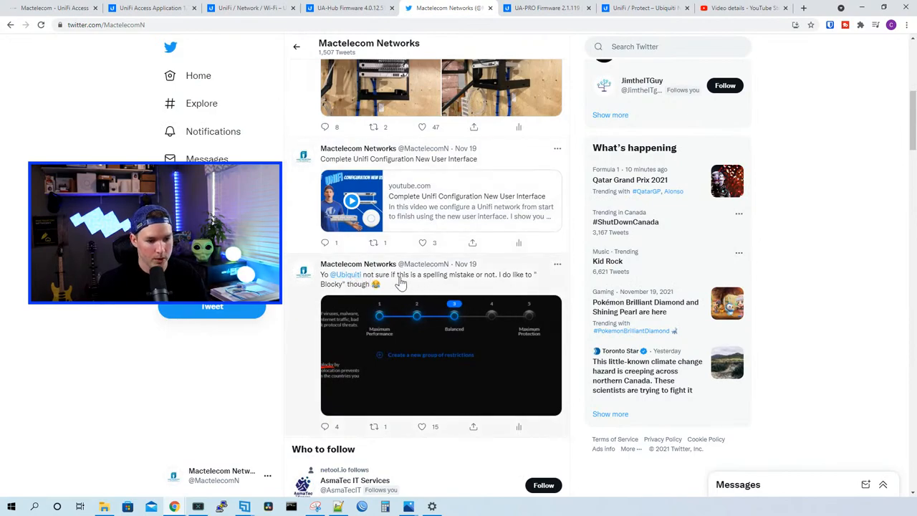
mouse_move(532, 285)
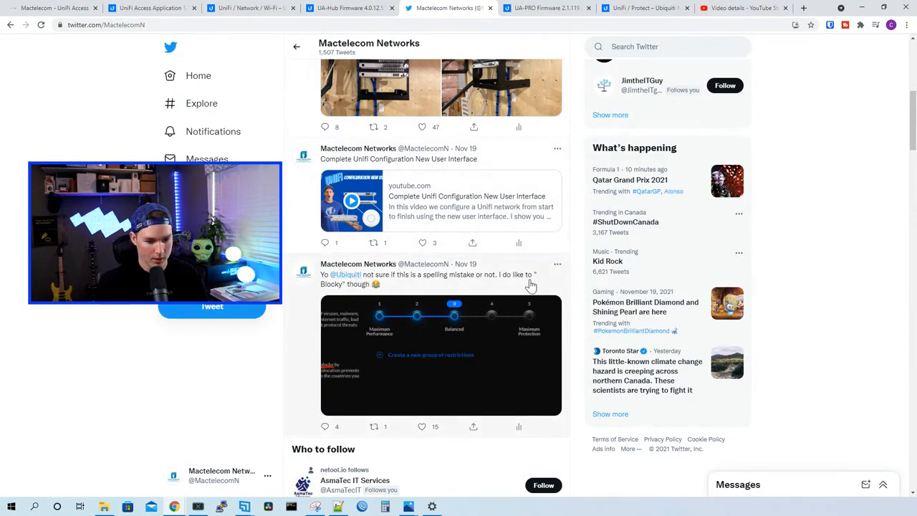
Step: View the screenshot on the 'blocky' typo tweet and scroll to Ubiquiti's reply that it's fixed
left_click(441, 355)
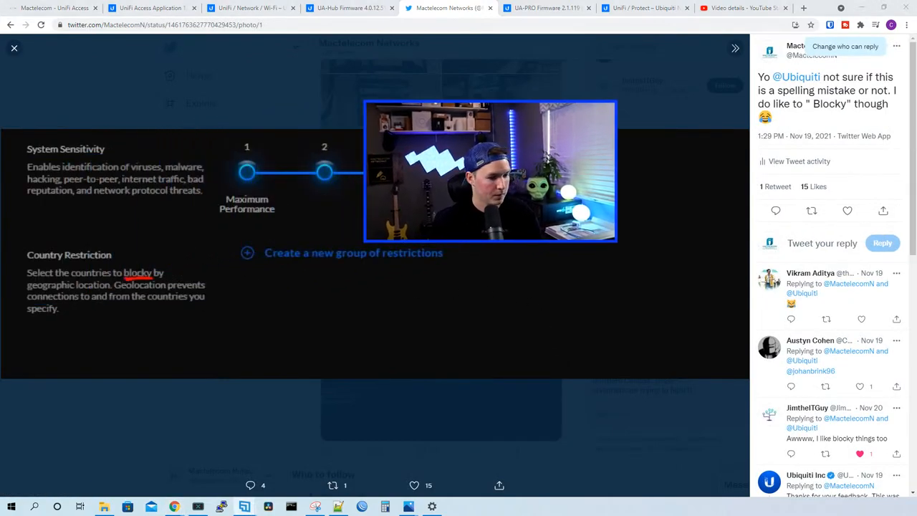
mouse_move(157, 283)
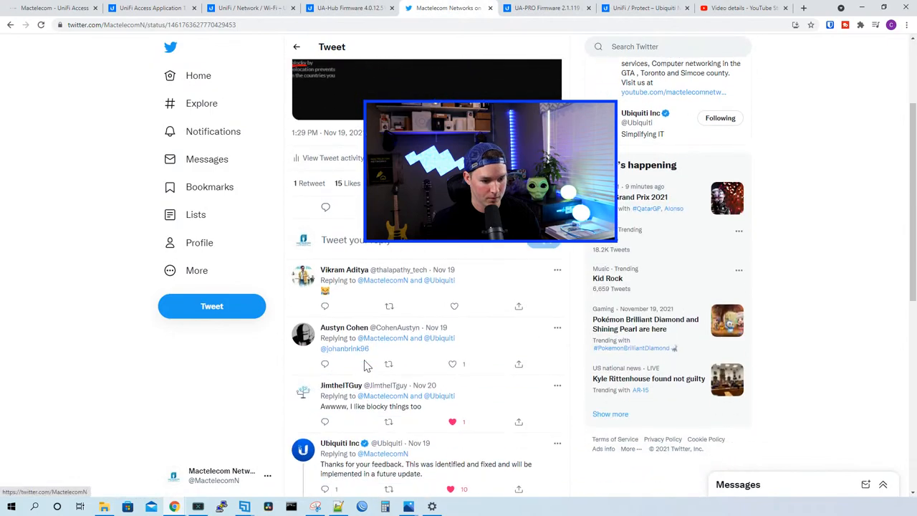
scroll("down", 3)
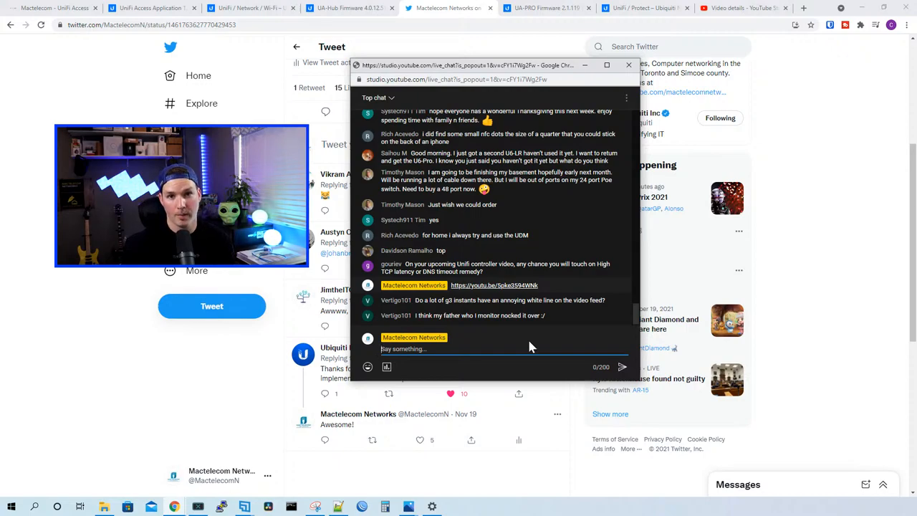
Step: Load rma.ui.com in a new tab and reach the RMA Center request page
left_click(799, 9)
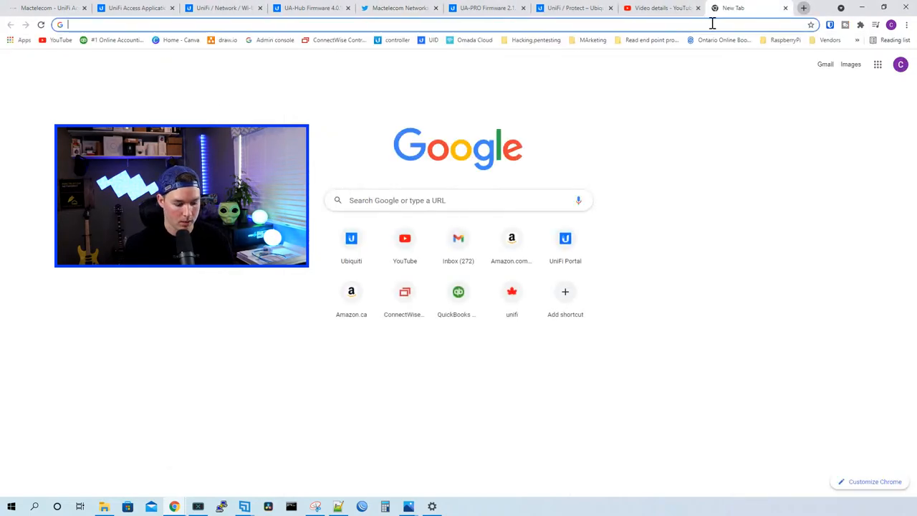
type("rma.ui.com")
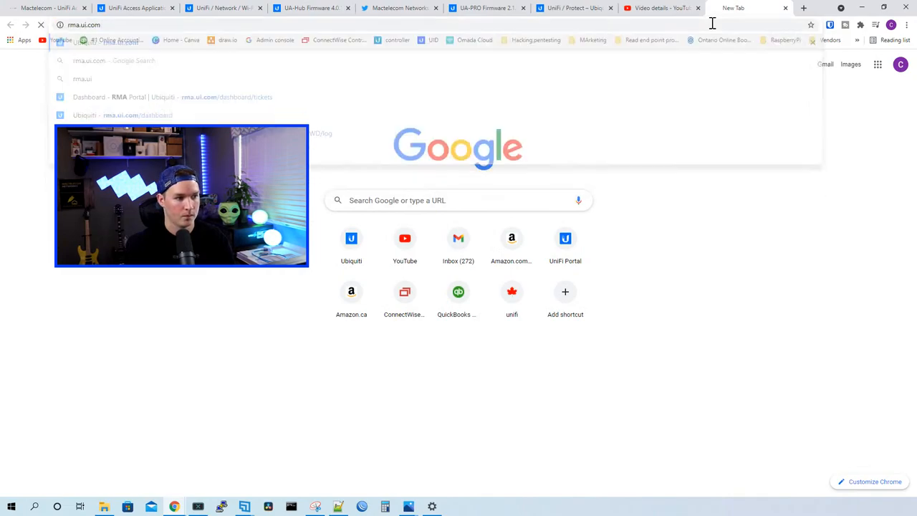
left_click(129, 97)
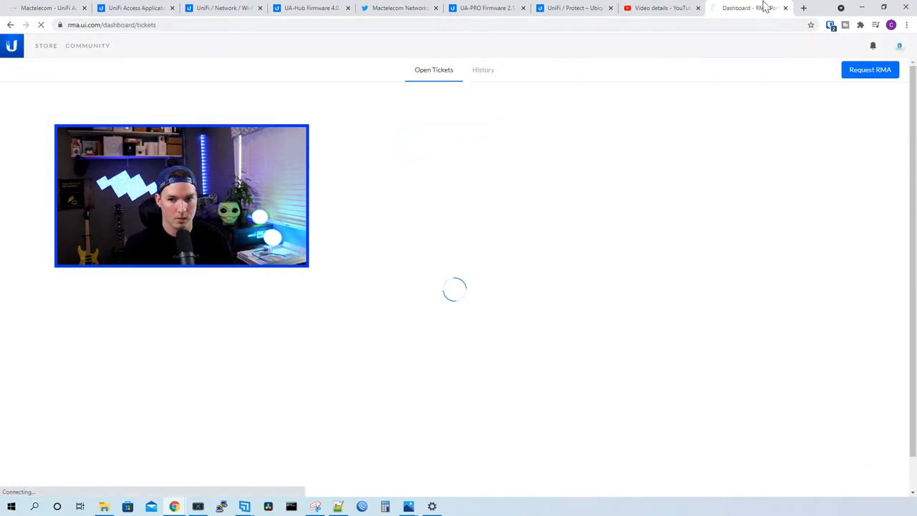
left_click(398, 9)
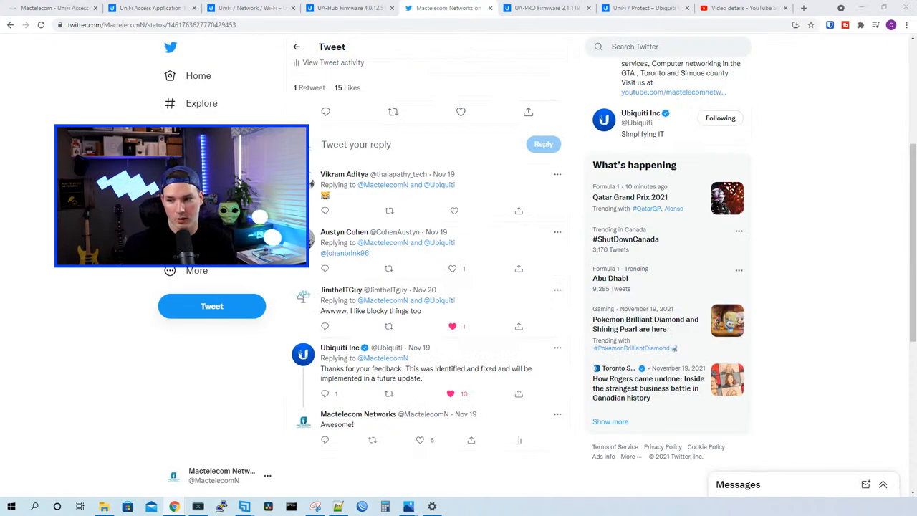
left_click(398, 9)
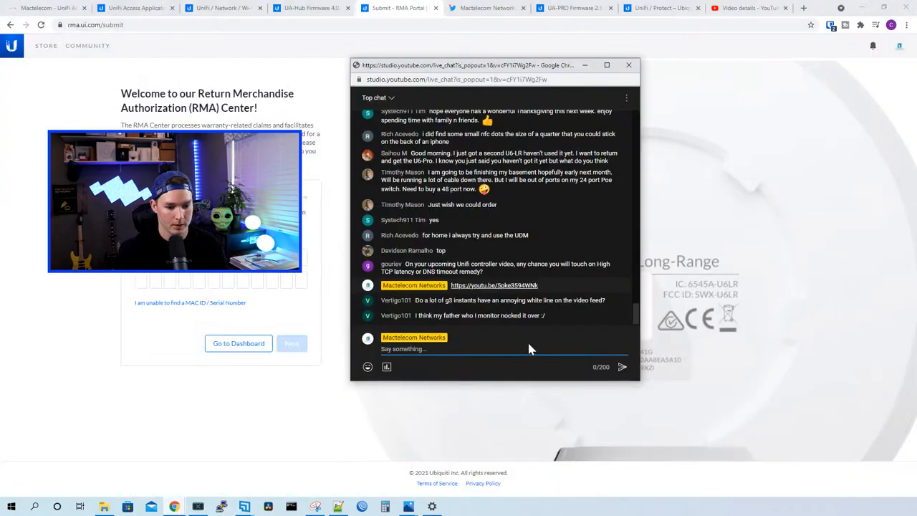
Step: Return to the UA-PRO Firmware 2.1.119 release notes
left_click(570, 9)
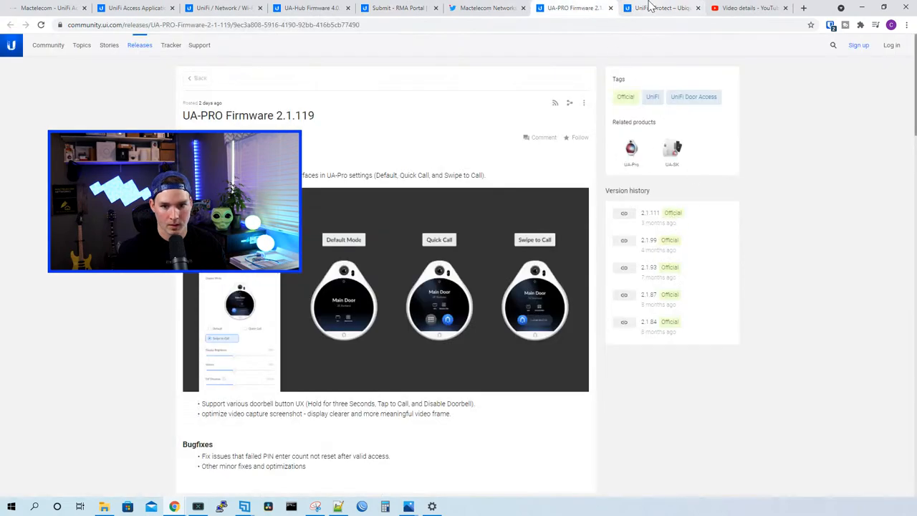
mouse_move(688, 378)
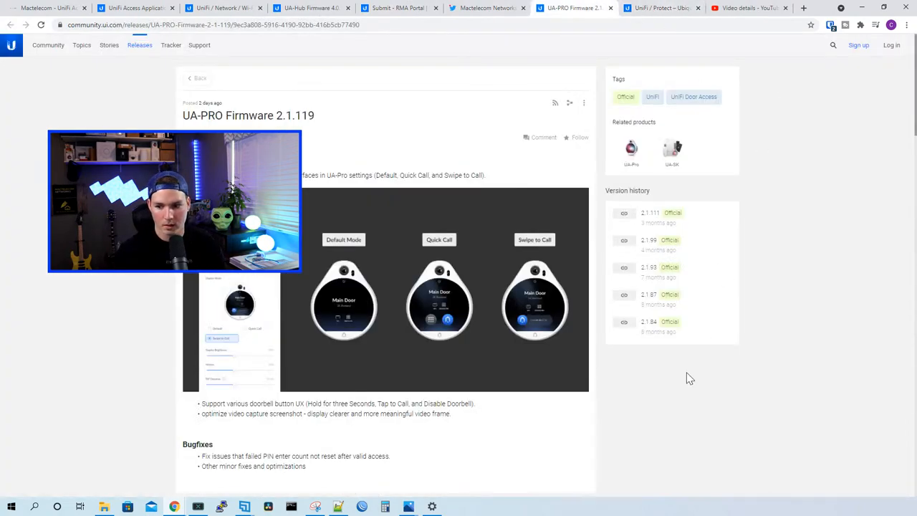
Step: Load instagram.com in a new tab and browse the Mactelecom Networks profile posts
left_click(802, 9)
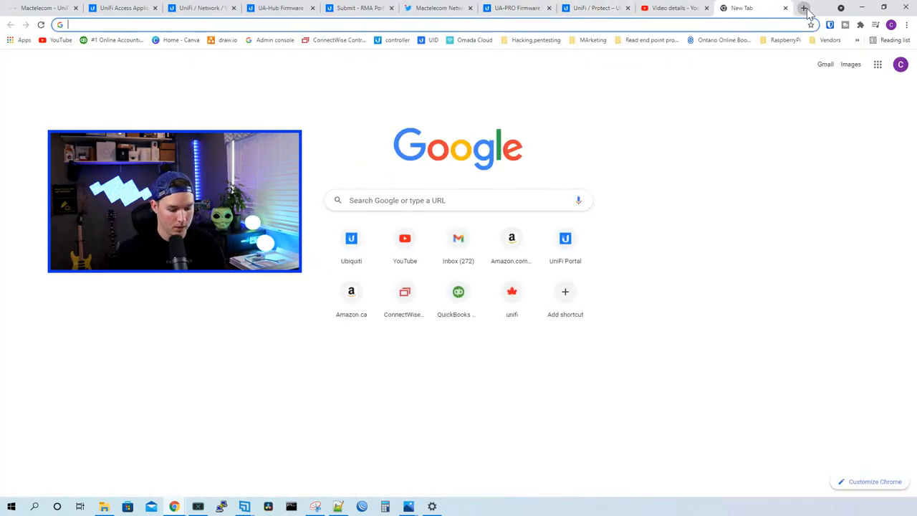
type("instagram.com")
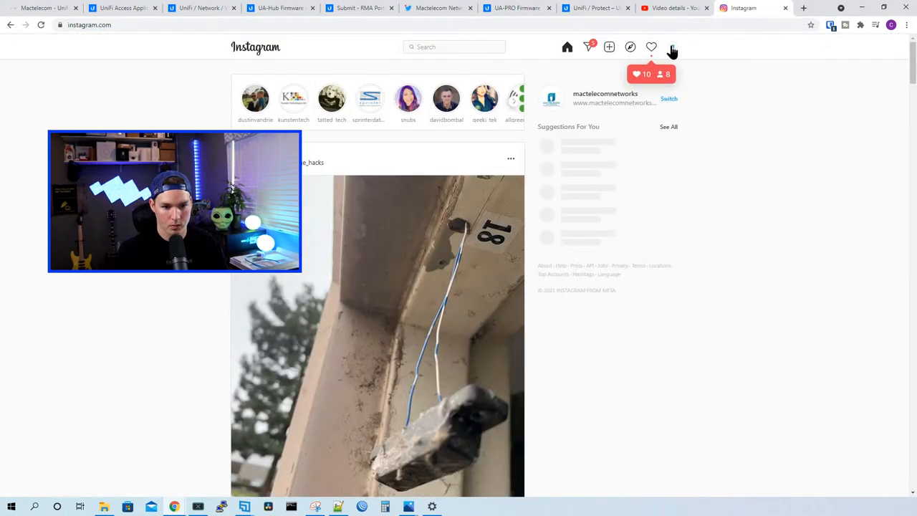
left_click(670, 46)
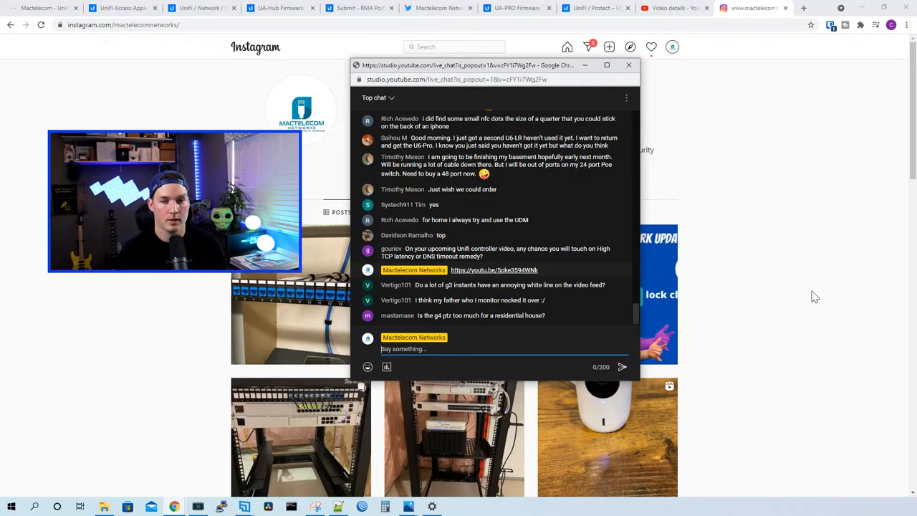
scroll("down", 3)
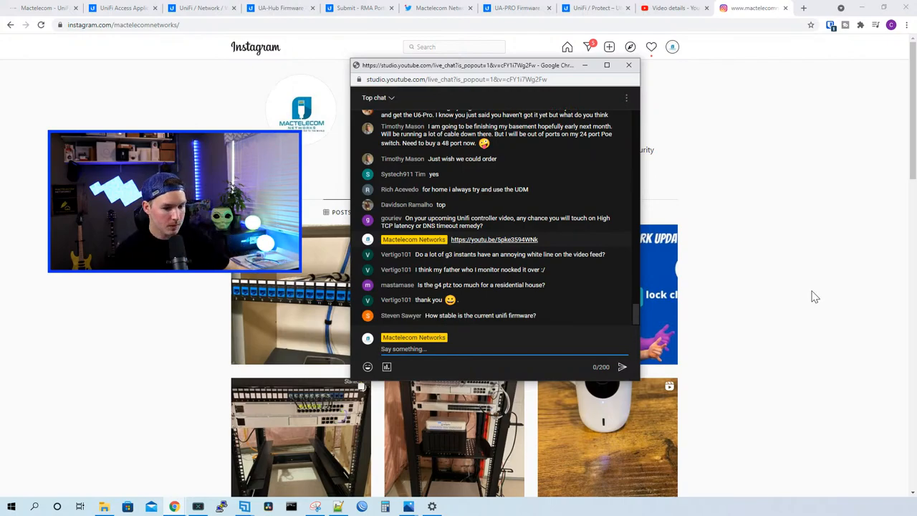
Step: Switch to the Ubiquiti Community home page
left_click(627, 66)
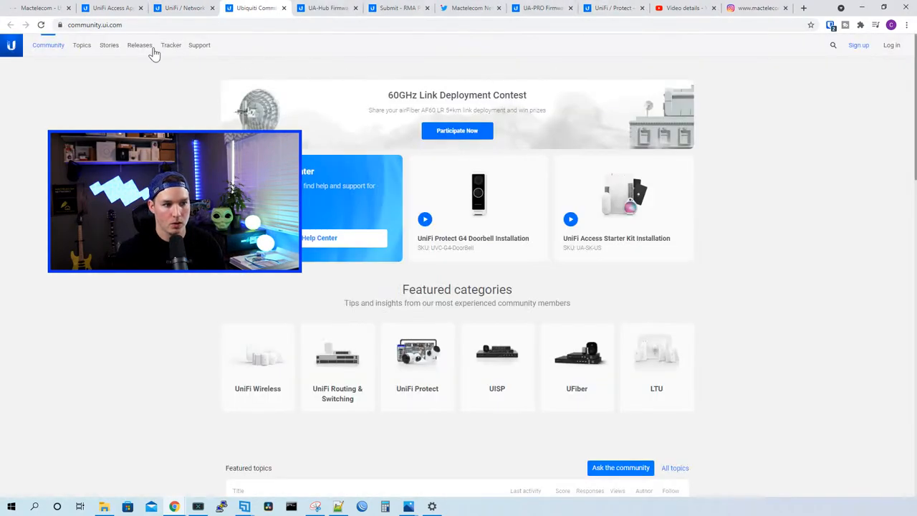
left_click(141, 45)
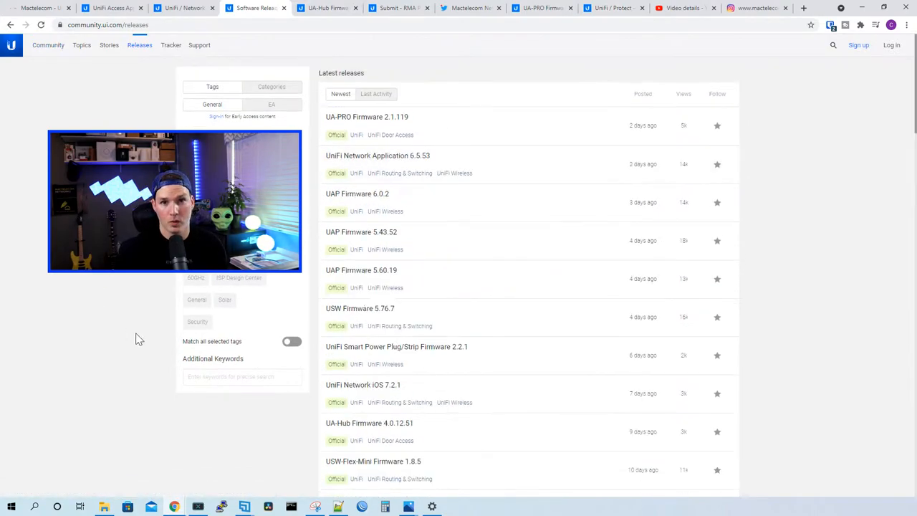
mouse_move(407, 165)
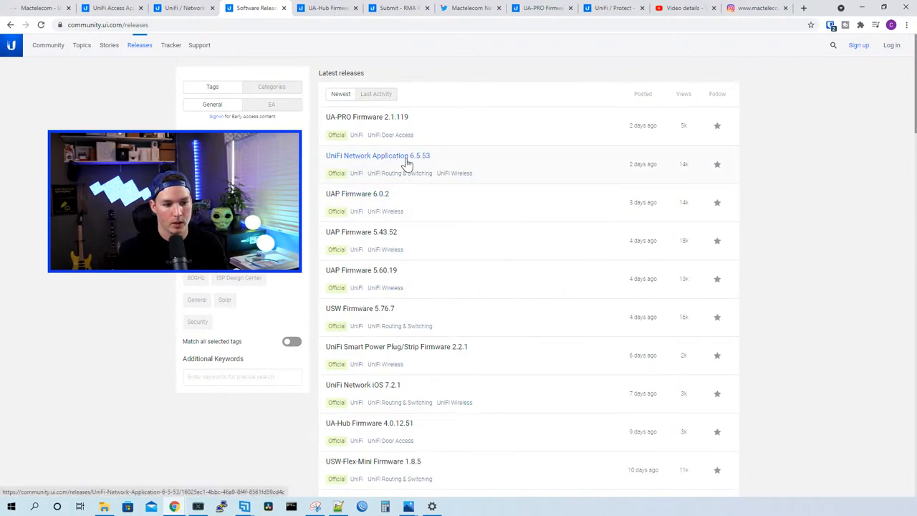
mouse_move(418, 166)
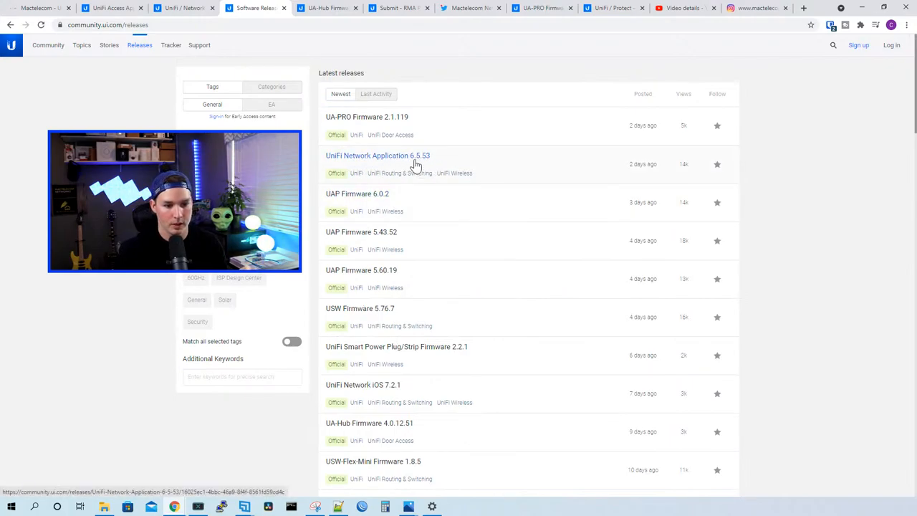
left_click(378, 155)
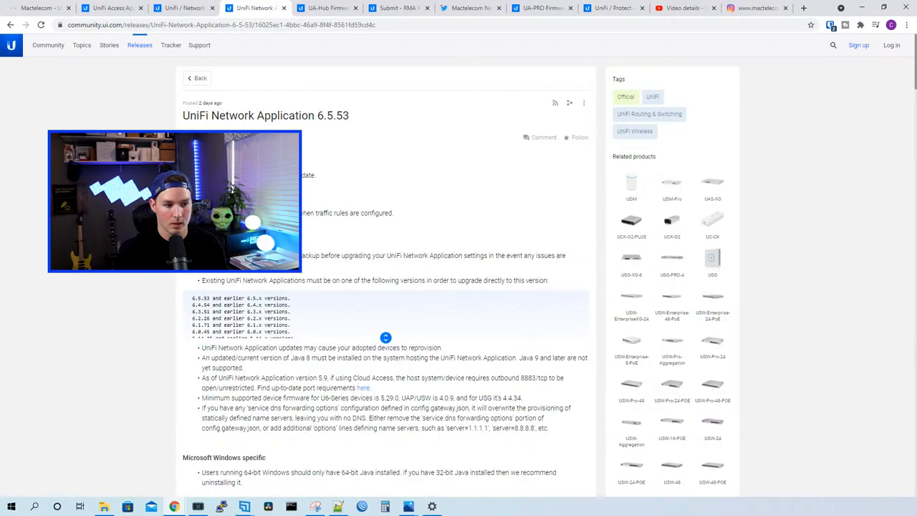
scroll("down", 3)
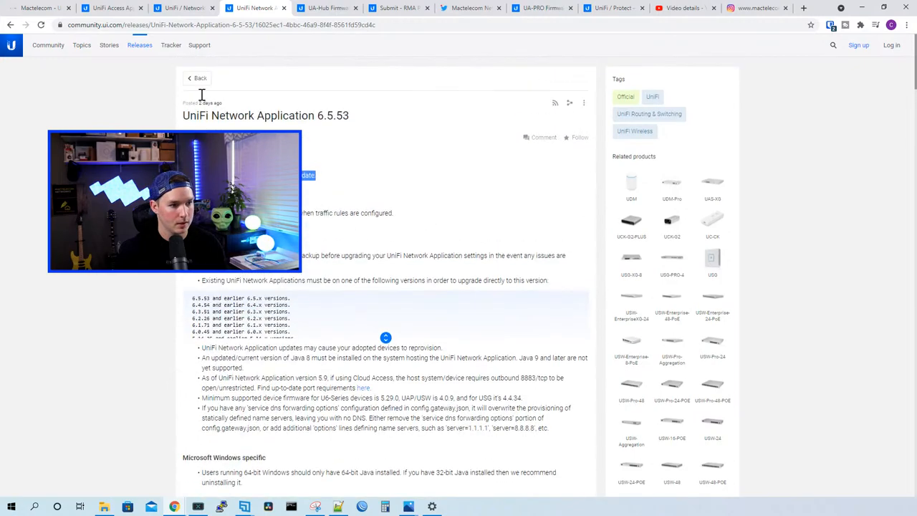
left_click(199, 78)
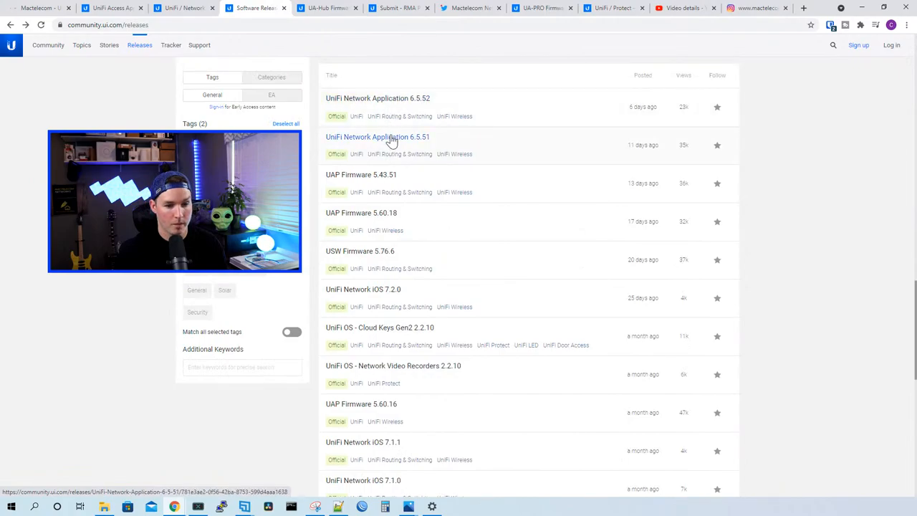
scroll("down", 3)
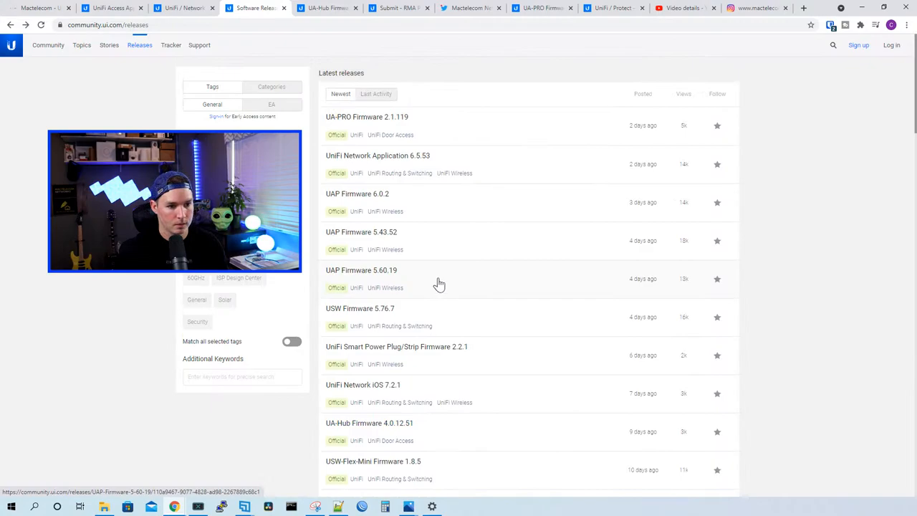
mouse_move(410, 159)
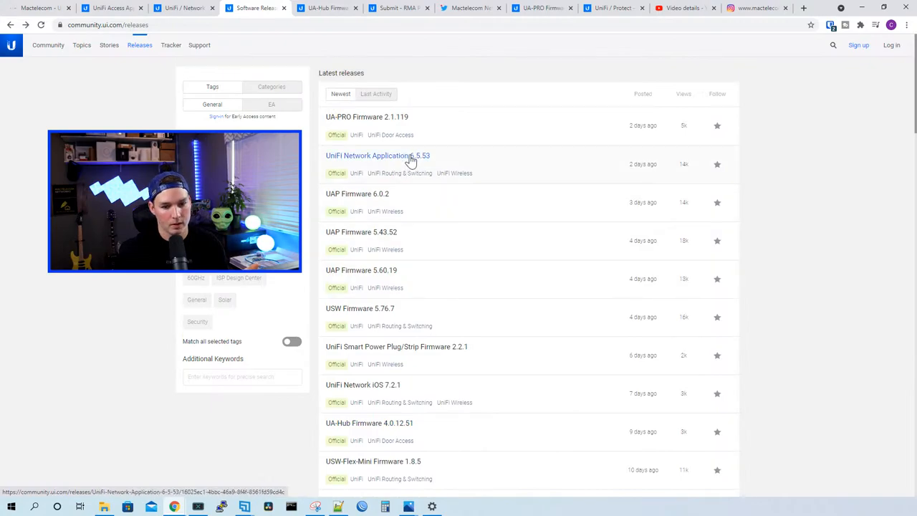
left_click(810, 9)
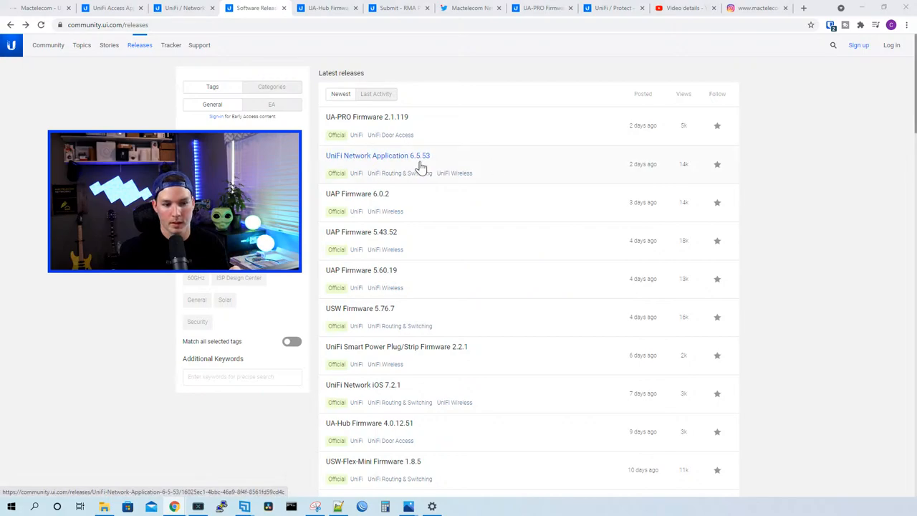
scroll("down", 3)
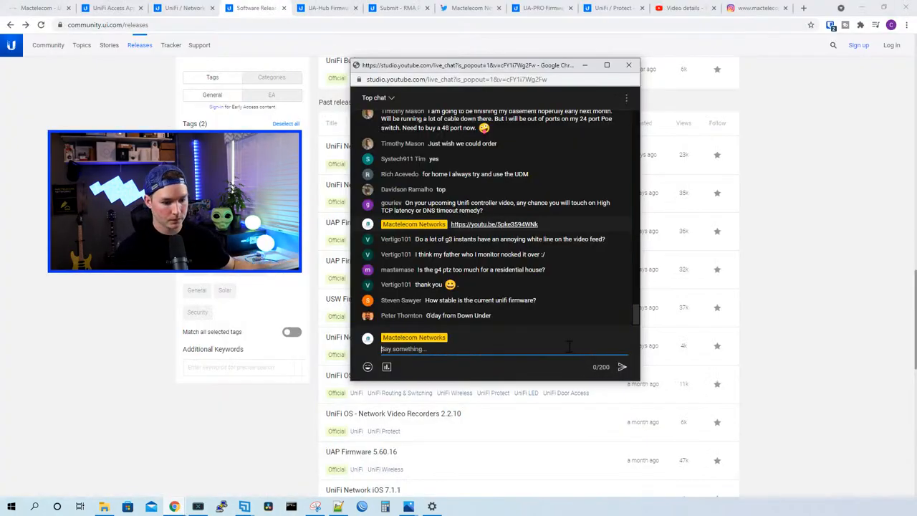
mouse_move(756, 268)
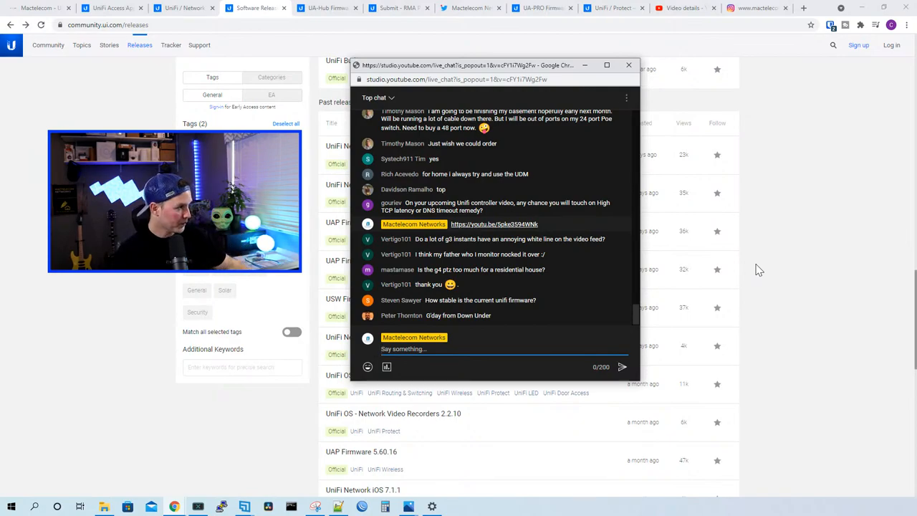
Step: Bring the releases page in front of the chat, then switch to the Instagram tab
left_click(627, 65)
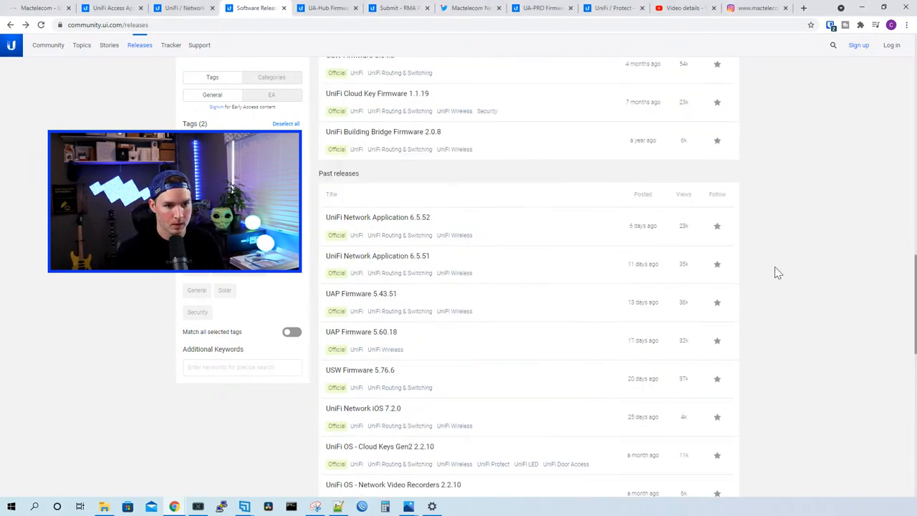
left_click(762, 9)
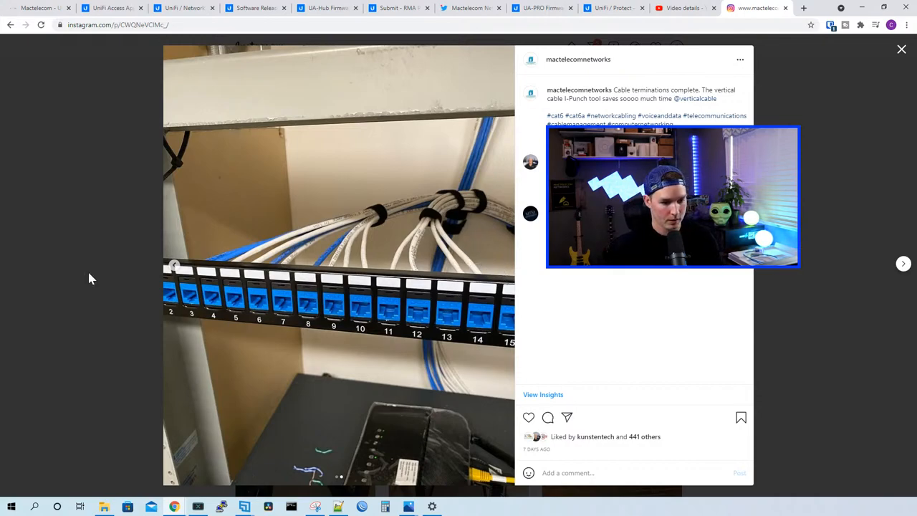
mouse_move(851, 255)
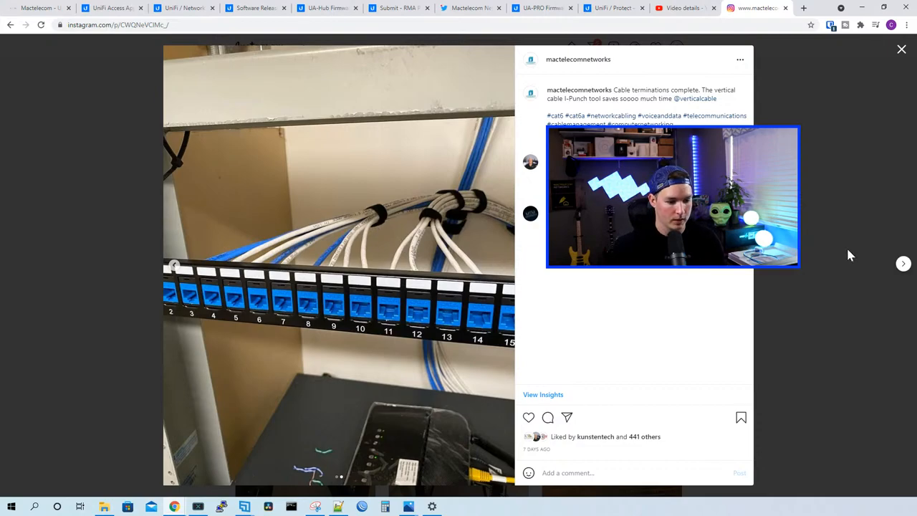
Step: Close the patch panel post to return to the Mactelecom Networks profile grid
left_click(900, 49)
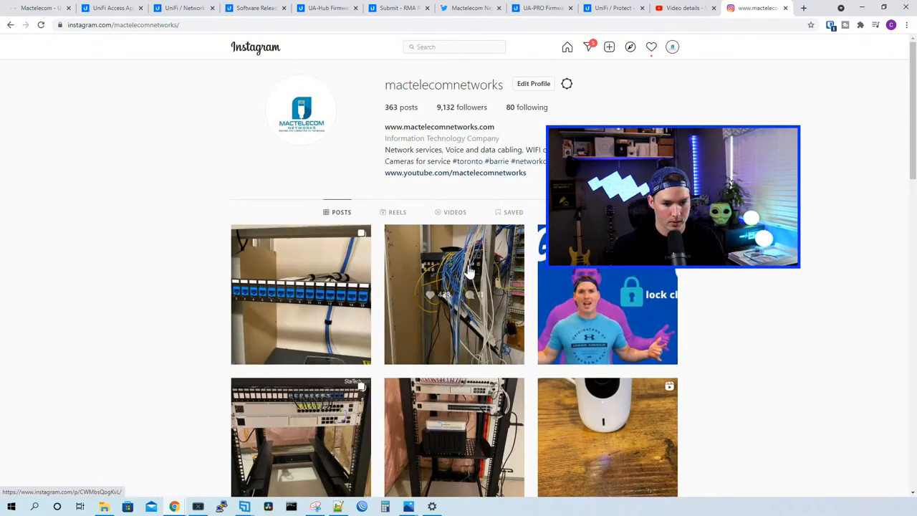
left_click(453, 294)
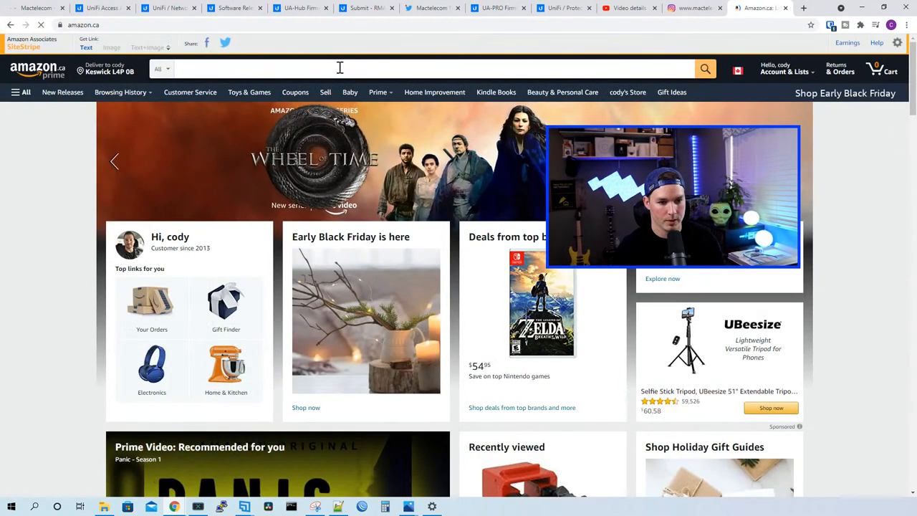
Step: Search Amazon for cable velcro and open the VELCRO Brand ONE_WRAP tape product page
type("vel")
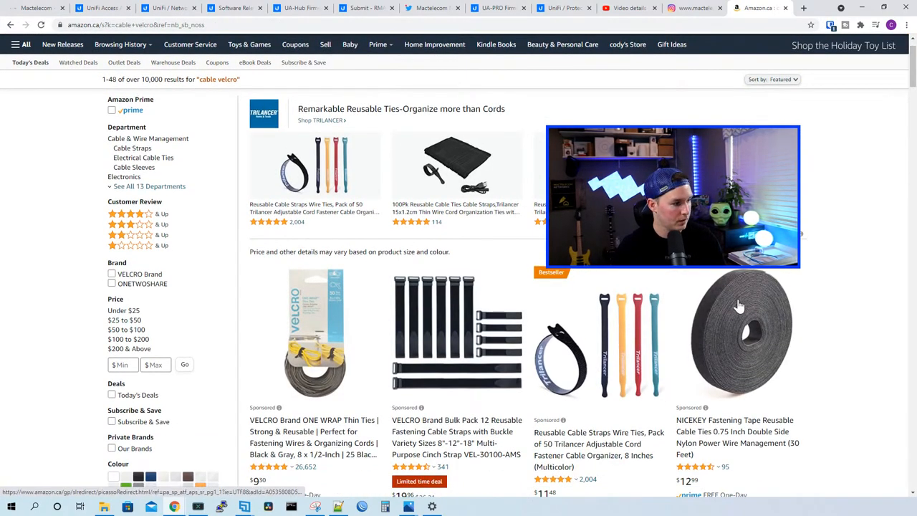
scroll("down", 3)
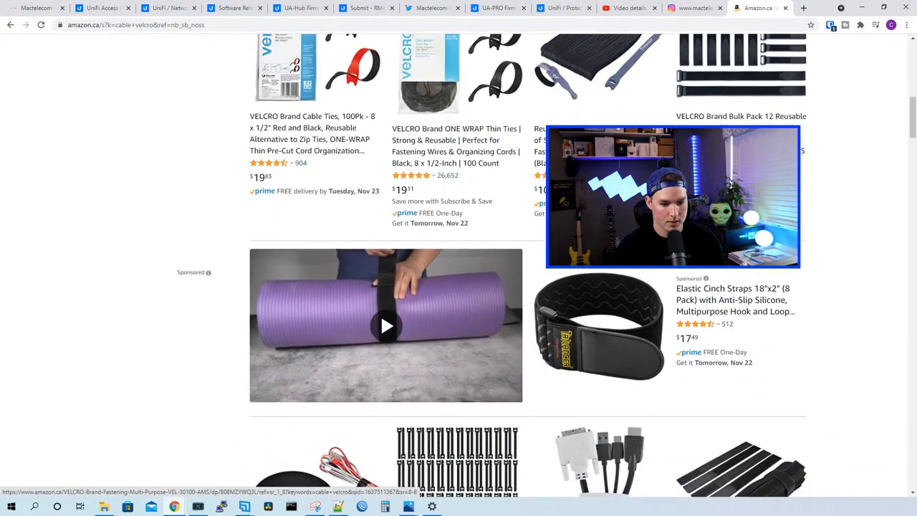
scroll("down", 3)
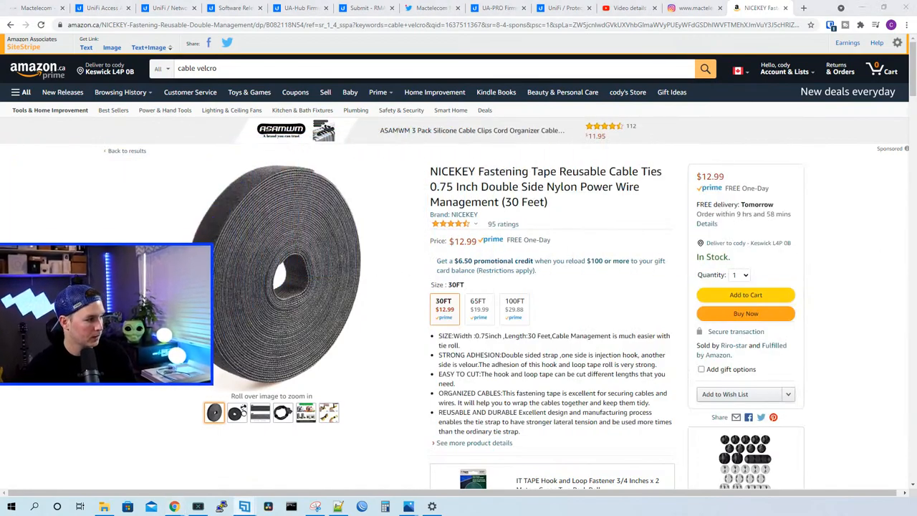
mouse_move(266, 180)
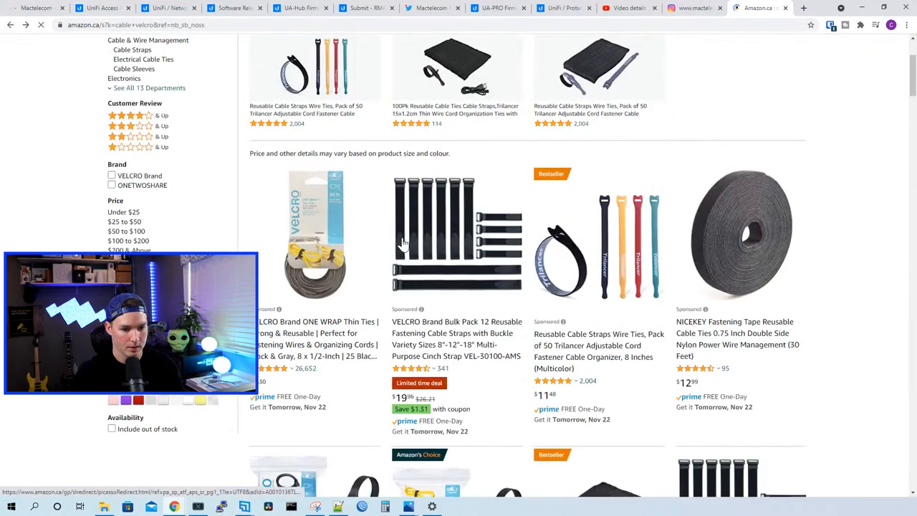
scroll("down", 3)
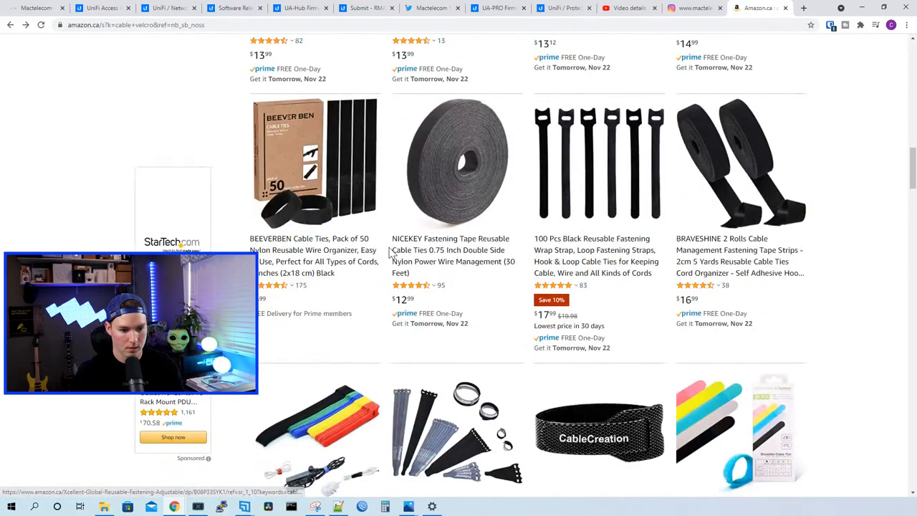
left_click(455, 165)
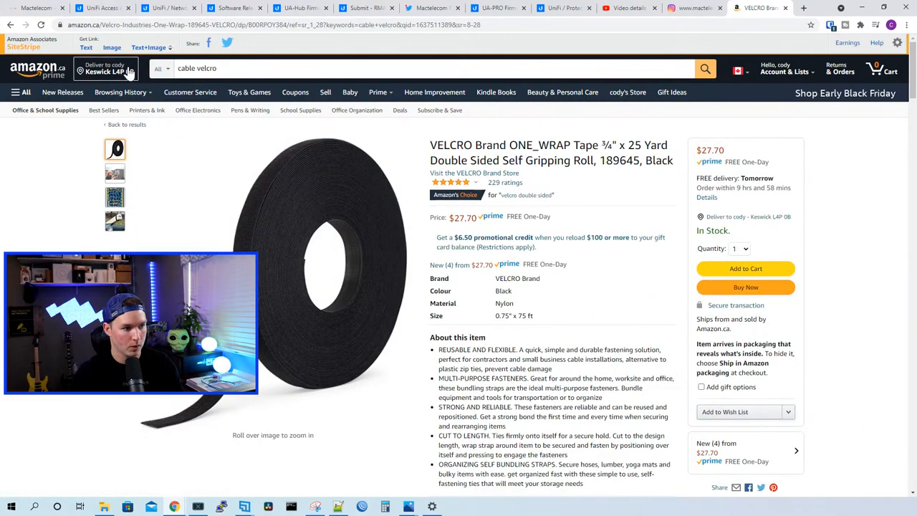
Step: Generate a short affiliate link for the VELCRO ONE_WRAP tape roll
left_click(86, 47)
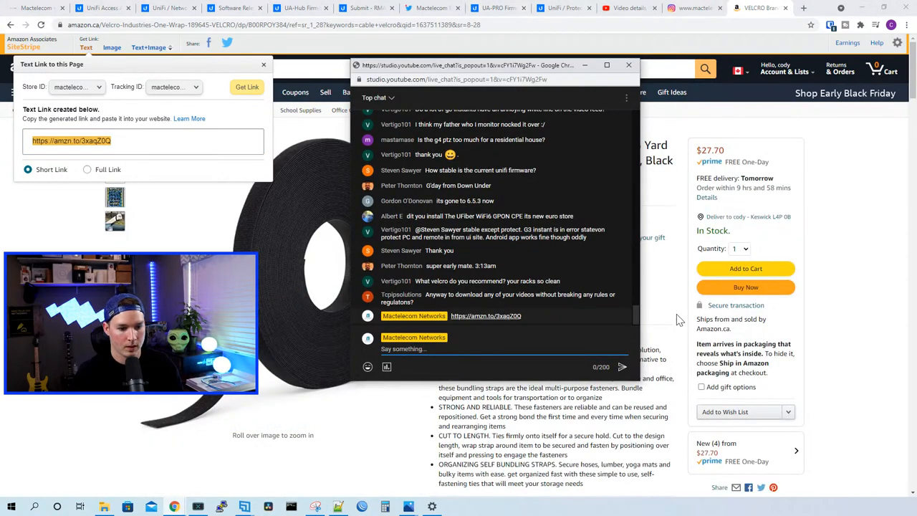
mouse_move(670, 348)
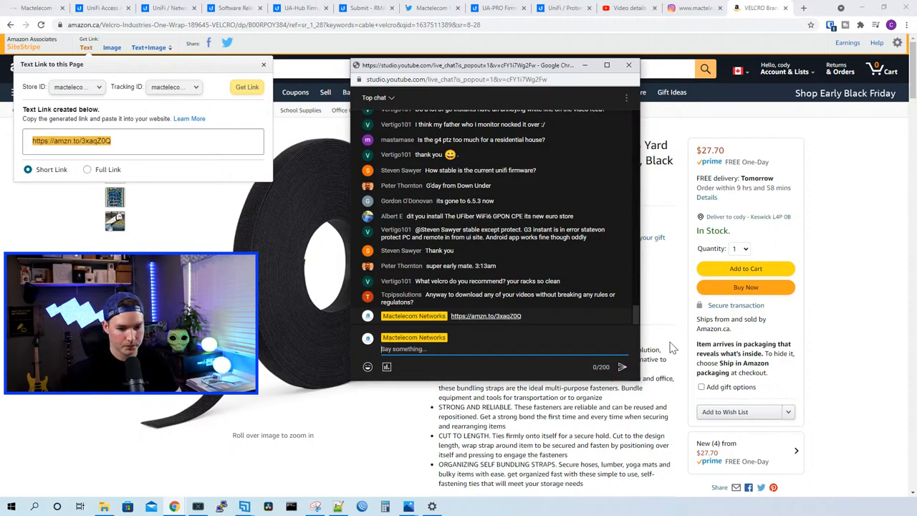
Step: Bring the Amazon VELCRO tape page back in front and close the short-link panel
left_click(627, 65)
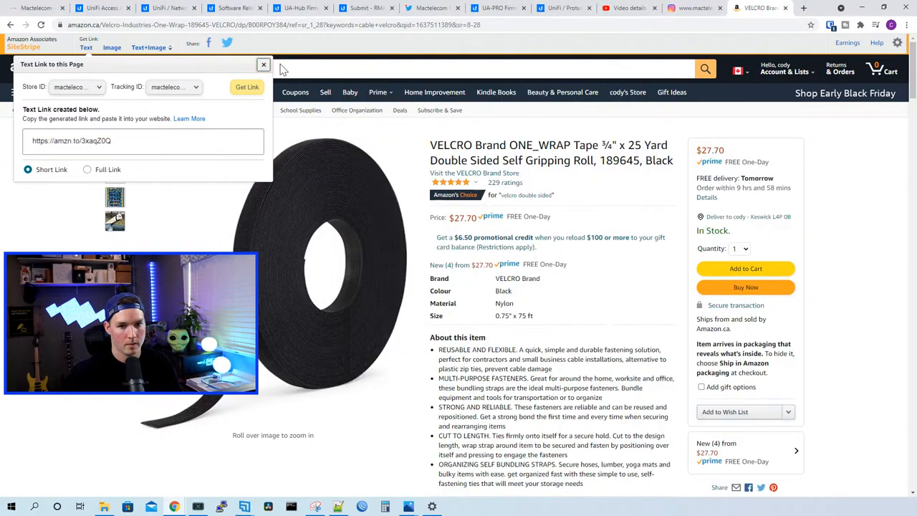
left_click(624, 9)
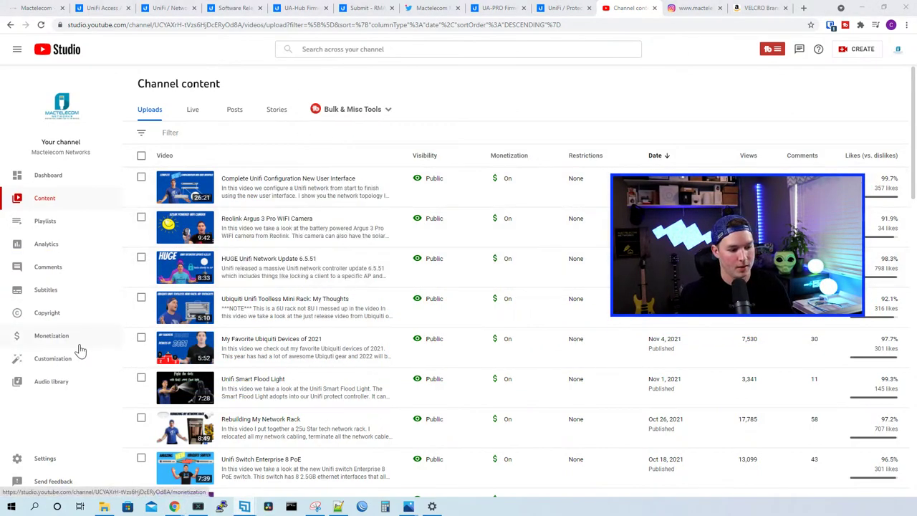
mouse_move(69, 324)
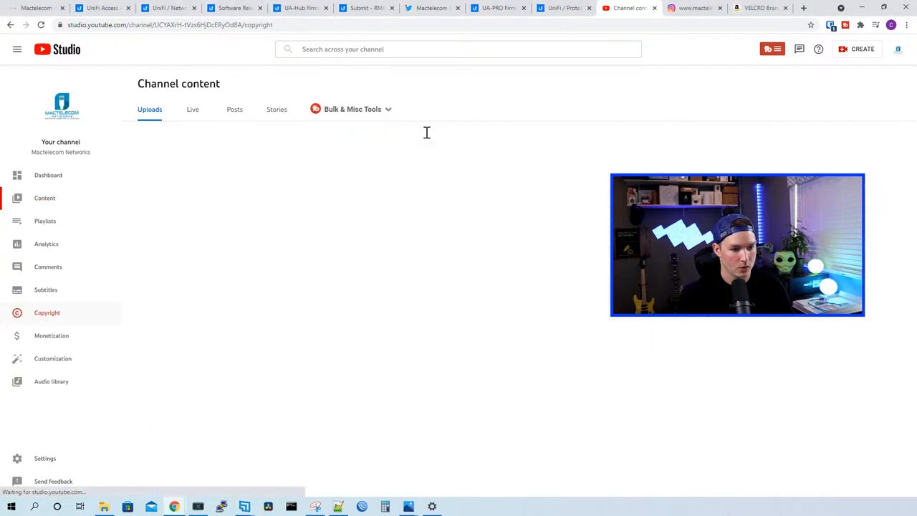
Step: Check the channel copyright page, then return to the Twitter thread and scroll through its replies
left_click(46, 312)
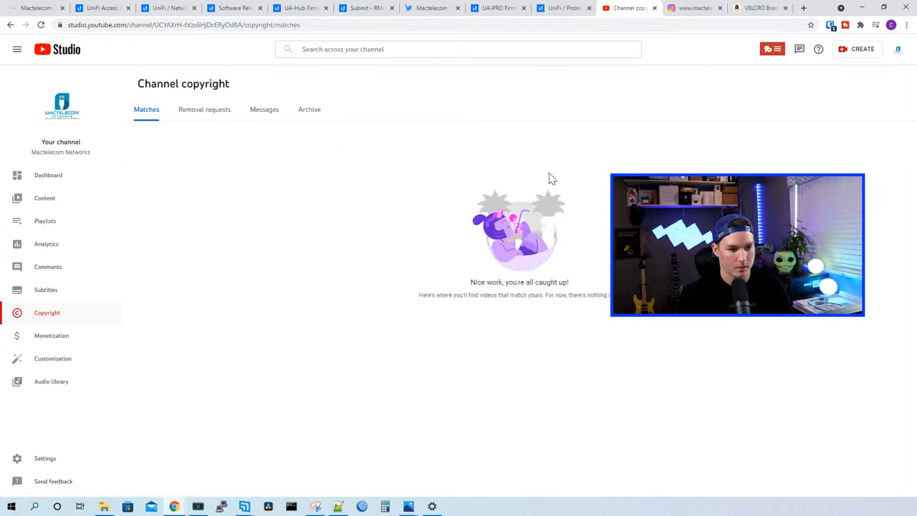
mouse_move(161, 305)
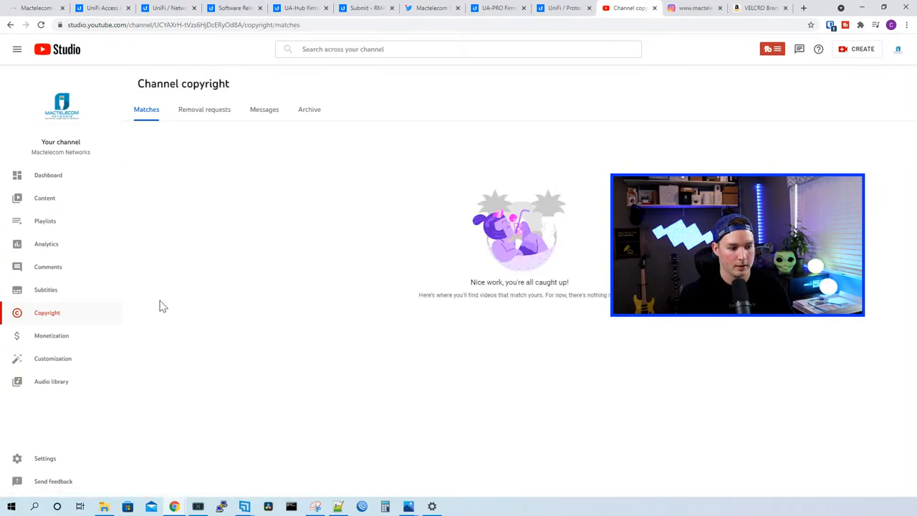
mouse_move(177, 446)
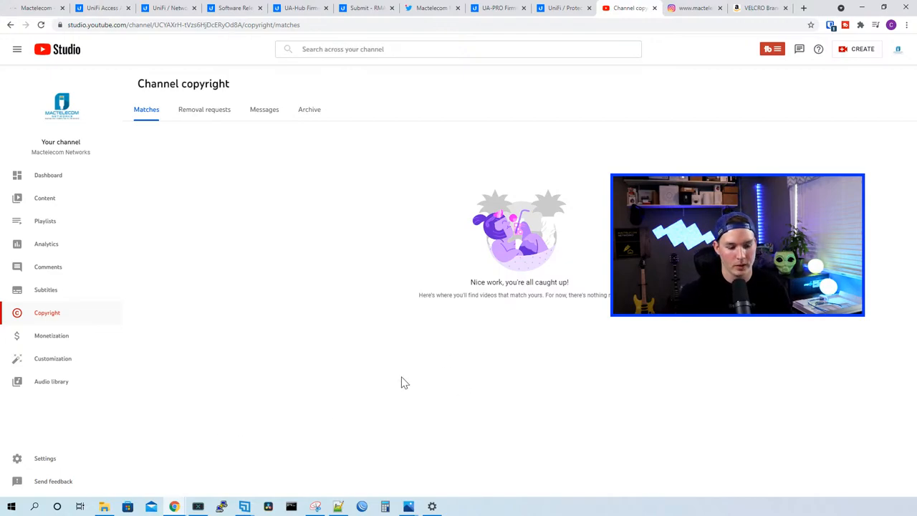
mouse_move(209, 114)
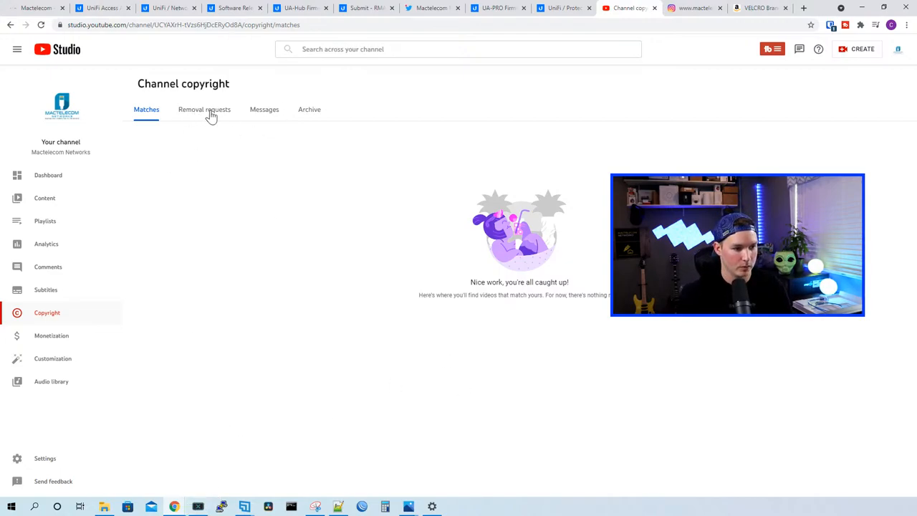
mouse_move(63, 163)
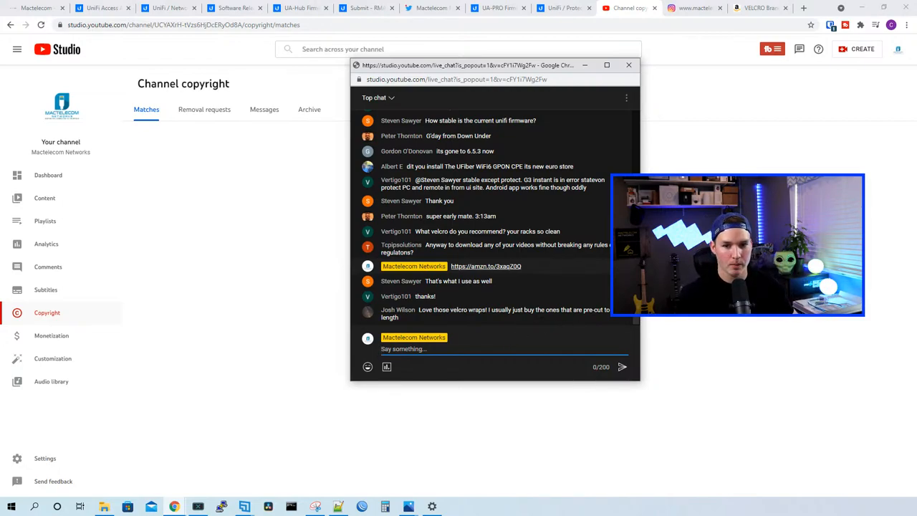
left_click(752, 8)
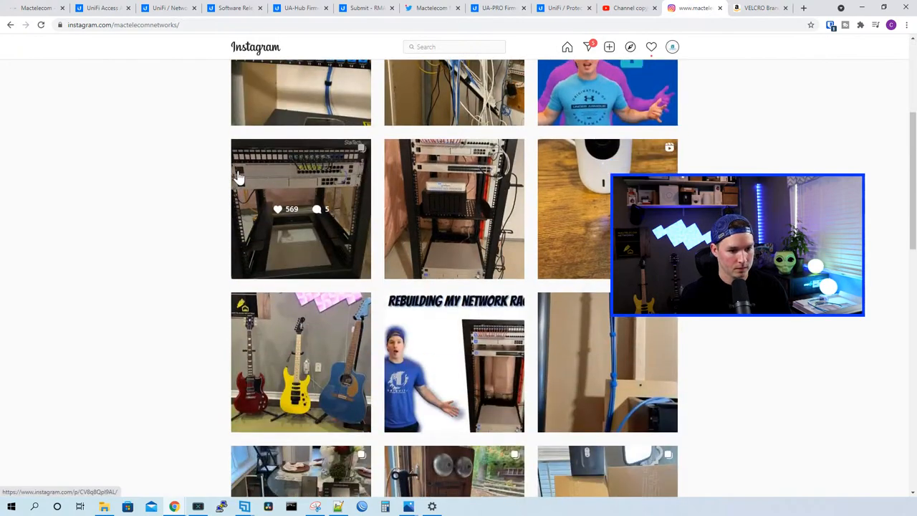
scroll("down", 3)
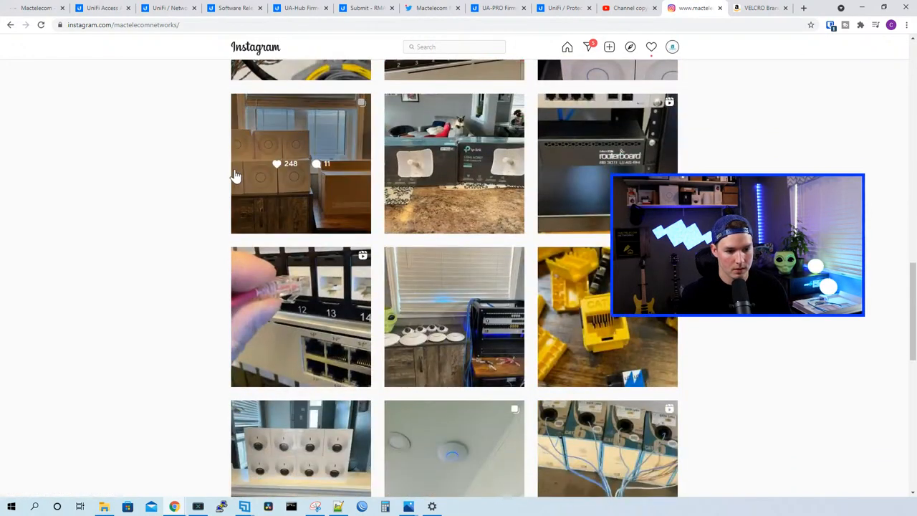
scroll("down", 3)
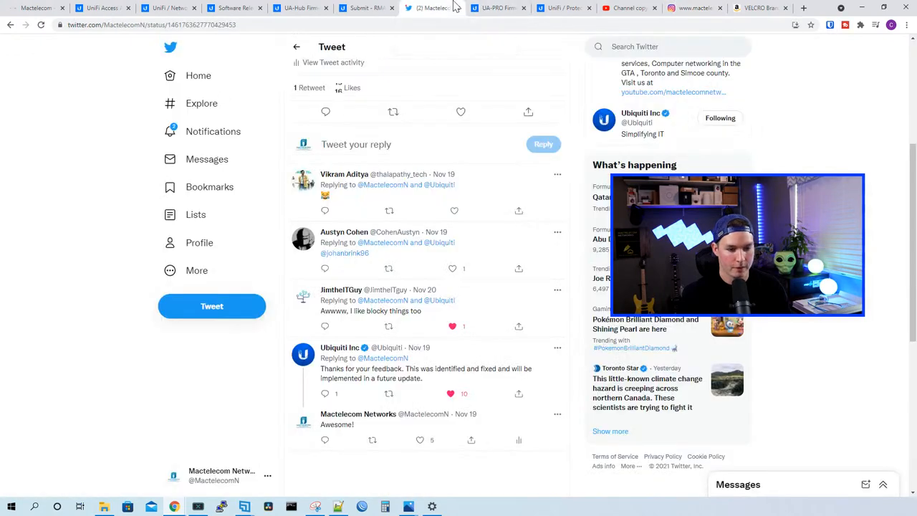
Step: View the pinned tweet's rack installation photo full size, then bring up the UA-PRO Firmware 2.1.119 notes
left_click(198, 74)
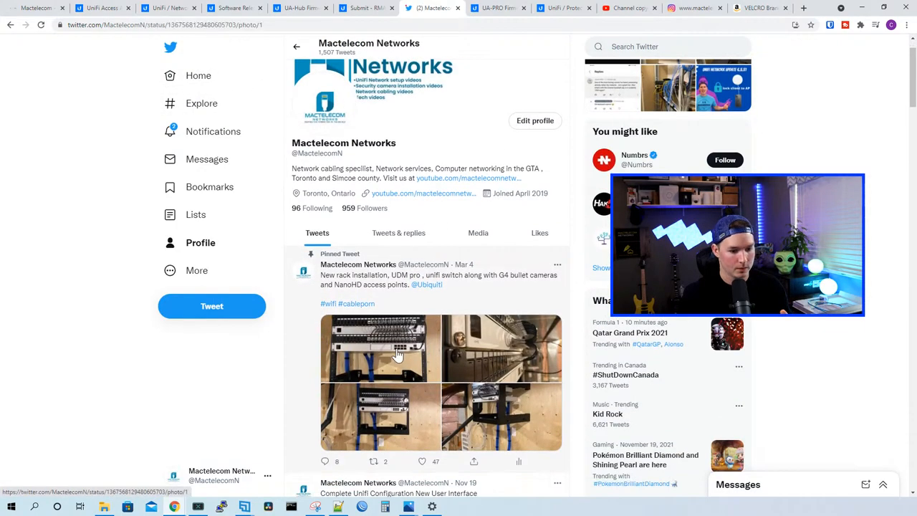
left_click(379, 351)
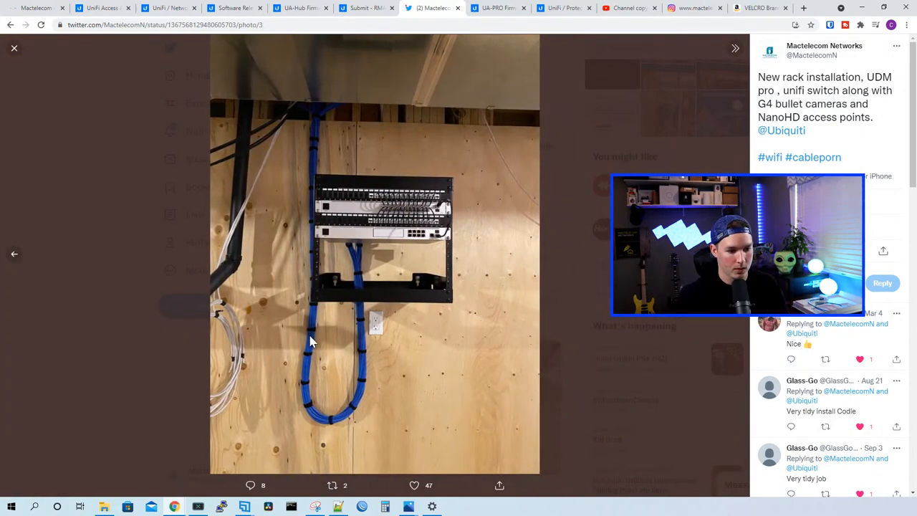
mouse_move(378, 280)
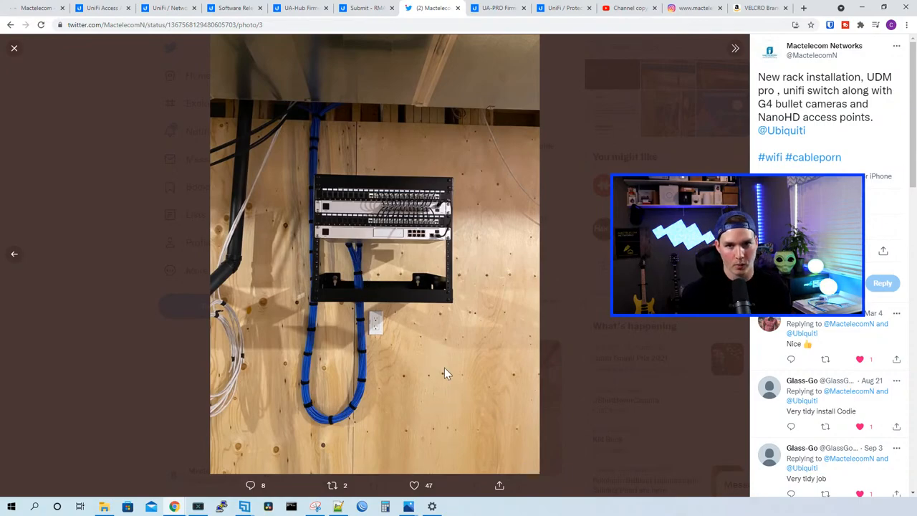
mouse_move(404, 432)
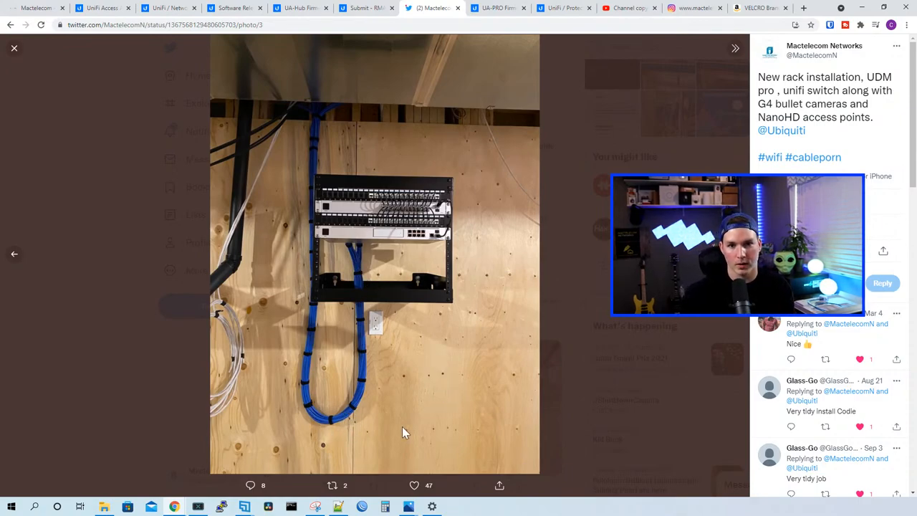
mouse_move(384, 347)
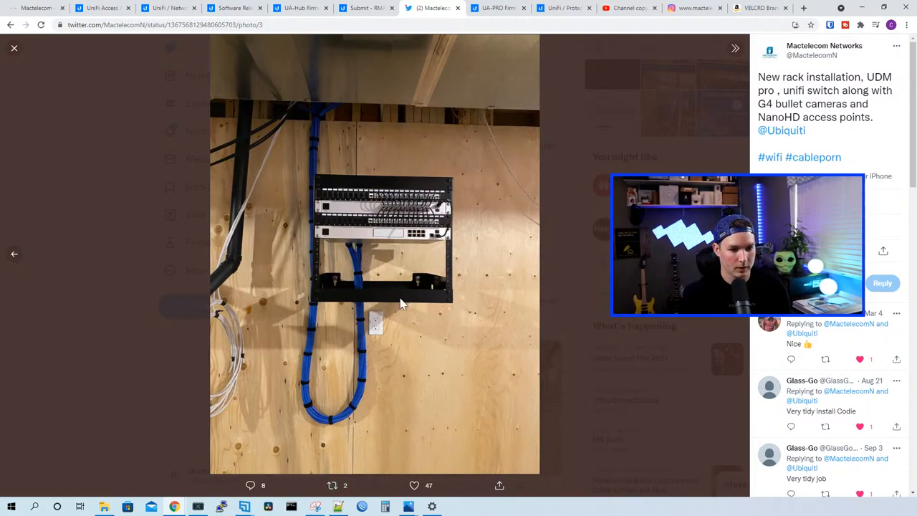
mouse_move(389, 332)
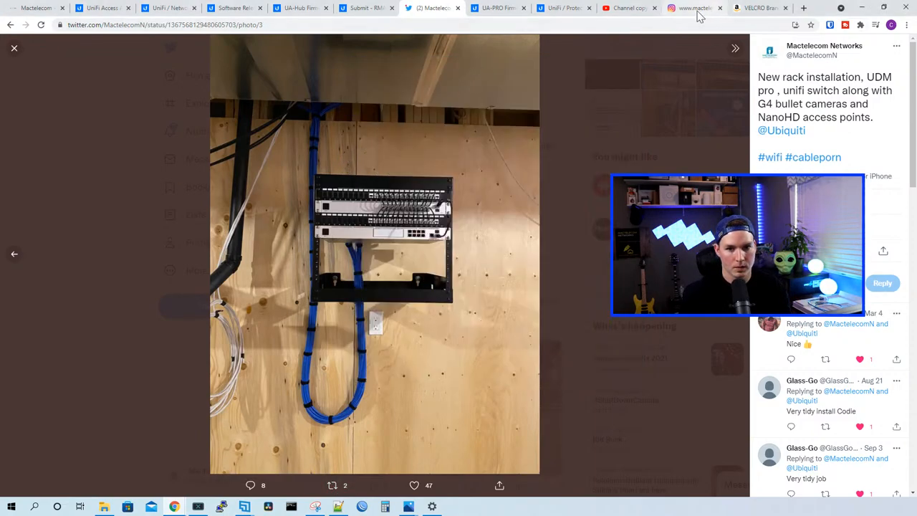
left_click(494, 9)
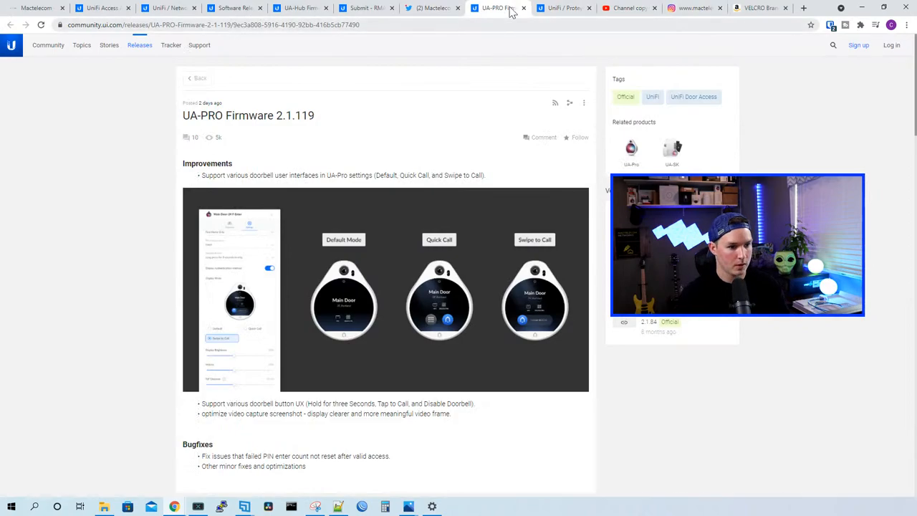
Step: Scroll the UniFi Protect cameras collection down to Network Video Recorders and back toward the top
left_click(553, 9)
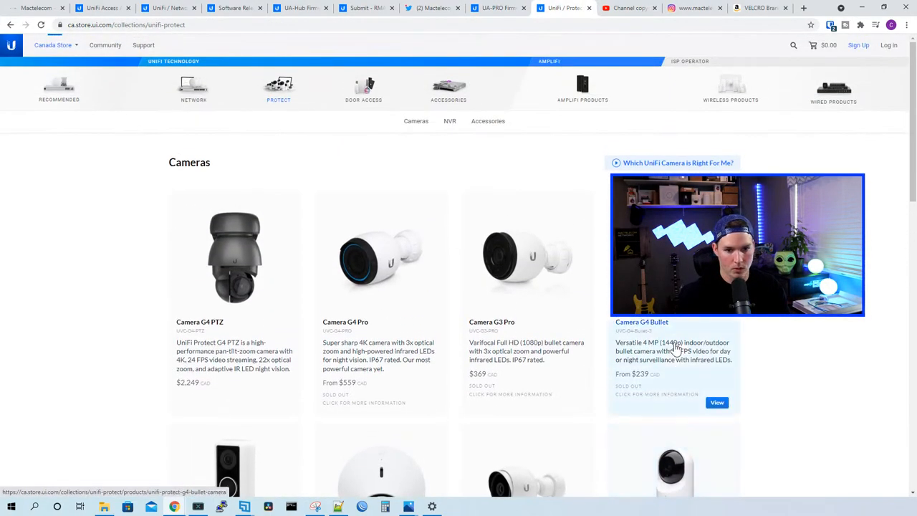
left_click(450, 120)
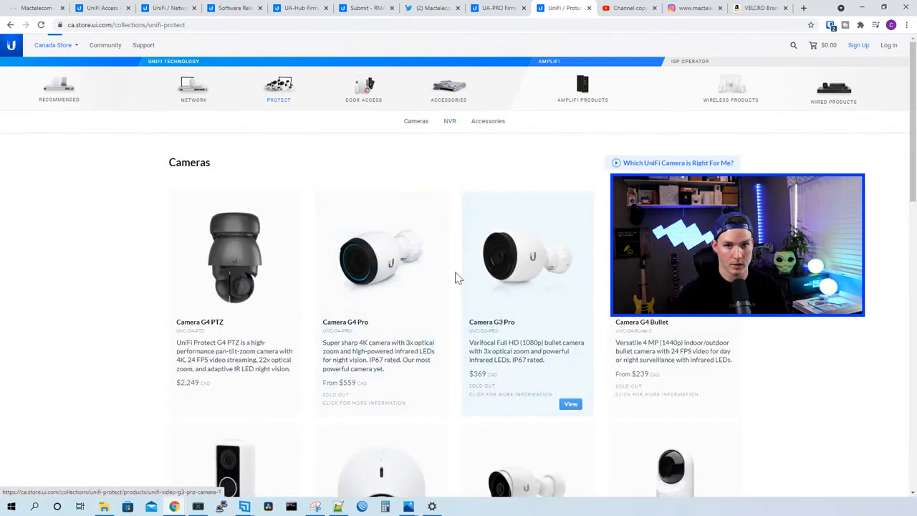
scroll("down", 3)
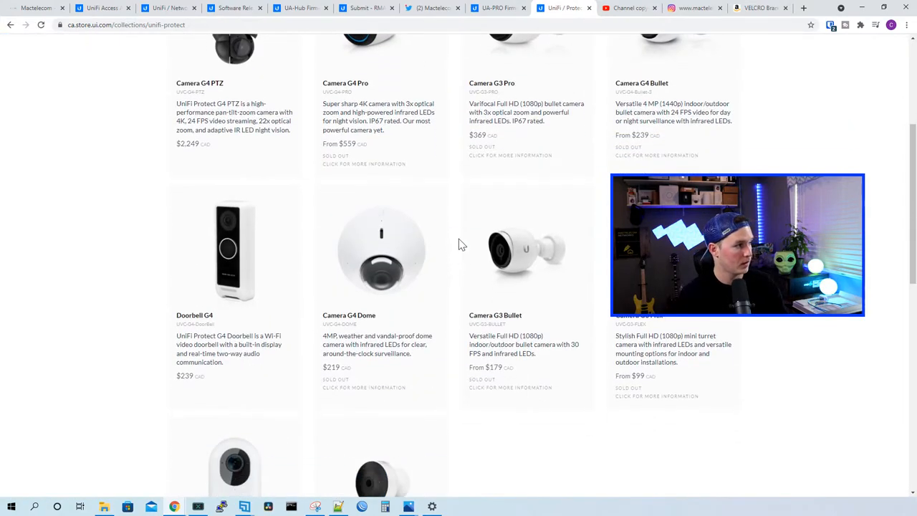
scroll("down", 3)
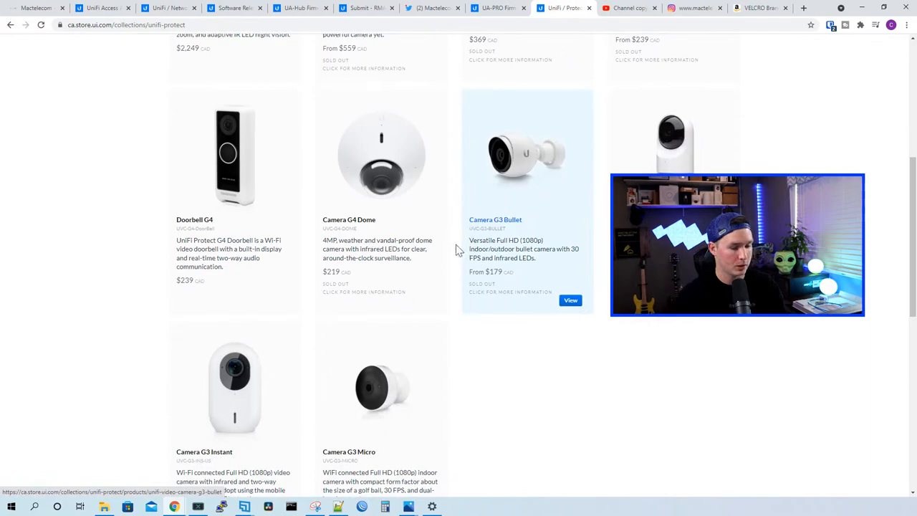
scroll("down", 3)
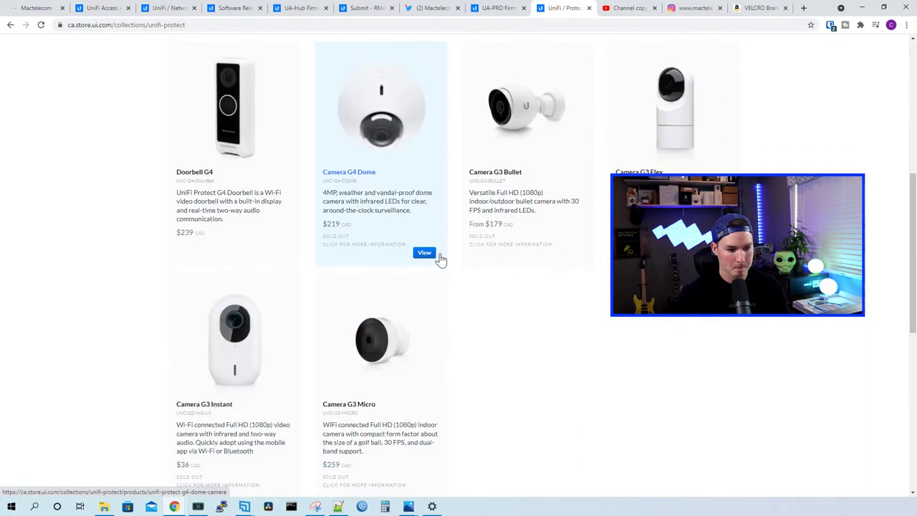
scroll("down", 3)
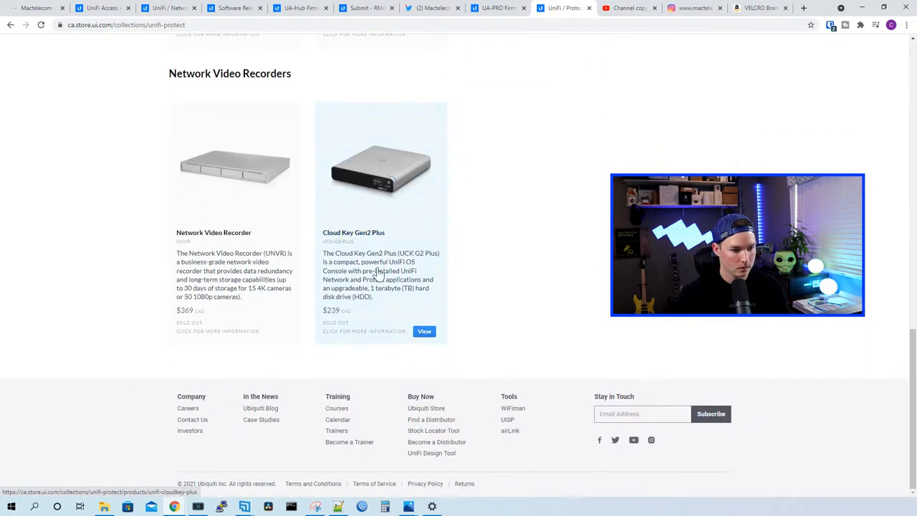
scroll("up", 3)
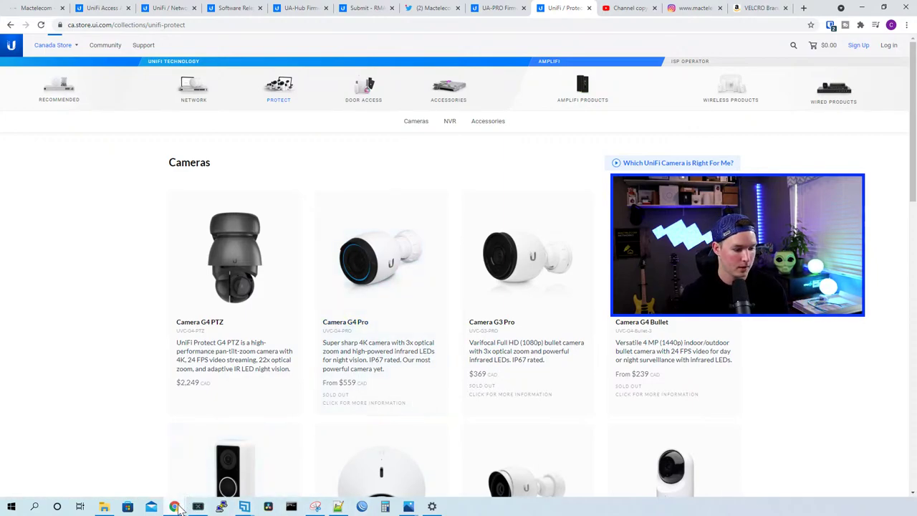
mouse_move(172, 504)
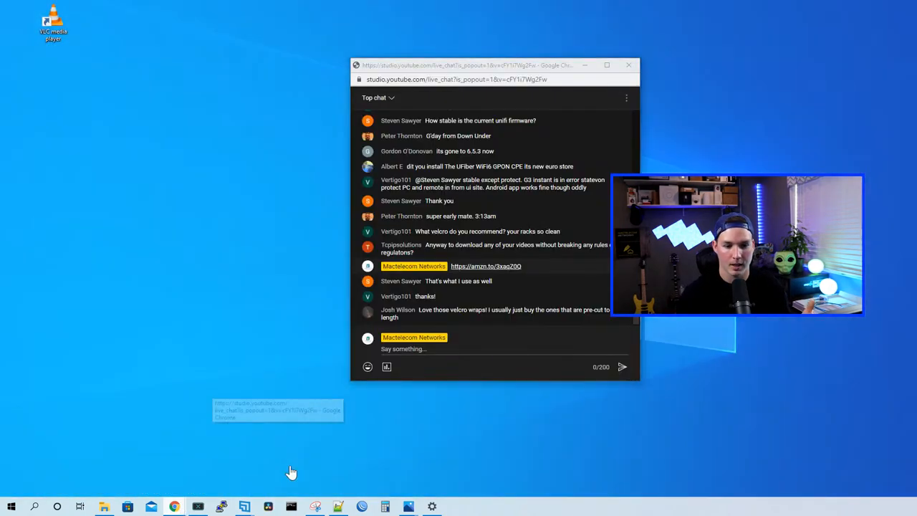
Step: Restore Chrome, hide the live chat window and bring up the Channel copyright page
left_click(169, 502)
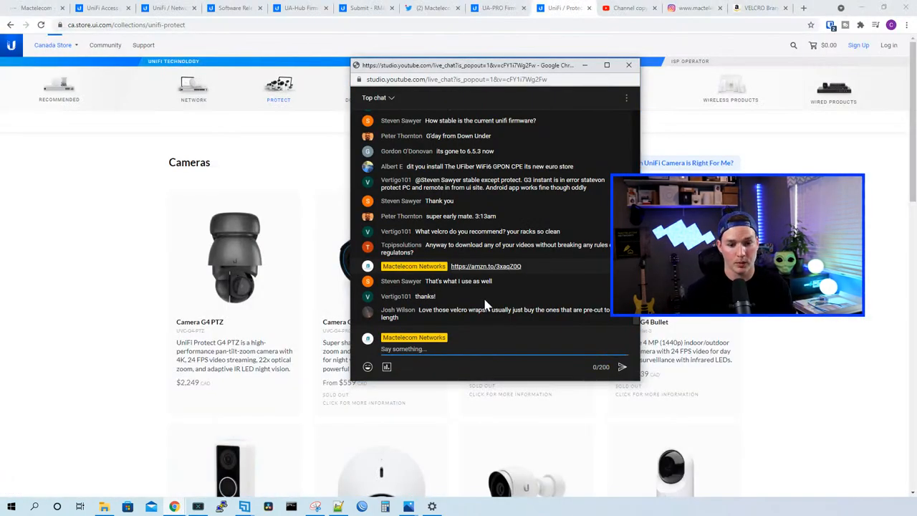
left_click(628, 64)
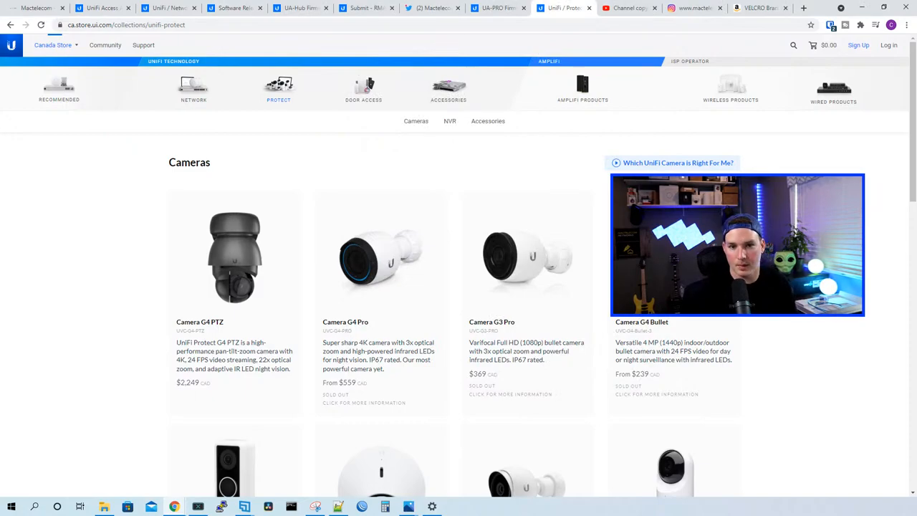
left_click(627, 9)
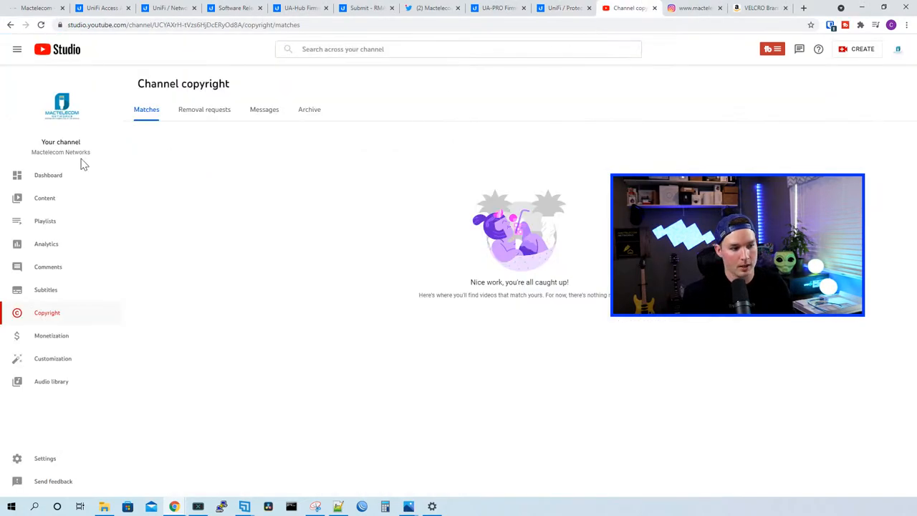
Step: Show the channel's playlists list in Studio and scroll down through it
left_click(45, 220)
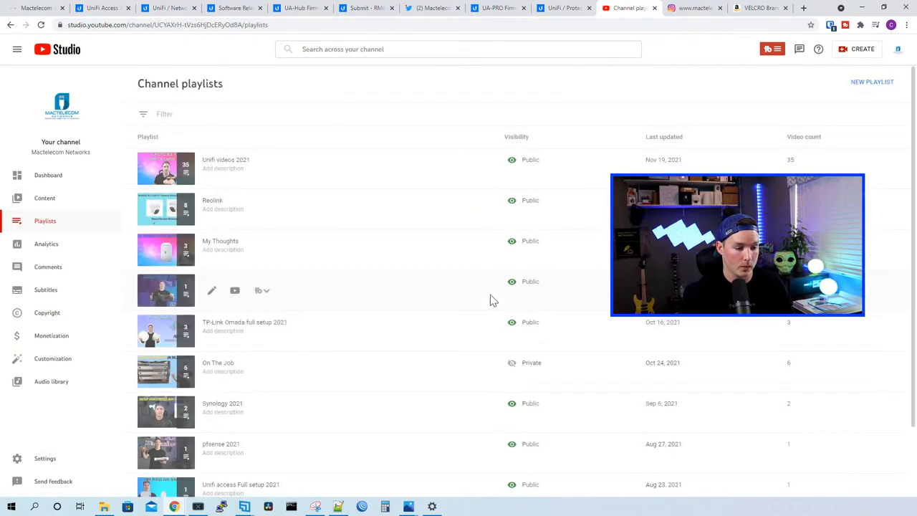
scroll("down", 3)
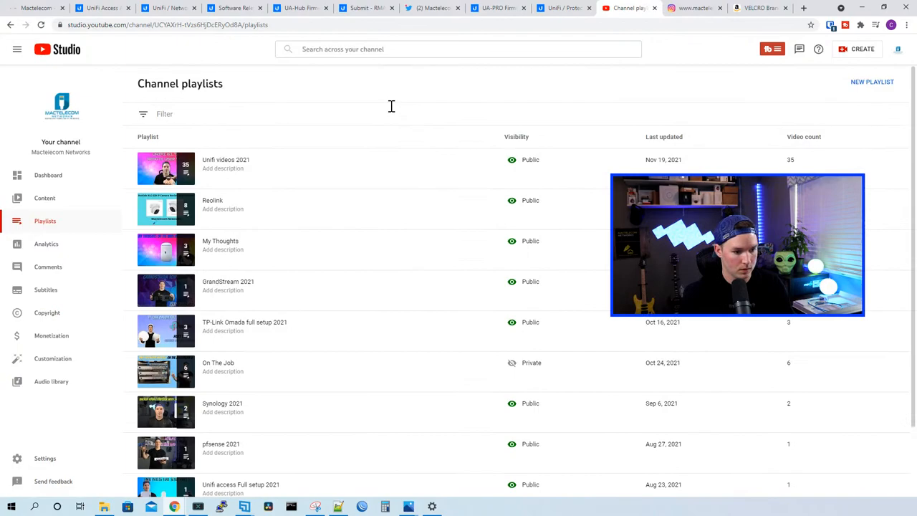
scroll("down", 3)
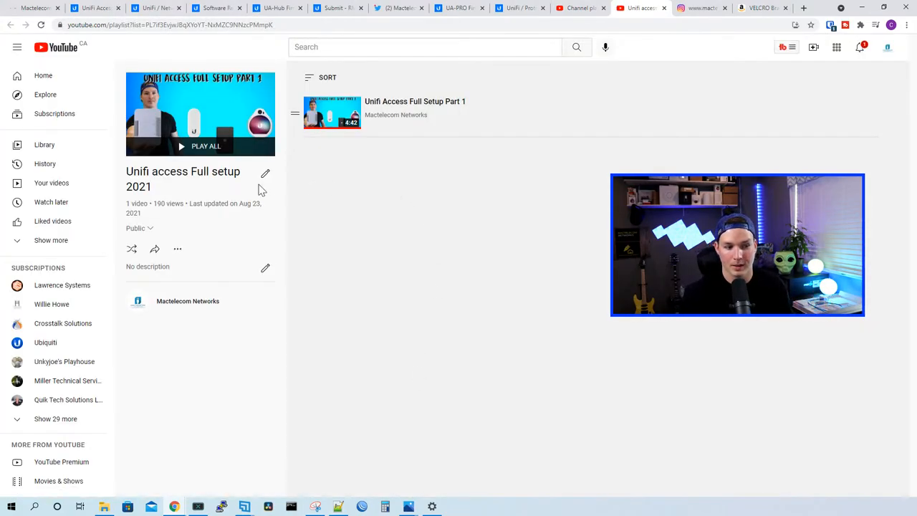
mouse_move(368, 209)
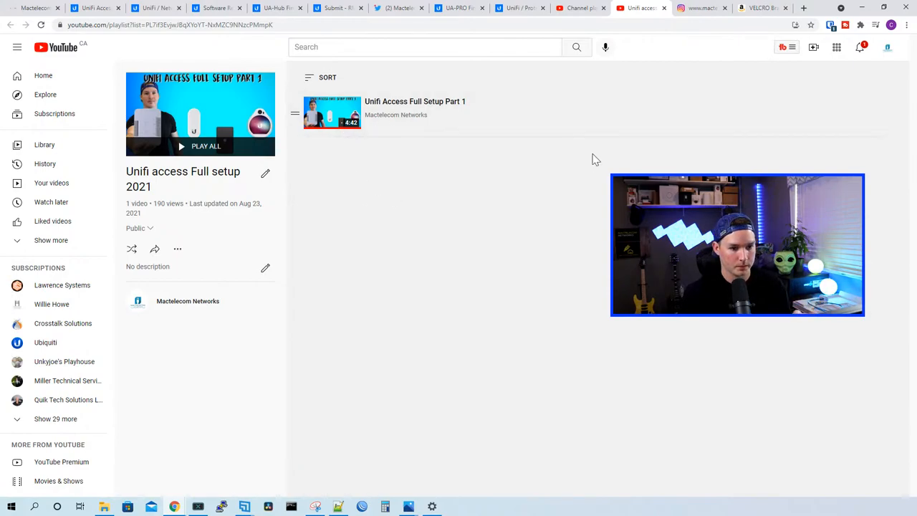
mouse_move(378, 150)
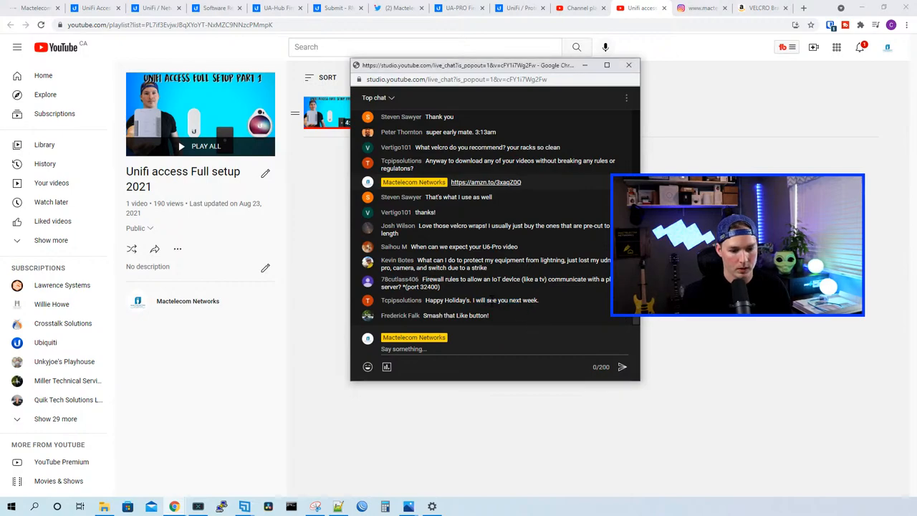
mouse_move(576, 318)
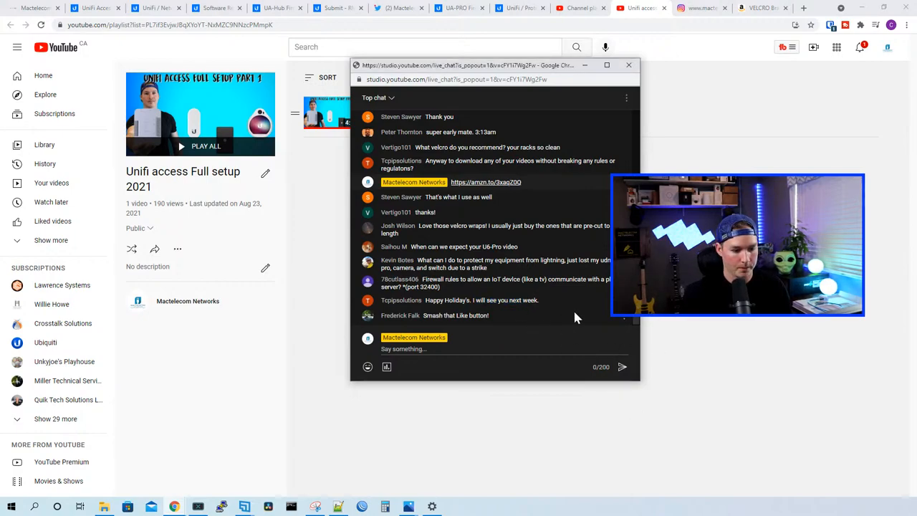
Step: Close the live chat window and bring the Amazon VELCRO ONE-WRAP tape page to the front
scroll("down", 3)
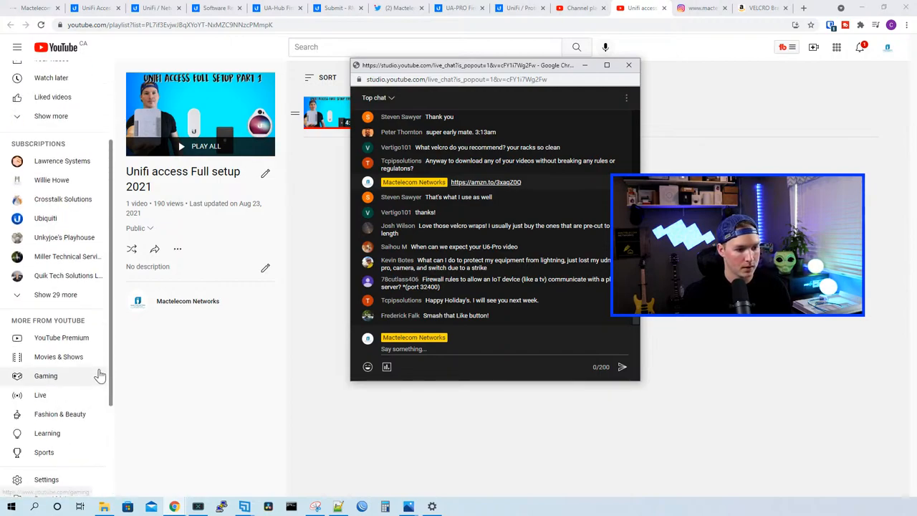
left_click(629, 66)
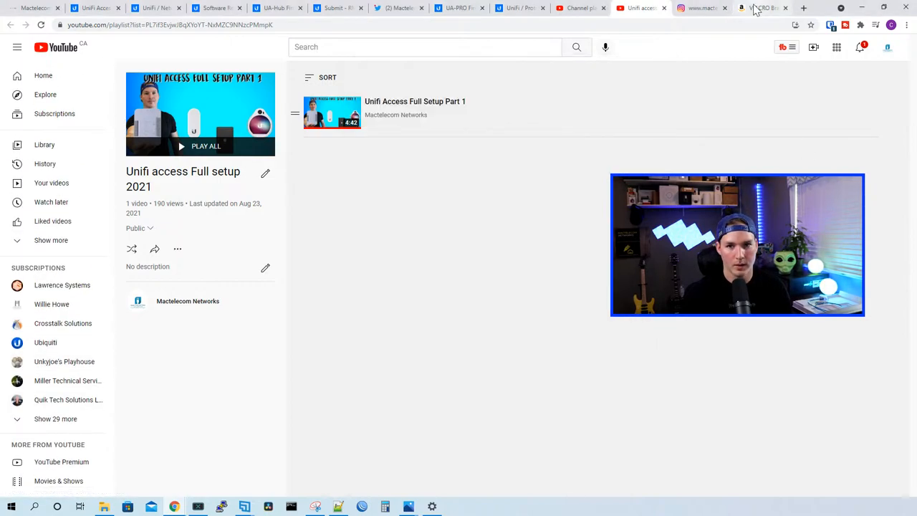
mouse_move(762, 8)
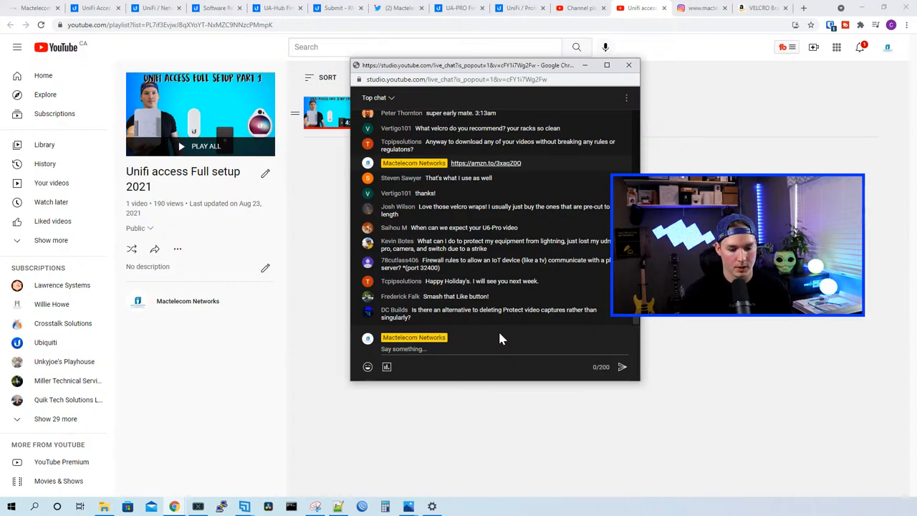
mouse_move(514, 329)
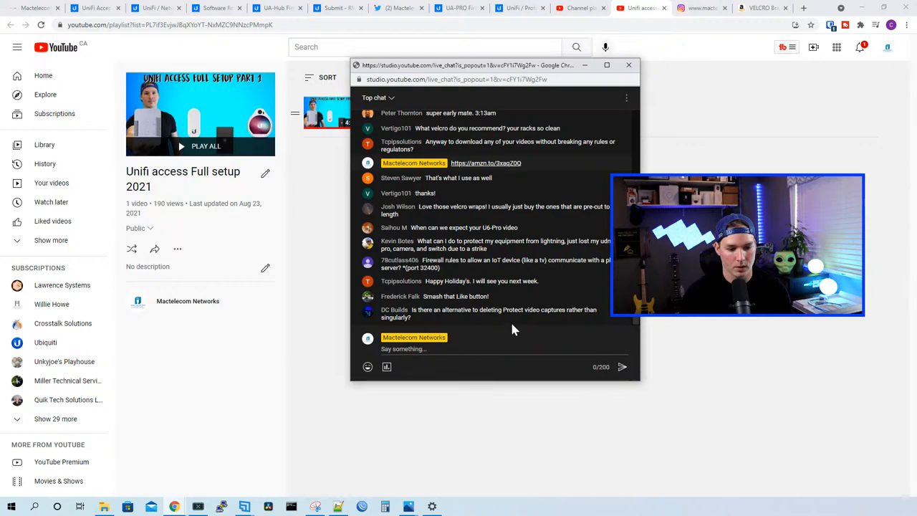
mouse_move(572, 332)
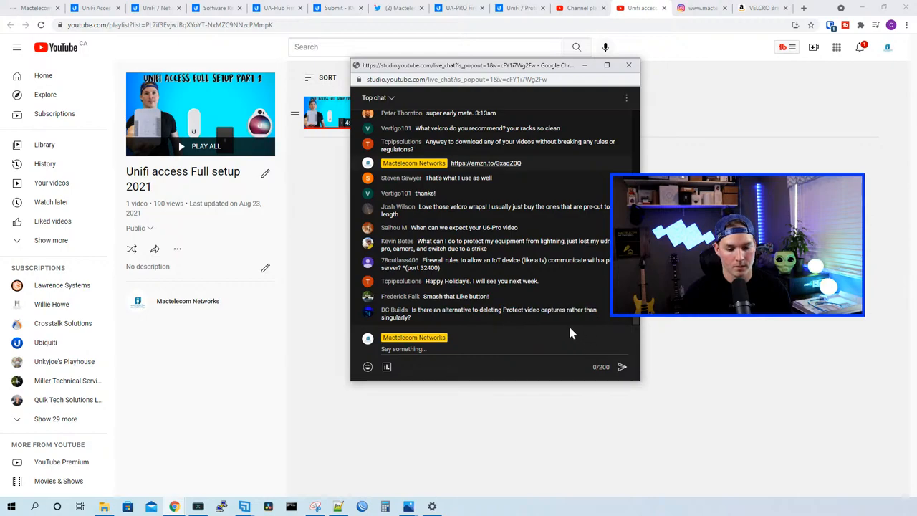
mouse_move(527, 326)
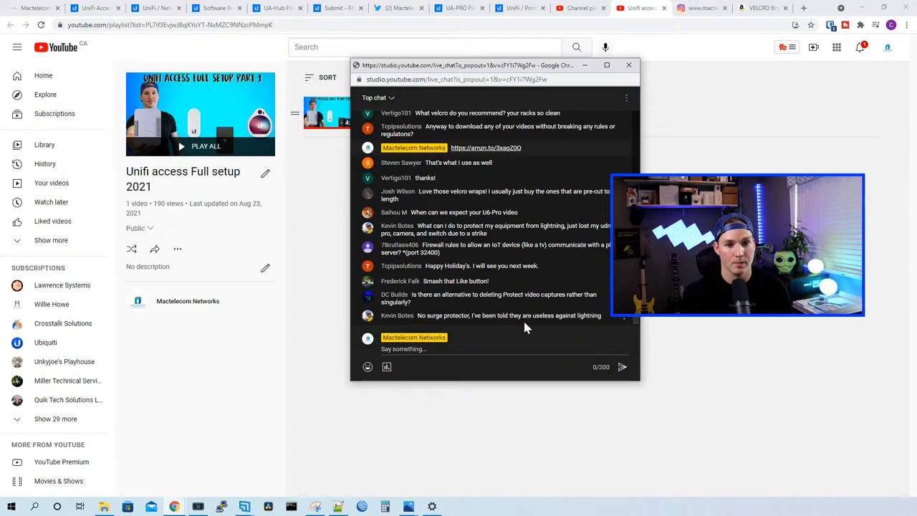
left_click(627, 66)
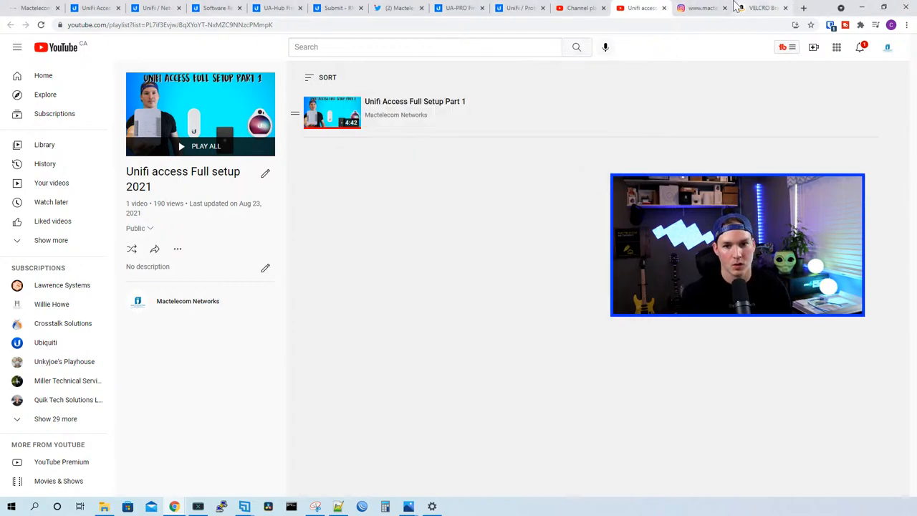
left_click(762, 9)
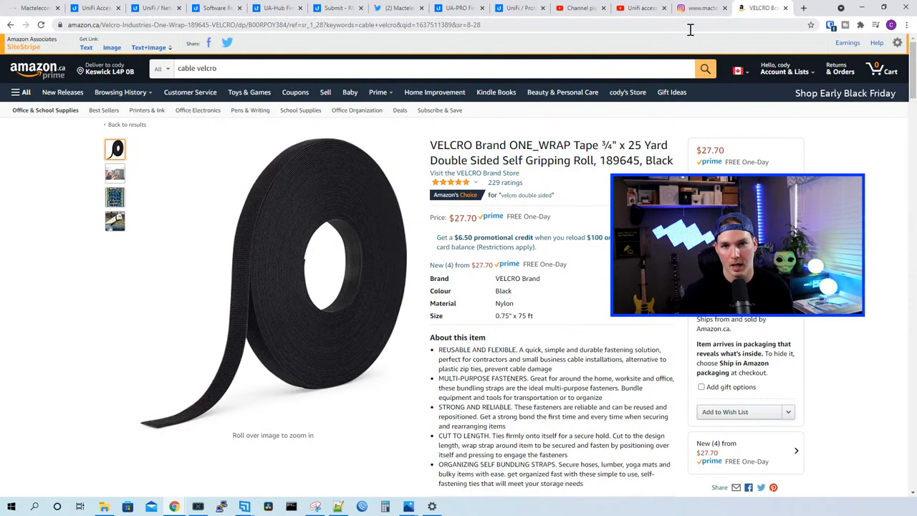
Step: Switch from the Amazon tape page to the Mactelecom Networks Instagram profile grid
left_click(702, 8)
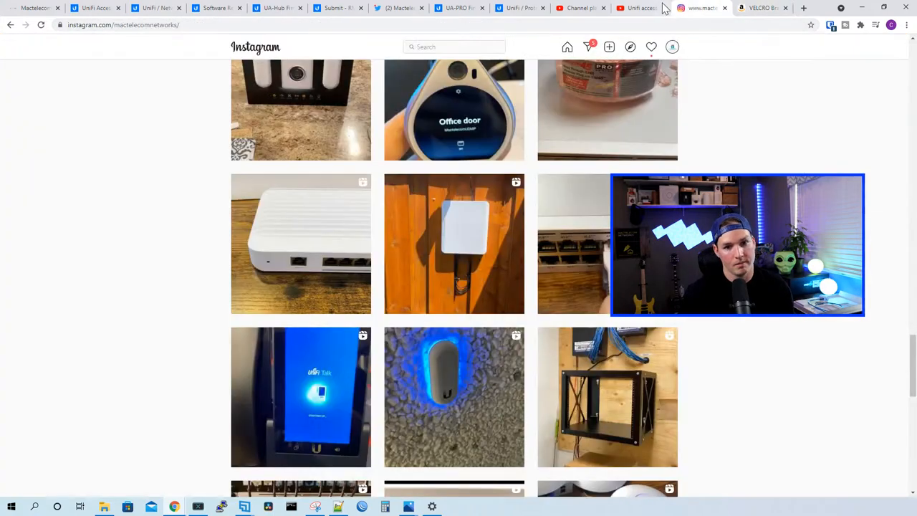
mouse_move(651, 9)
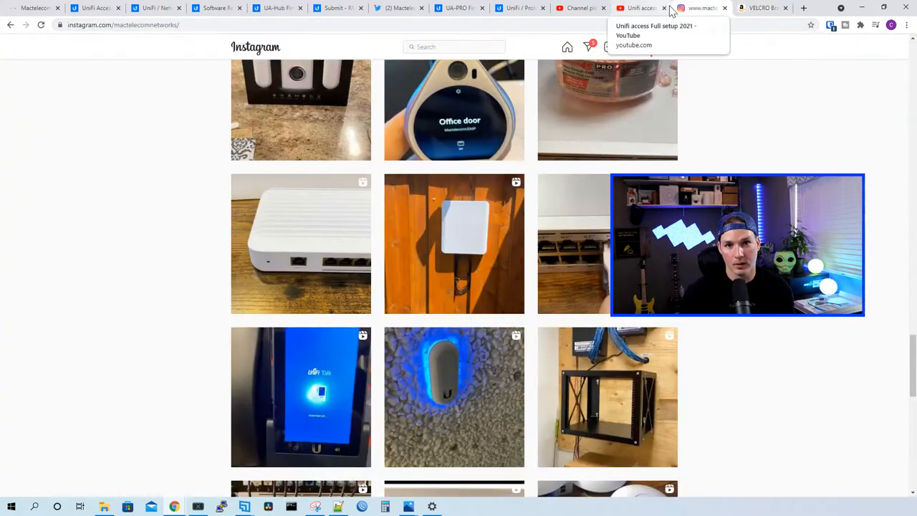
mouse_move(255, 212)
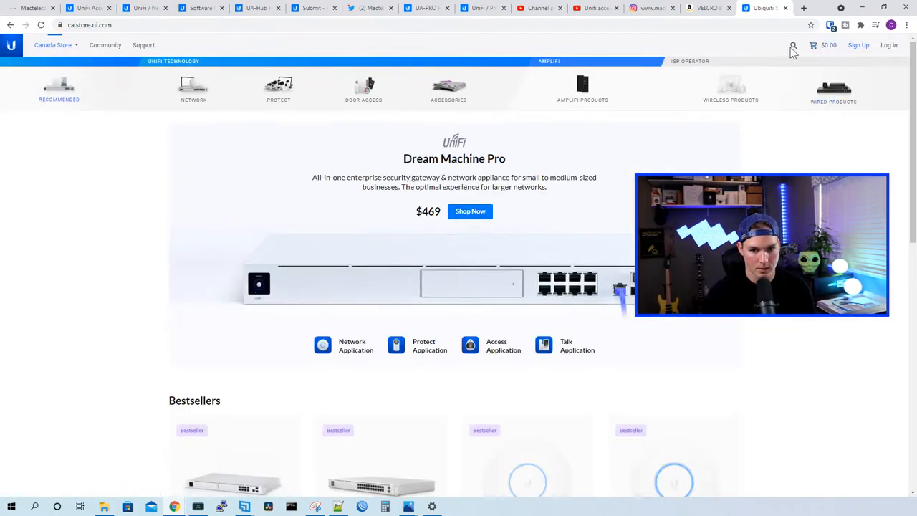
Step: Search 'eth', open the Ethernet Surge Protector page and browse its photos, including back and ports views
type("eth")
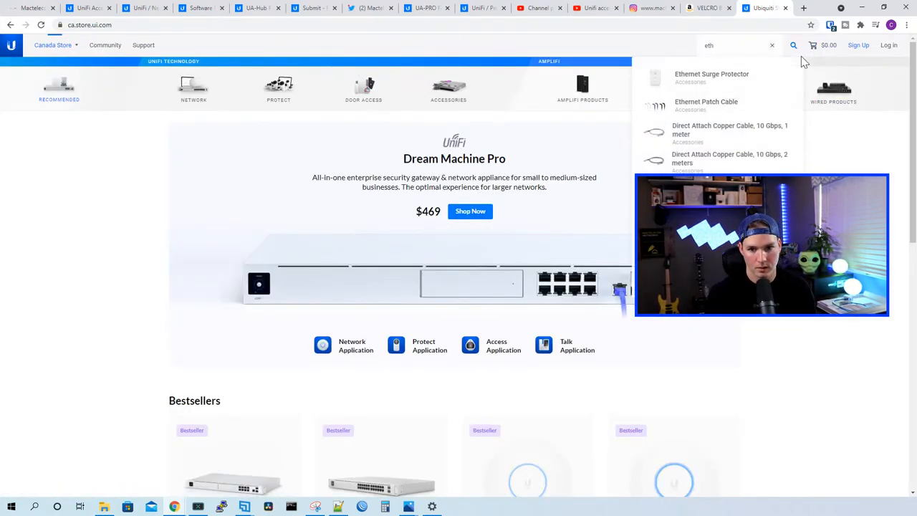
left_click(707, 75)
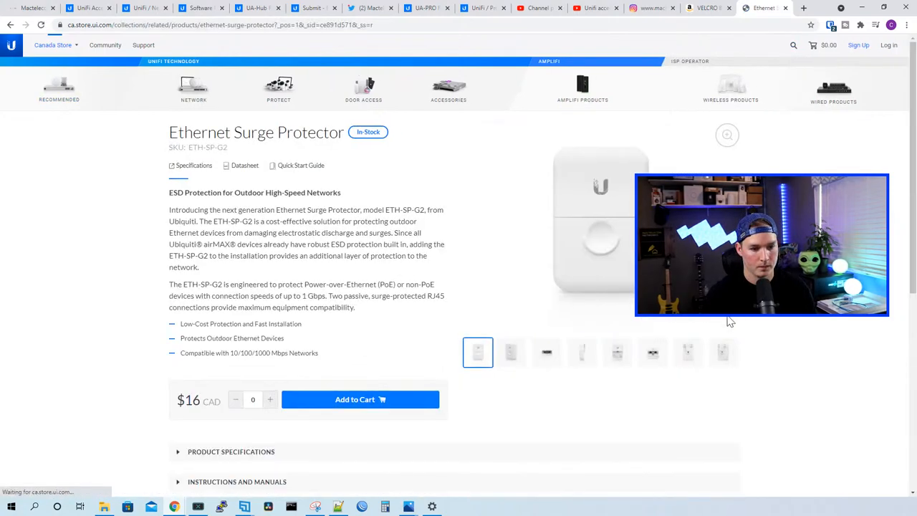
left_click(547, 352)
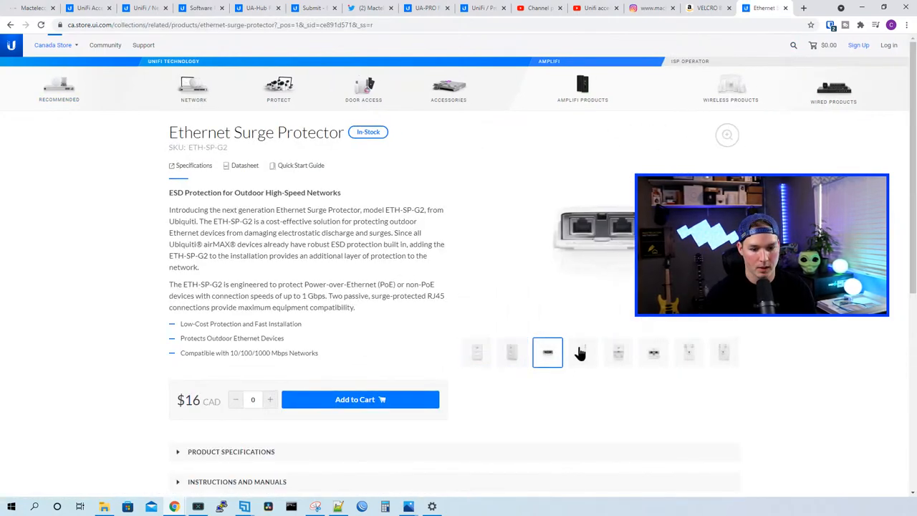
left_click(688, 352)
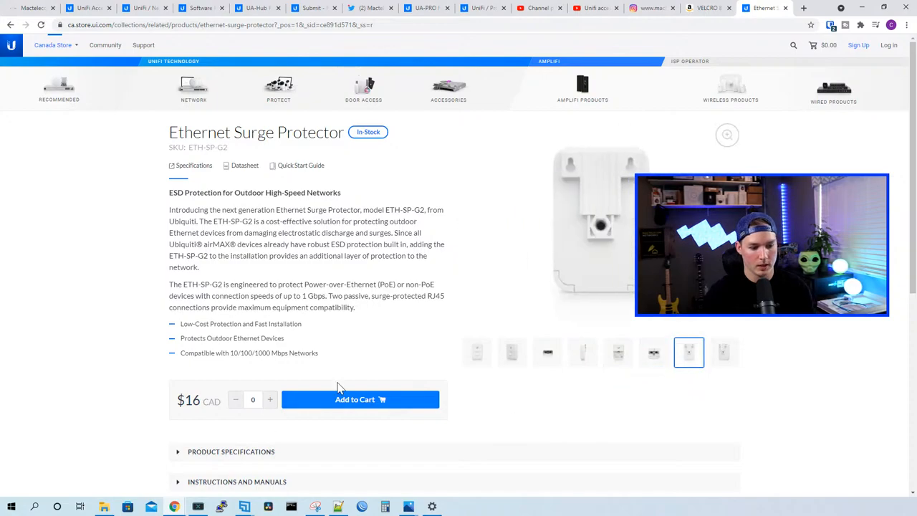
mouse_move(616, 369)
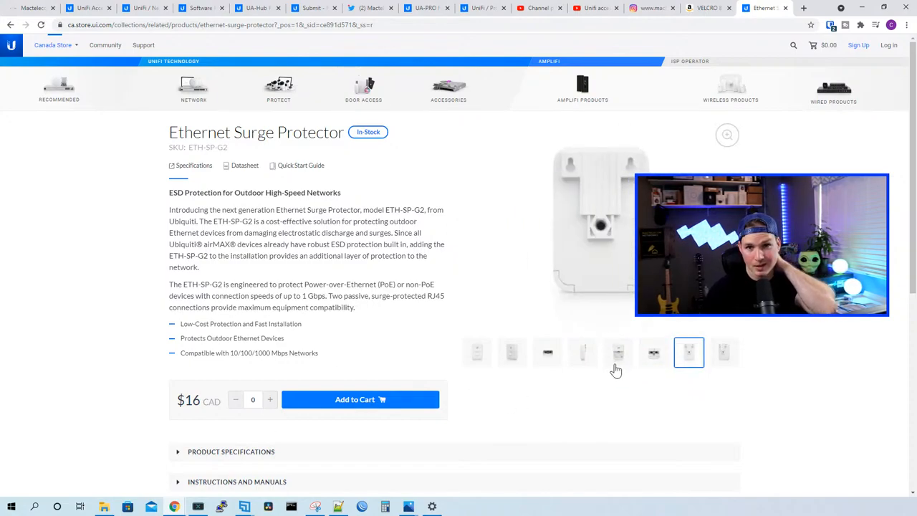
left_click(654, 352)
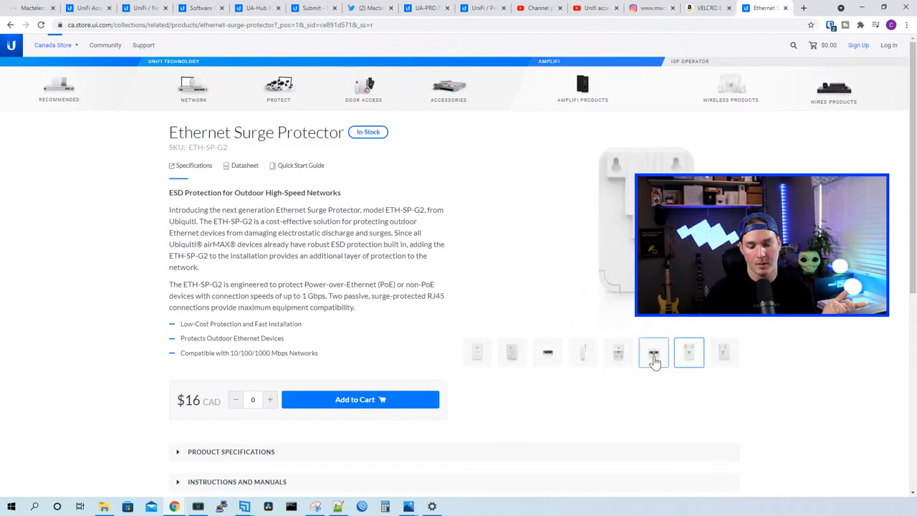
left_click(653, 352)
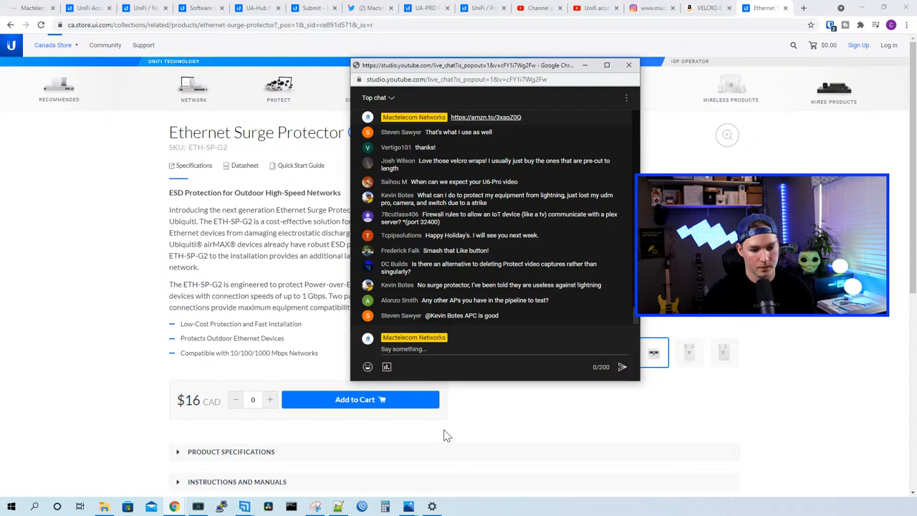
mouse_move(470, 402)
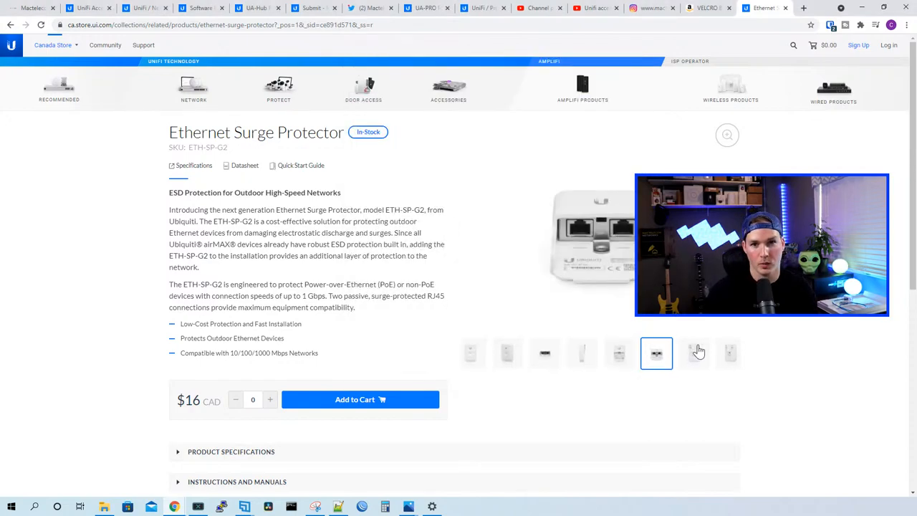
mouse_move(768, 335)
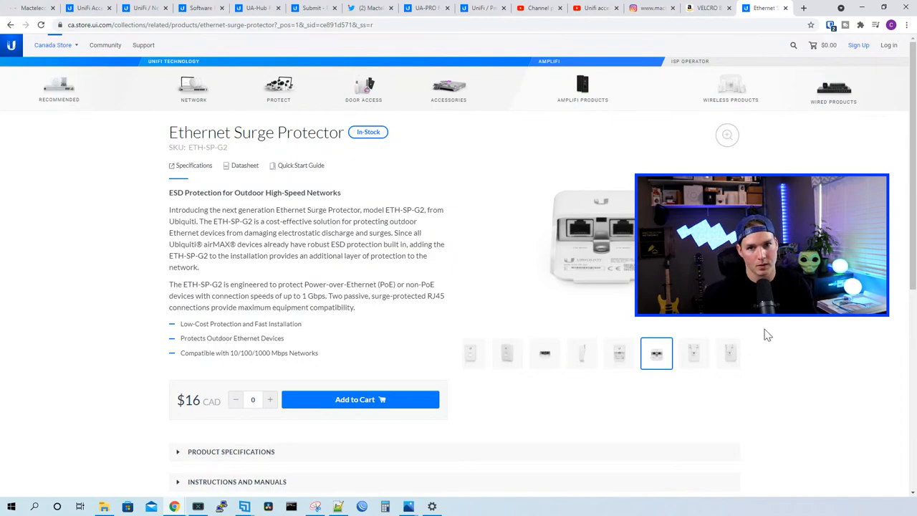
mouse_move(759, 333)
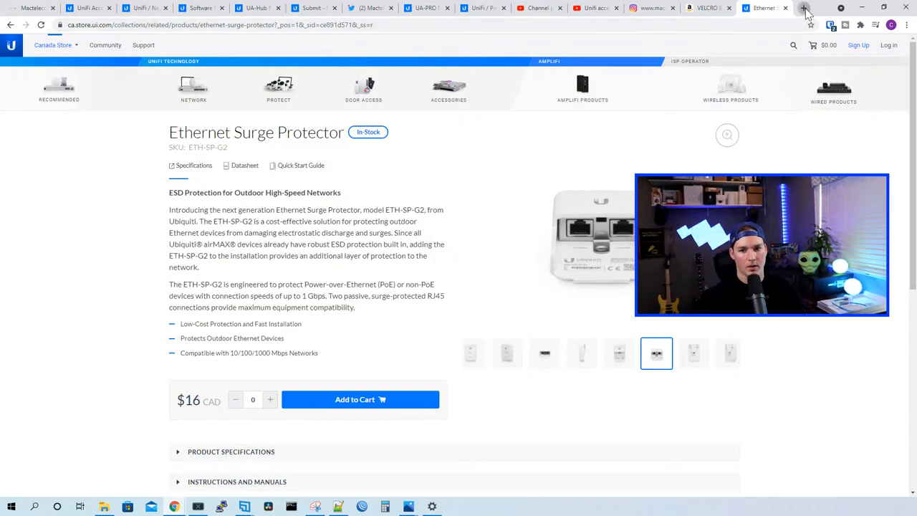
Step: Search 'aruba 6e' and open the Aruba 630 Series Wi-Fi 6E access points page, scrolling down it
type("aruba")
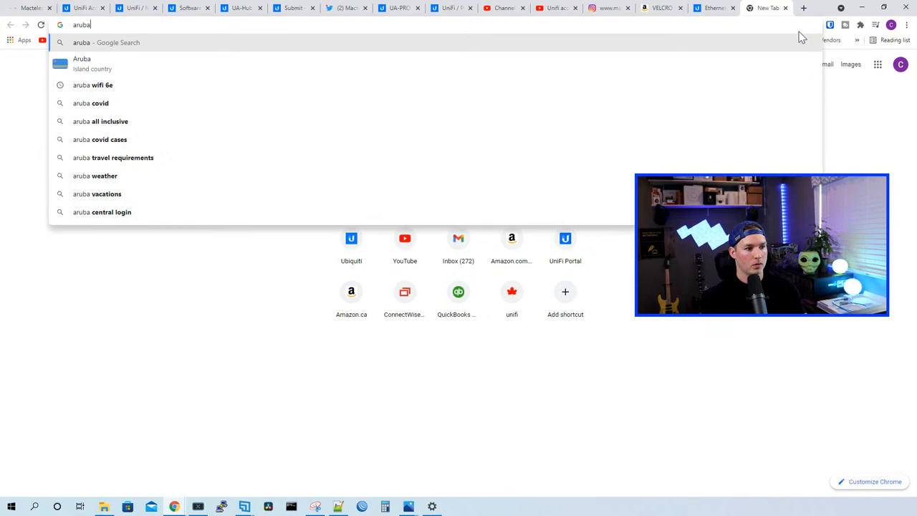
left_click(93, 84)
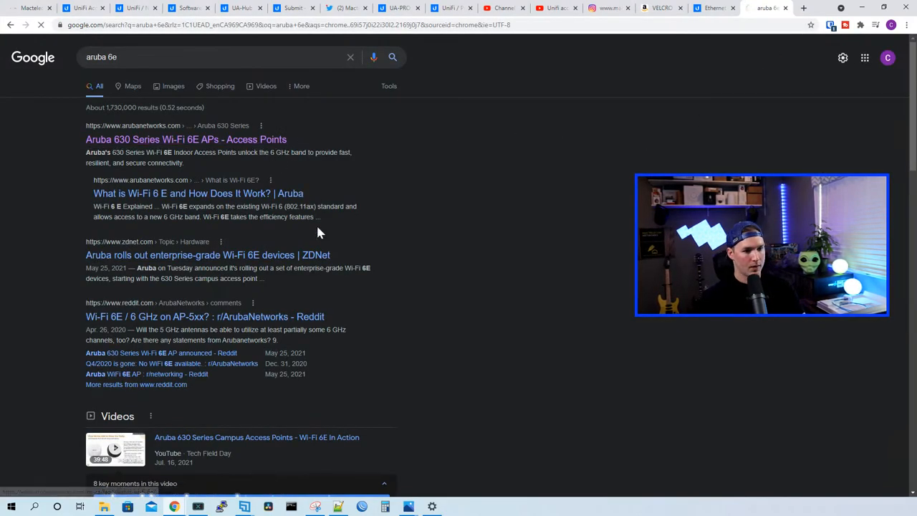
left_click(185, 139)
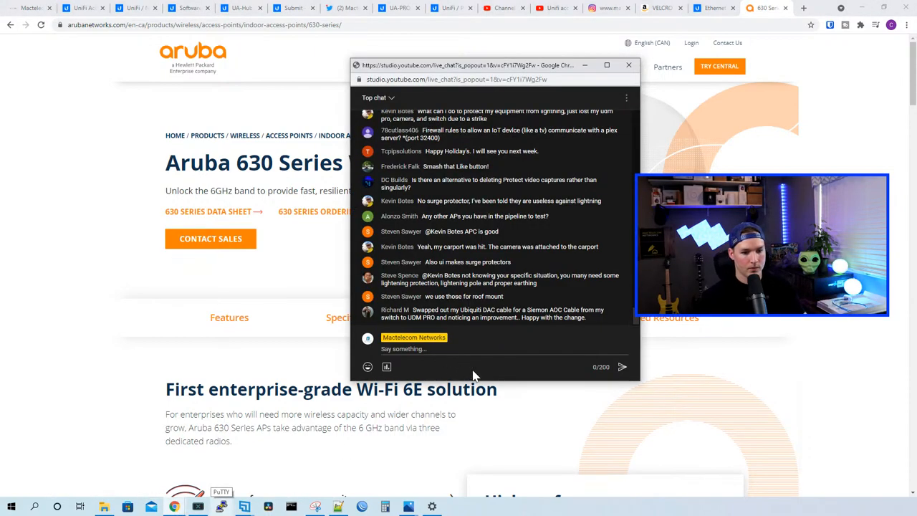
mouse_move(490, 242)
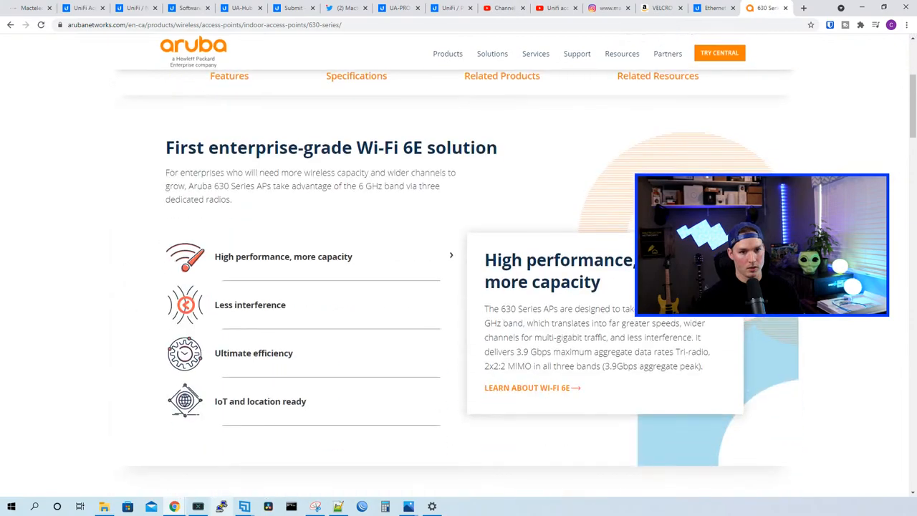
scroll("down", 3)
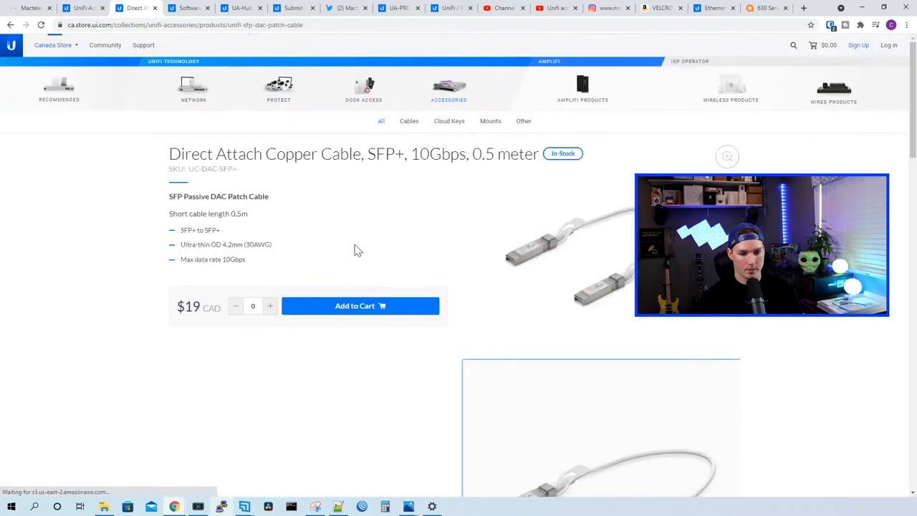
Step: Scroll through the Direct Attach Copper Cable page and on into the accessories catalogue
scroll("down", 3)
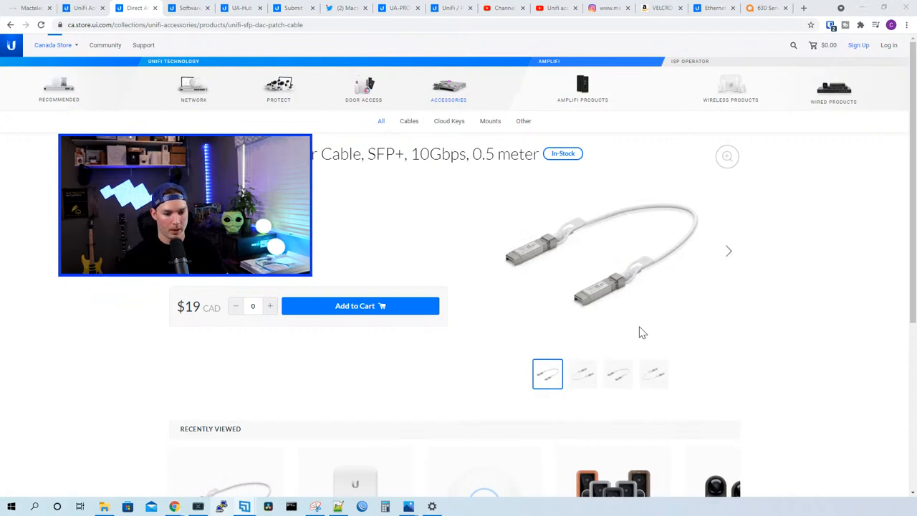
scroll("down", 3)
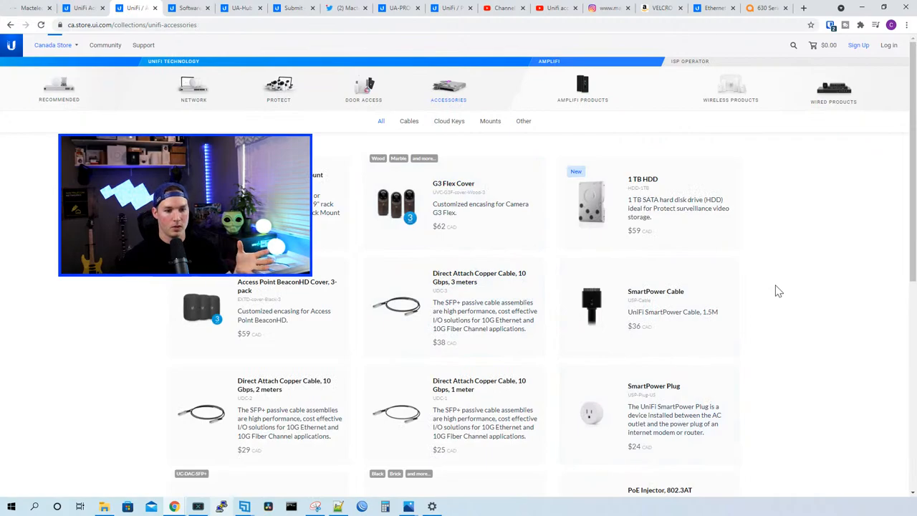
scroll("down", 3)
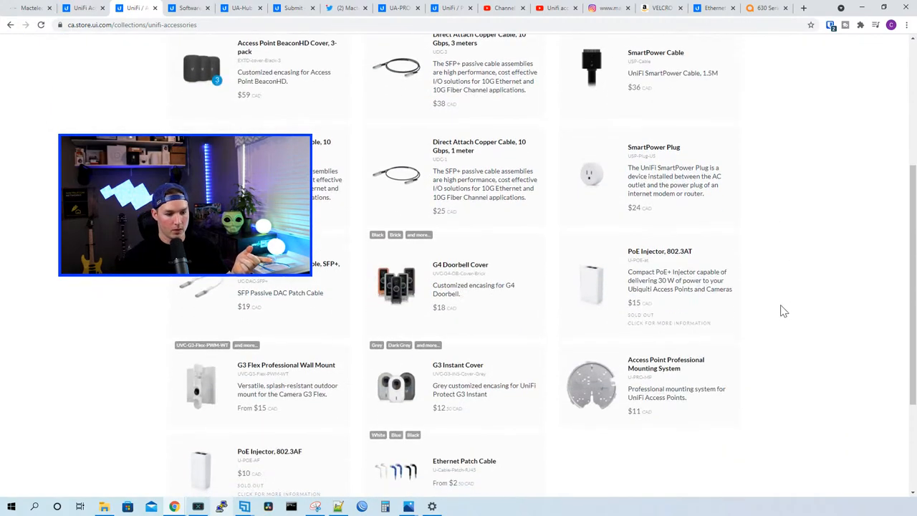
scroll("up", 3)
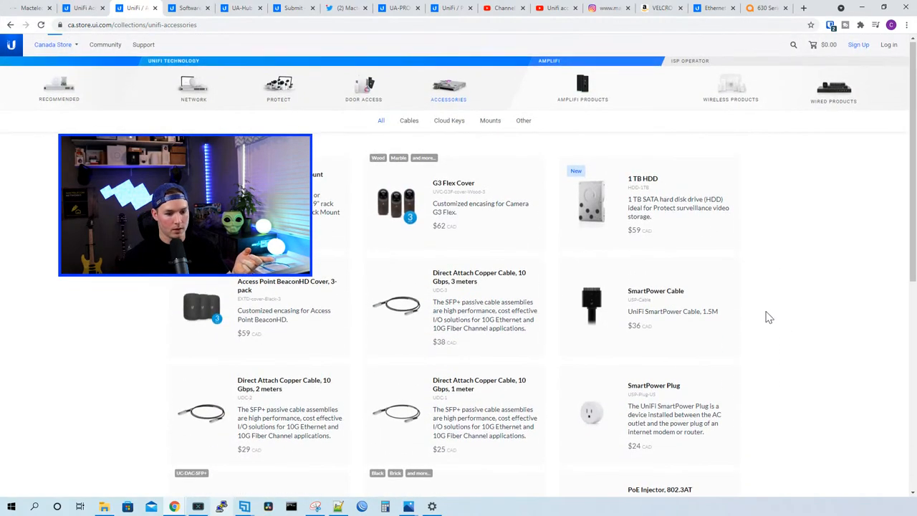
scroll("down", 3)
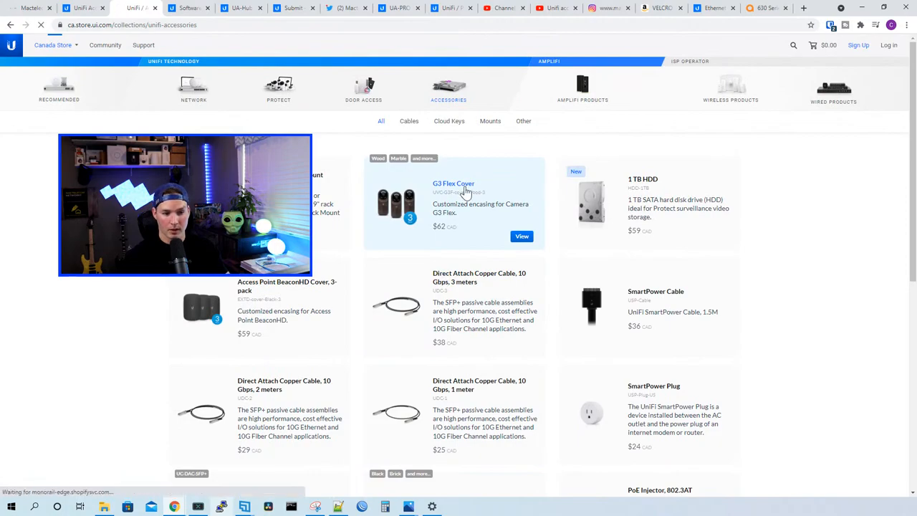
Step: Browse the G3 Flex Cover 3-pack product photos: camo, black 3-pack, single marble and marble 3-pack
left_click(453, 183)
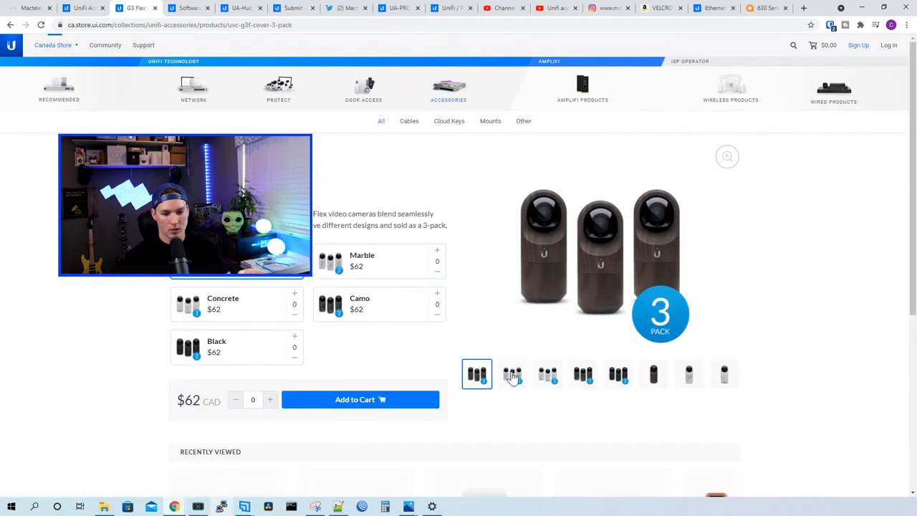
left_click(582, 374)
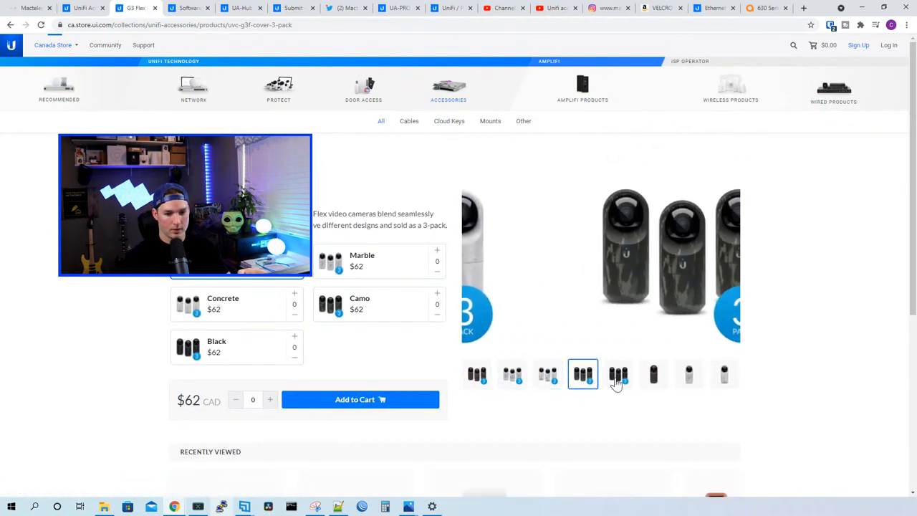
left_click(619, 374)
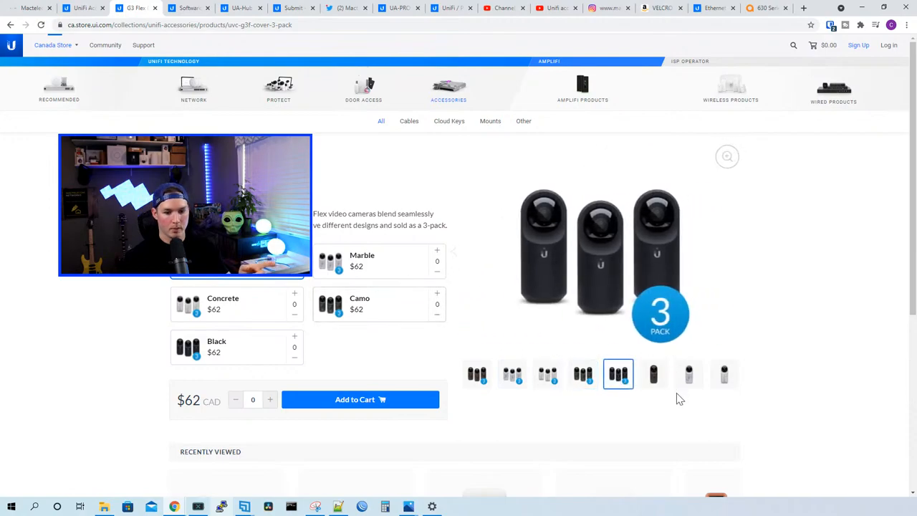
left_click(688, 373)
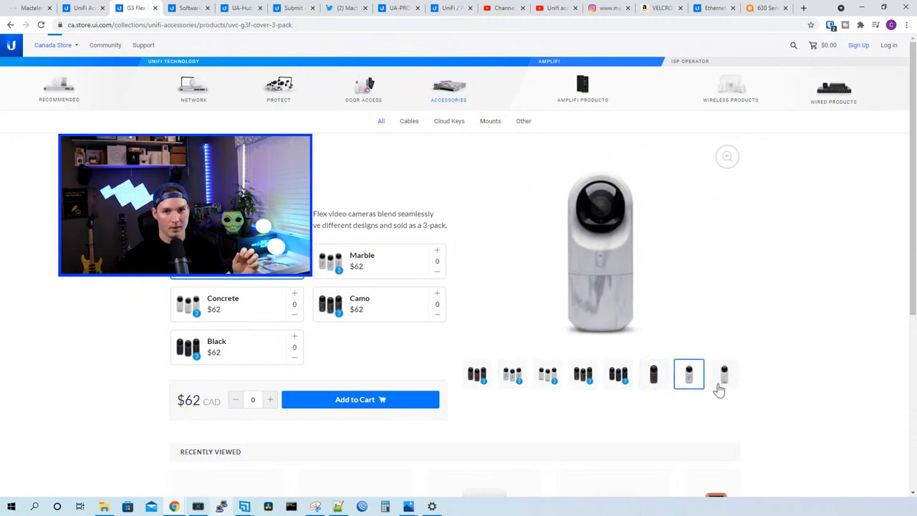
left_click(512, 374)
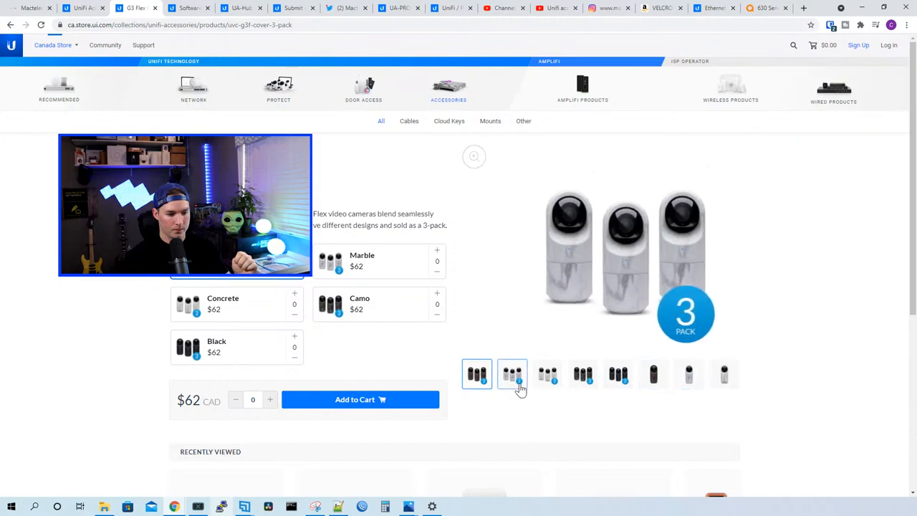
left_click(511, 374)
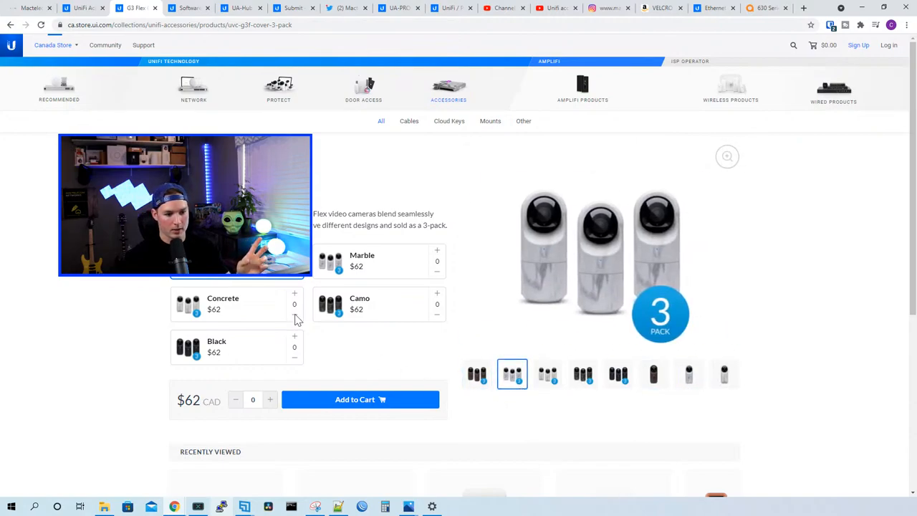
Step: Switch the cover design between Camo, Marble and finally Black
left_click(378, 303)
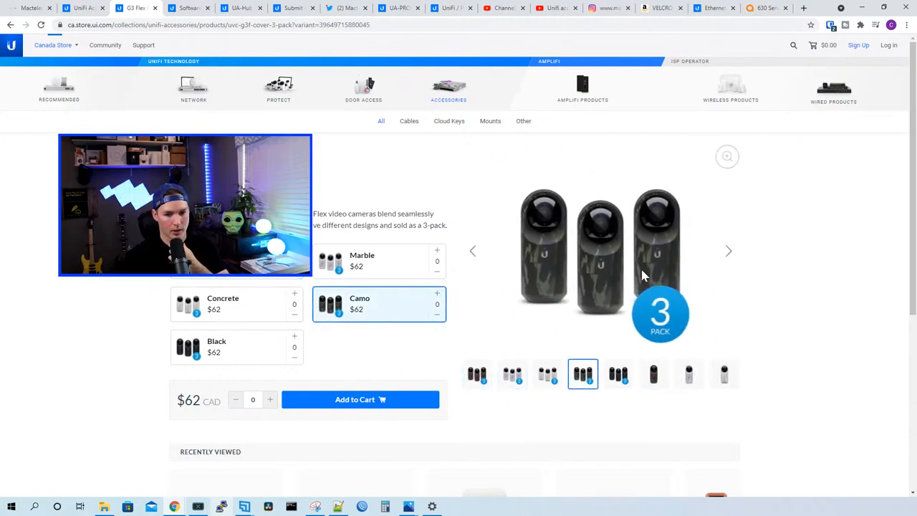
left_click(378, 261)
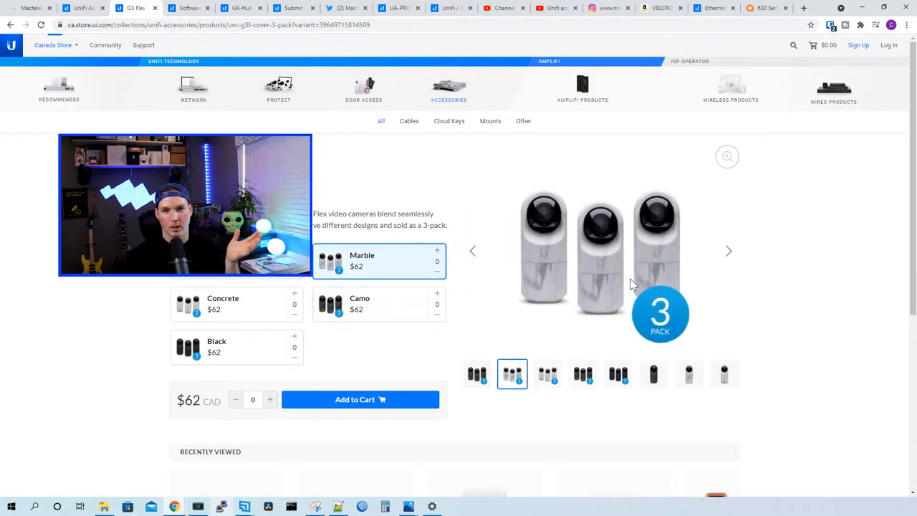
left_click(236, 304)
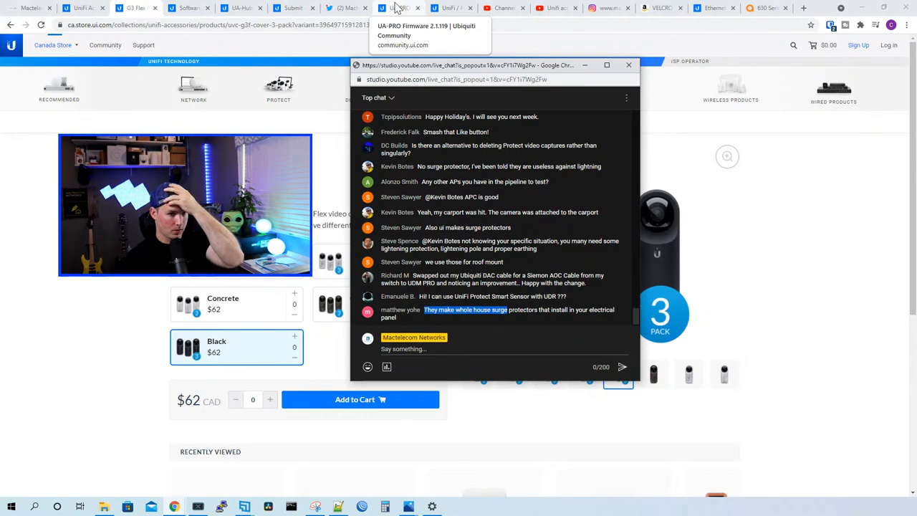
Step: Show the Protect camera collection with the G4 PTZ at $2,249 and G4 Pro from $559
left_click(289, 8)
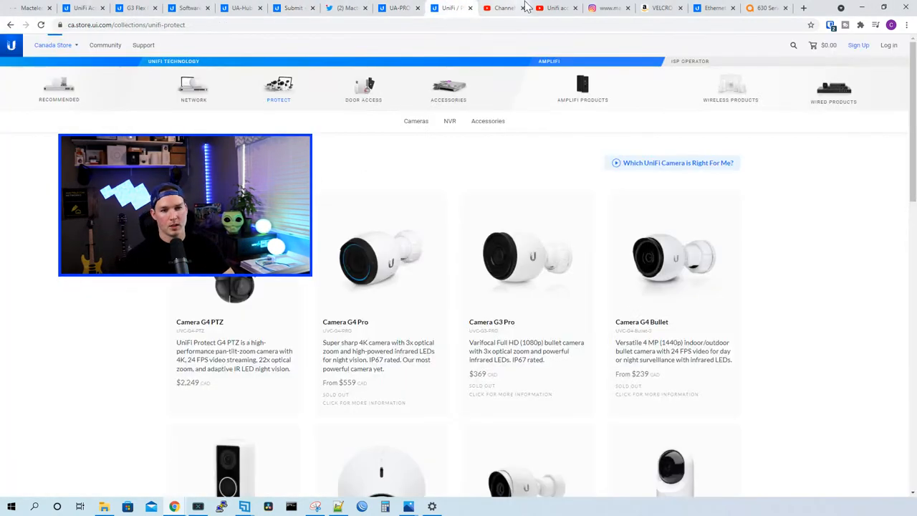
mouse_move(547, 43)
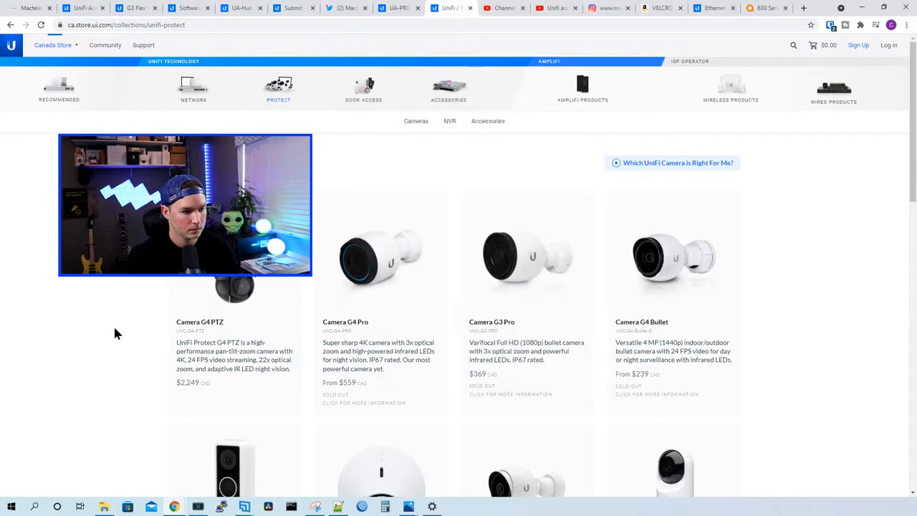
scroll("down", 3)
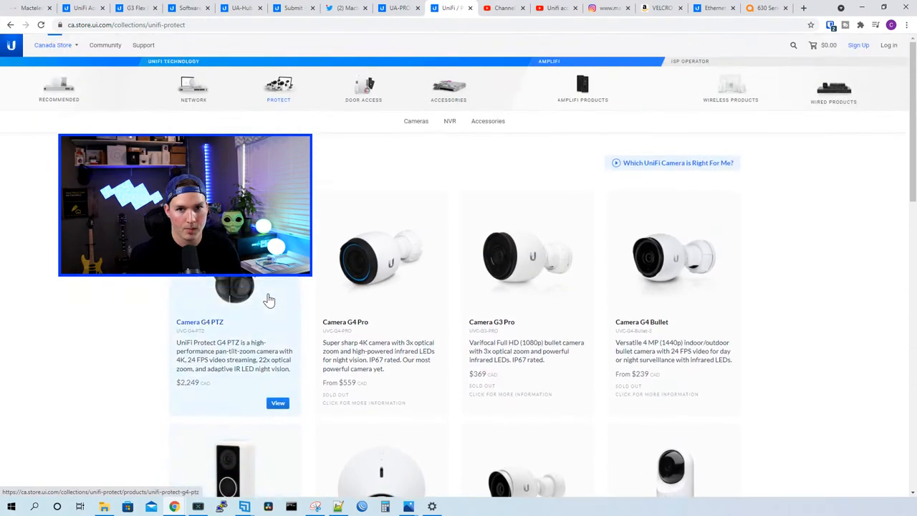
Step: Show the Protect NVR listing (Cloud Key Gen2 Plus $239, NVR $369), glancing at the live chat
left_click(450, 120)
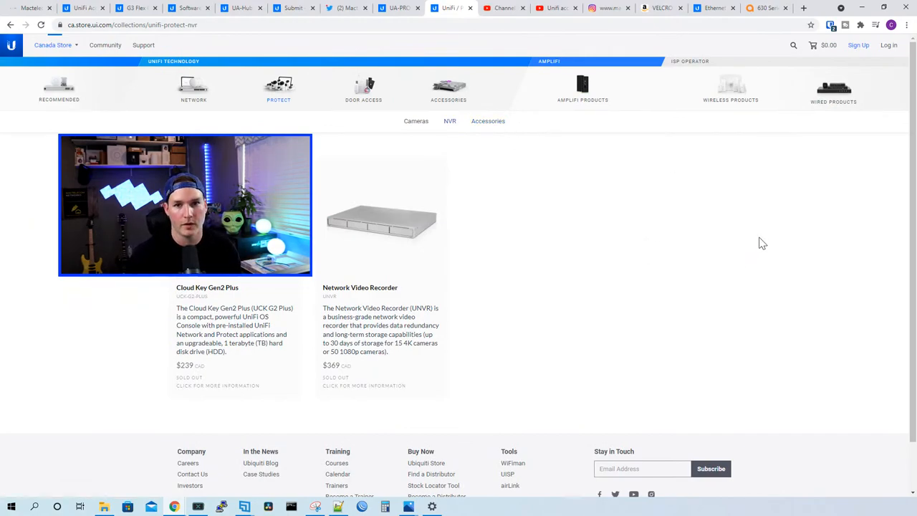
mouse_move(739, 246)
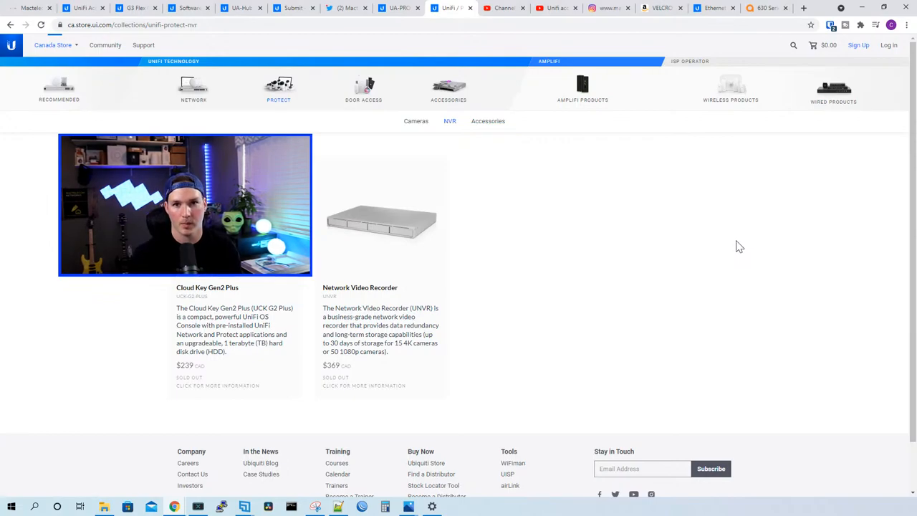
mouse_move(513, 233)
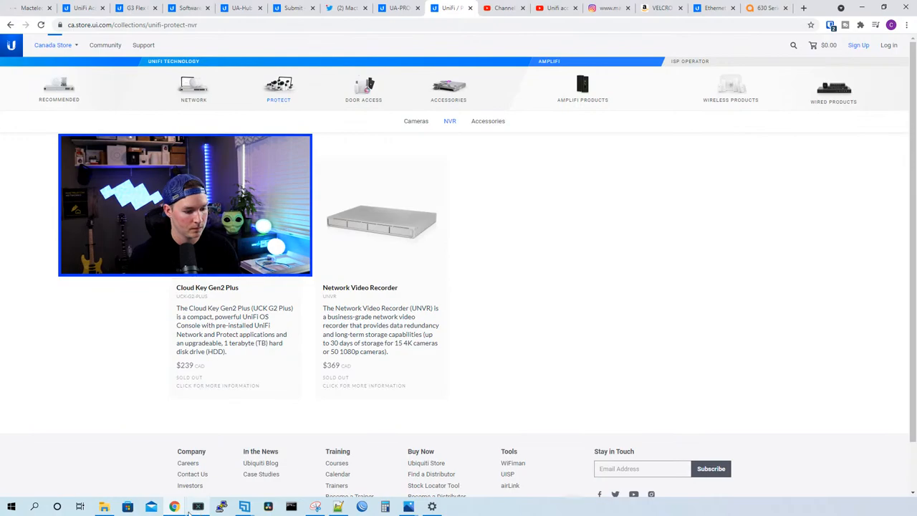
left_click(215, 504)
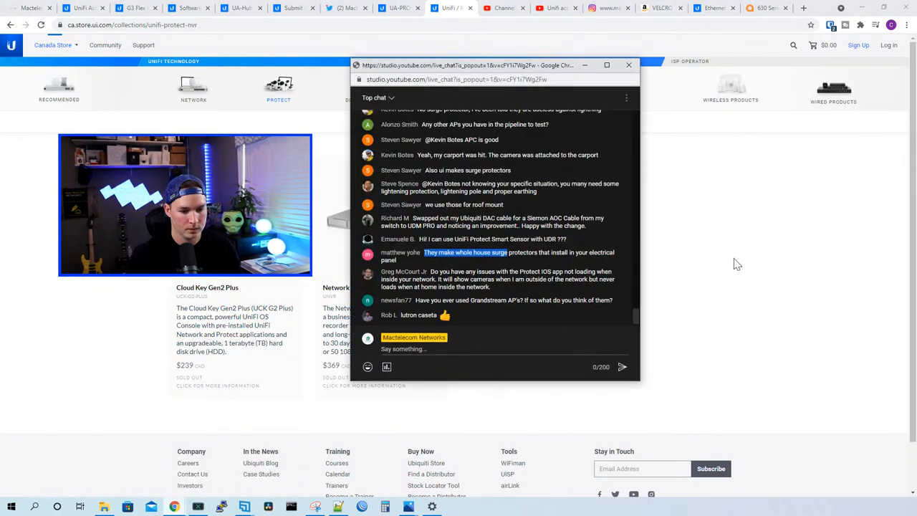
left_click(627, 64)
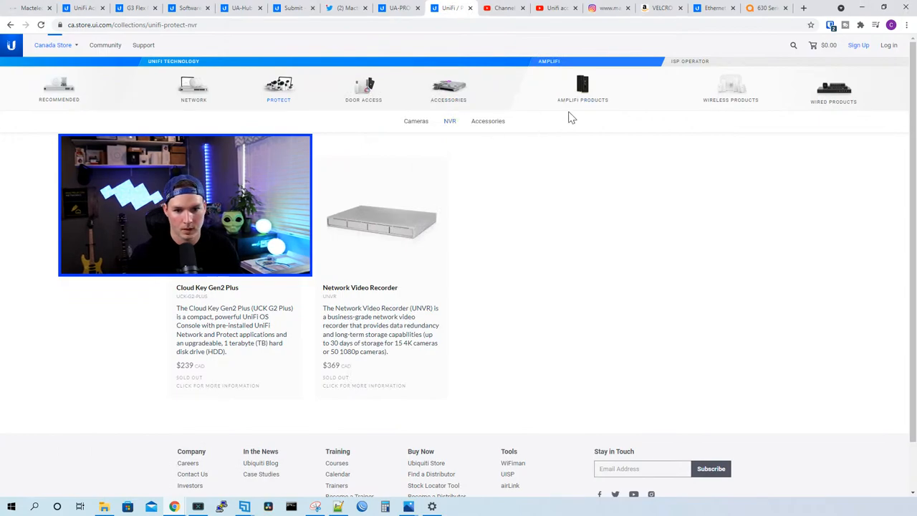
Step: Show the AmpliFi collection with the HD Mesh Router at $179 and Mesh Wi-Fi System at $419
left_click(582, 89)
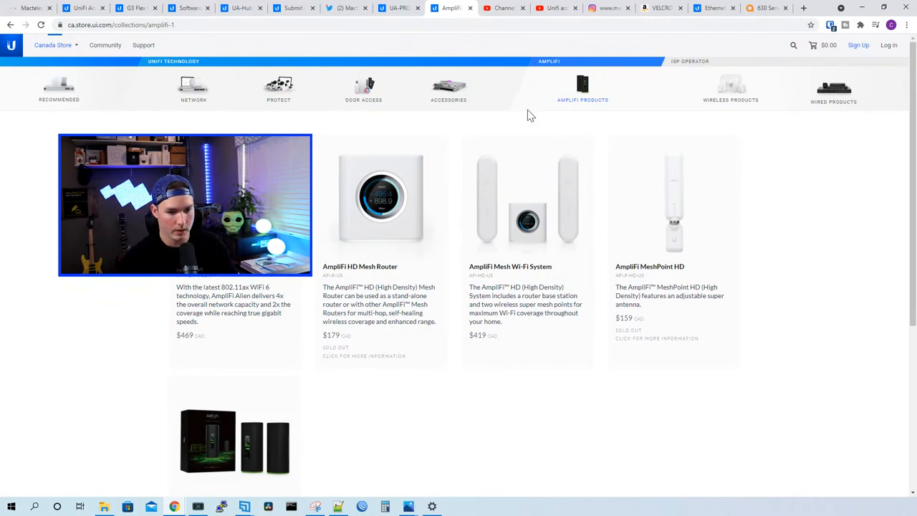
scroll("down", 3)
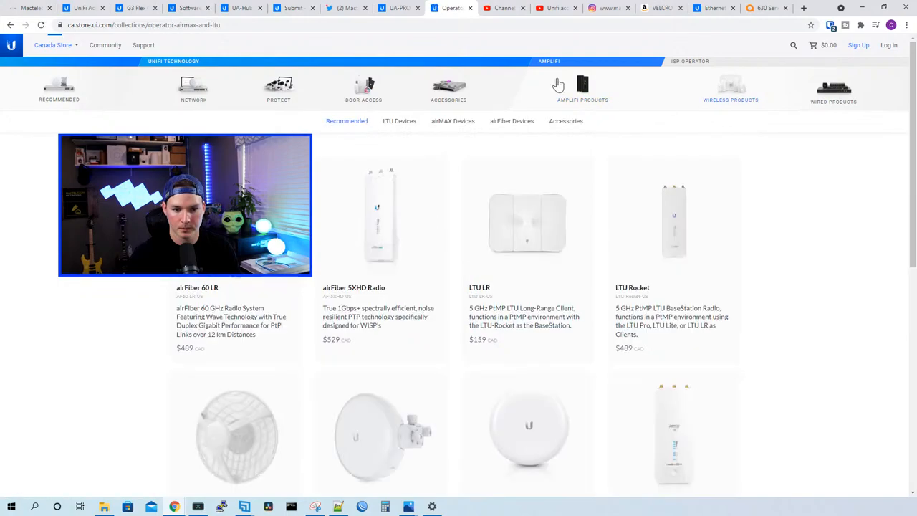
left_click(581, 88)
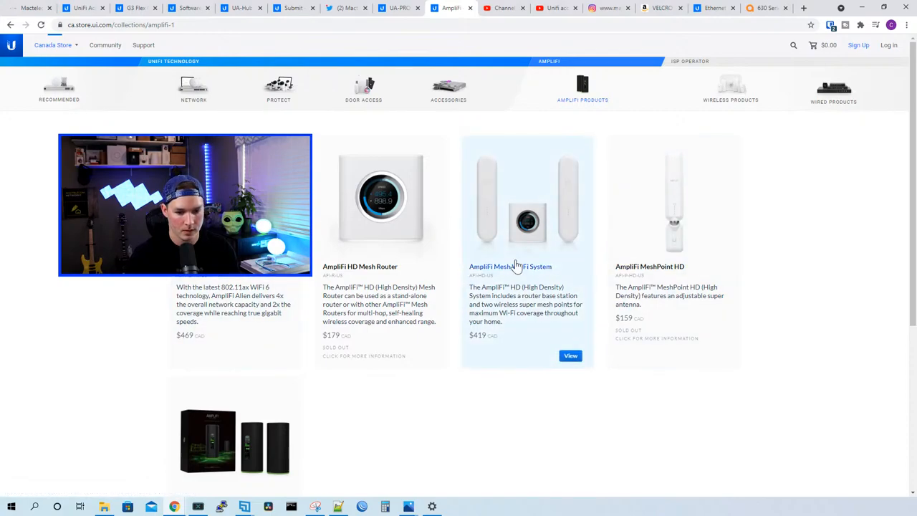
mouse_move(562, 278)
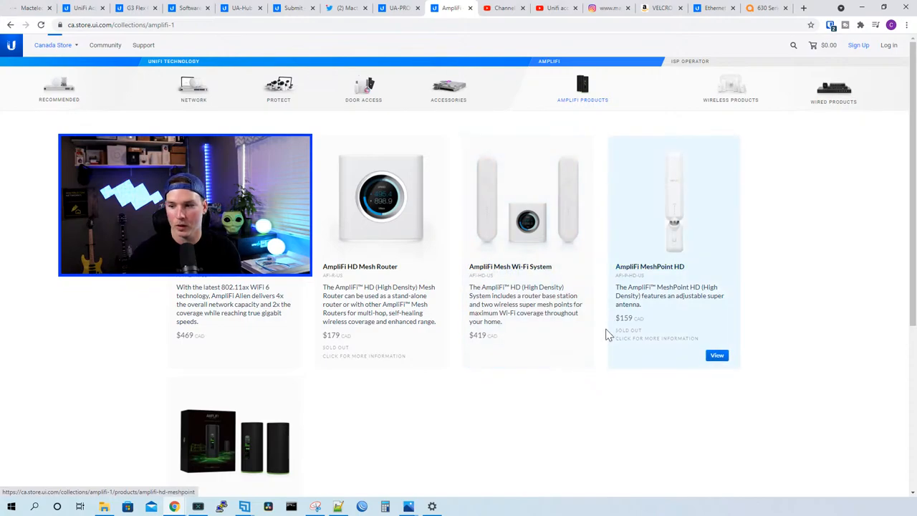
mouse_move(715, 275)
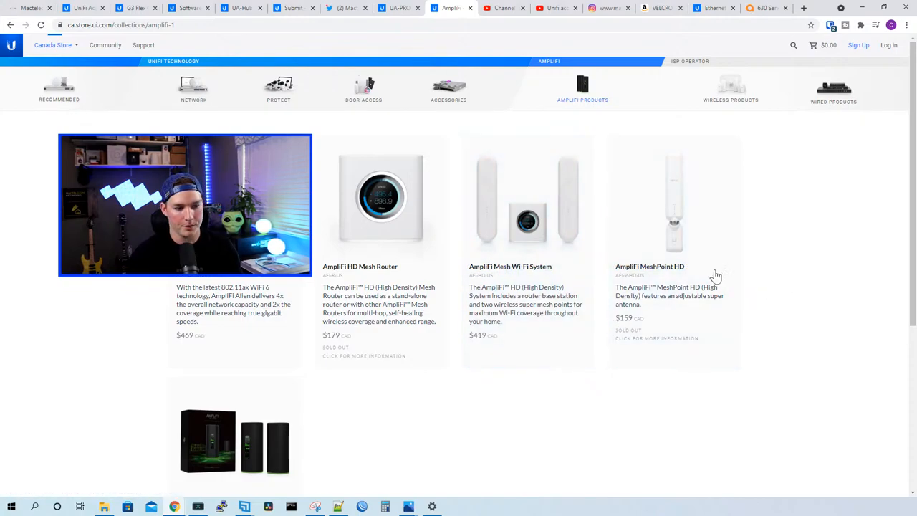
mouse_move(503, 295)
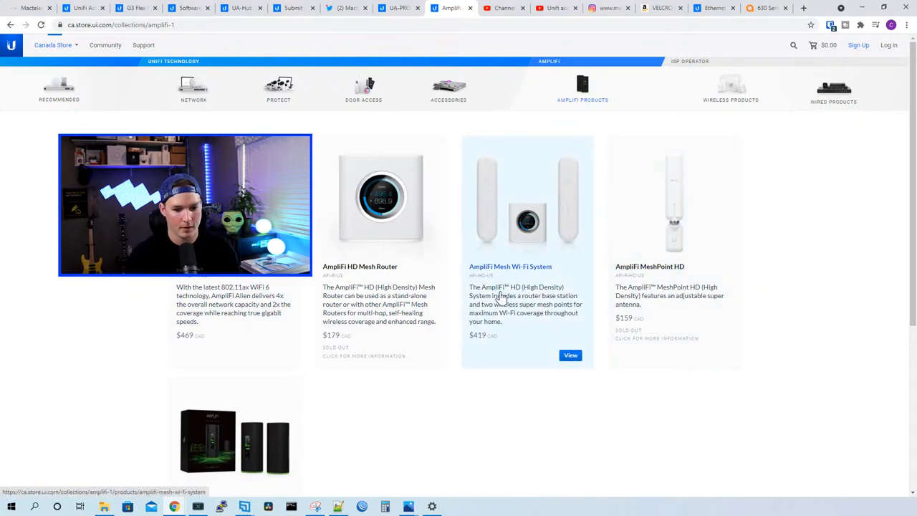
mouse_move(598, 378)
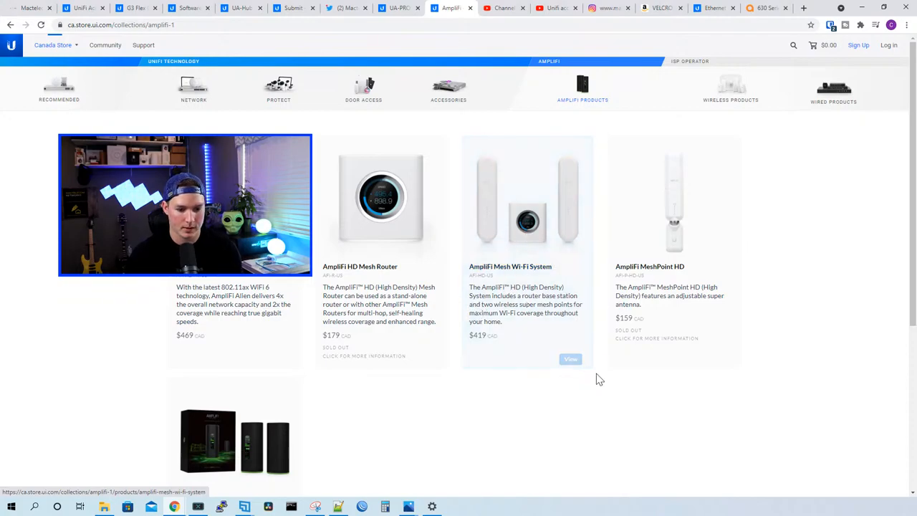
mouse_move(639, 416)
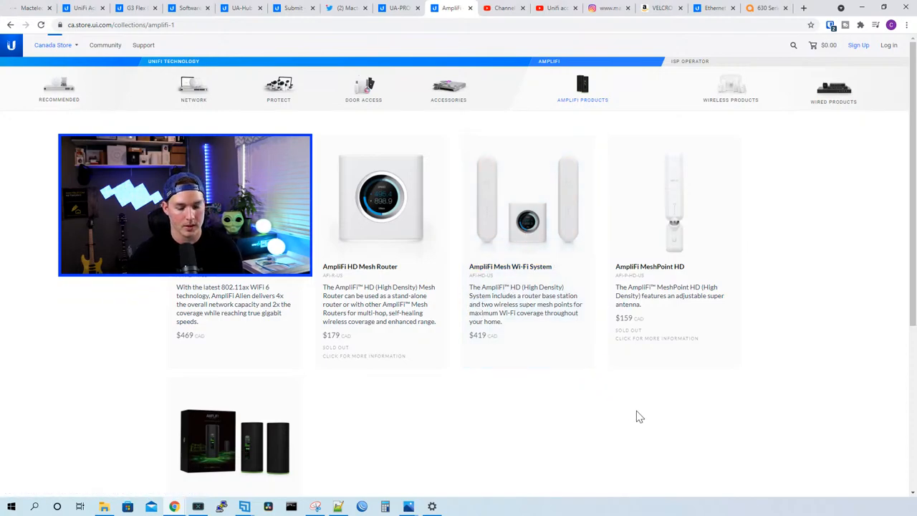
mouse_move(588, 262)
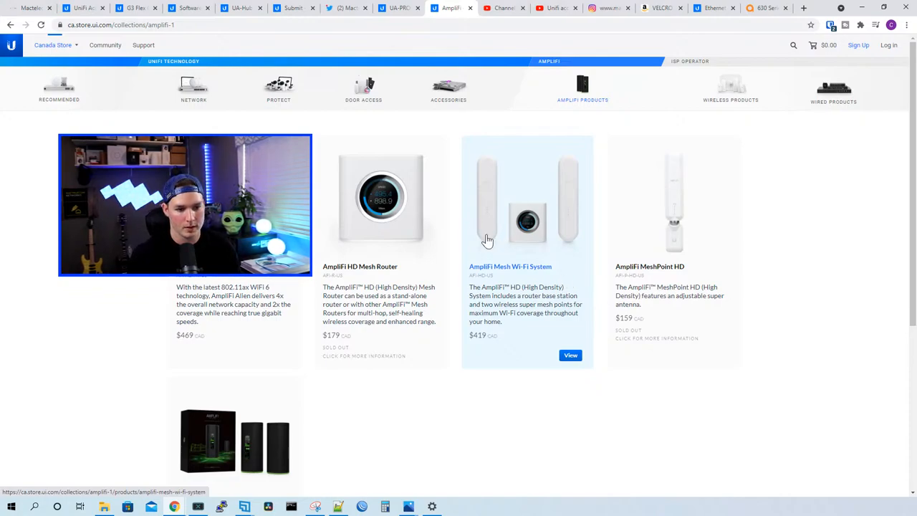
Step: Browse Network Wi-Fi access points, then the switching list with Switch Pro 48 PoE and Pro 24 PoE
left_click(192, 89)
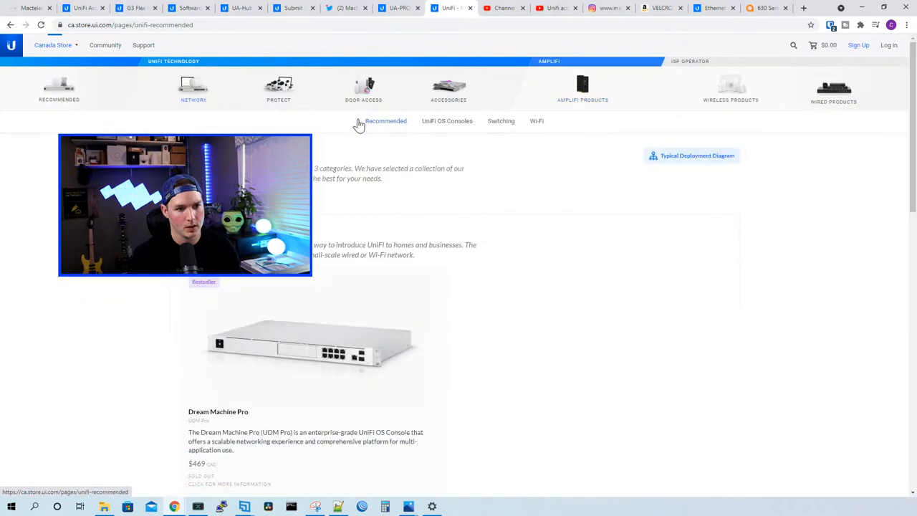
left_click(536, 120)
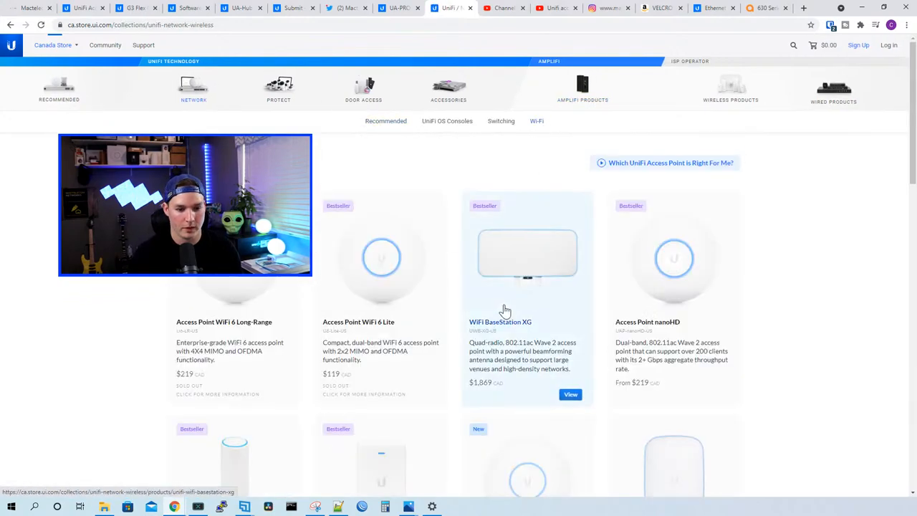
scroll("down", 3)
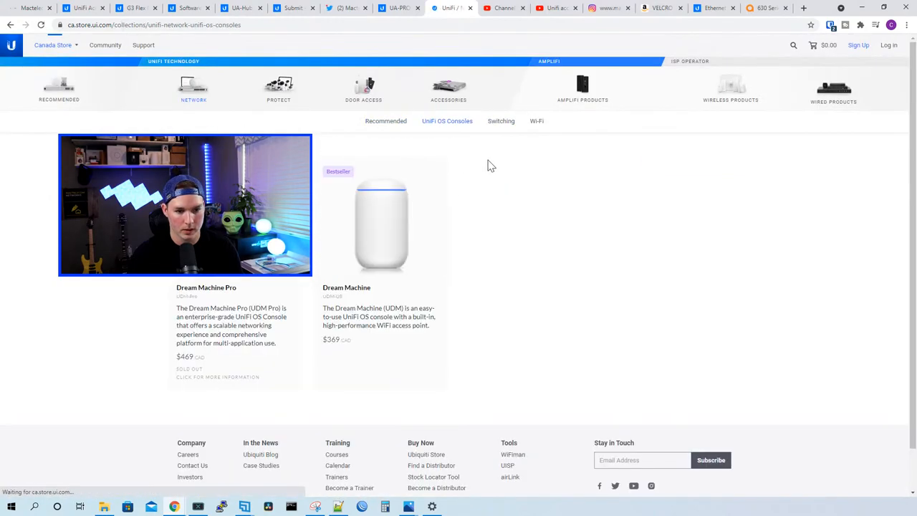
left_click(501, 121)
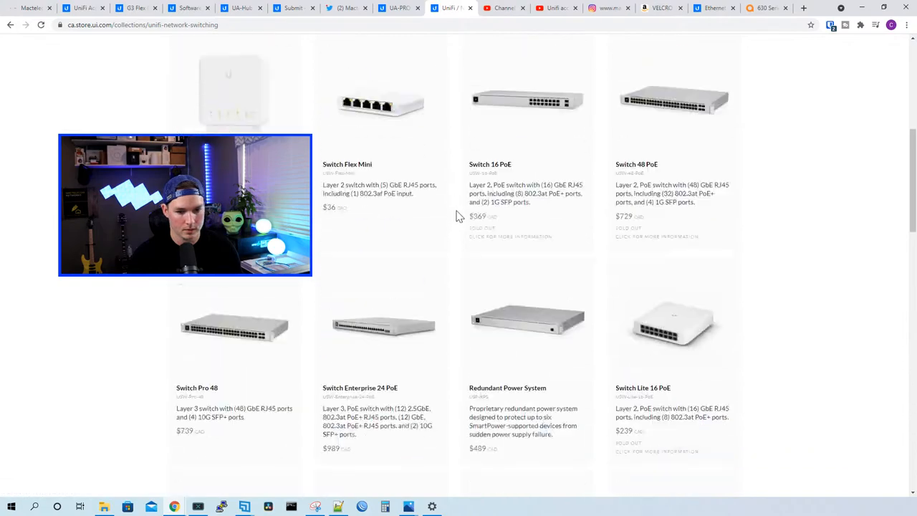
scroll("down", 3)
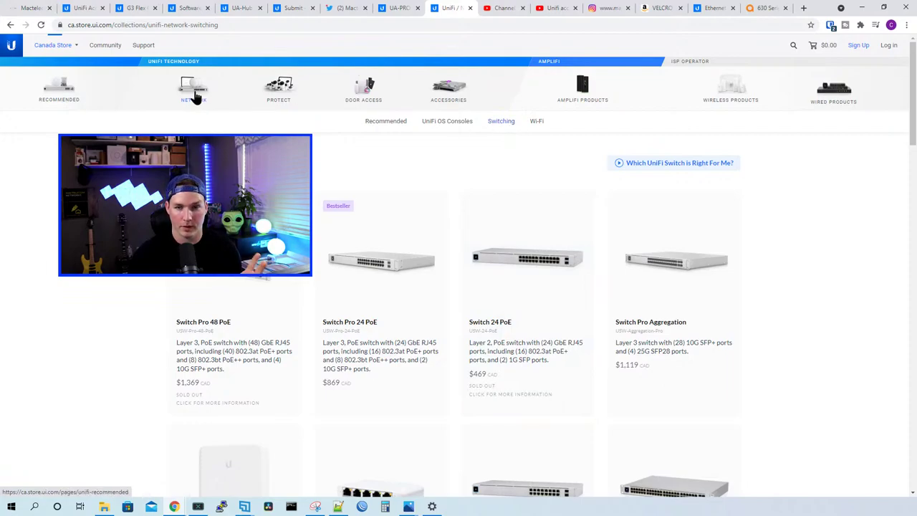
left_click(192, 89)
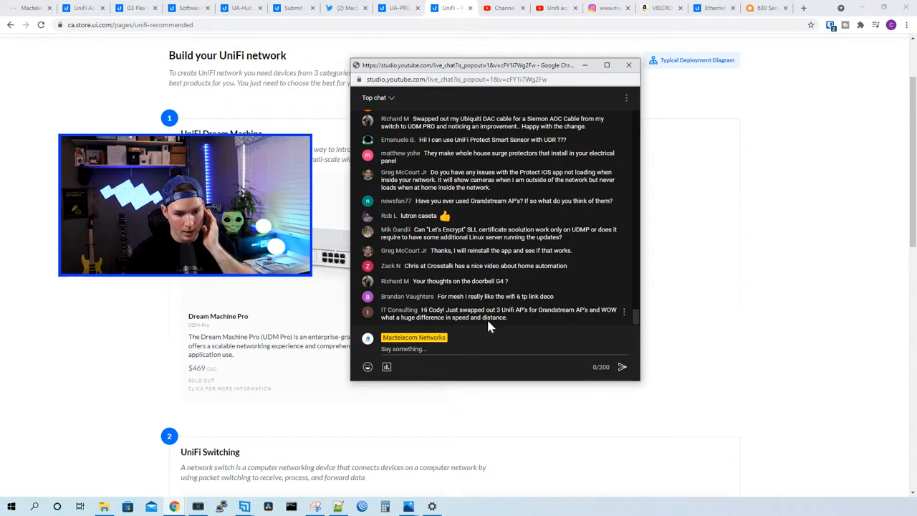
scroll("down", 3)
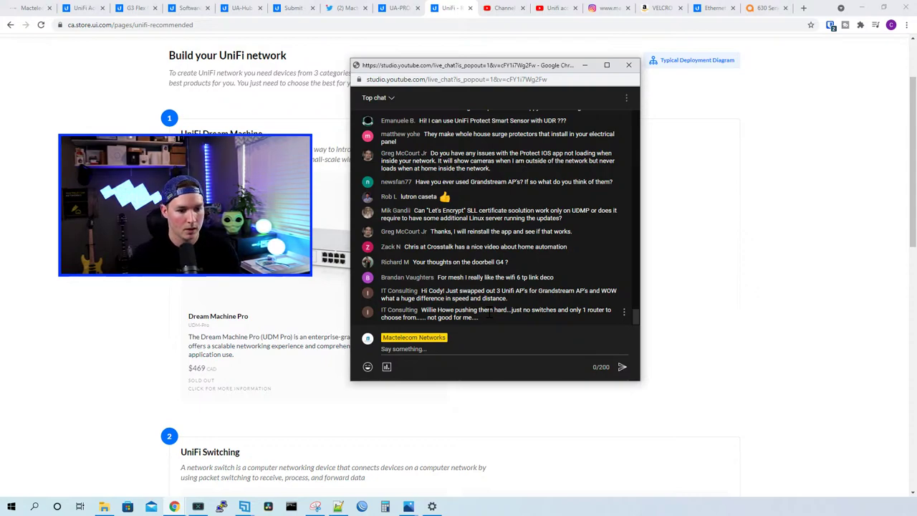
scroll("down", 3)
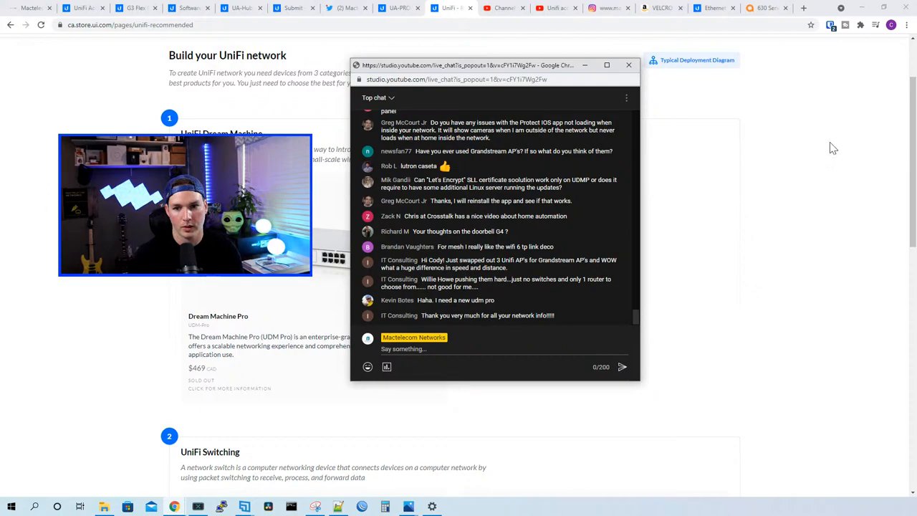
mouse_move(816, 150)
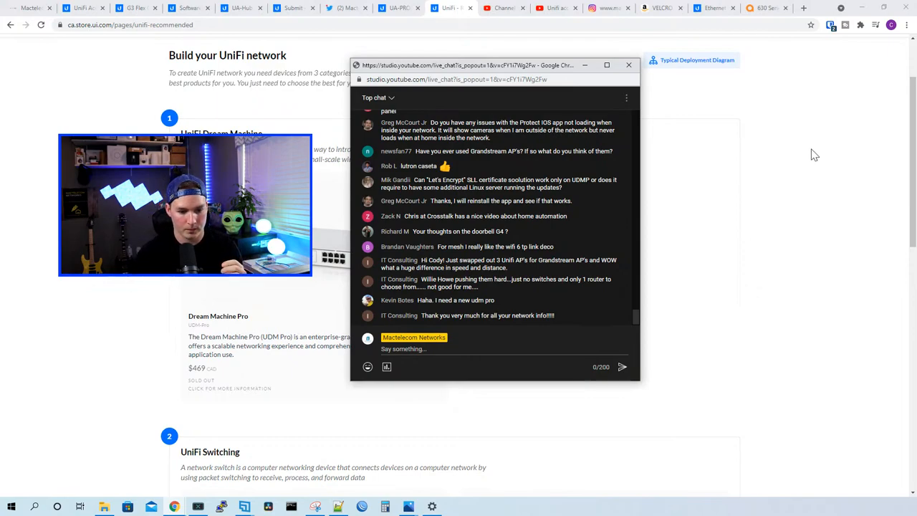
mouse_move(543, 316)
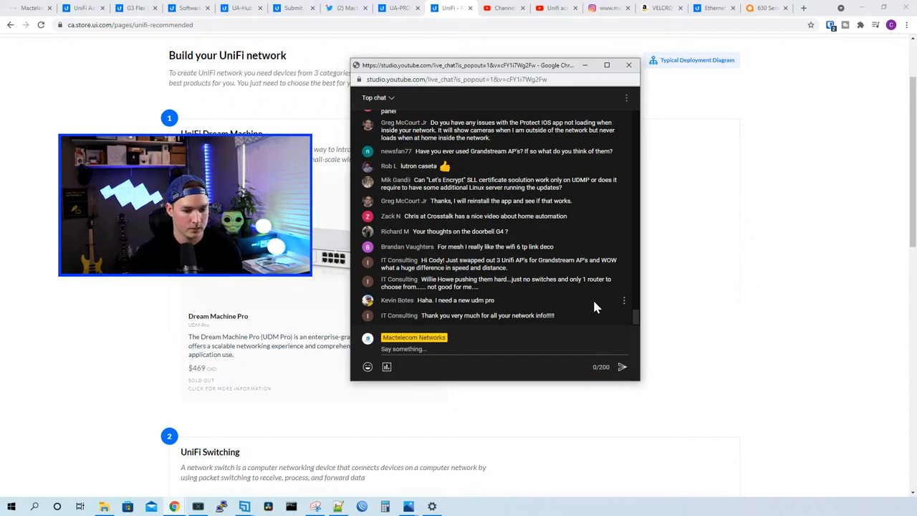
left_click(627, 66)
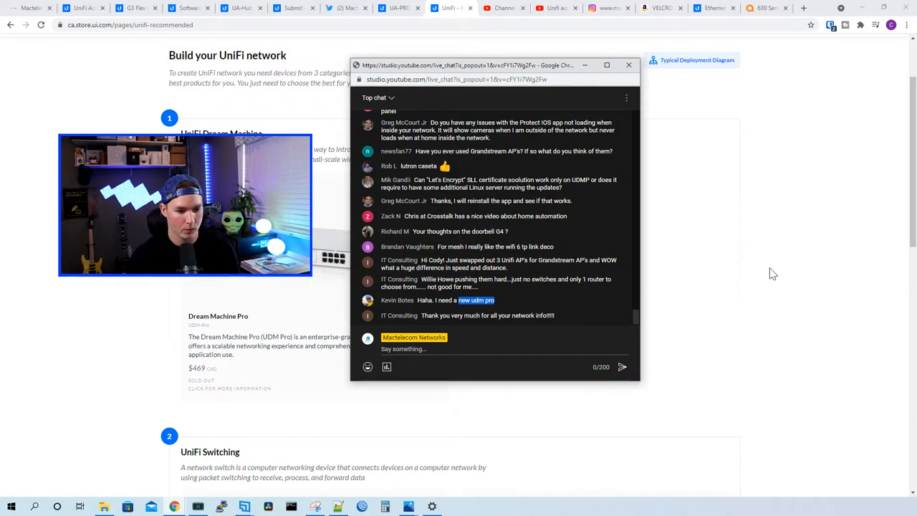
Step: Return to the UniFi Store tab and show the Door Access collection (Access Hub $239, Reader Pro $369)
left_click(628, 66)
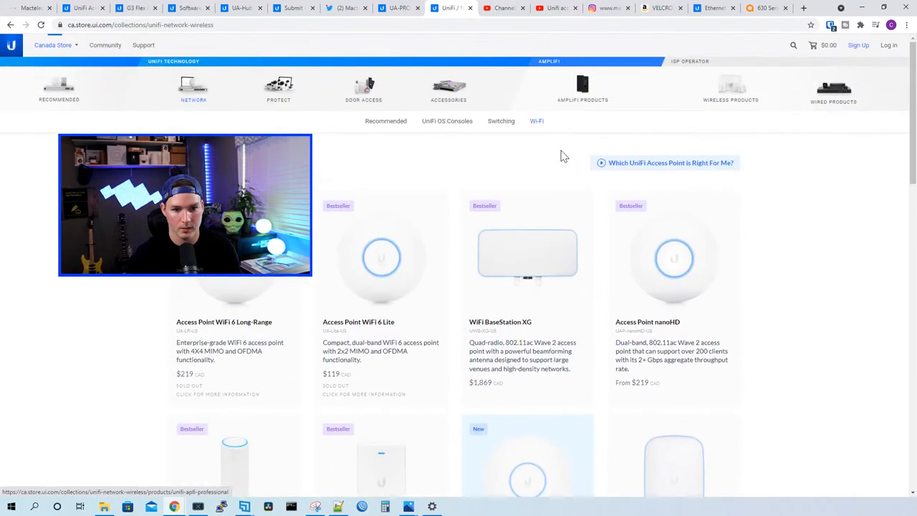
left_click(364, 89)
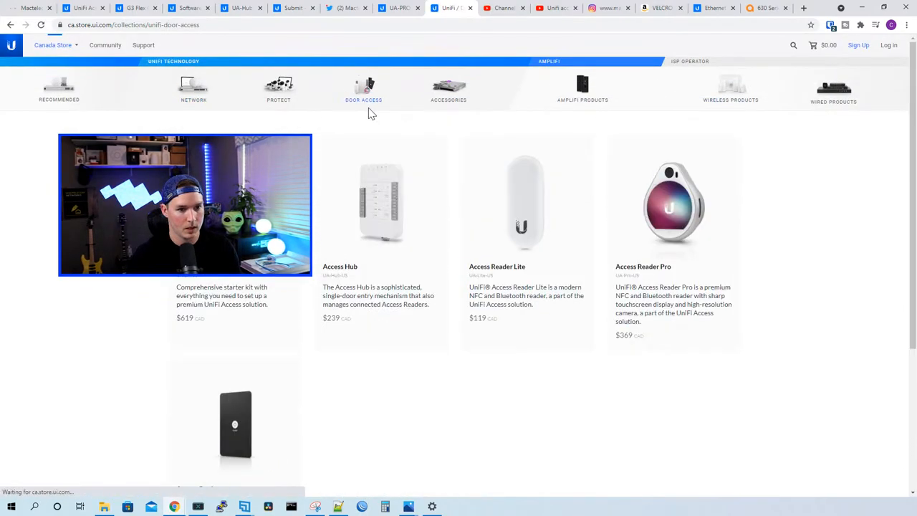
mouse_move(267, 473)
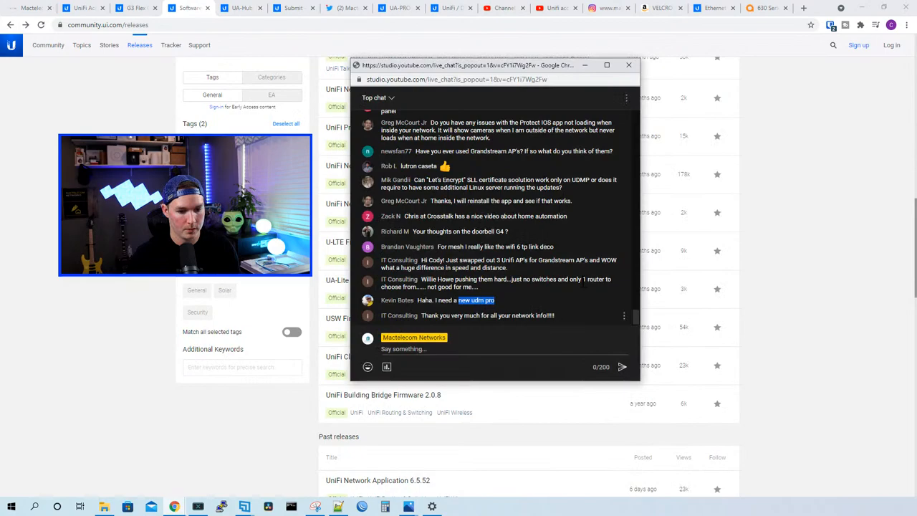
Step: Bring the UniFi Community releases list in front of the pop-out live chat
left_click(627, 66)
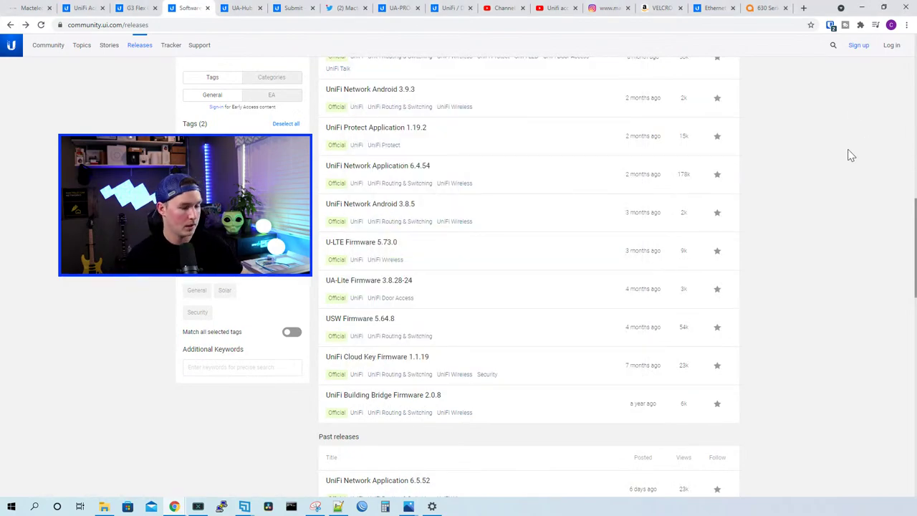
mouse_move(784, 132)
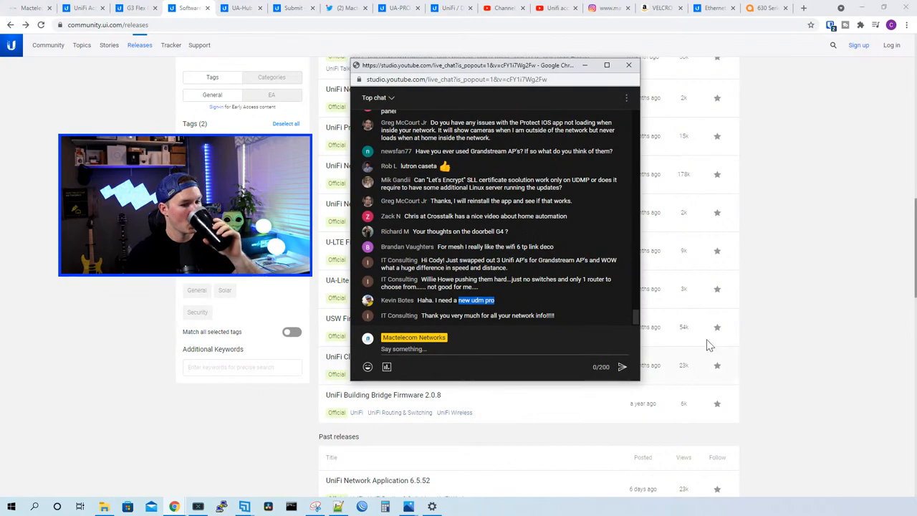
left_click(627, 66)
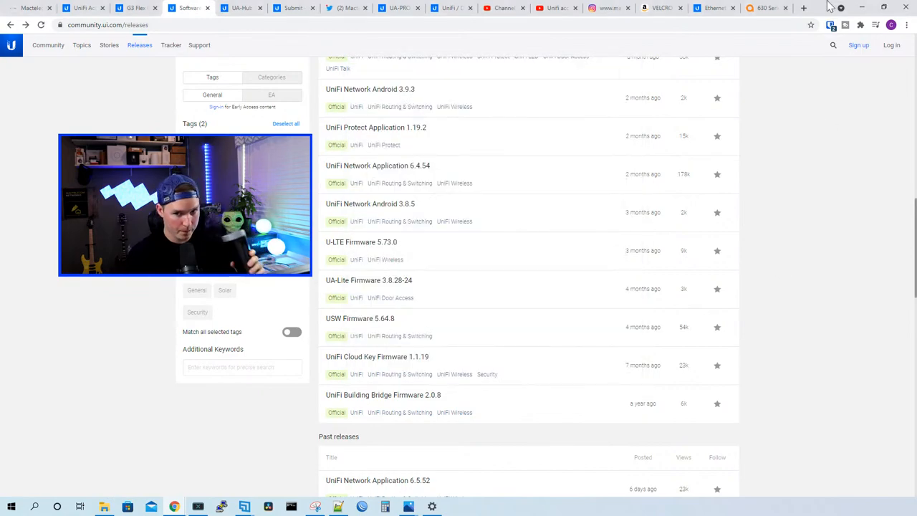
Step: Flip past the Aruba 630 and Ethernet Surge Protector tabs to the 'vertical cable i-punch' Google results
left_click(770, 8)
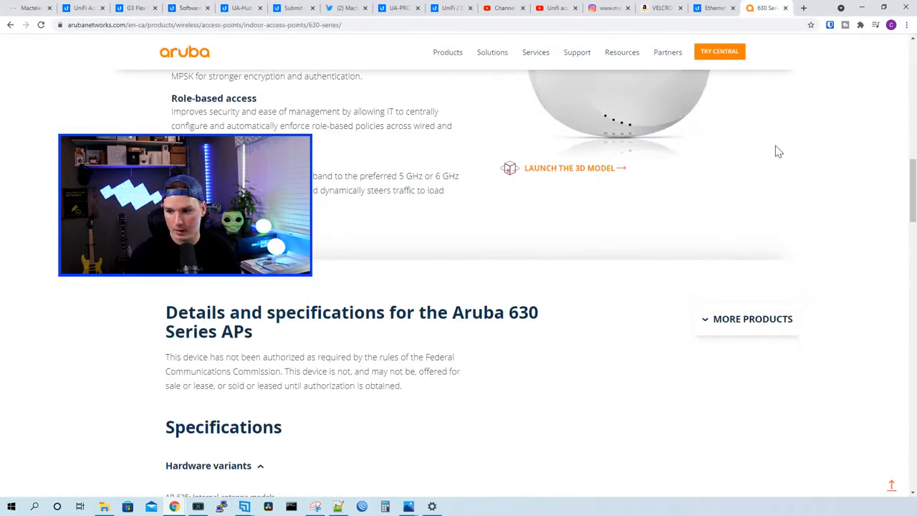
left_click(727, 9)
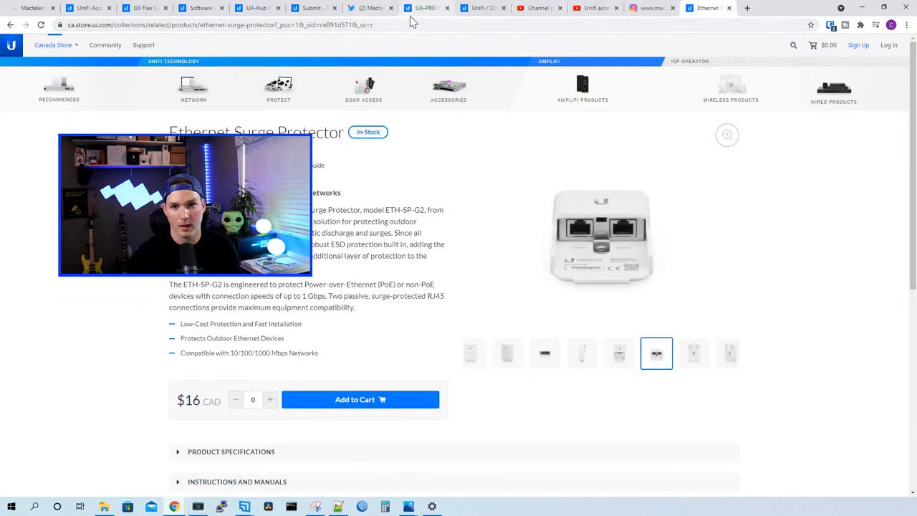
mouse_move(423, 8)
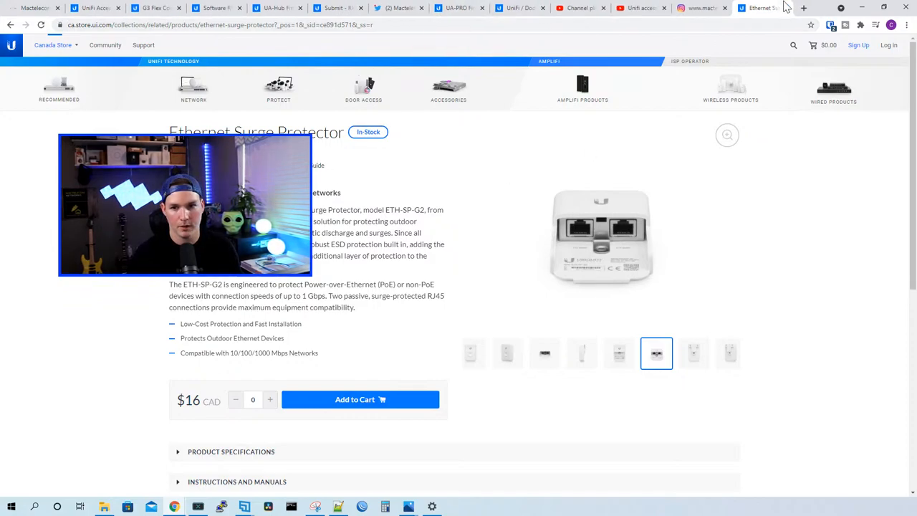
left_click(799, 9)
type("vertical cable i-punch")
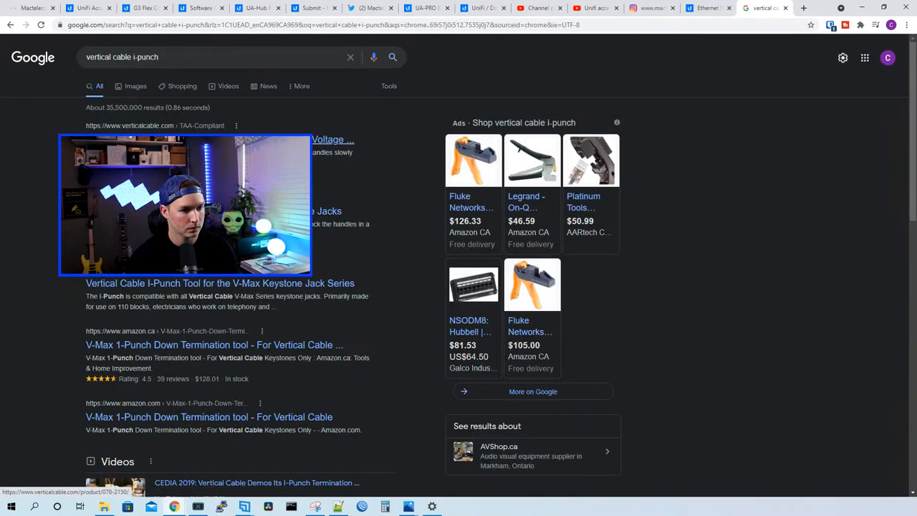
Step: View the Vertical Cable I-Punch tool page (078-2150) and another of its product photos
left_click(209, 283)
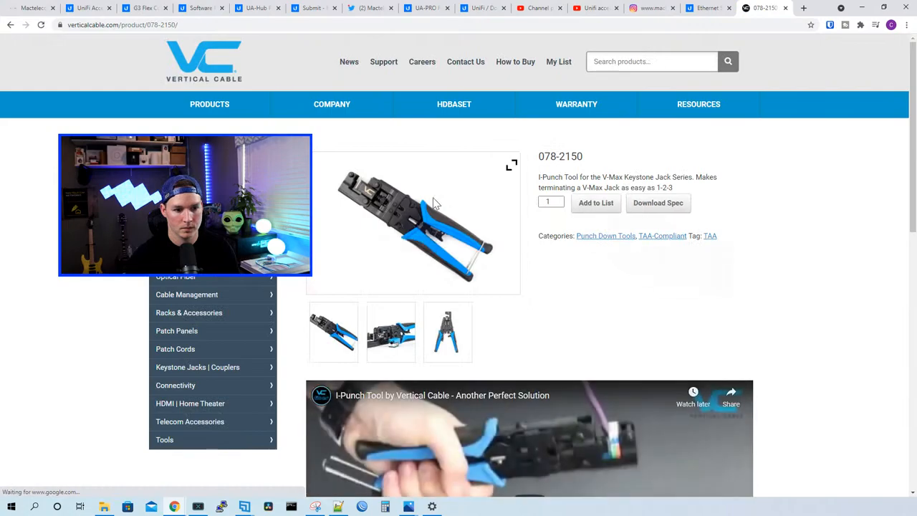
scroll("down", 3)
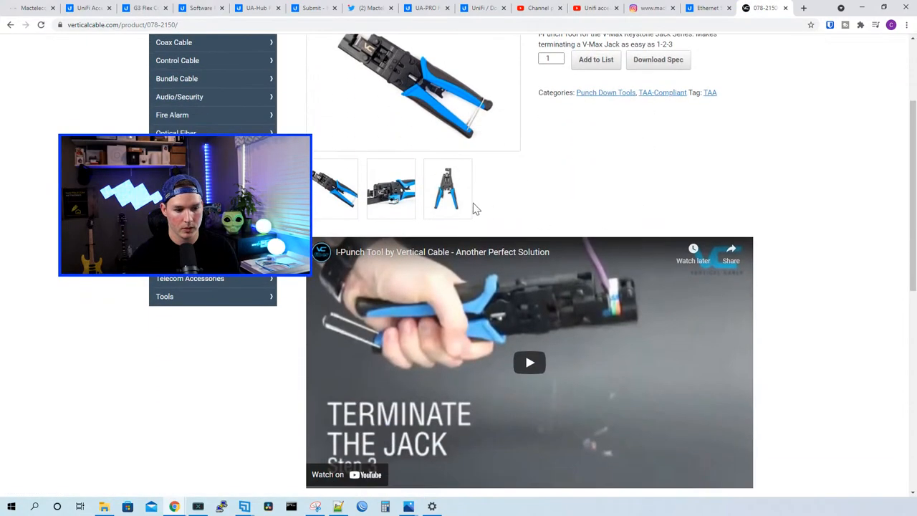
left_click(390, 189)
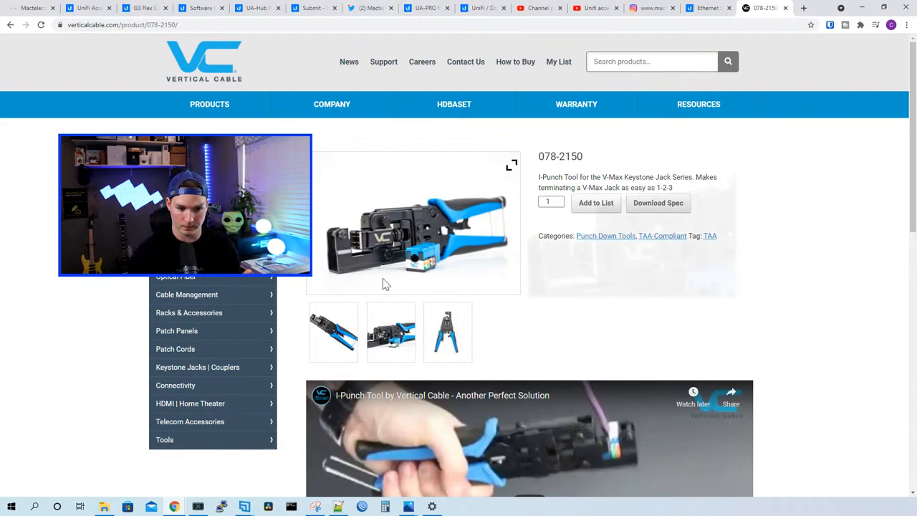
mouse_move(394, 232)
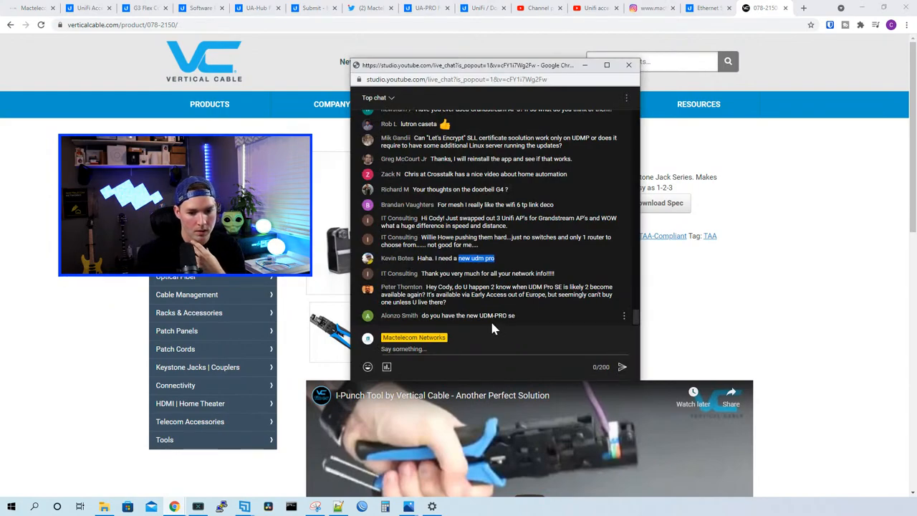
mouse_move(502, 332)
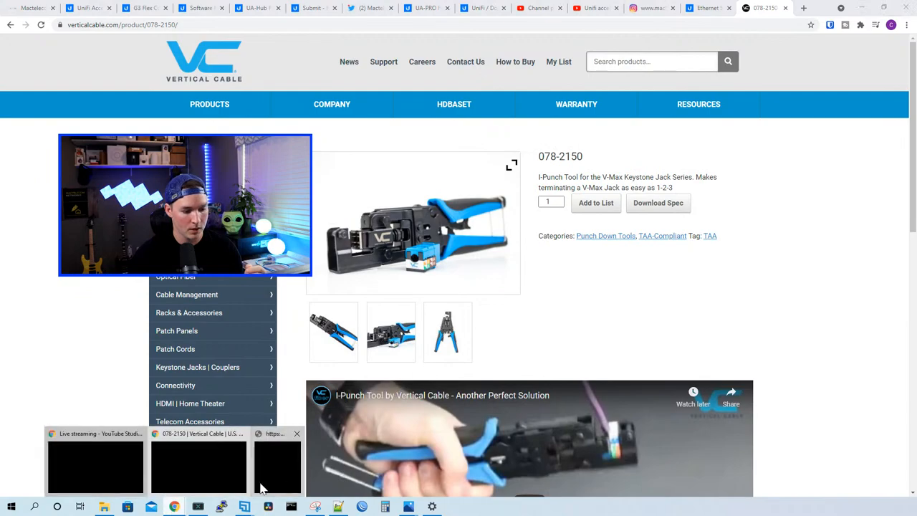
left_click(278, 466)
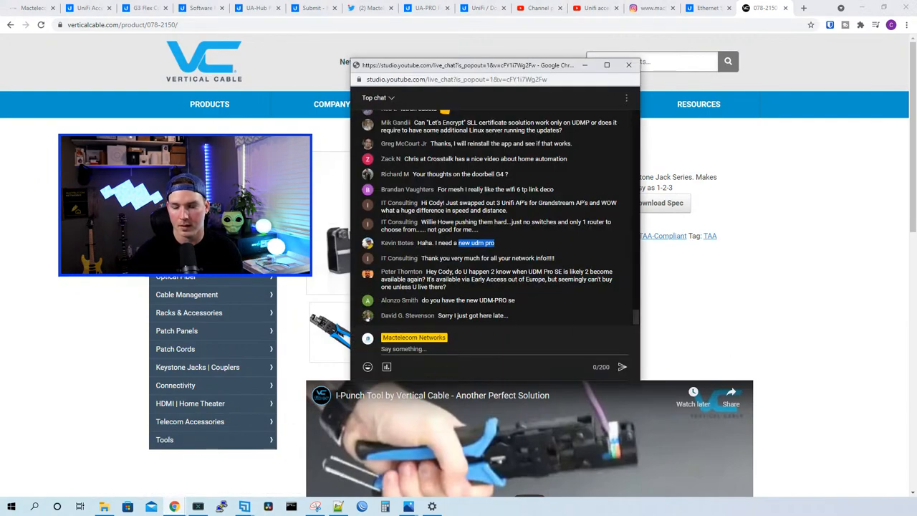
scroll("down", 3)
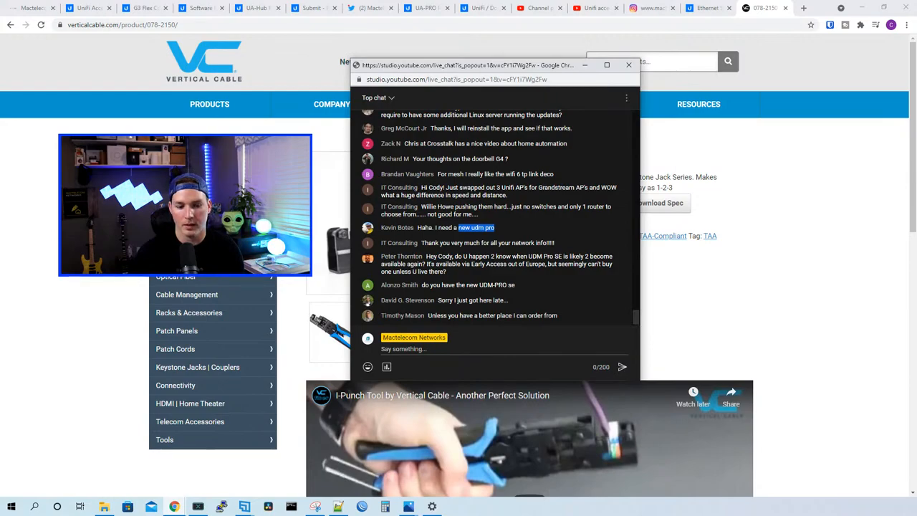